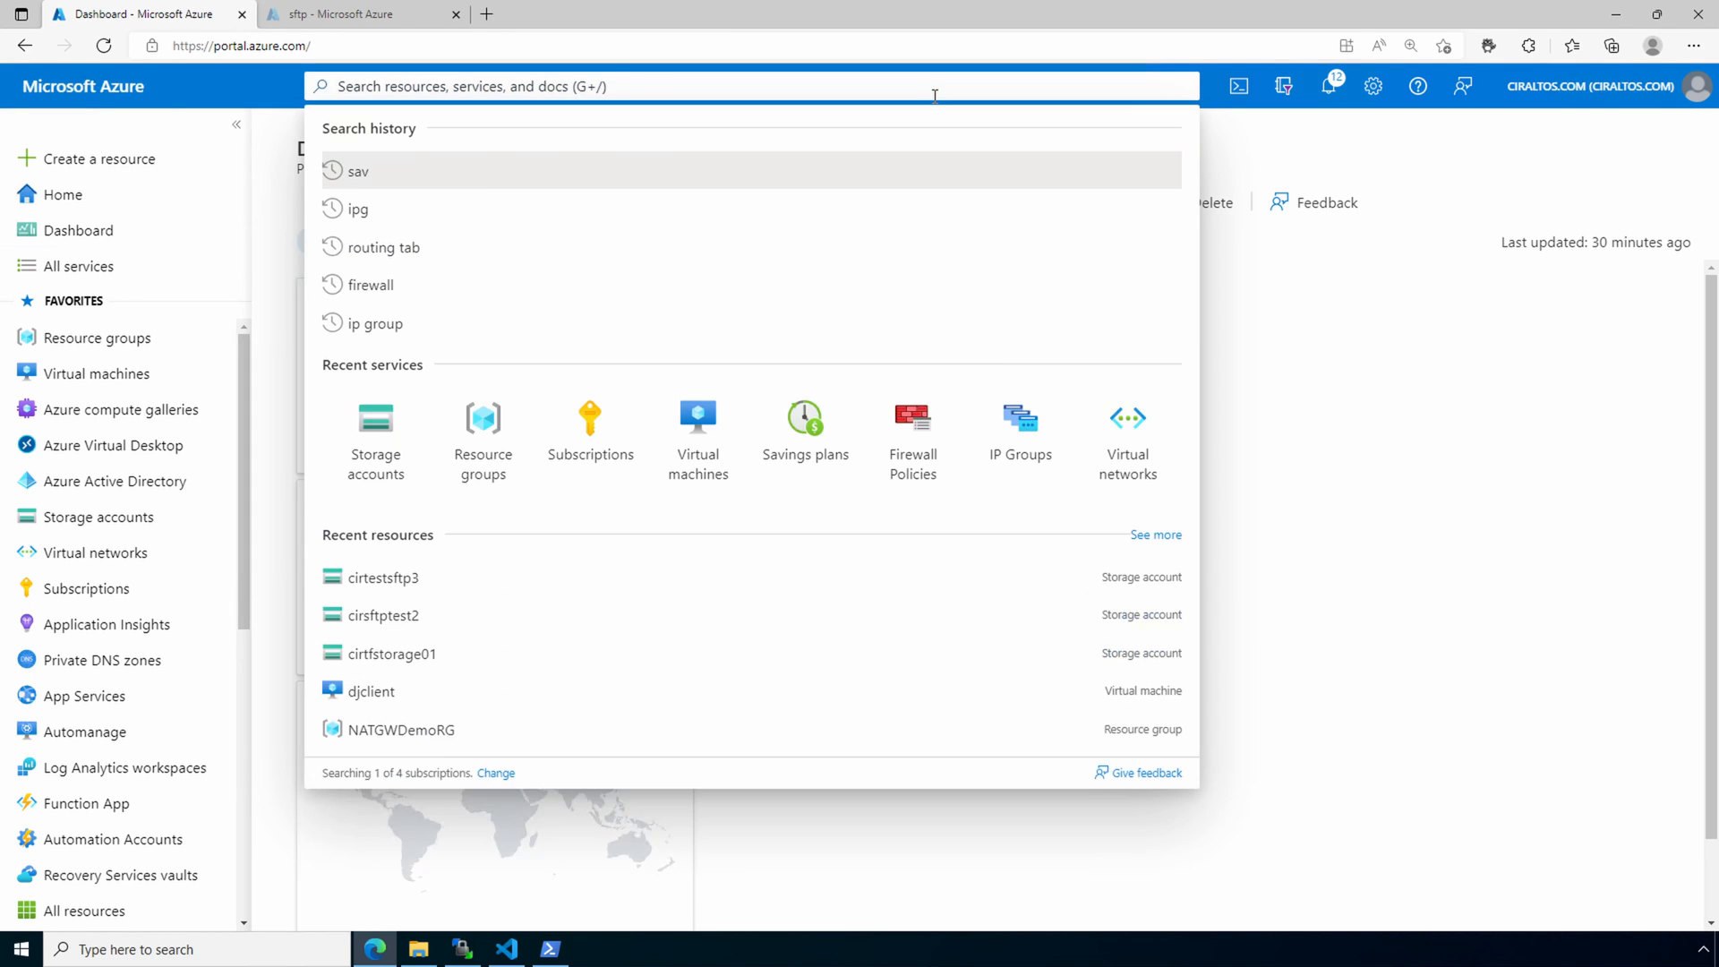
- Search 'storage', go to Storage accounts and begin creating a new storage account
text(storage)
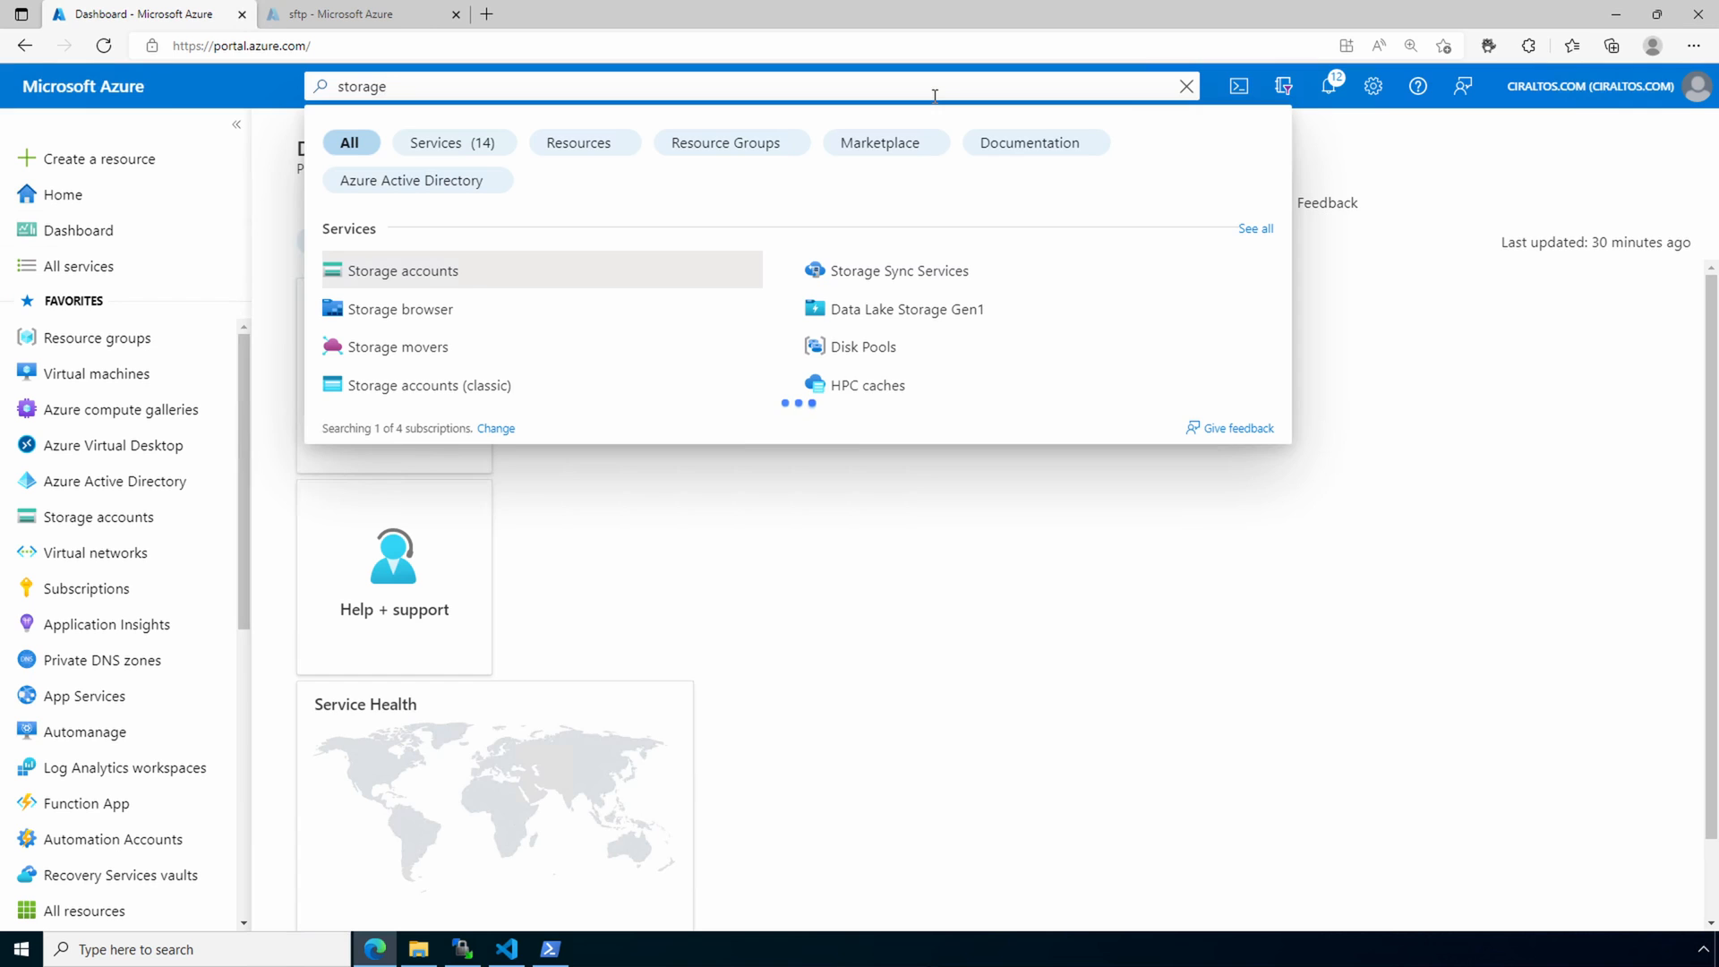
click(401, 270)
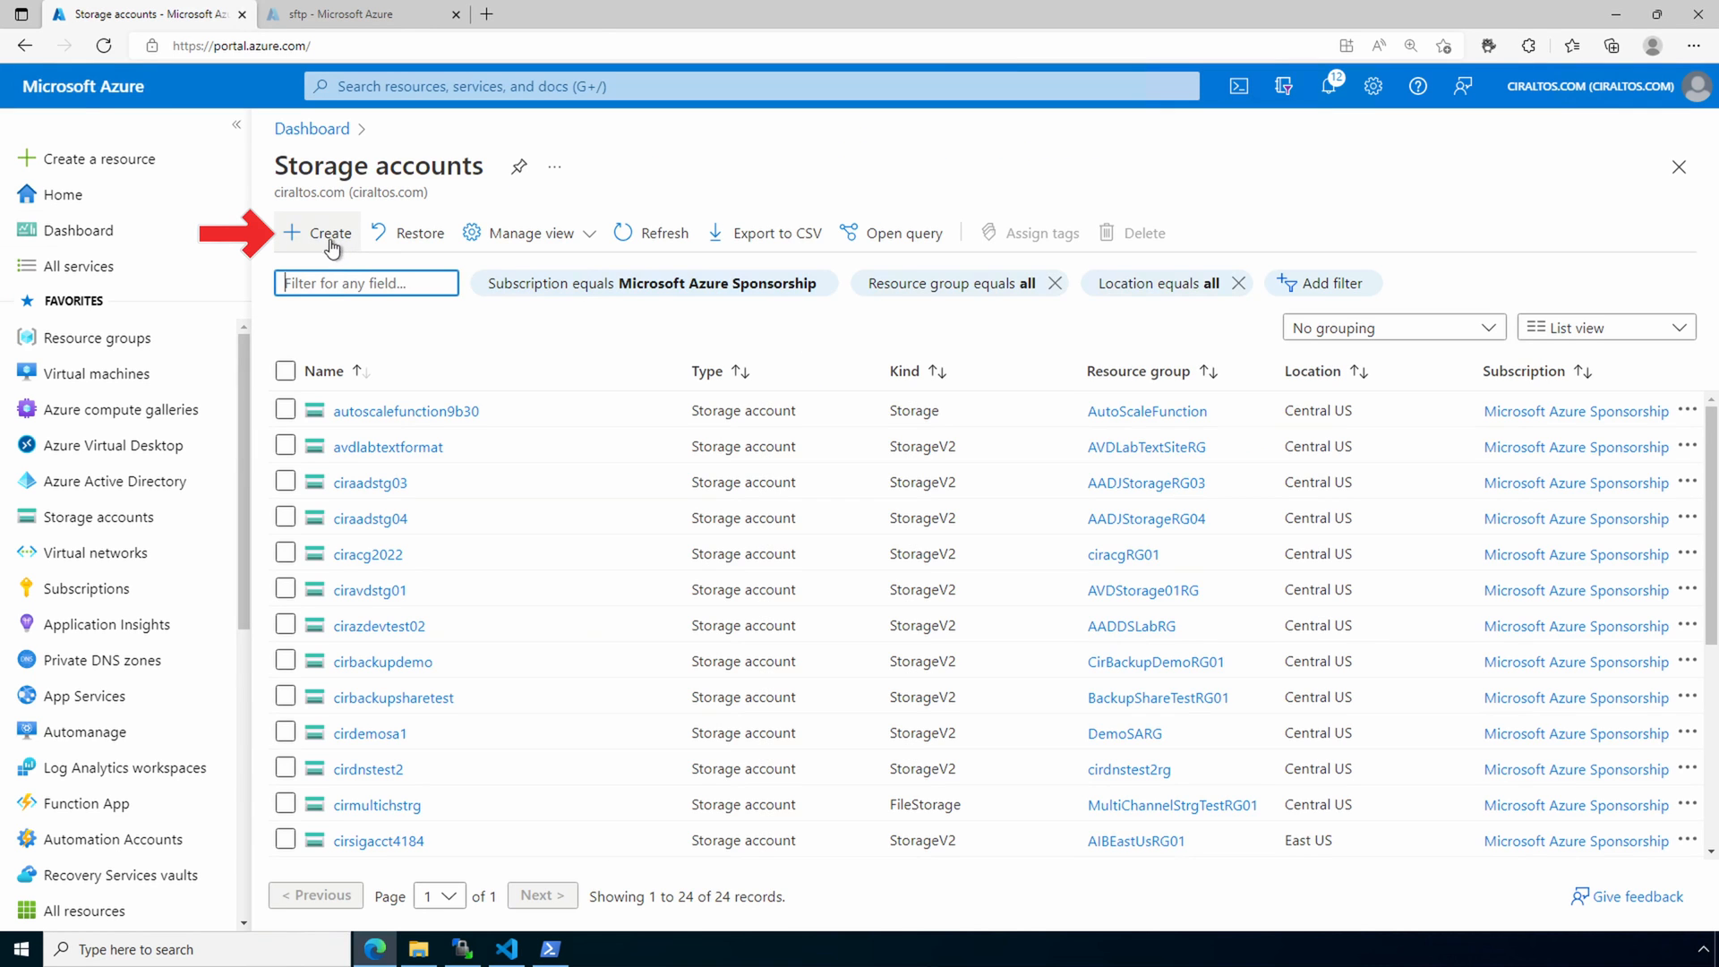
click(318, 232)
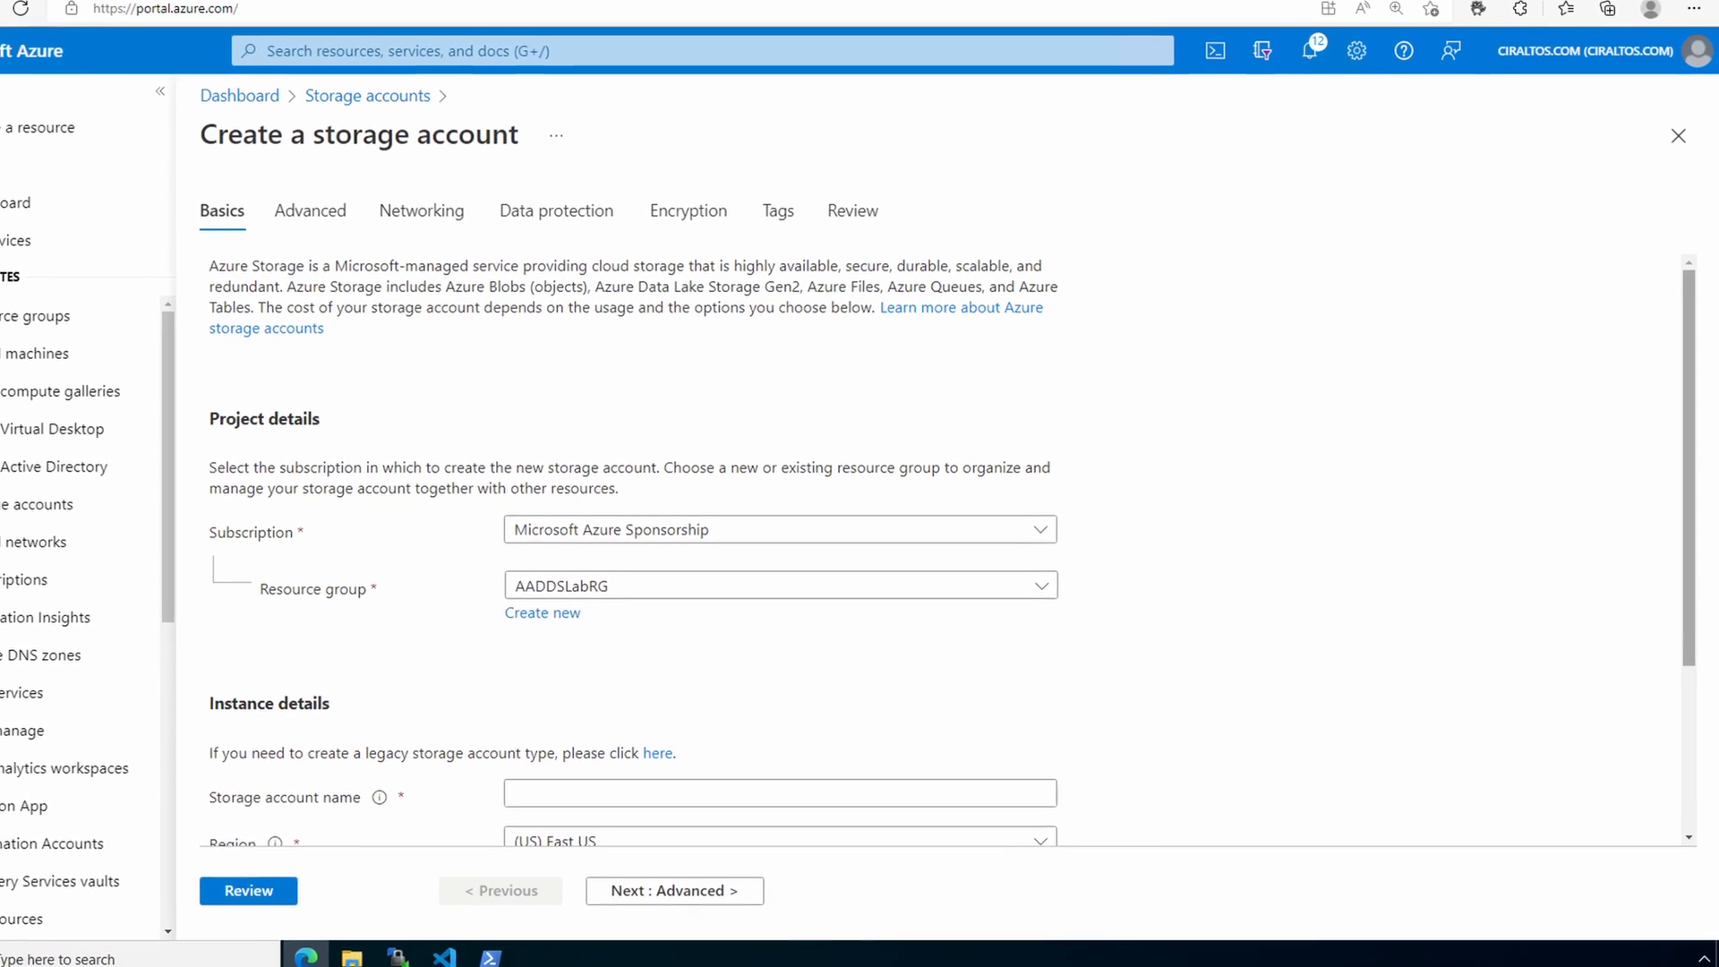
- Create a new resource group named CirSftpTestRG for the account
click(541, 613)
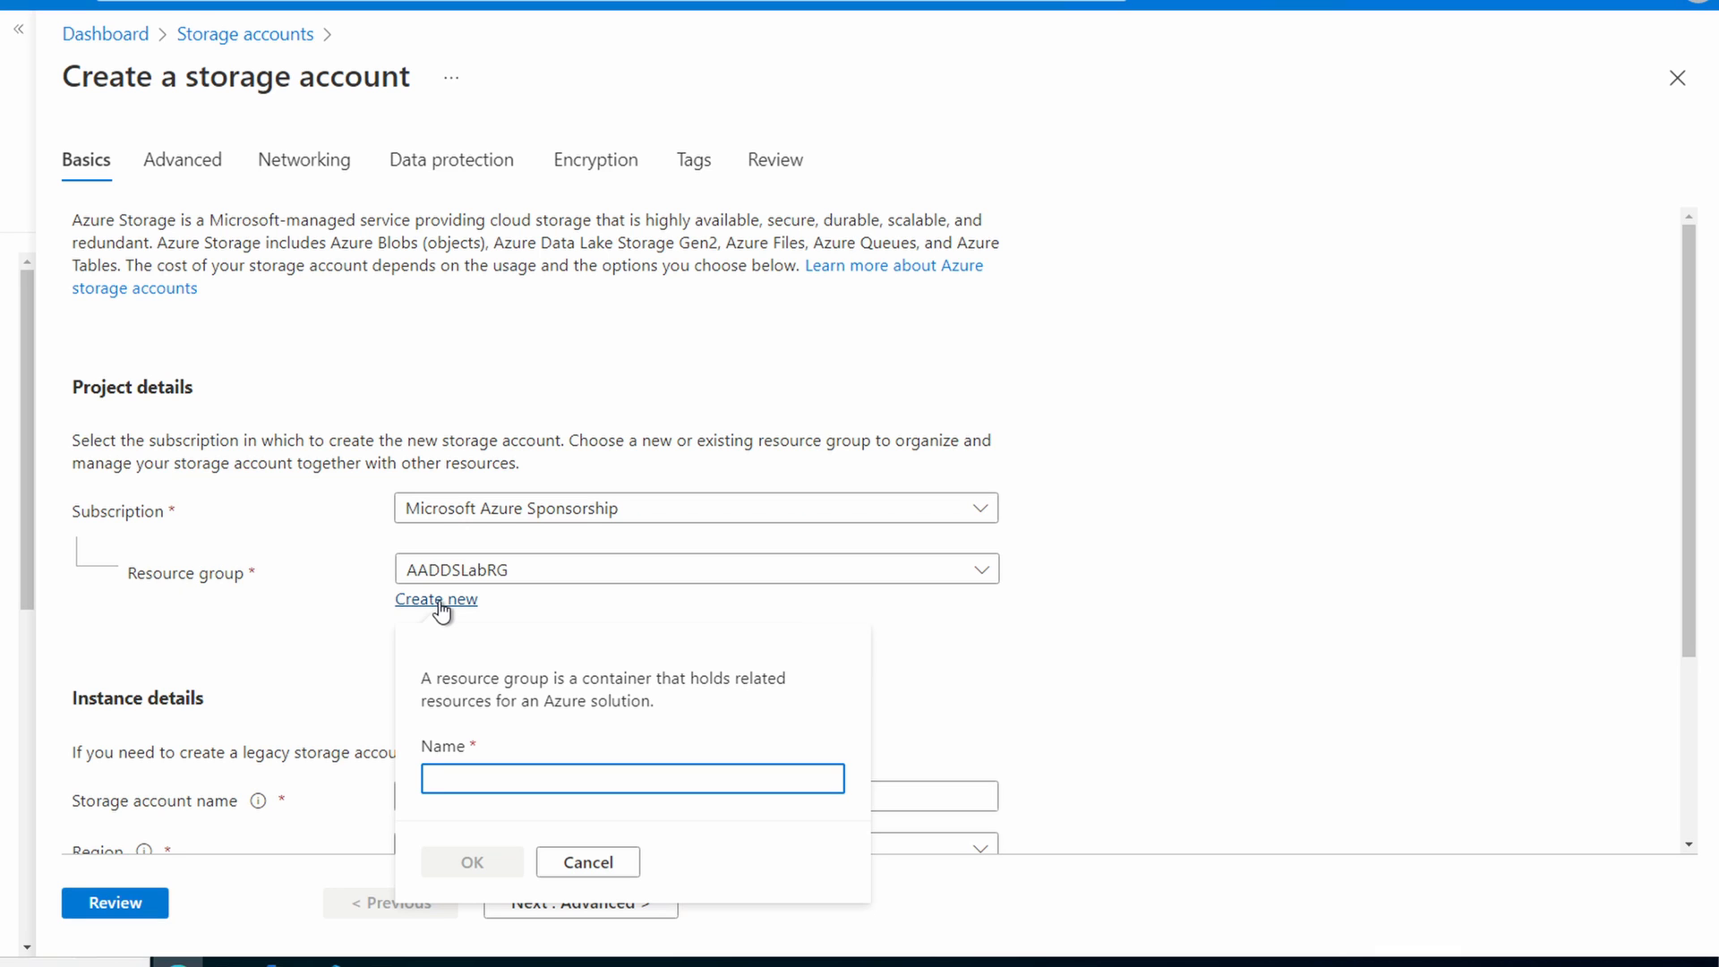
text(CirSftpTestRG)
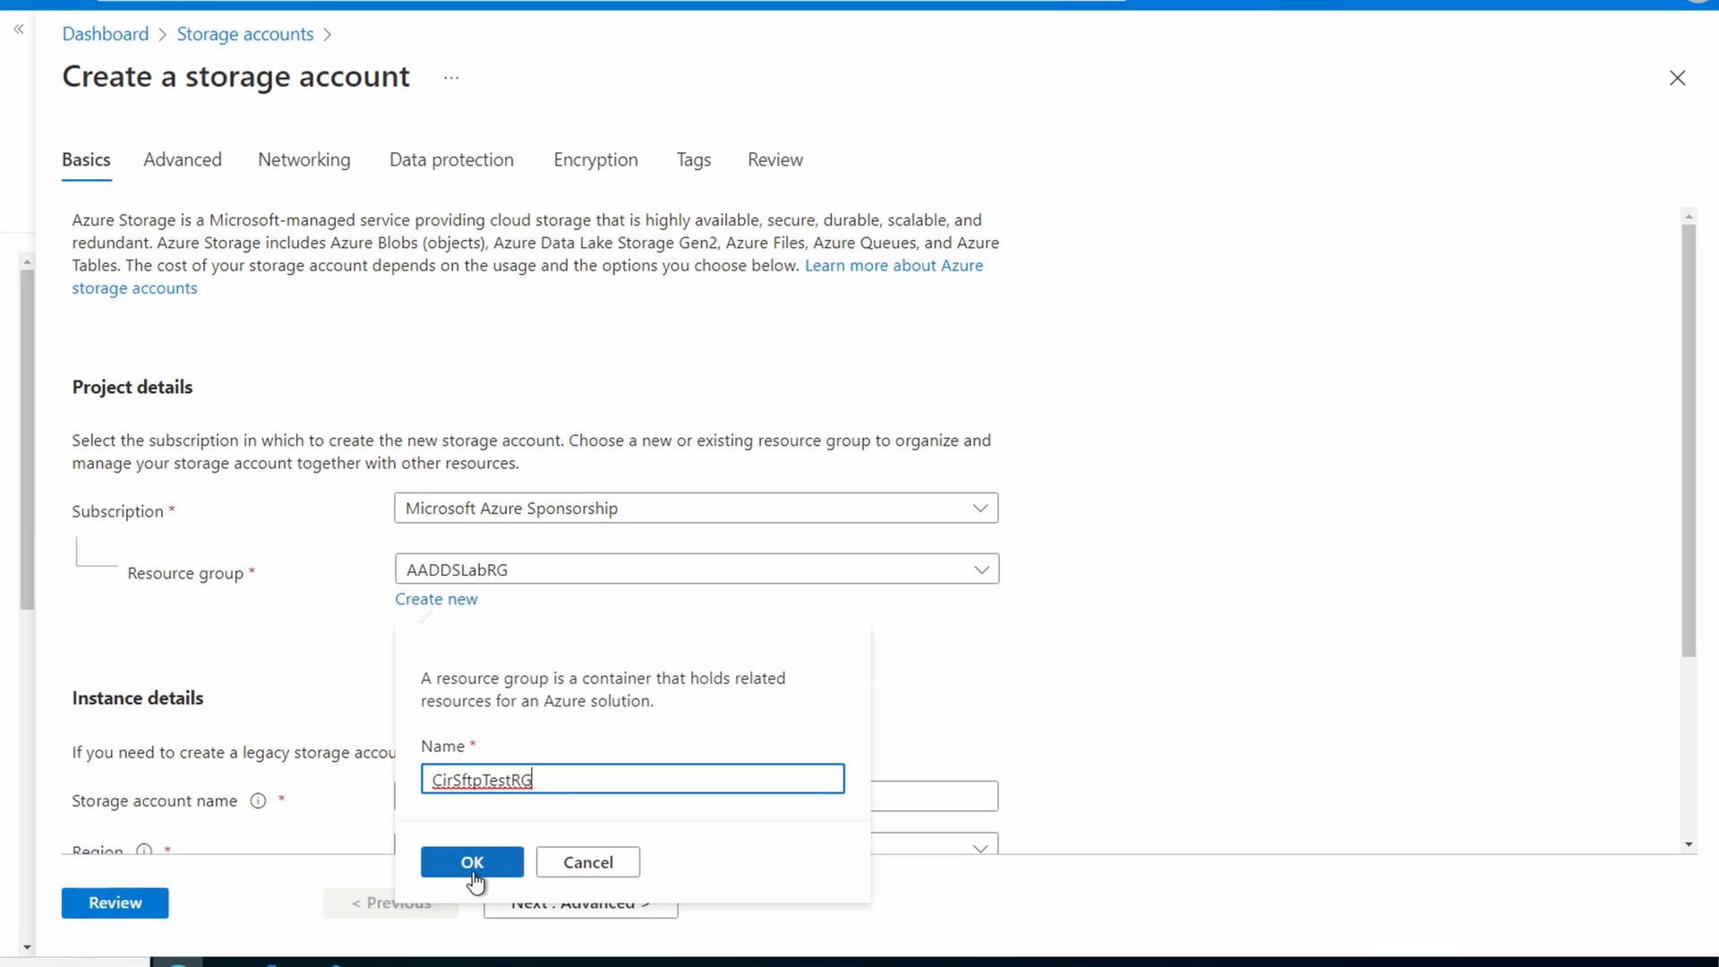
click(471, 862)
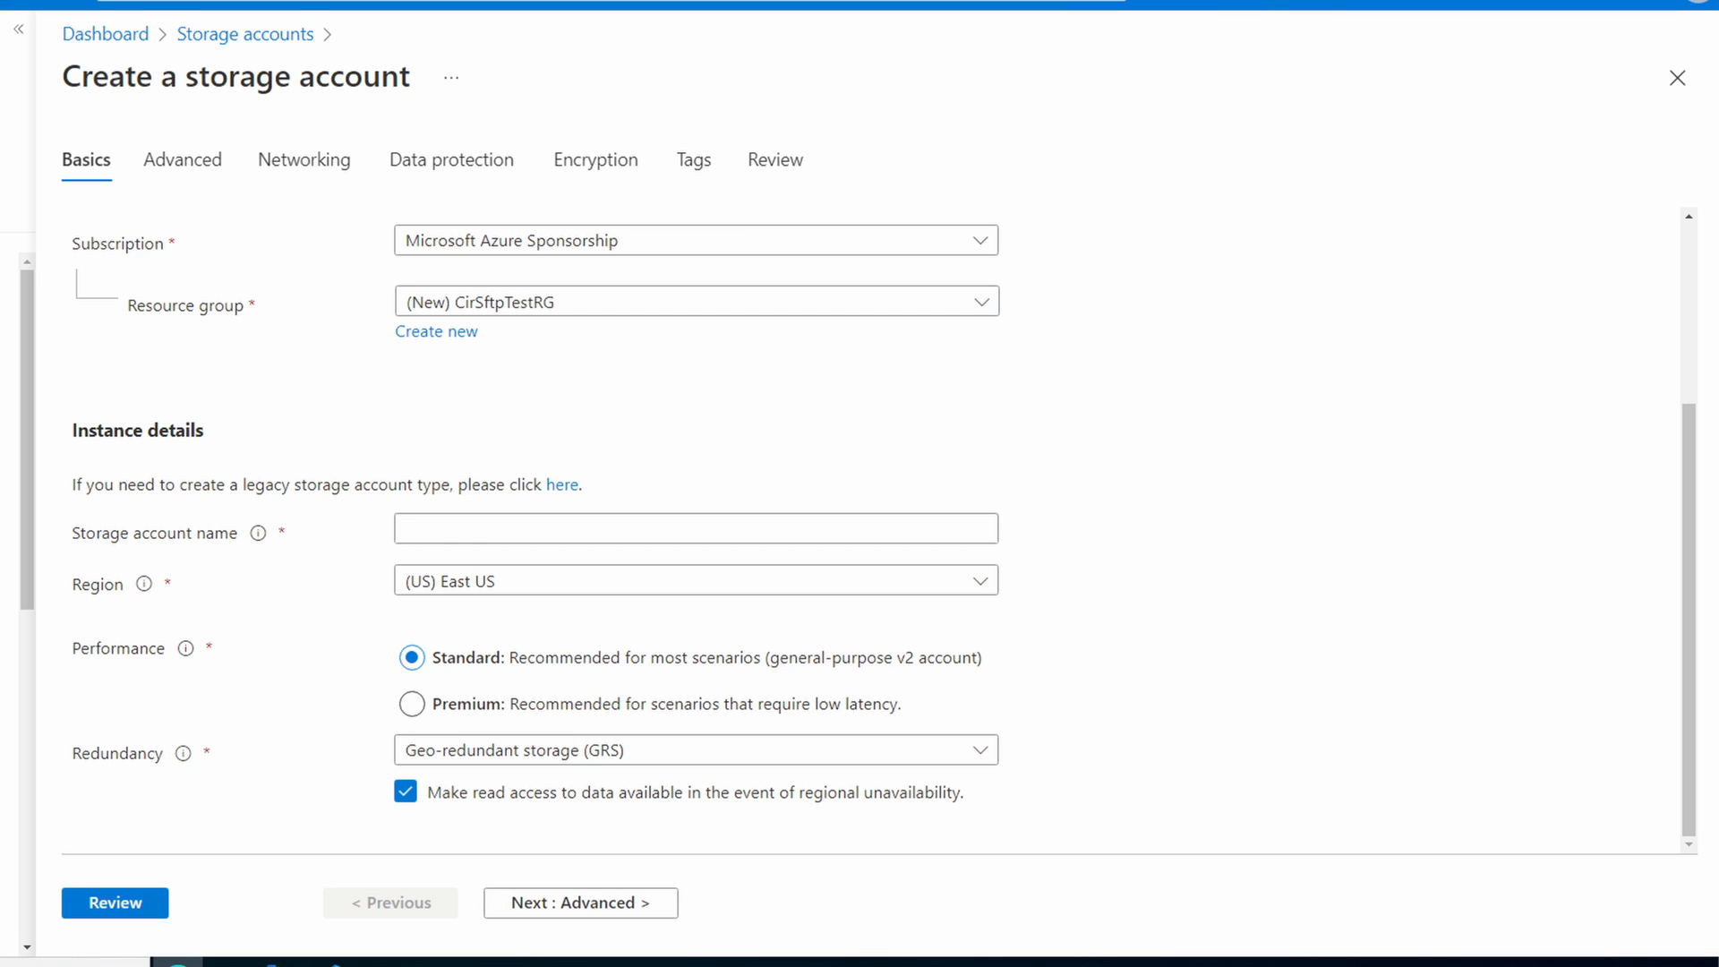
- Name the account cirsftptest in Central US with locally-redundant storage
text(cirsftptest)
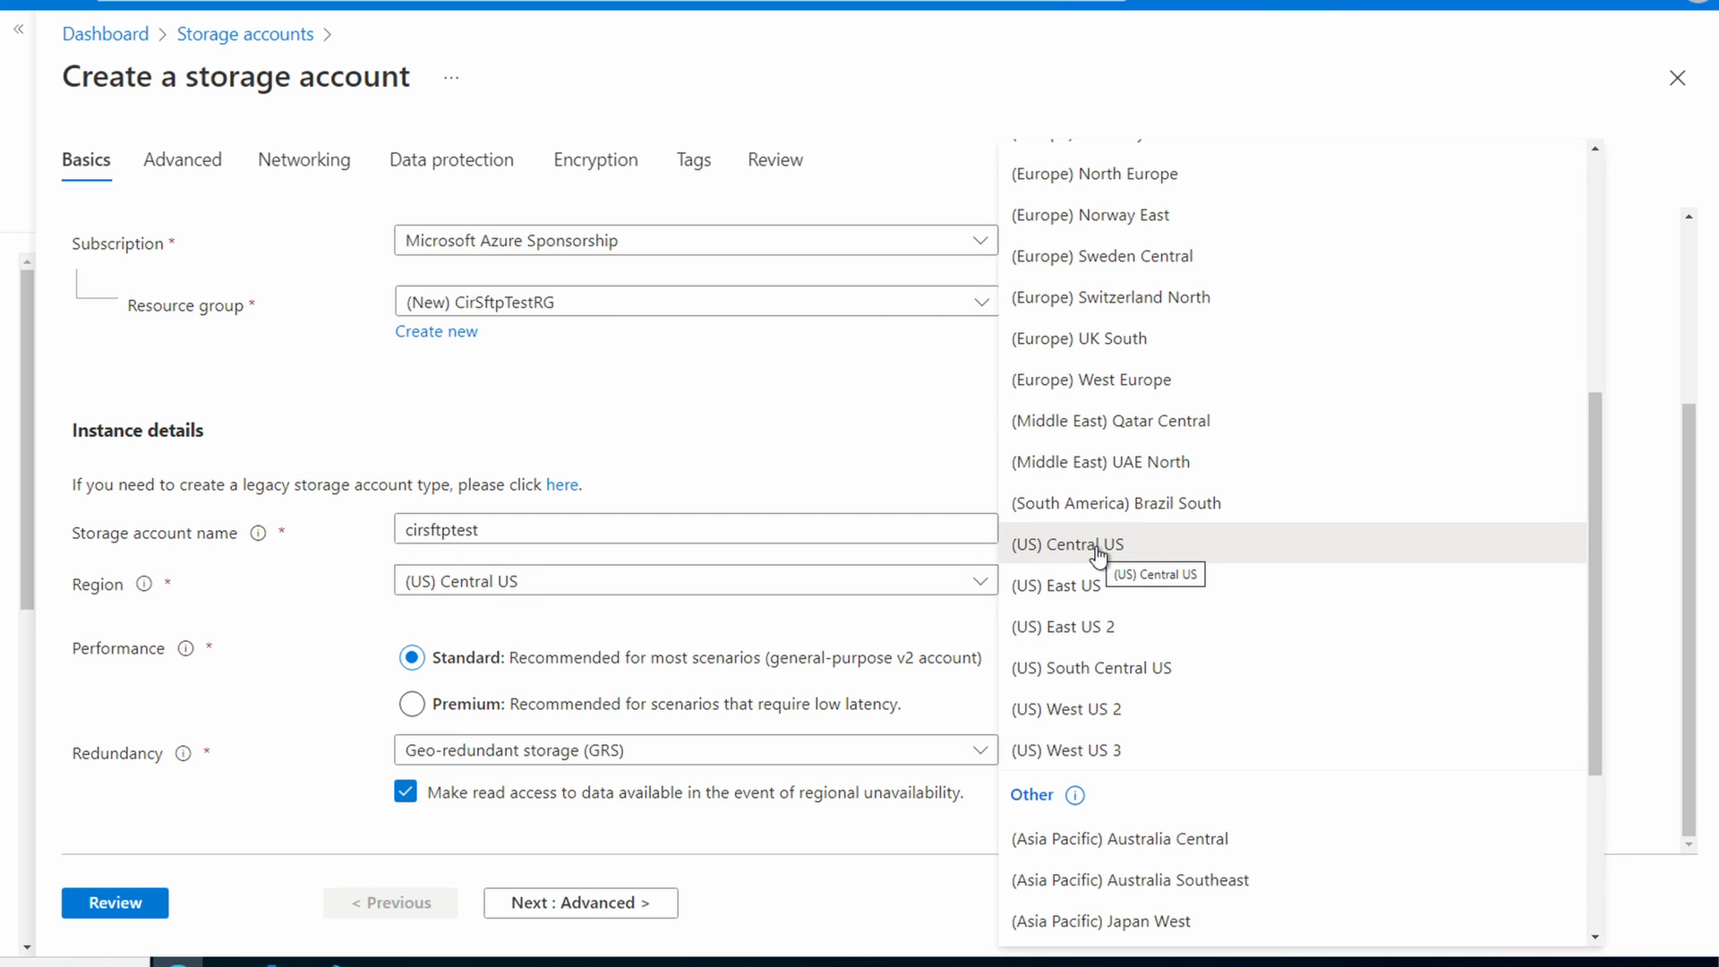
click(1065, 544)
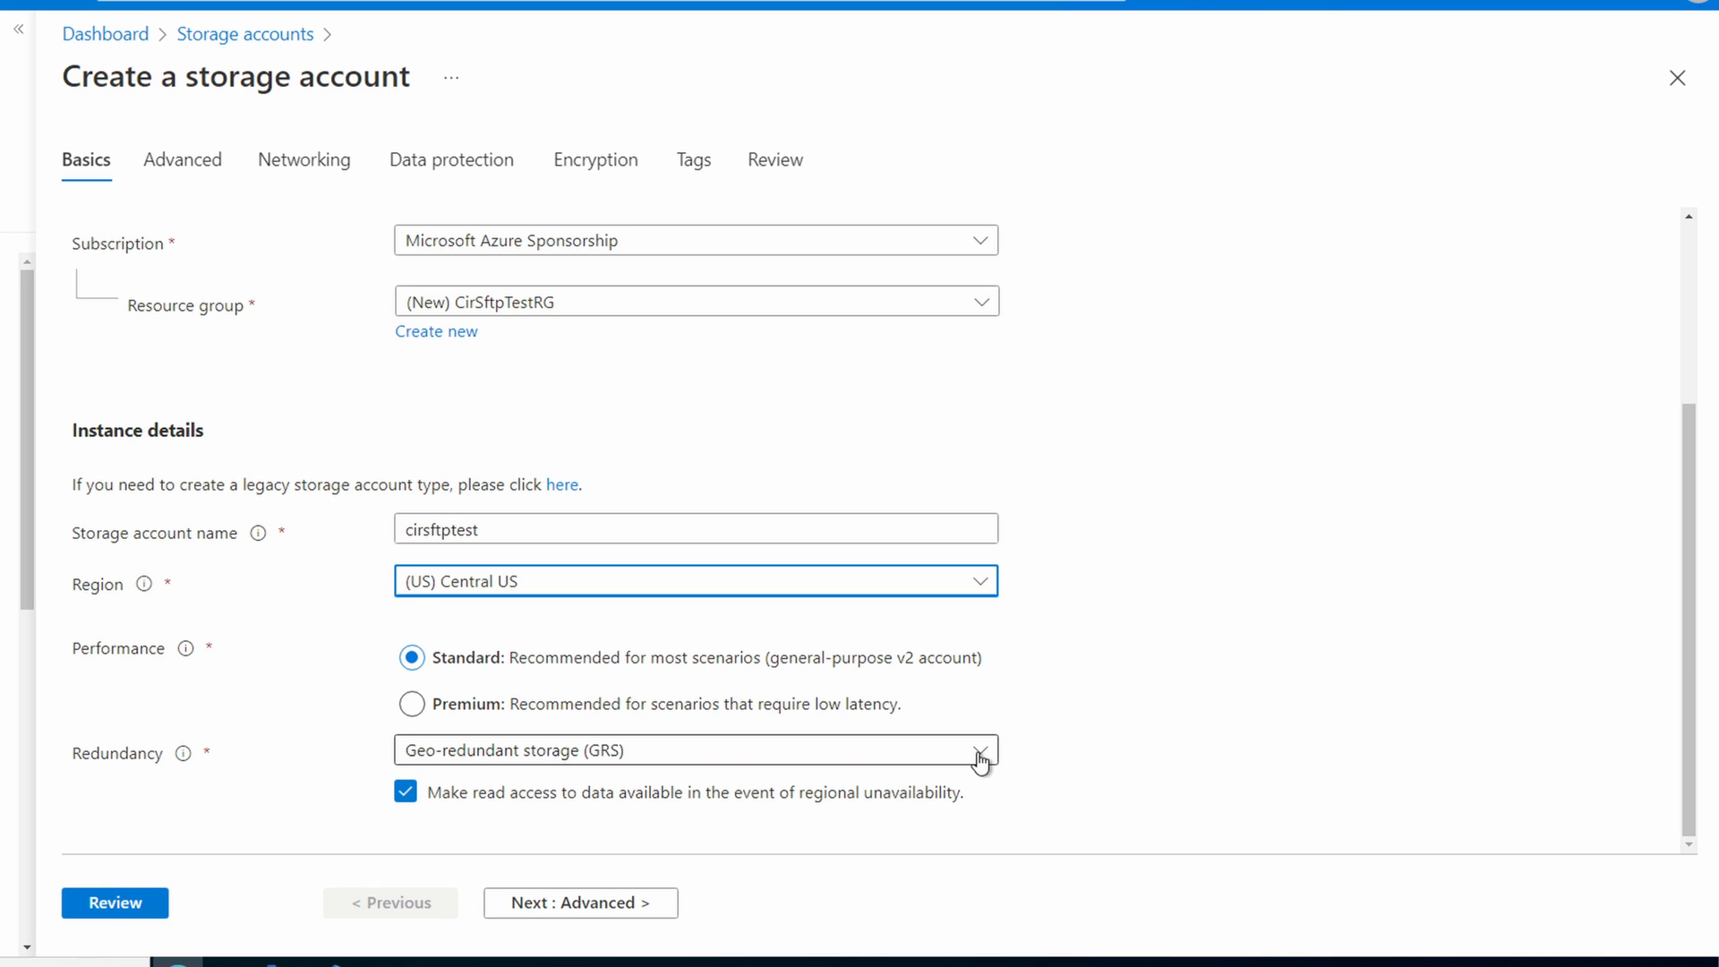
click(977, 750)
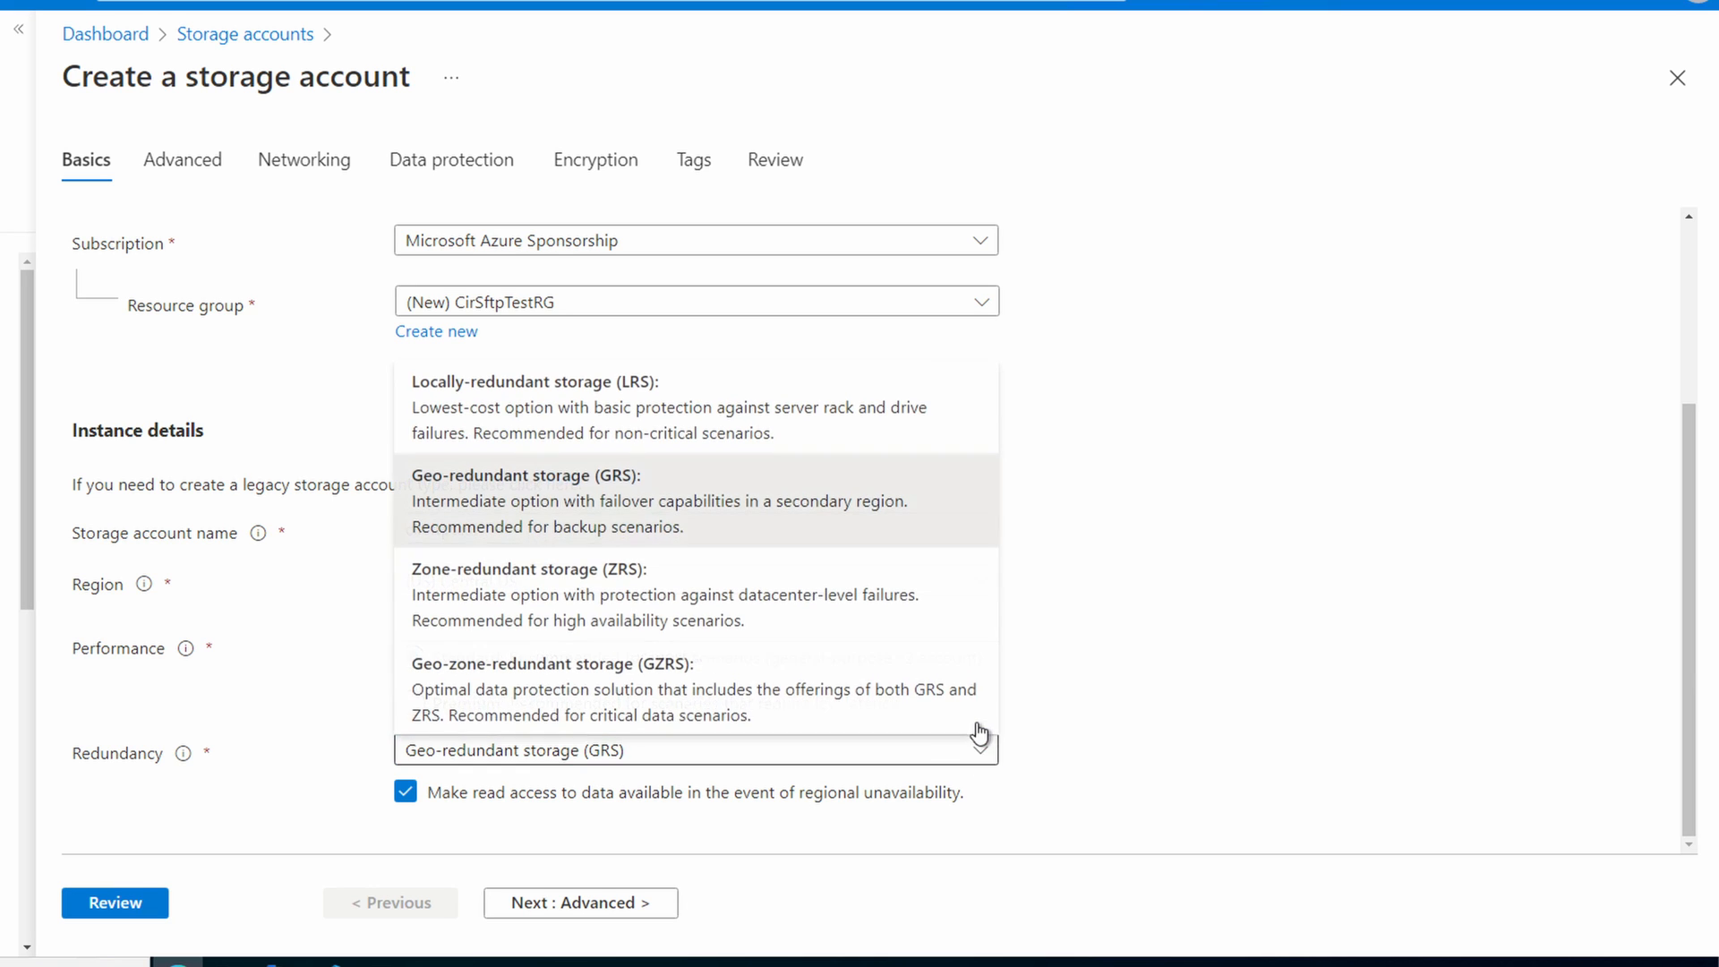
click(535, 381)
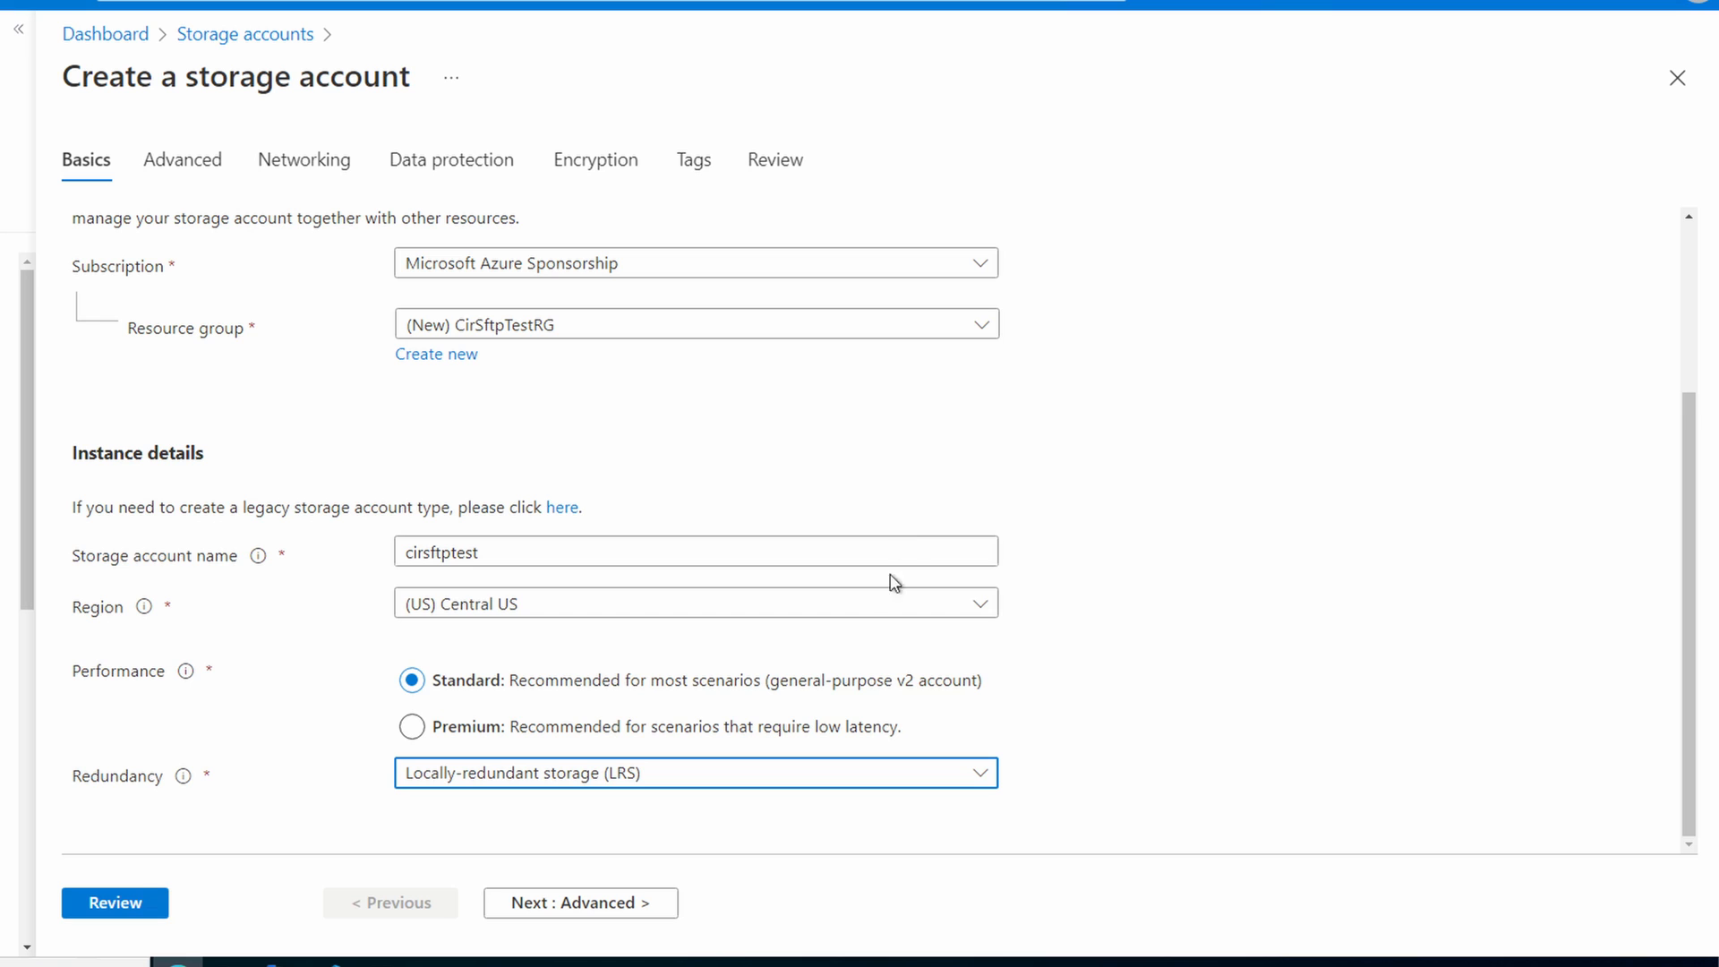
- In Advanced settings enable hierarchical namespace and SFTP, then proceed to the review summary
click(580, 903)
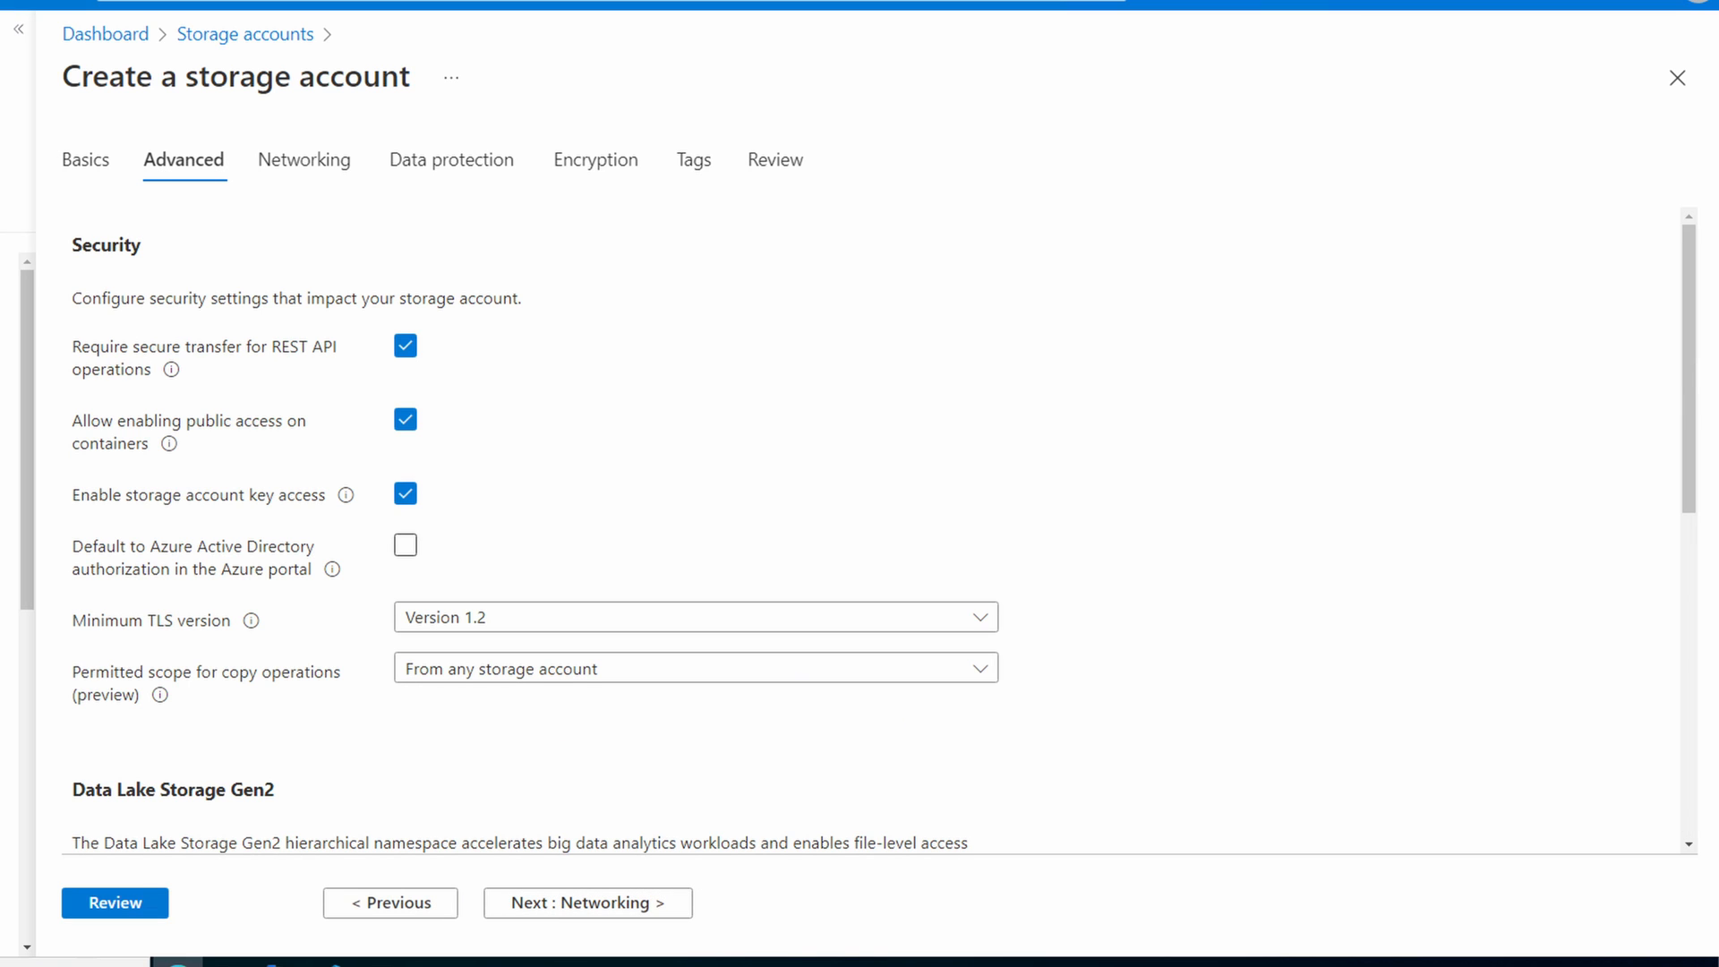
scroll(down, 3)
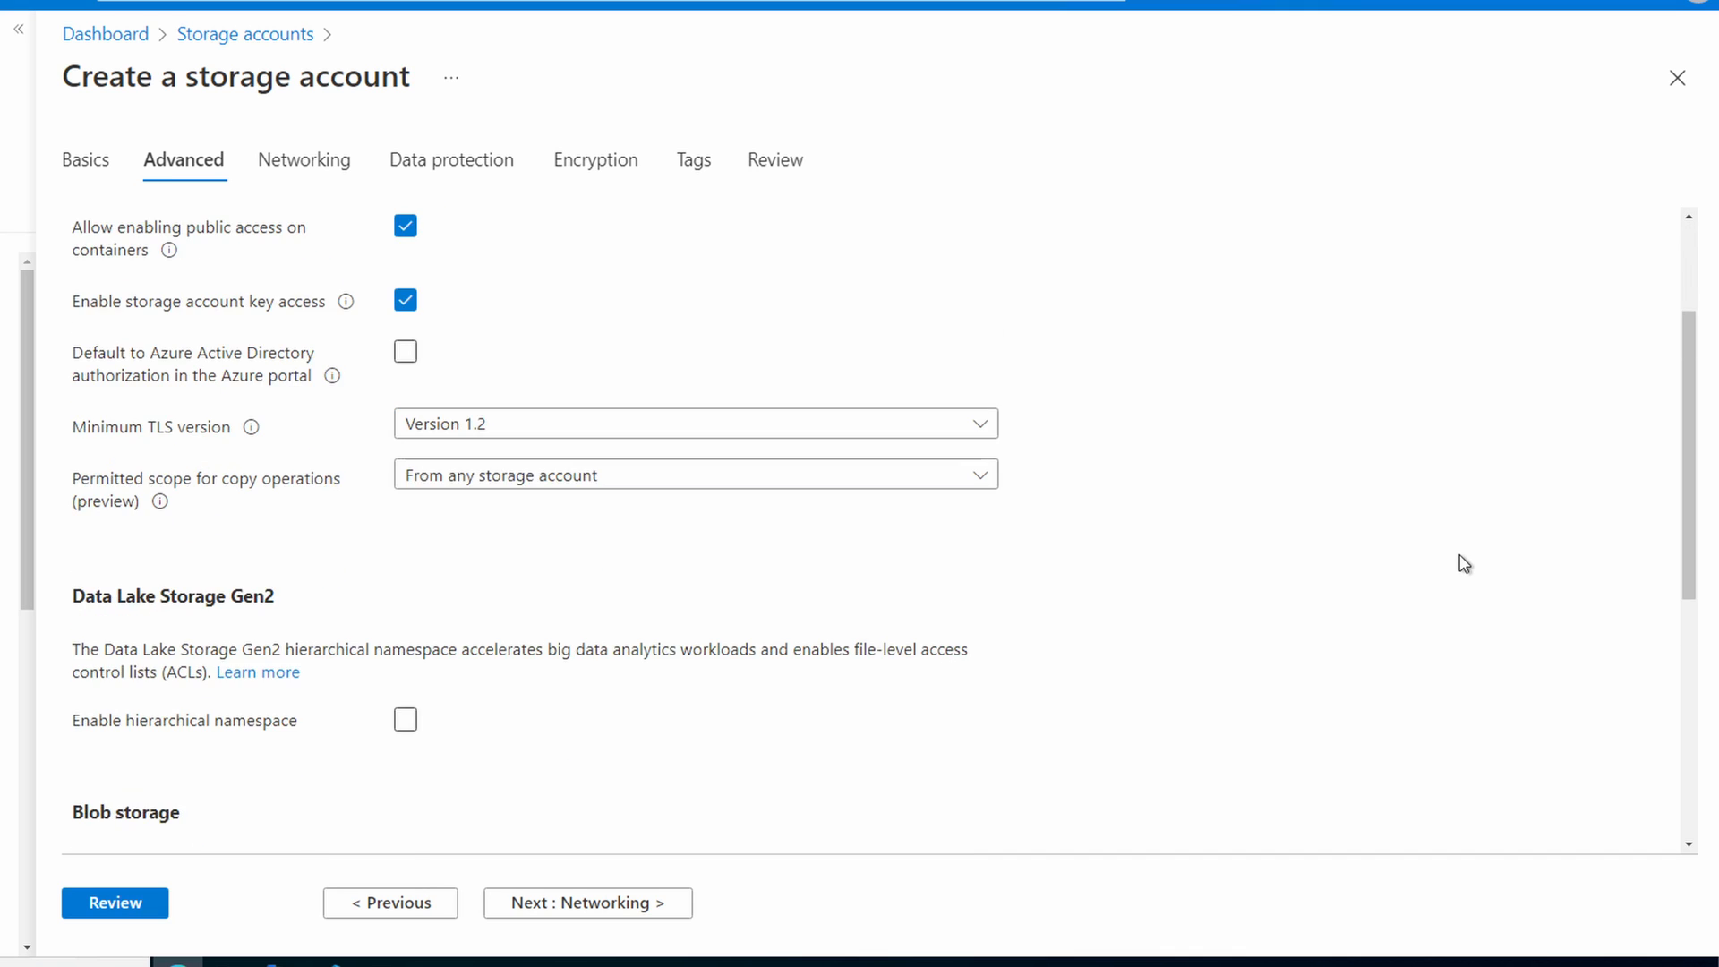
scroll(down, 3)
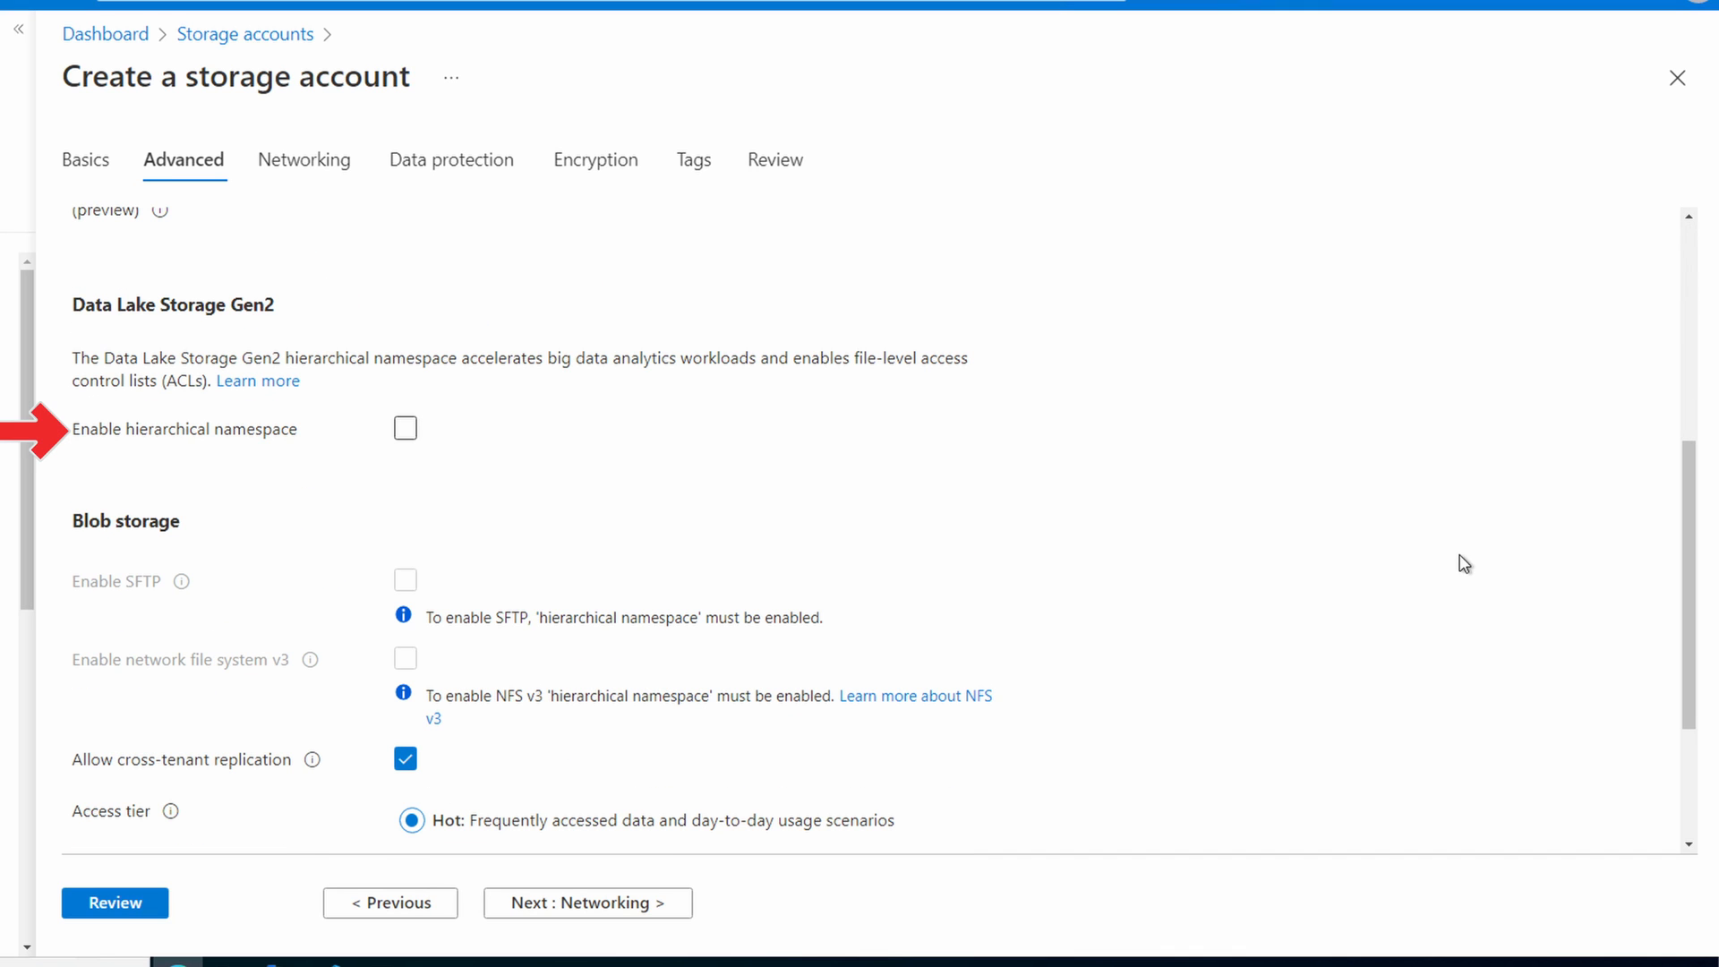
click(406, 428)
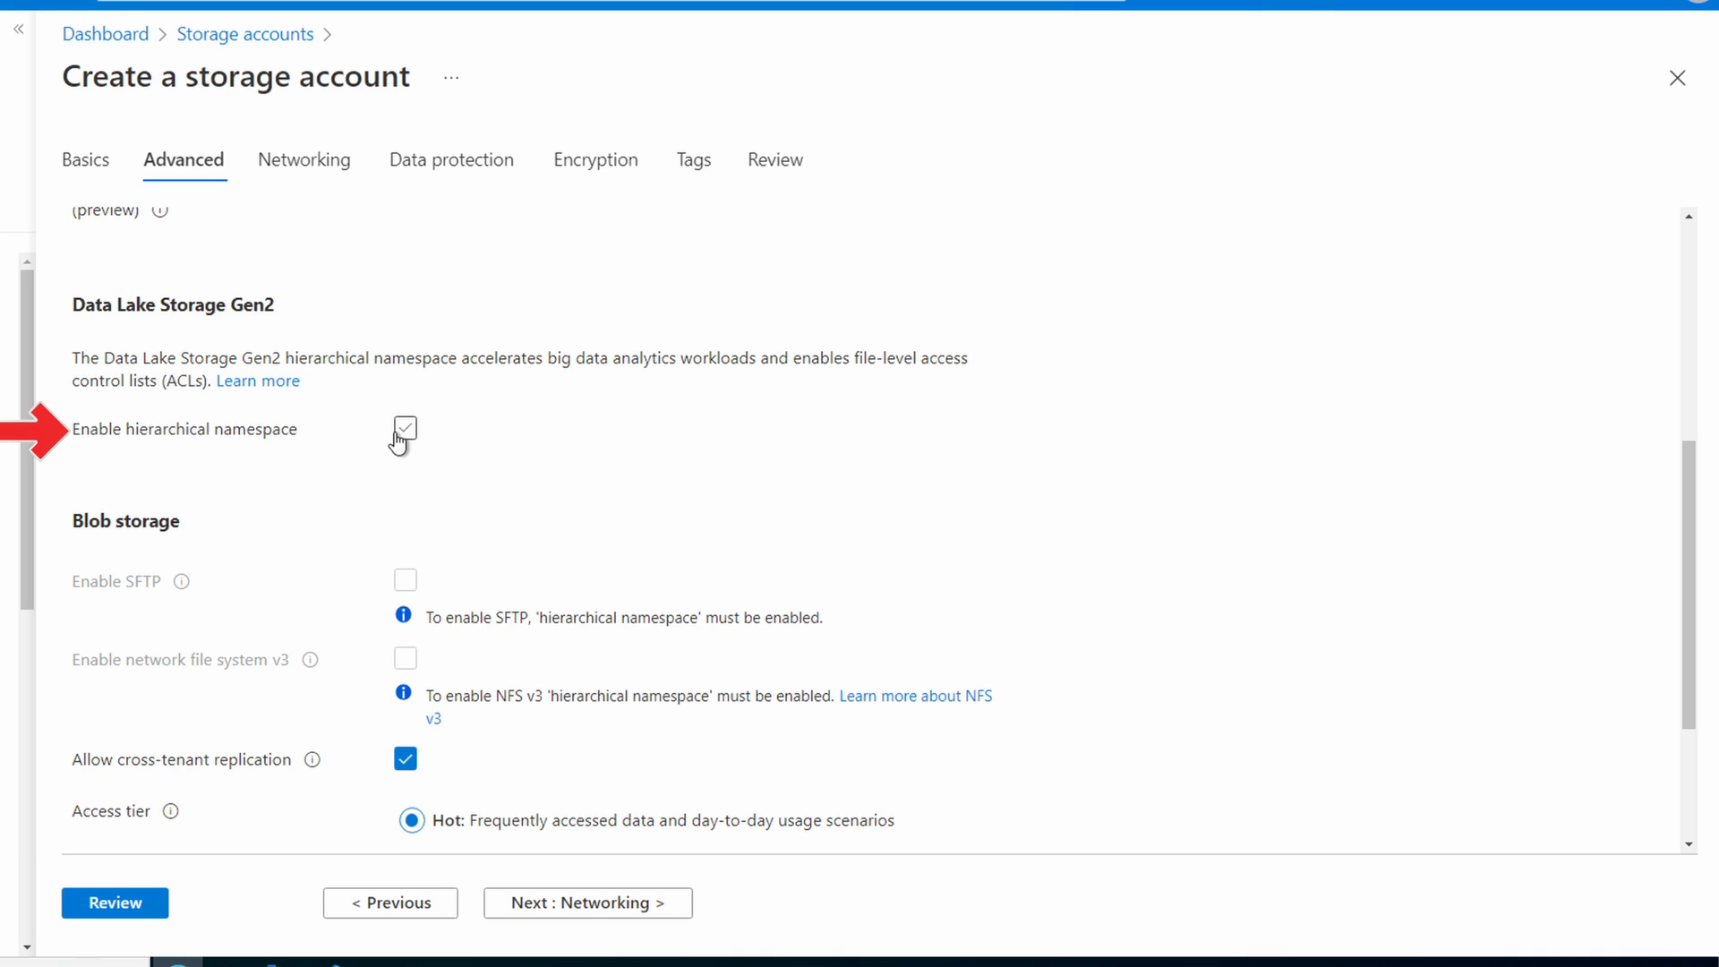
click(404, 428)
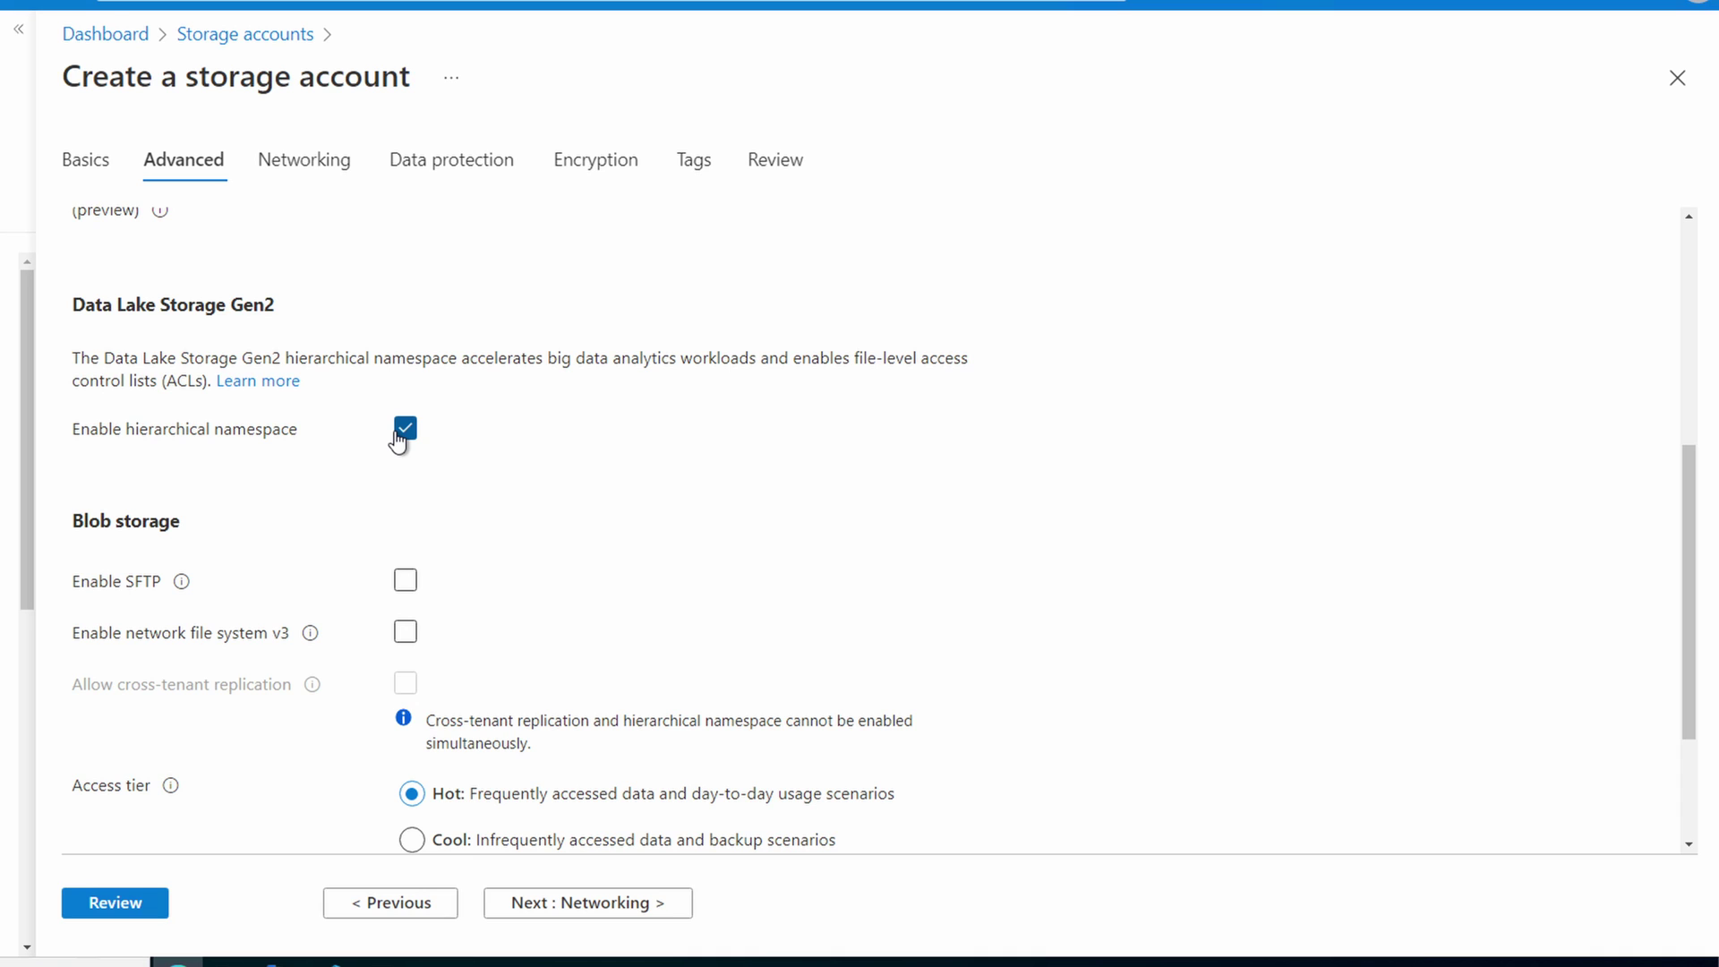
click(405, 580)
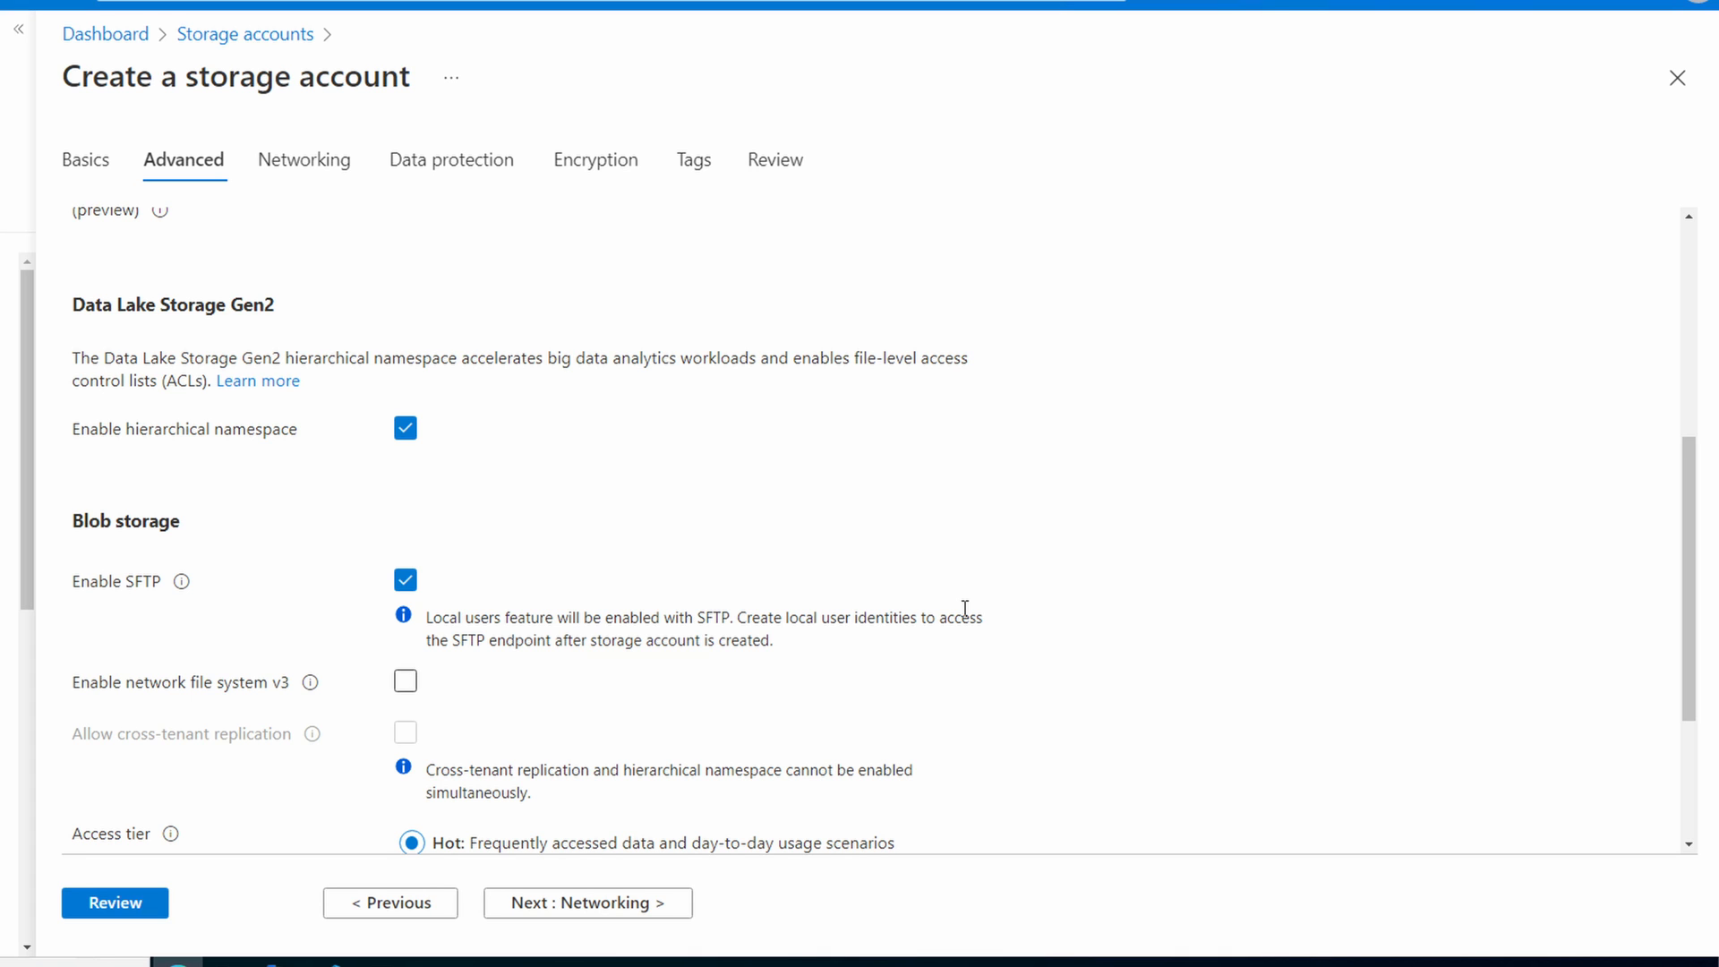
mouse_move(115, 903)
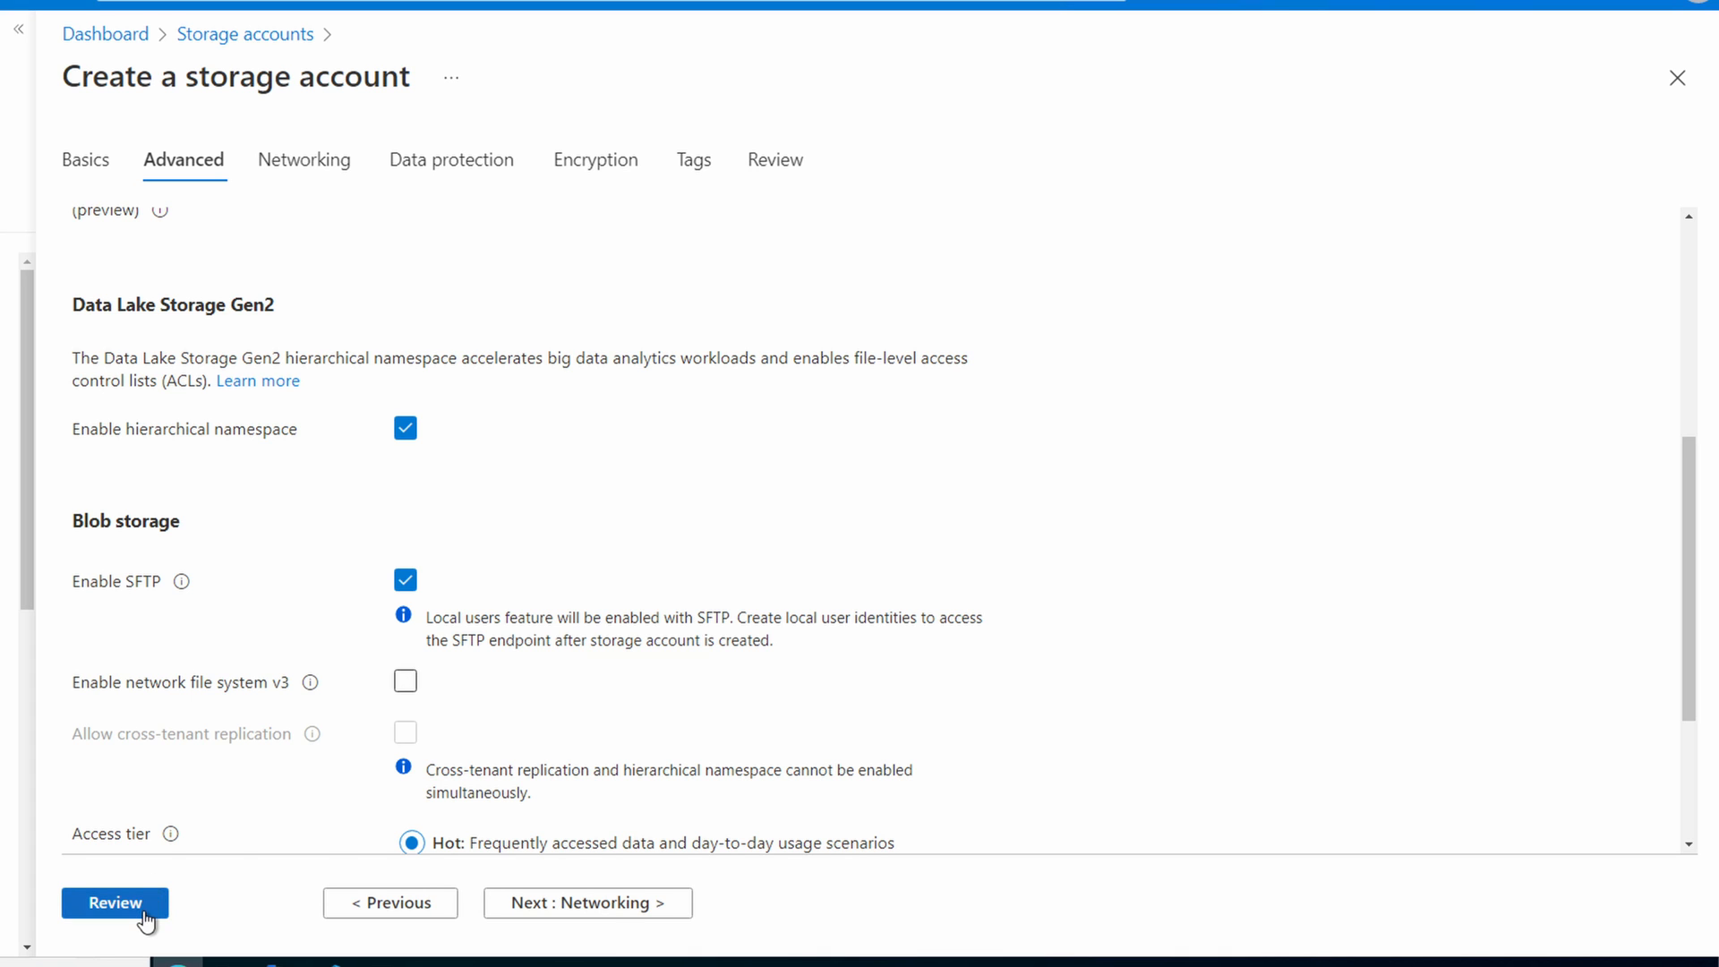
click(115, 903)
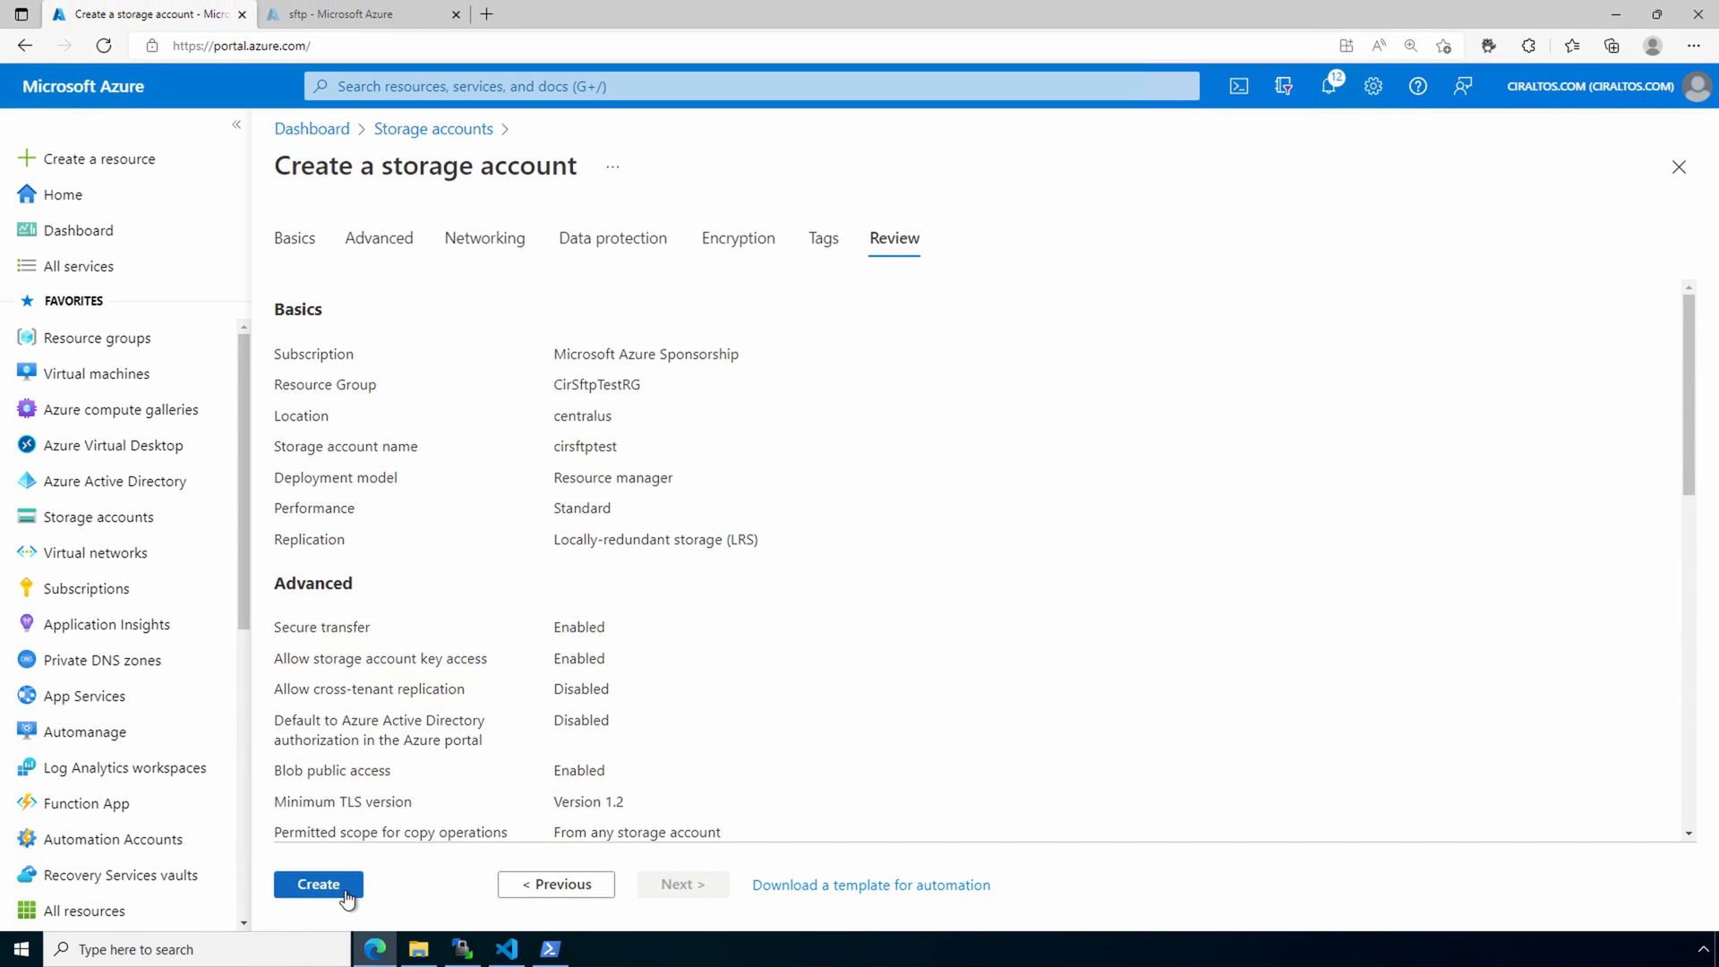
- Create the cirsftptest storage account and go to the new resource's overview
click(318, 883)
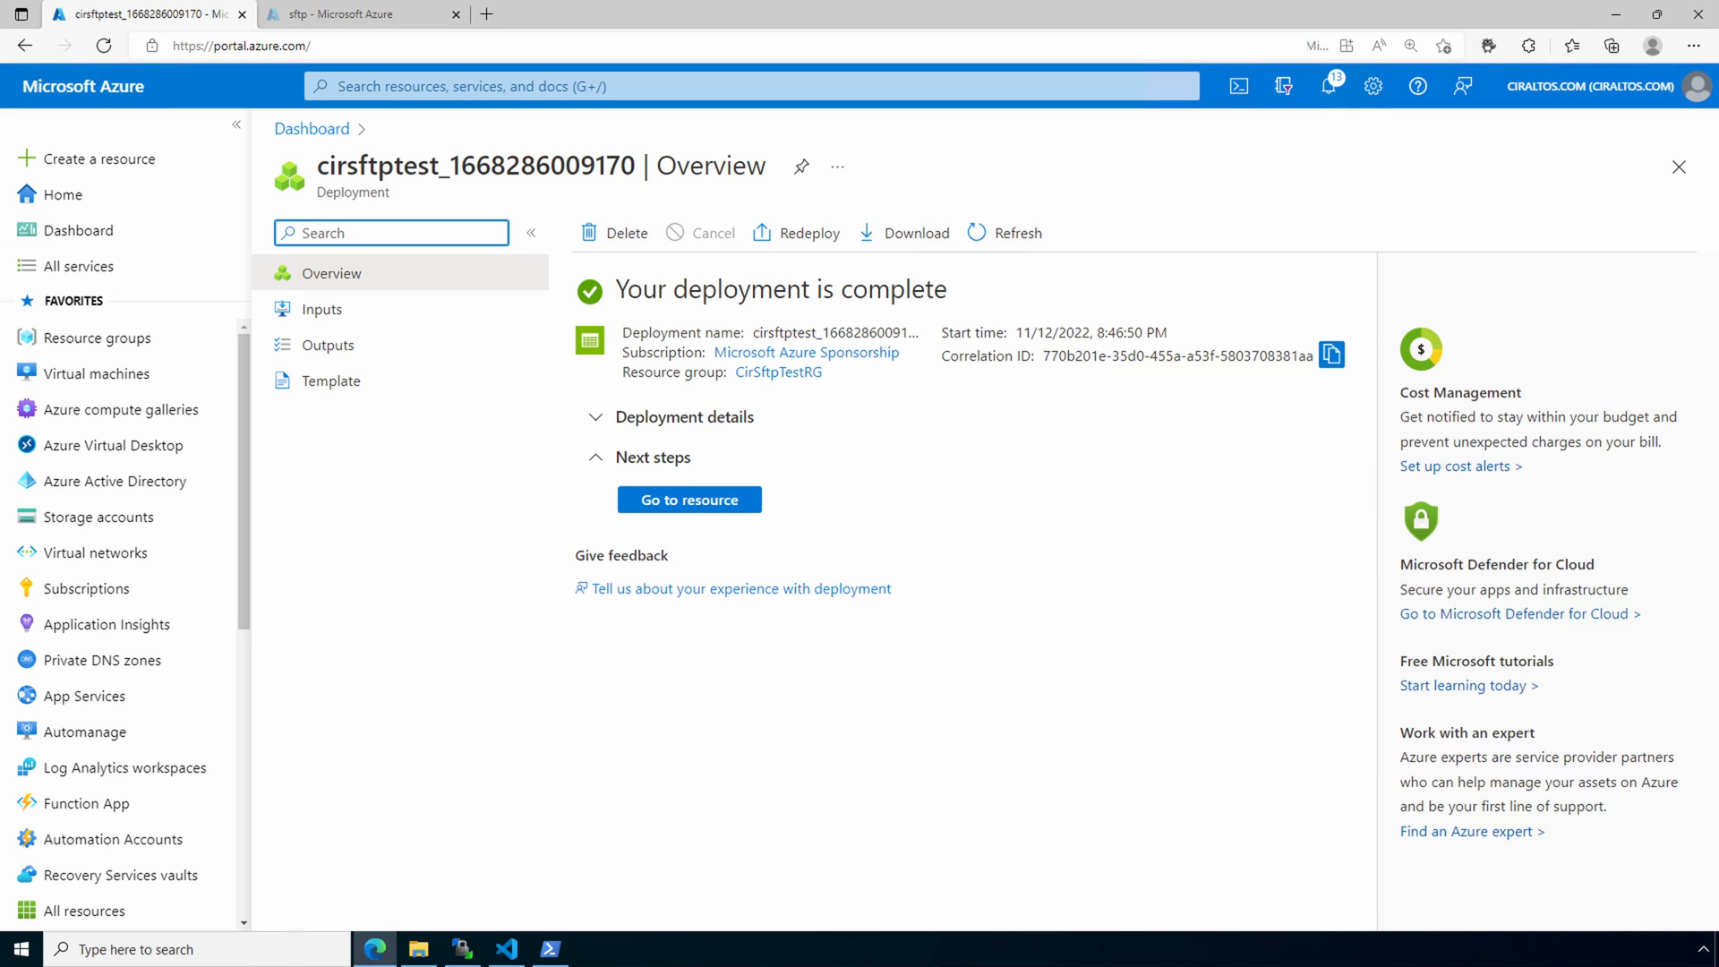
click(687, 499)
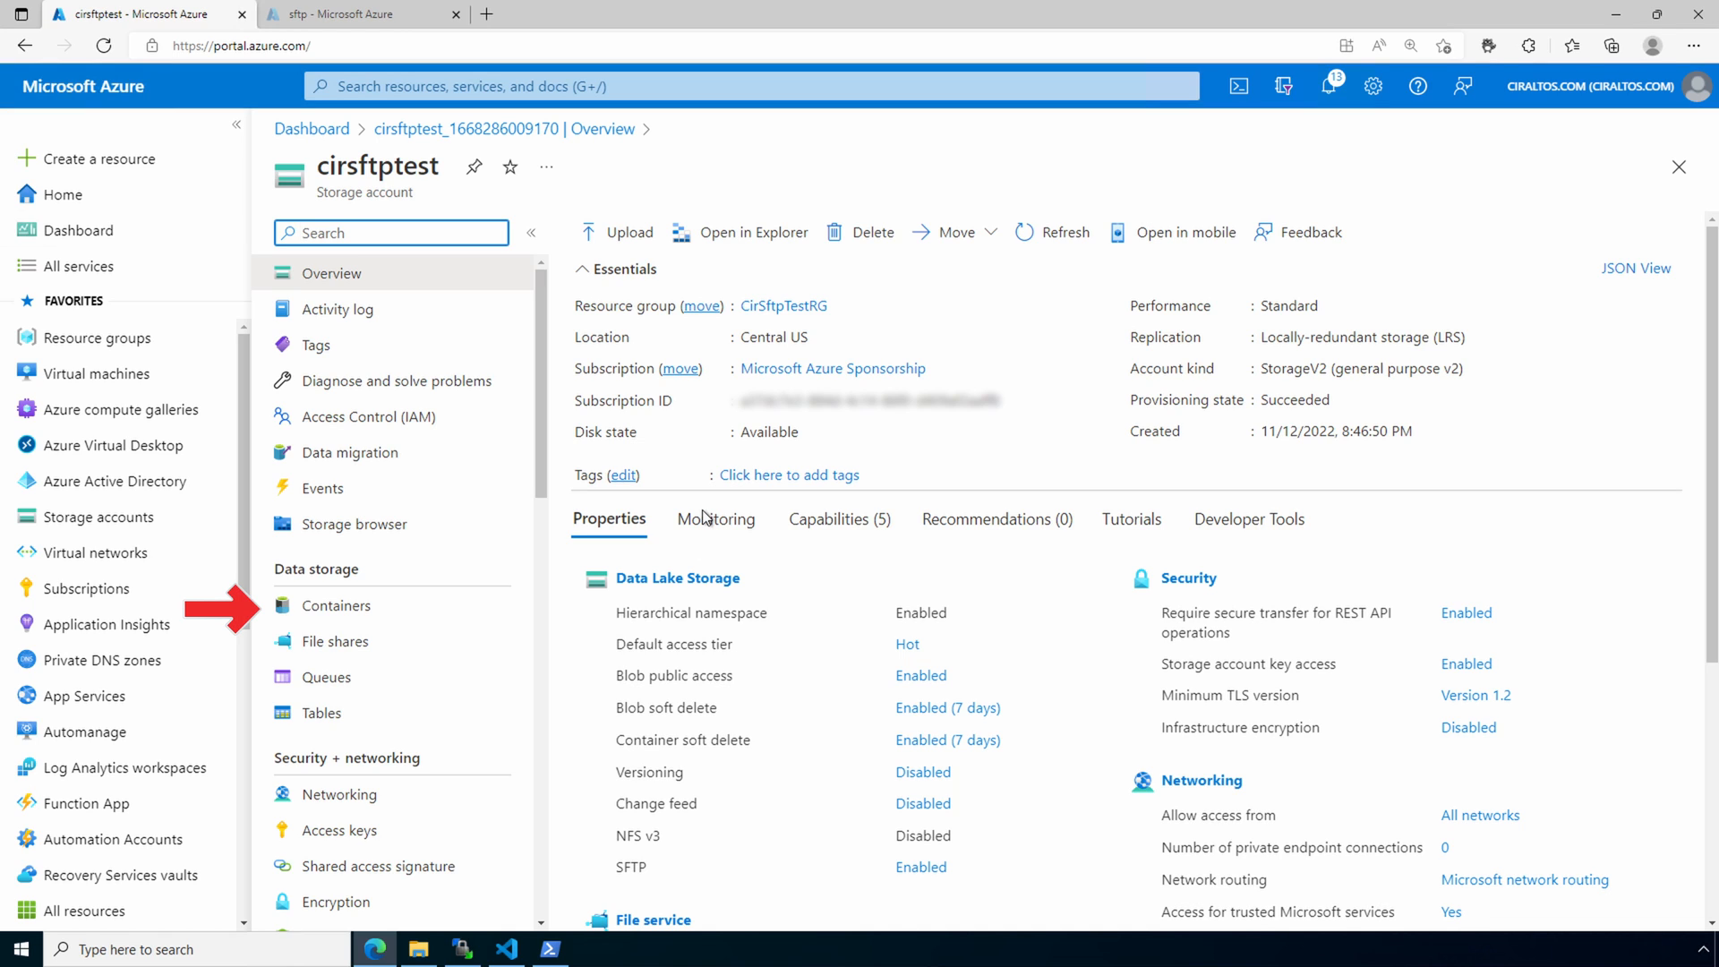
- Add a new private container named sftp to the account's container list
click(335, 605)
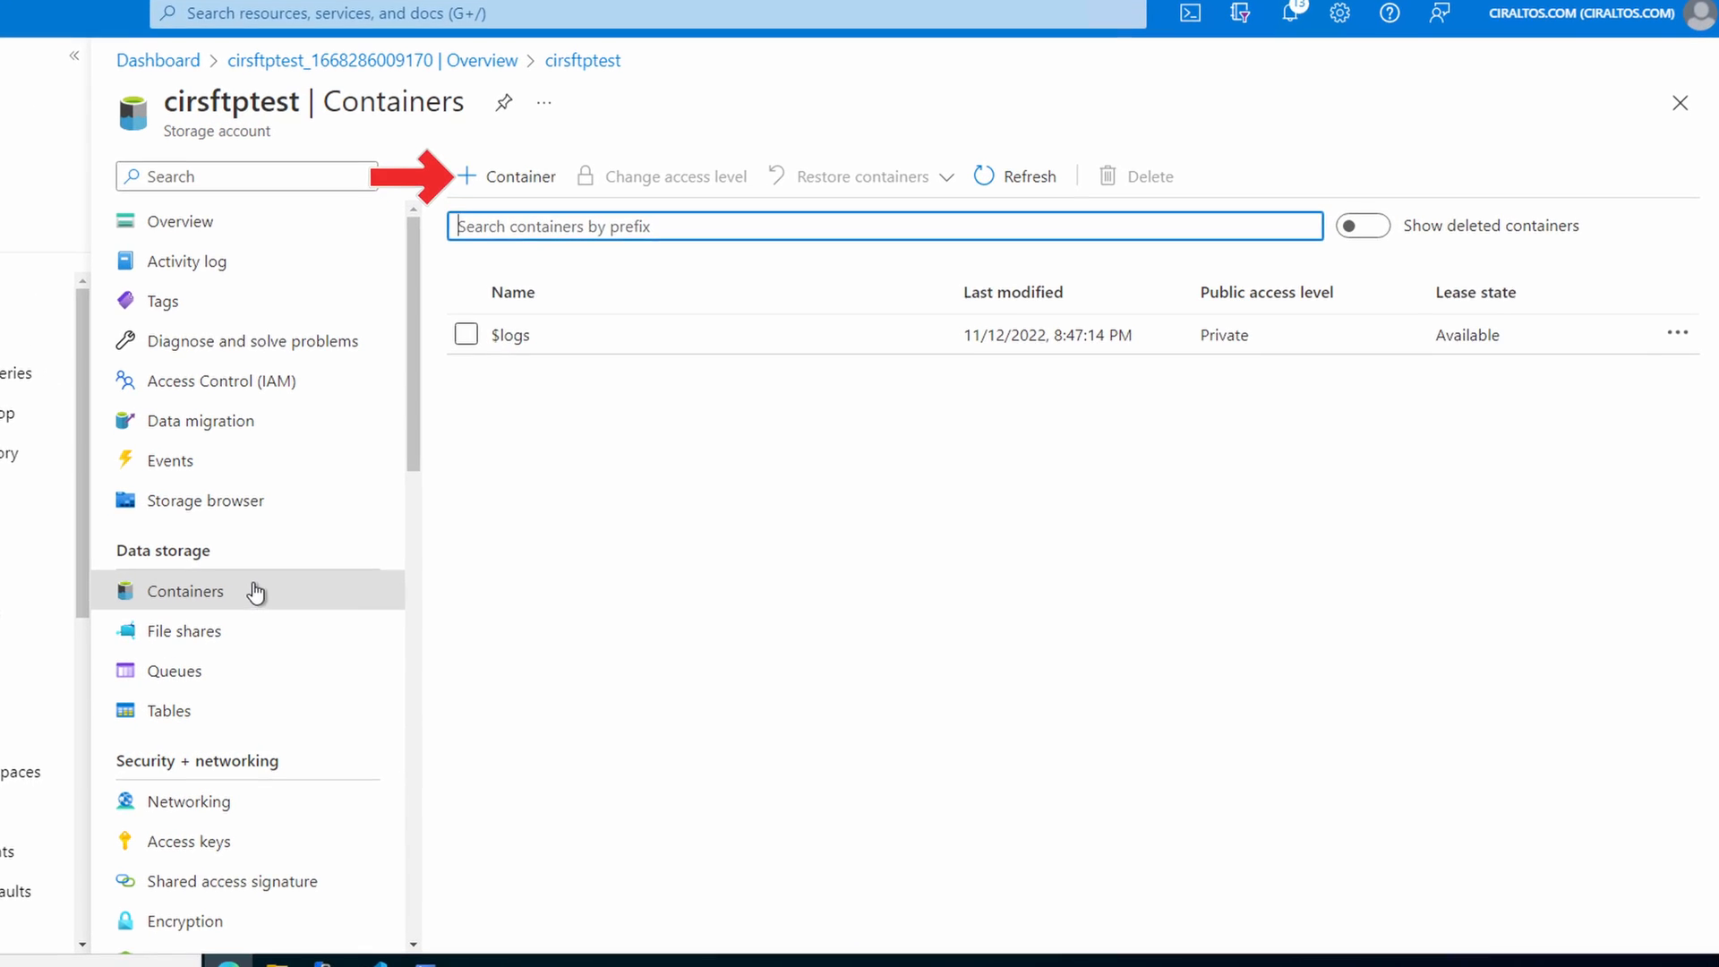
click(505, 178)
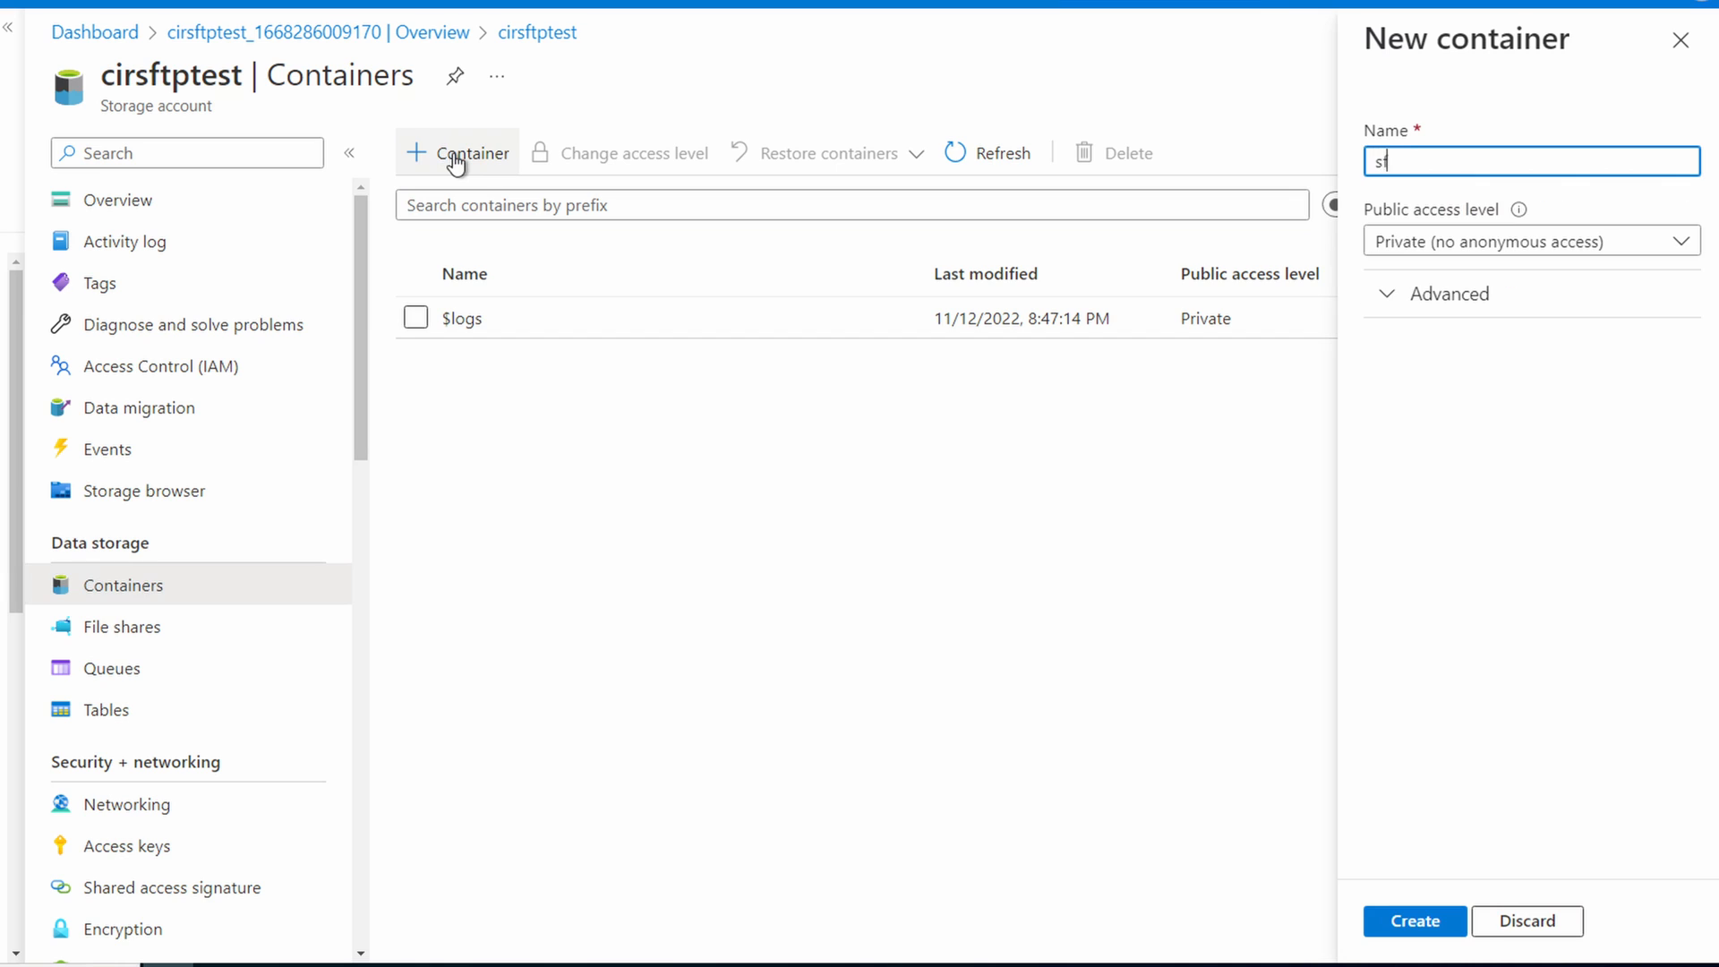
text(ftp)
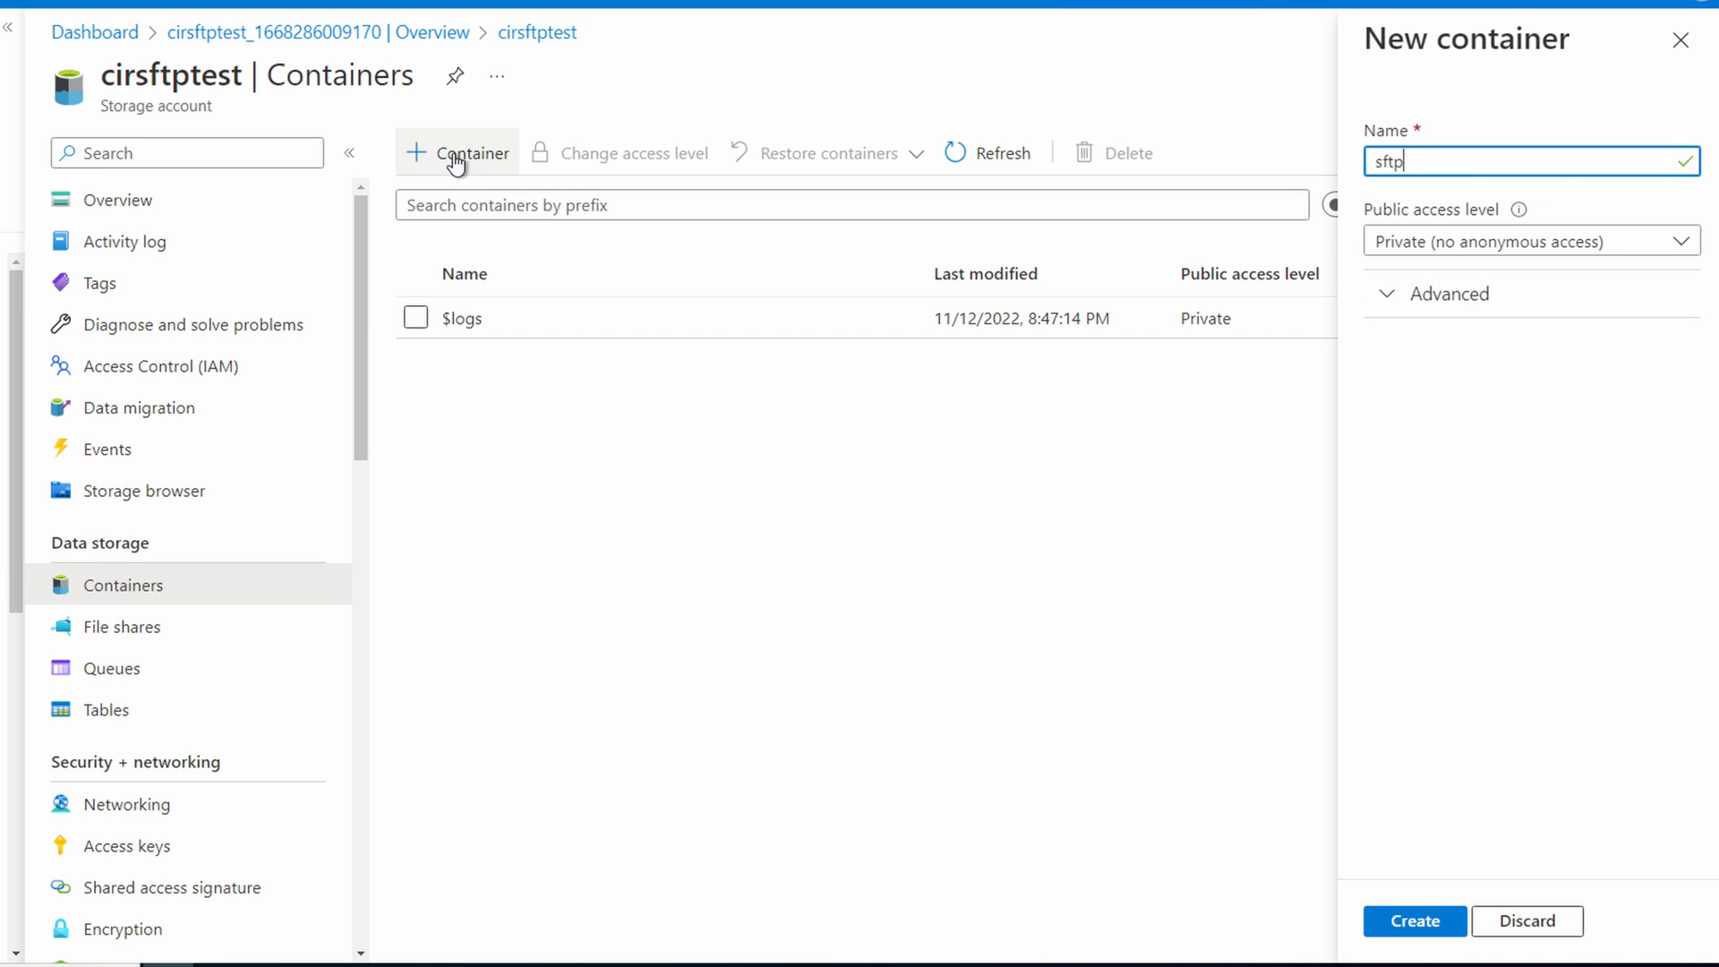
mouse_move(1352, 875)
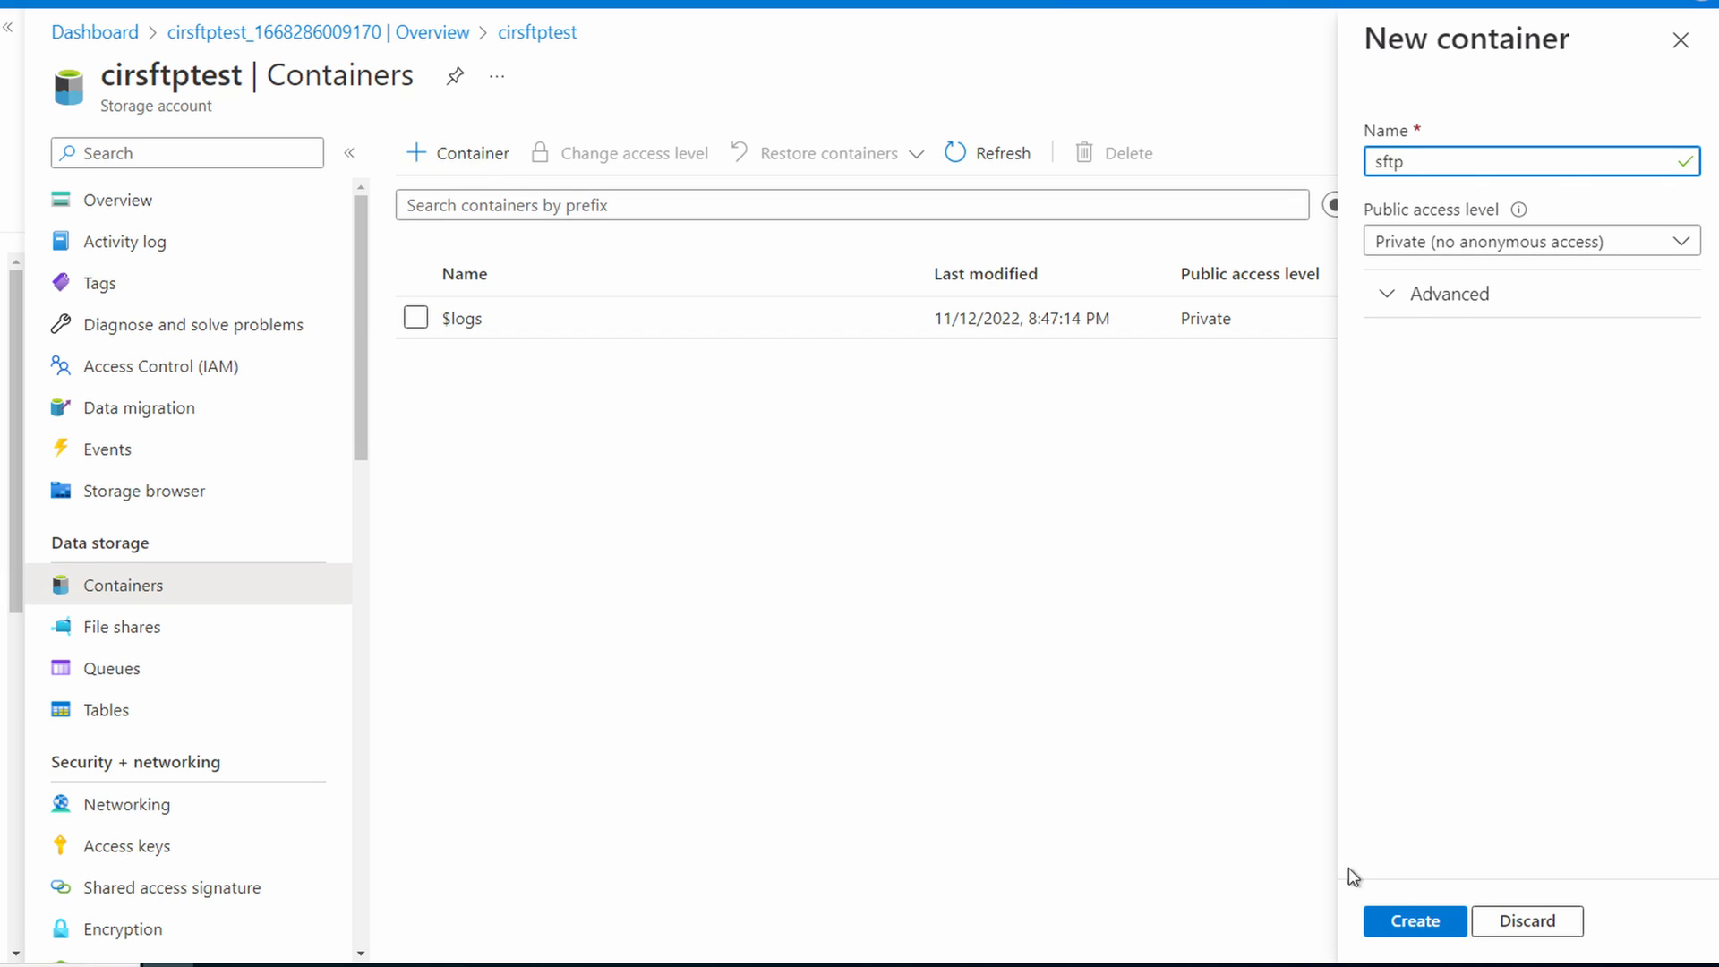
click(1413, 920)
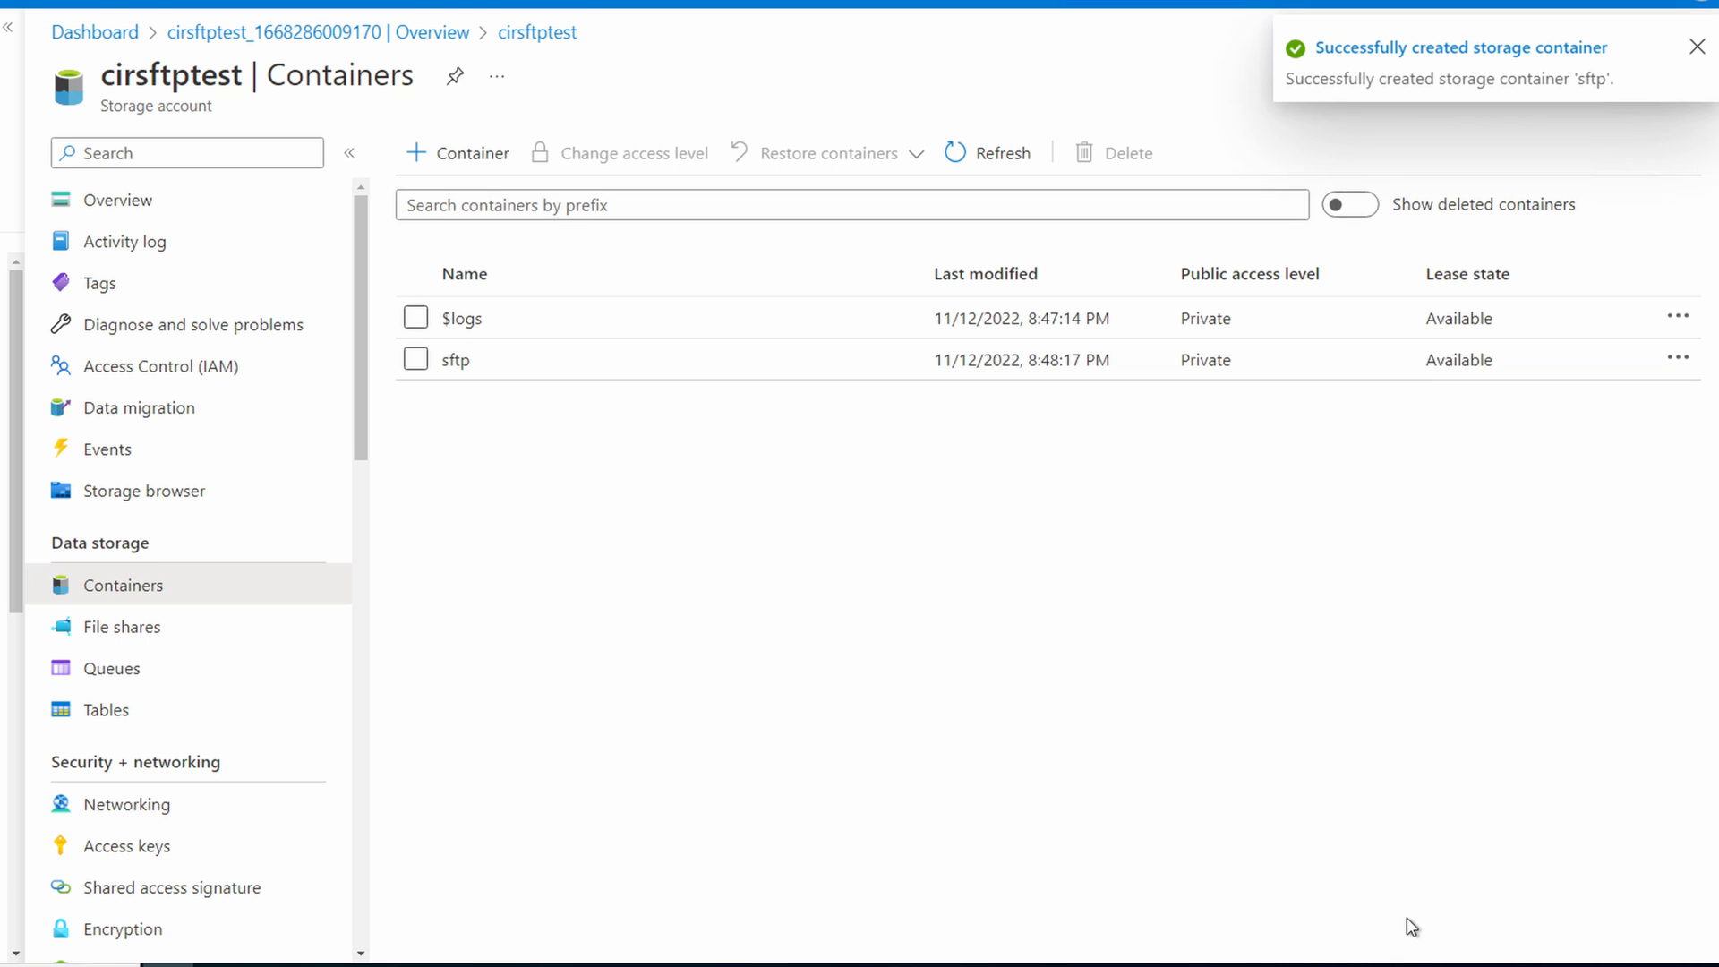
click(1698, 46)
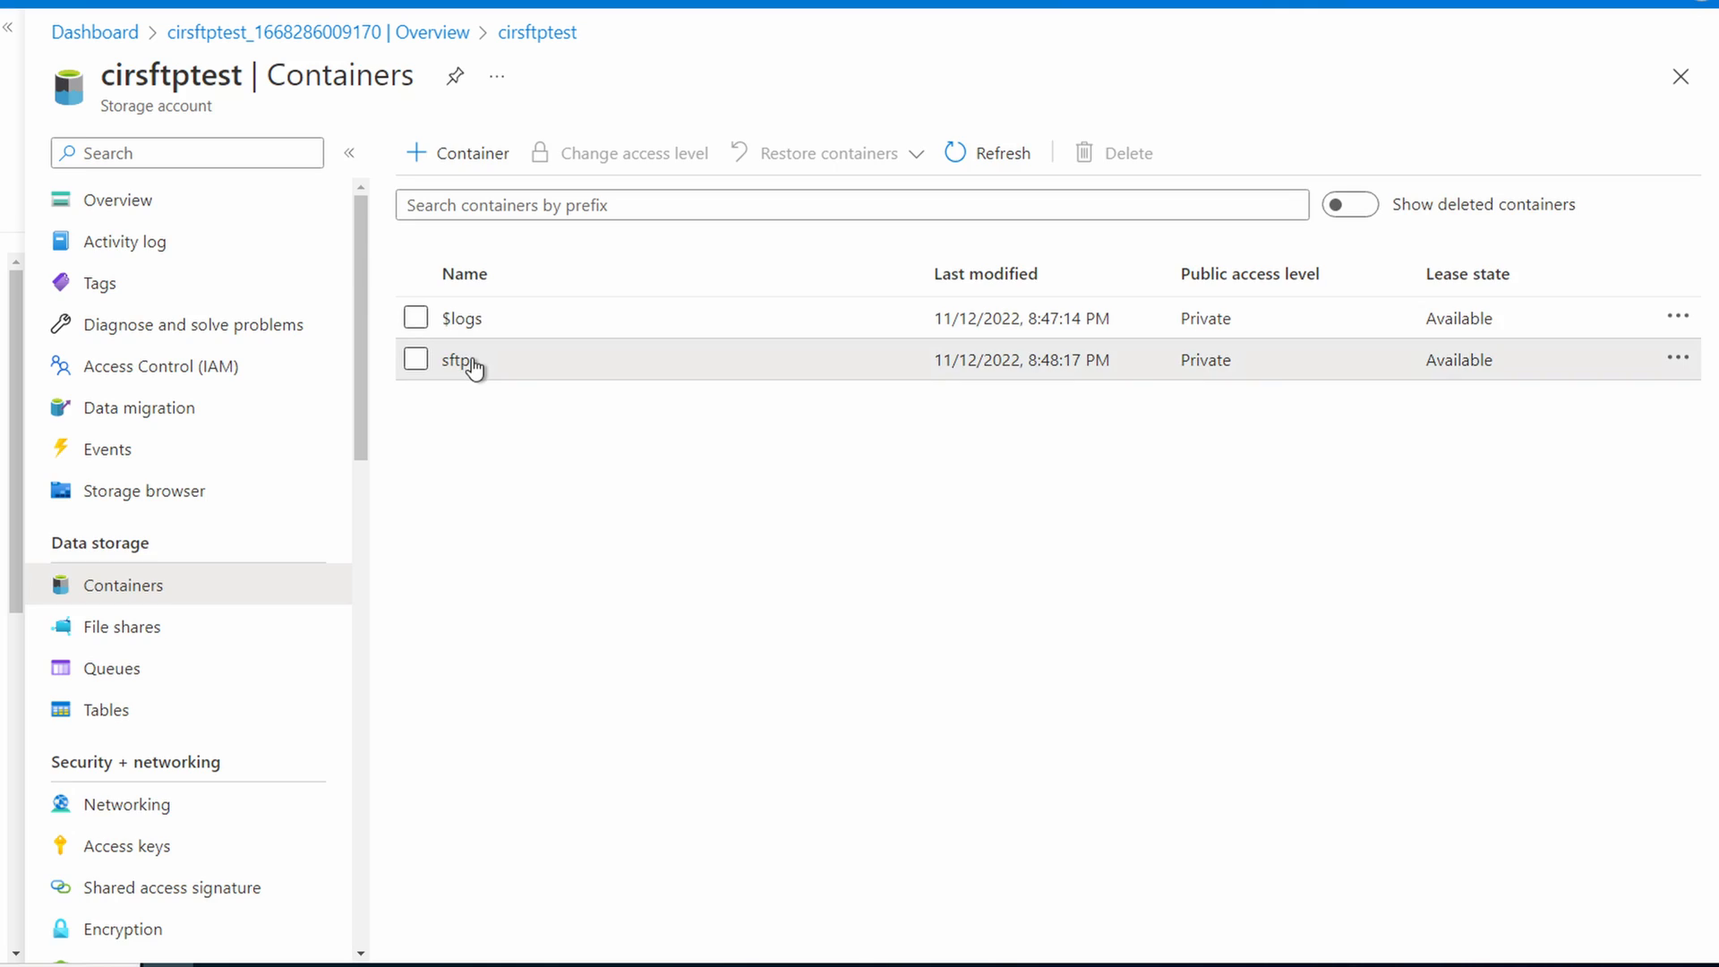
- Inside the sftp container, add and save a directory named home
click(456, 361)
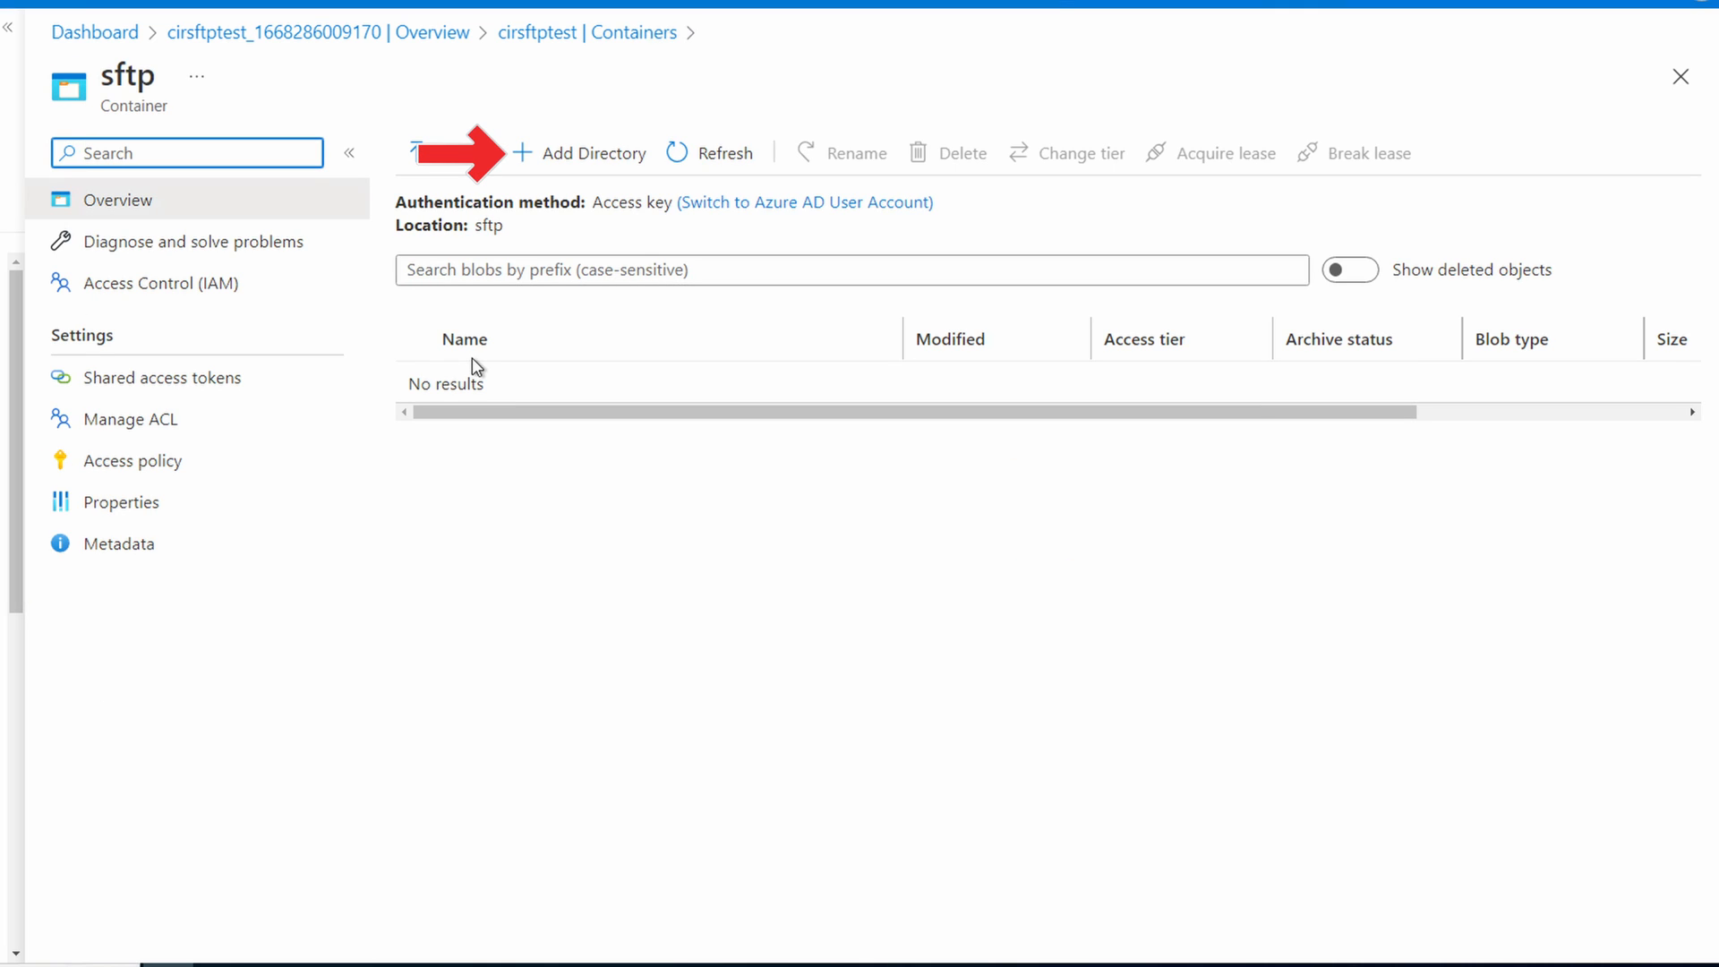
click(593, 152)
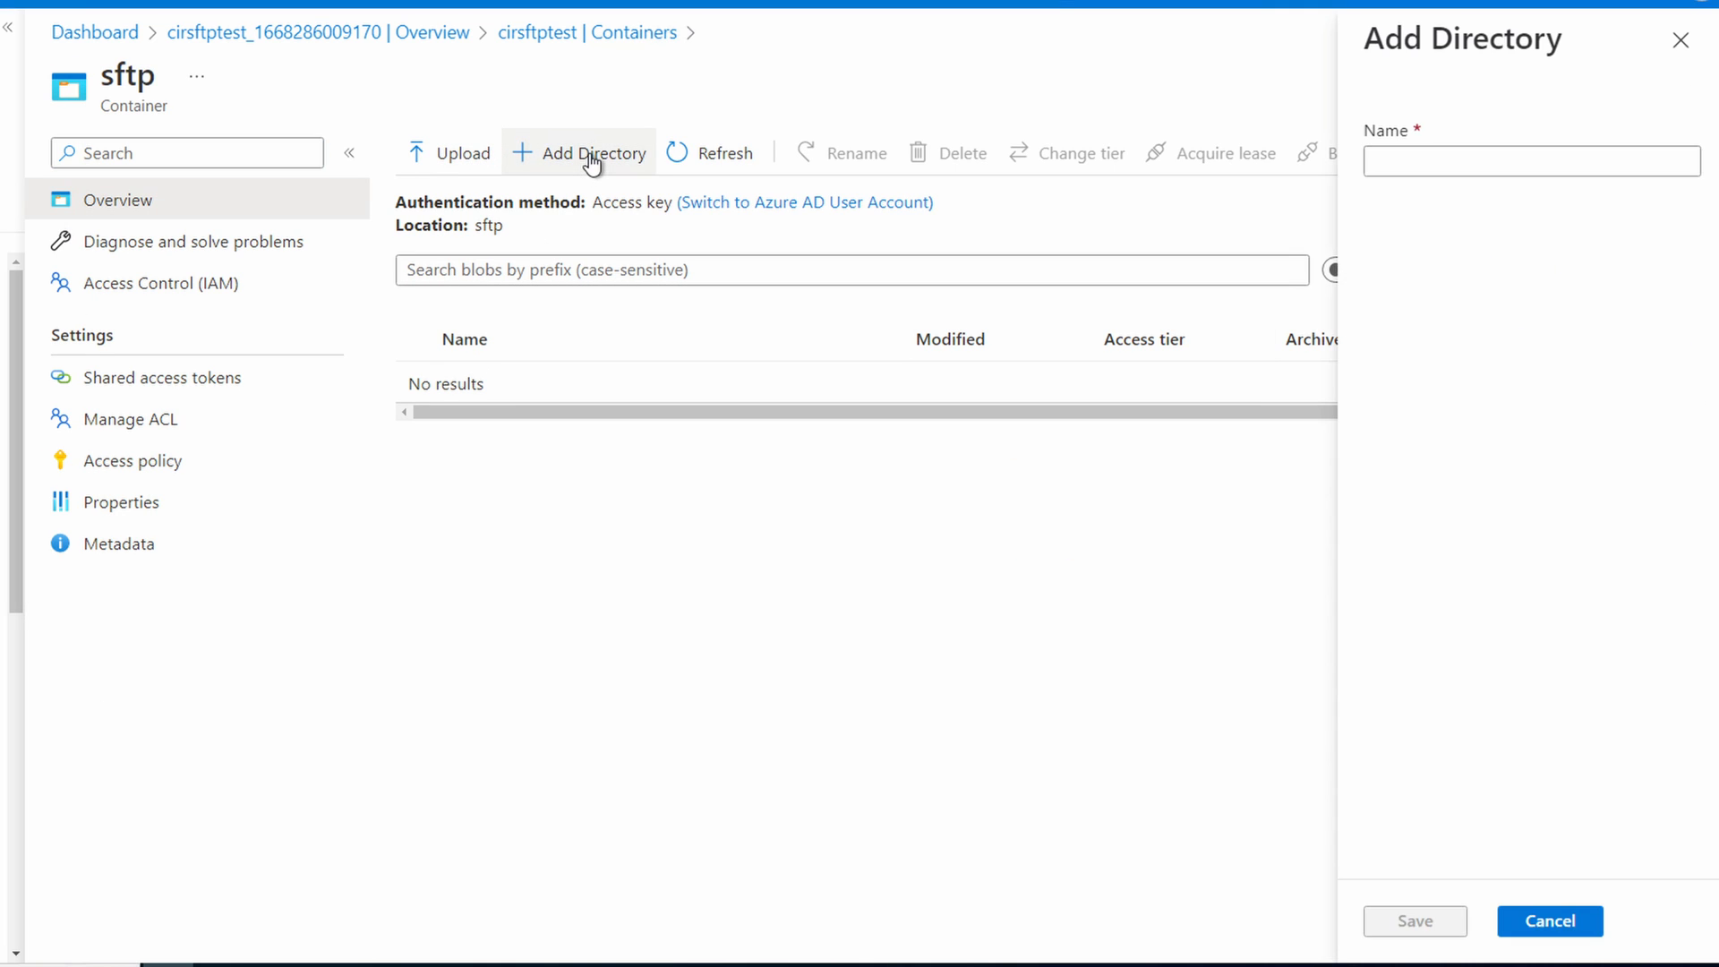
text(home)
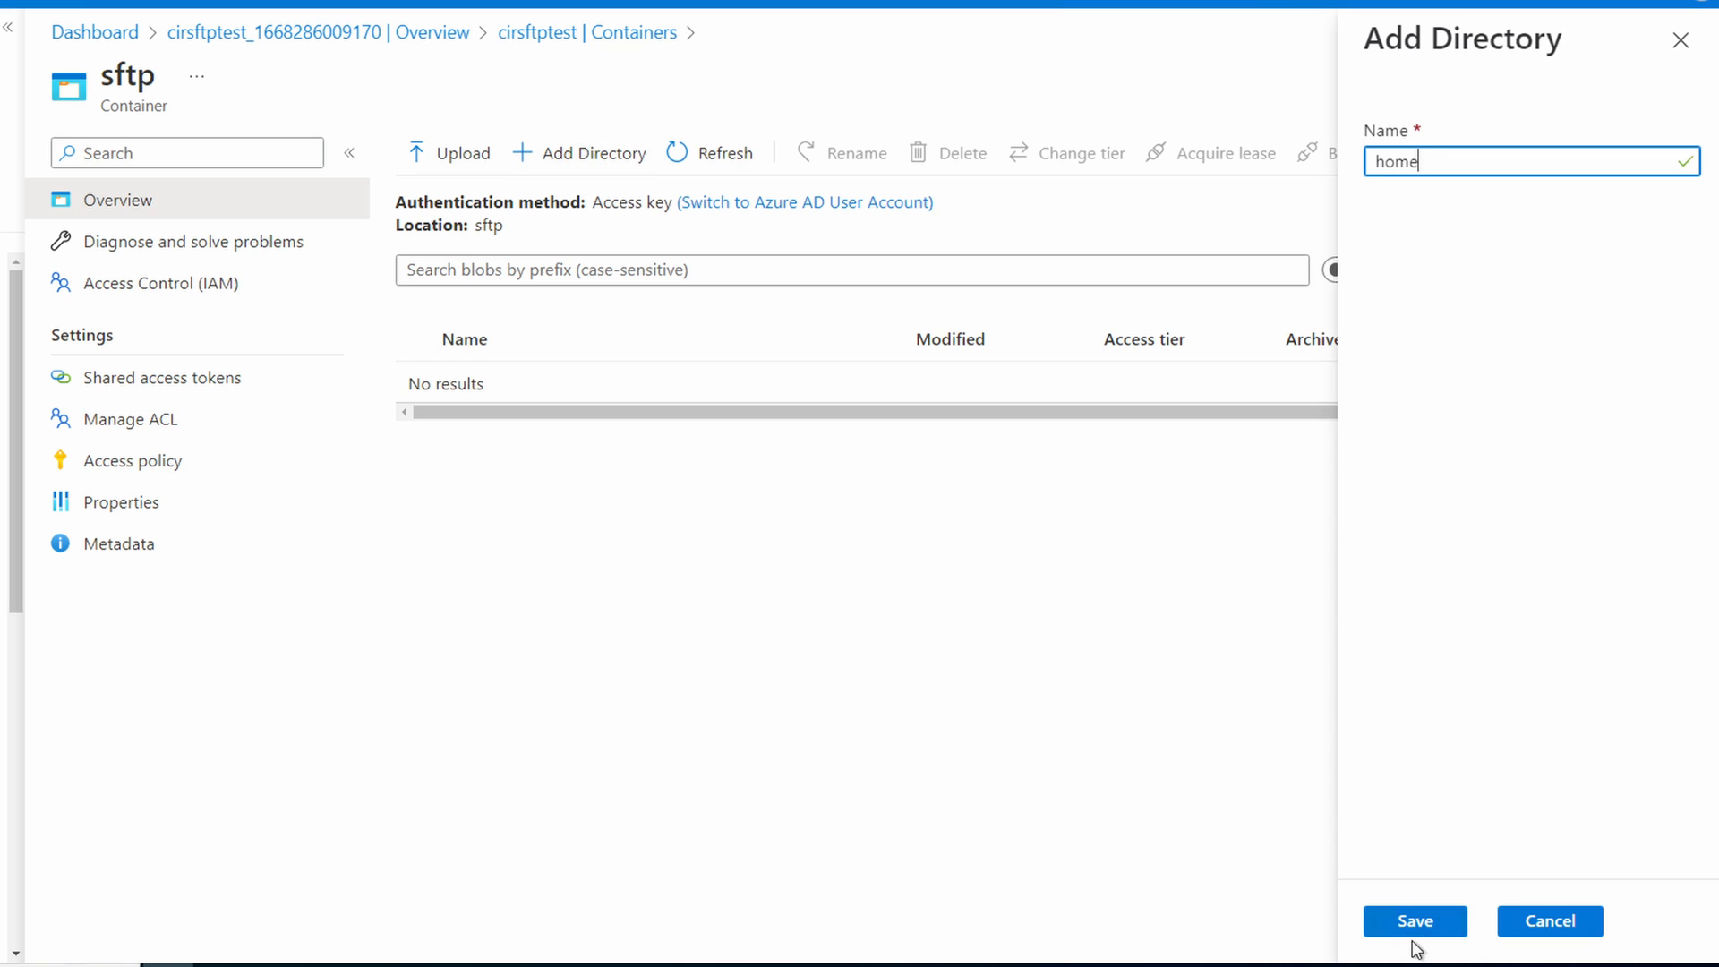
click(1413, 920)
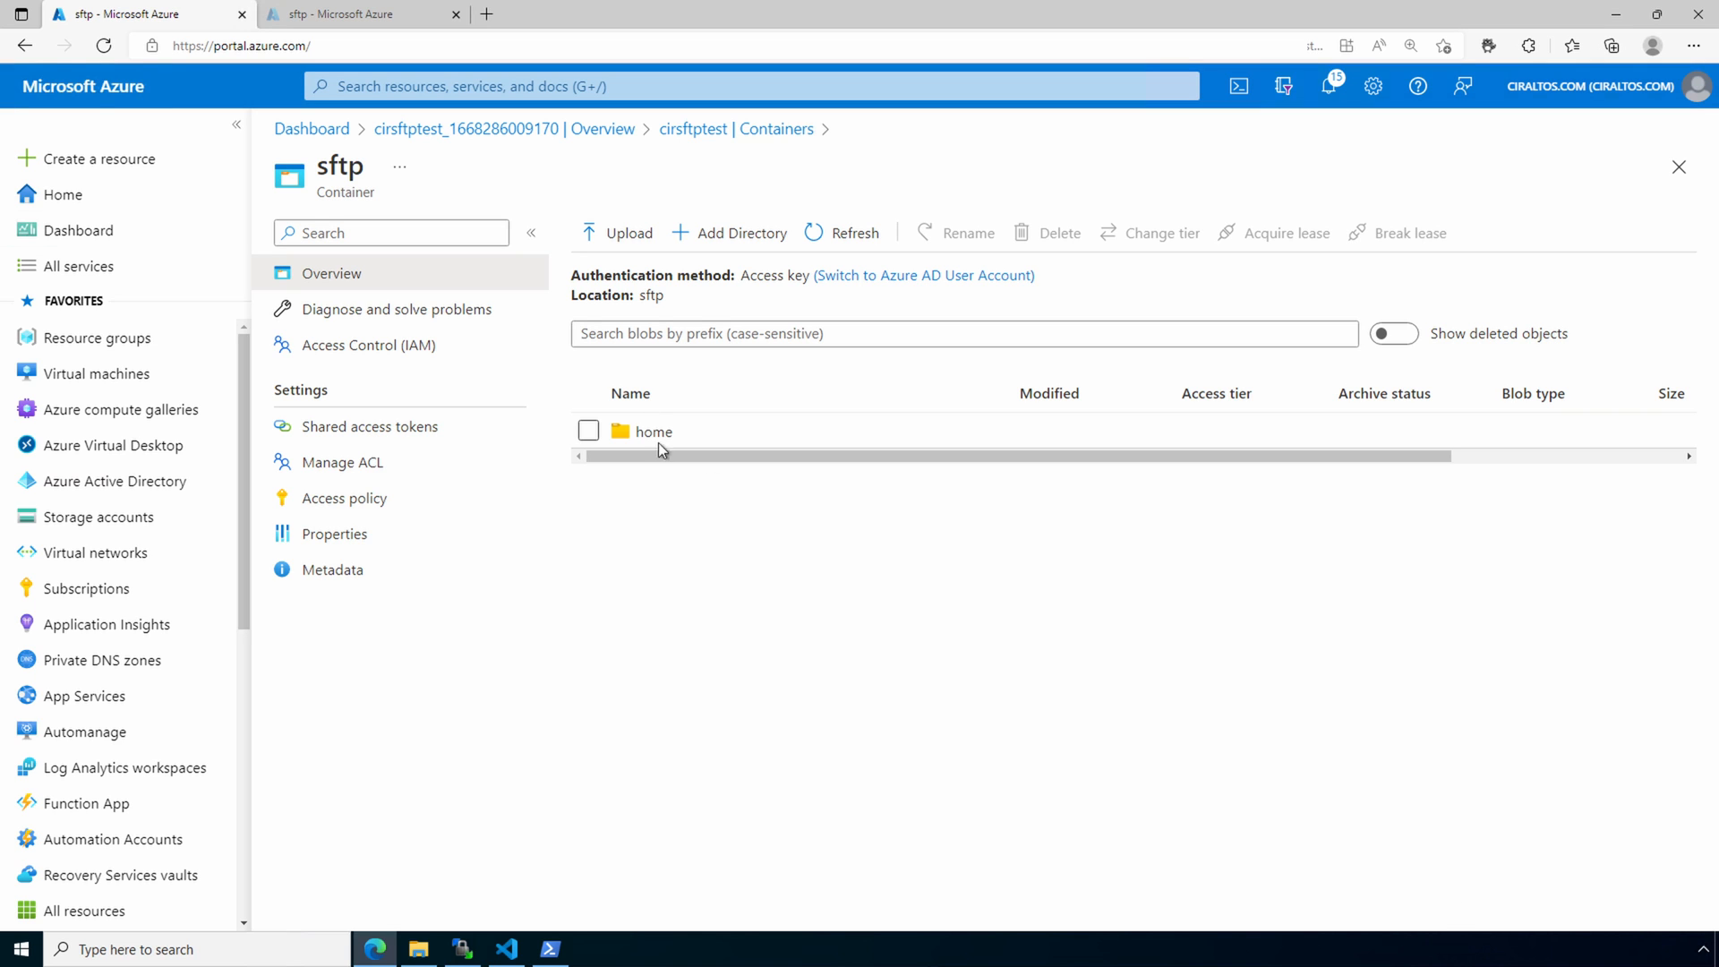
- Return to the cirsftptest account and go to its SFTP settings page
click(693, 128)
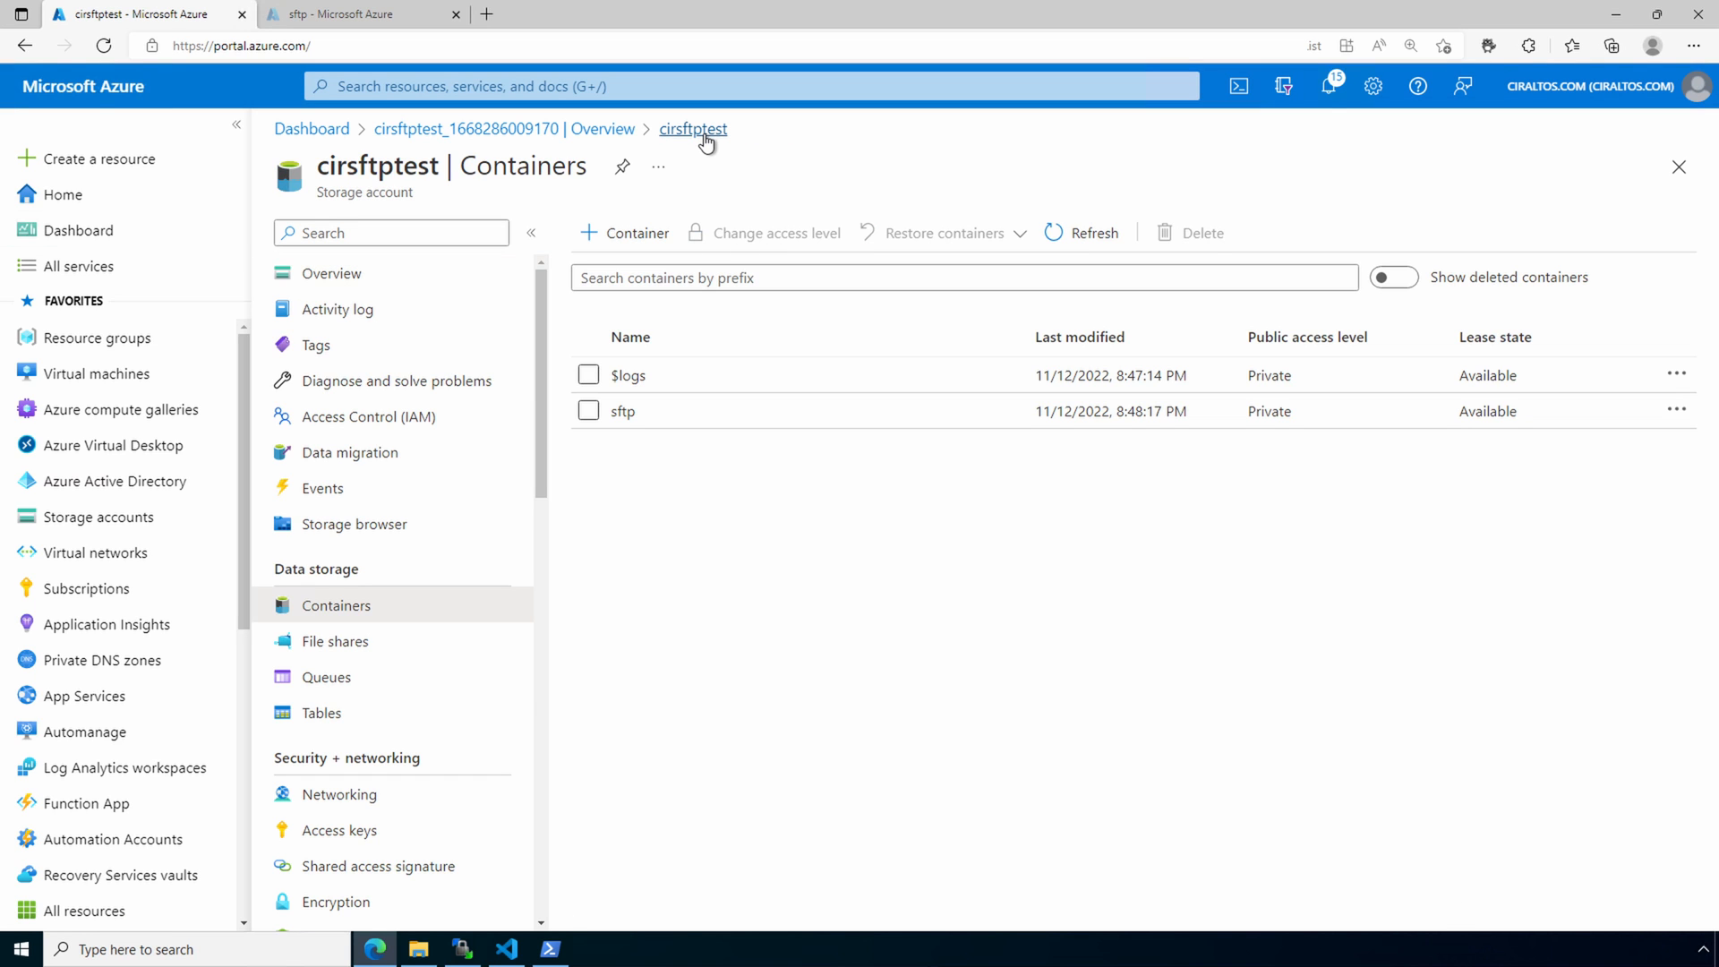
scroll(down, 3)
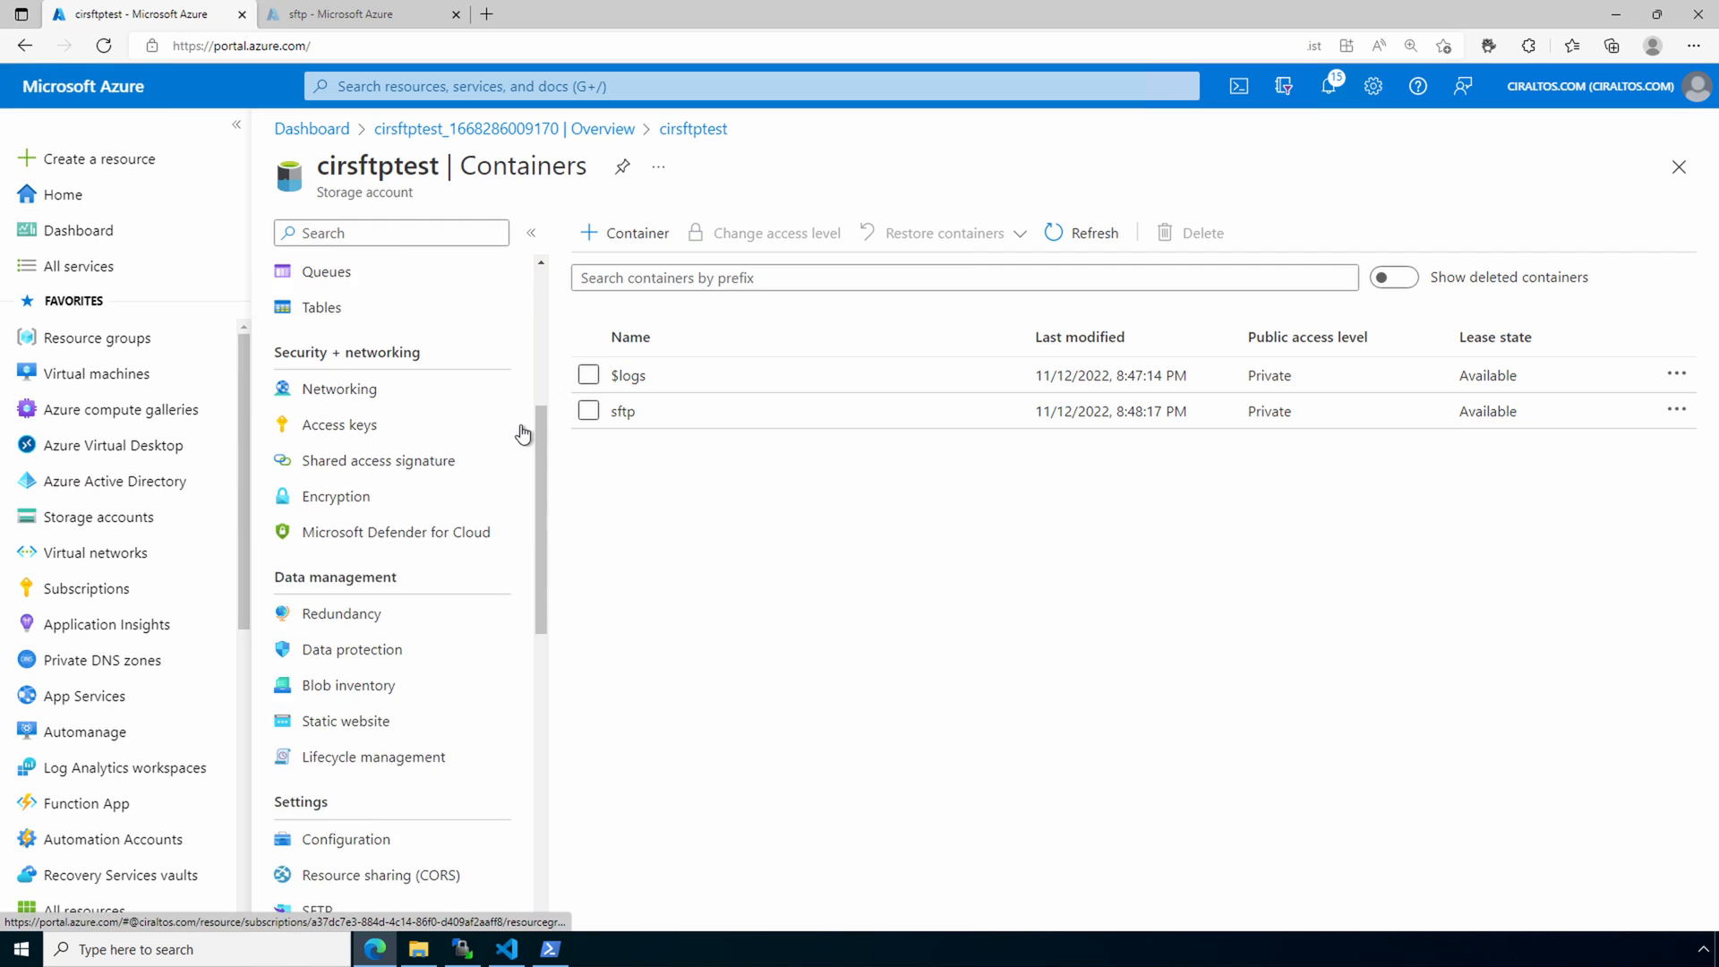
scroll(down, 3)
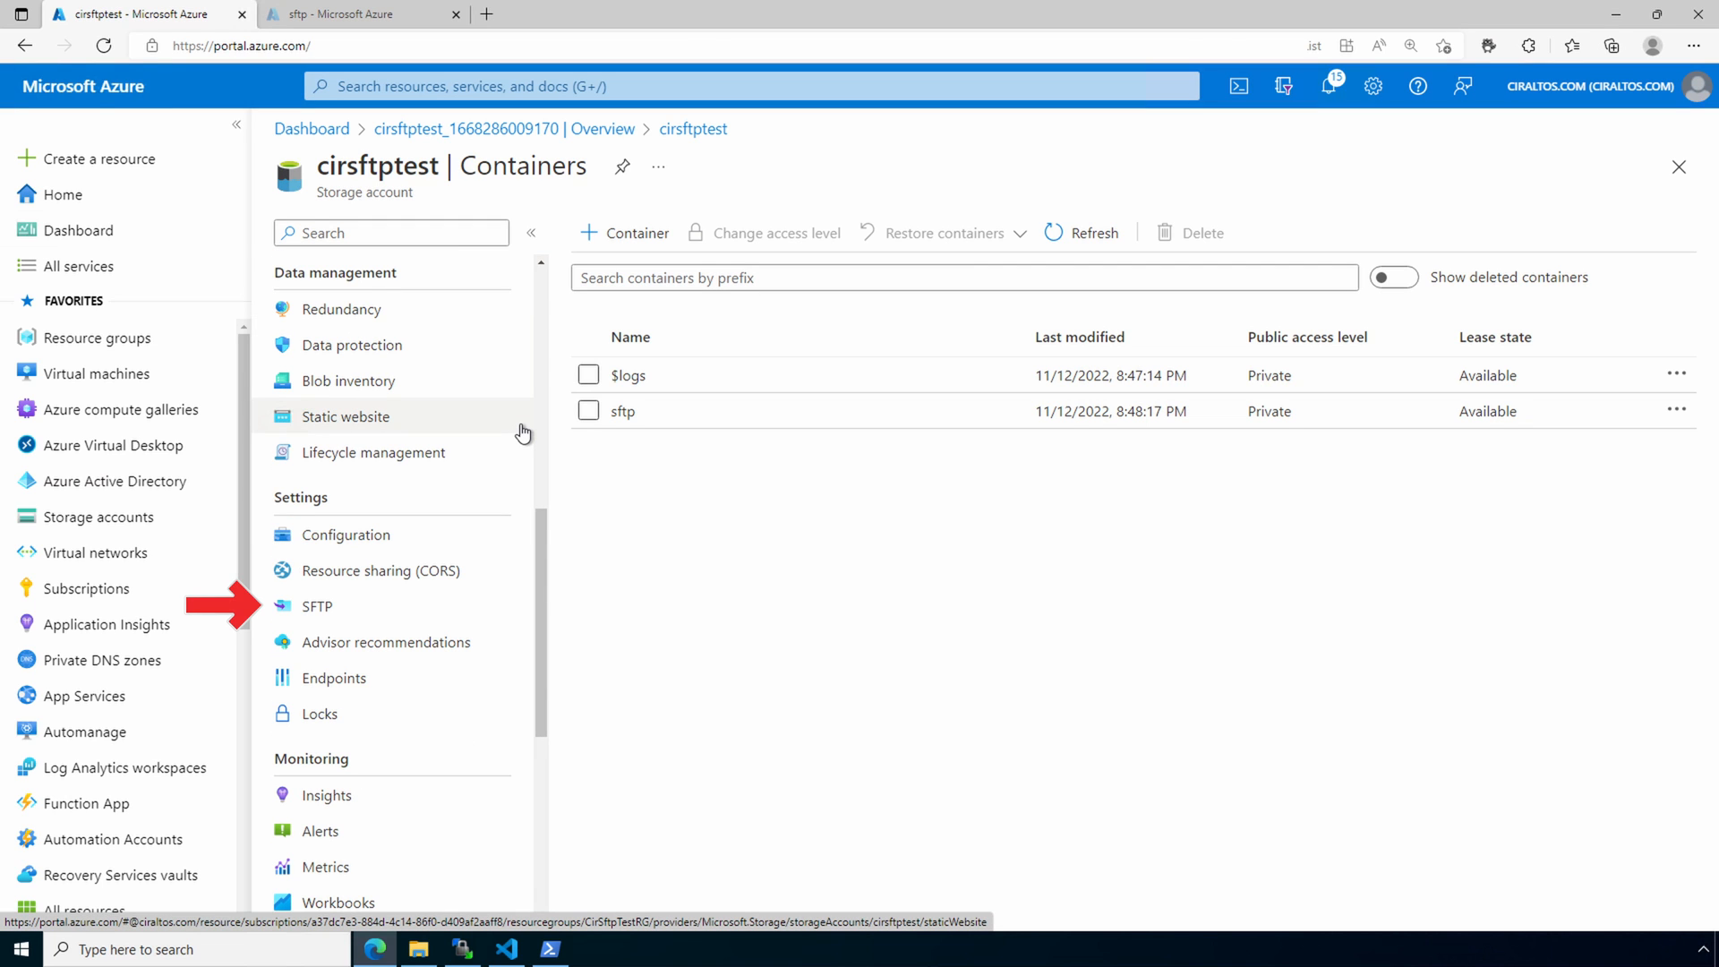
mouse_move(445, 545)
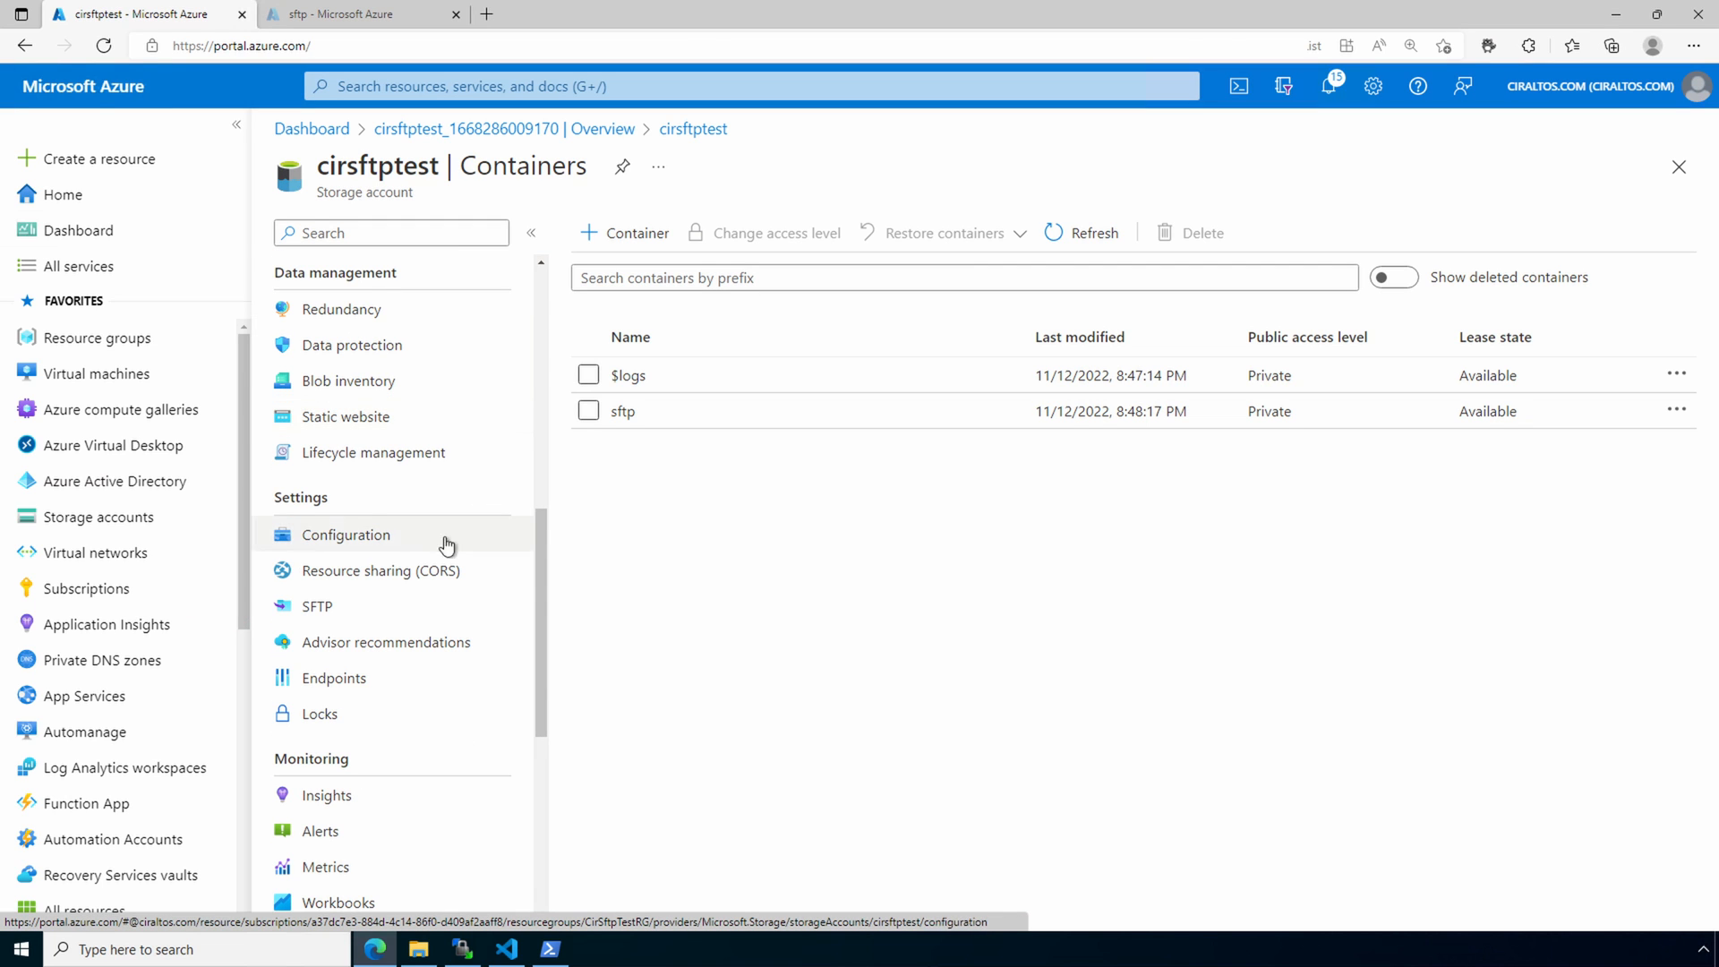
click(317, 607)
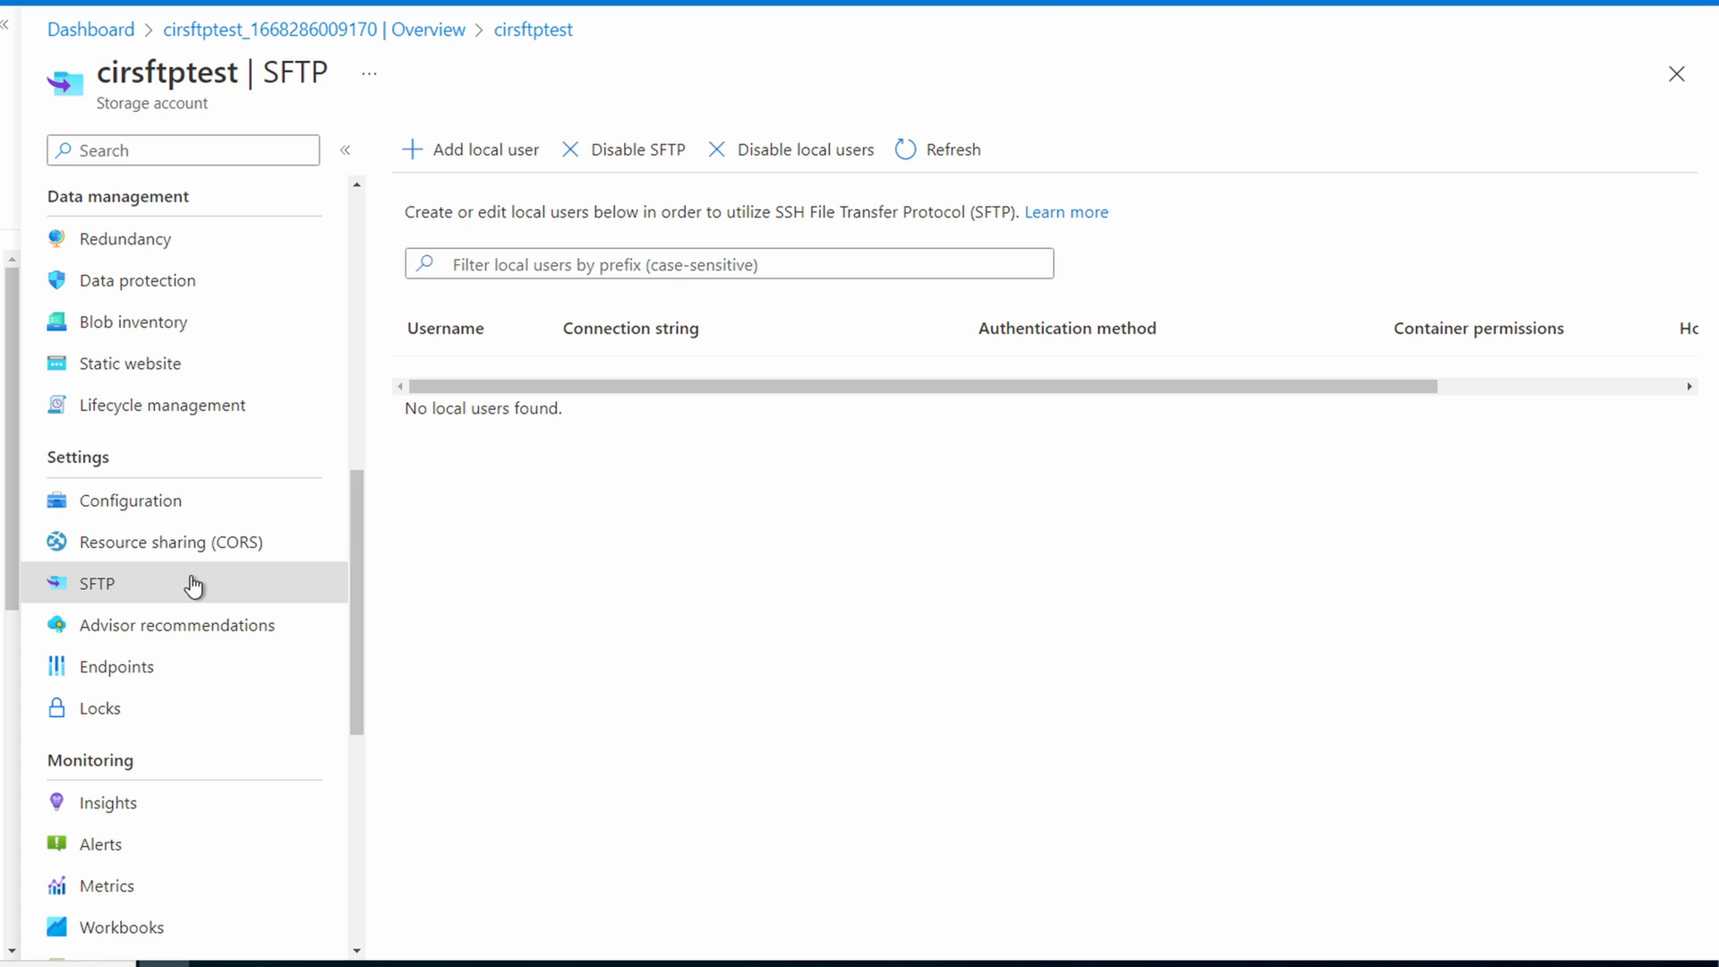
- Add local user sftppassuser with SSH password authentication and continue to container permissions
click(485, 149)
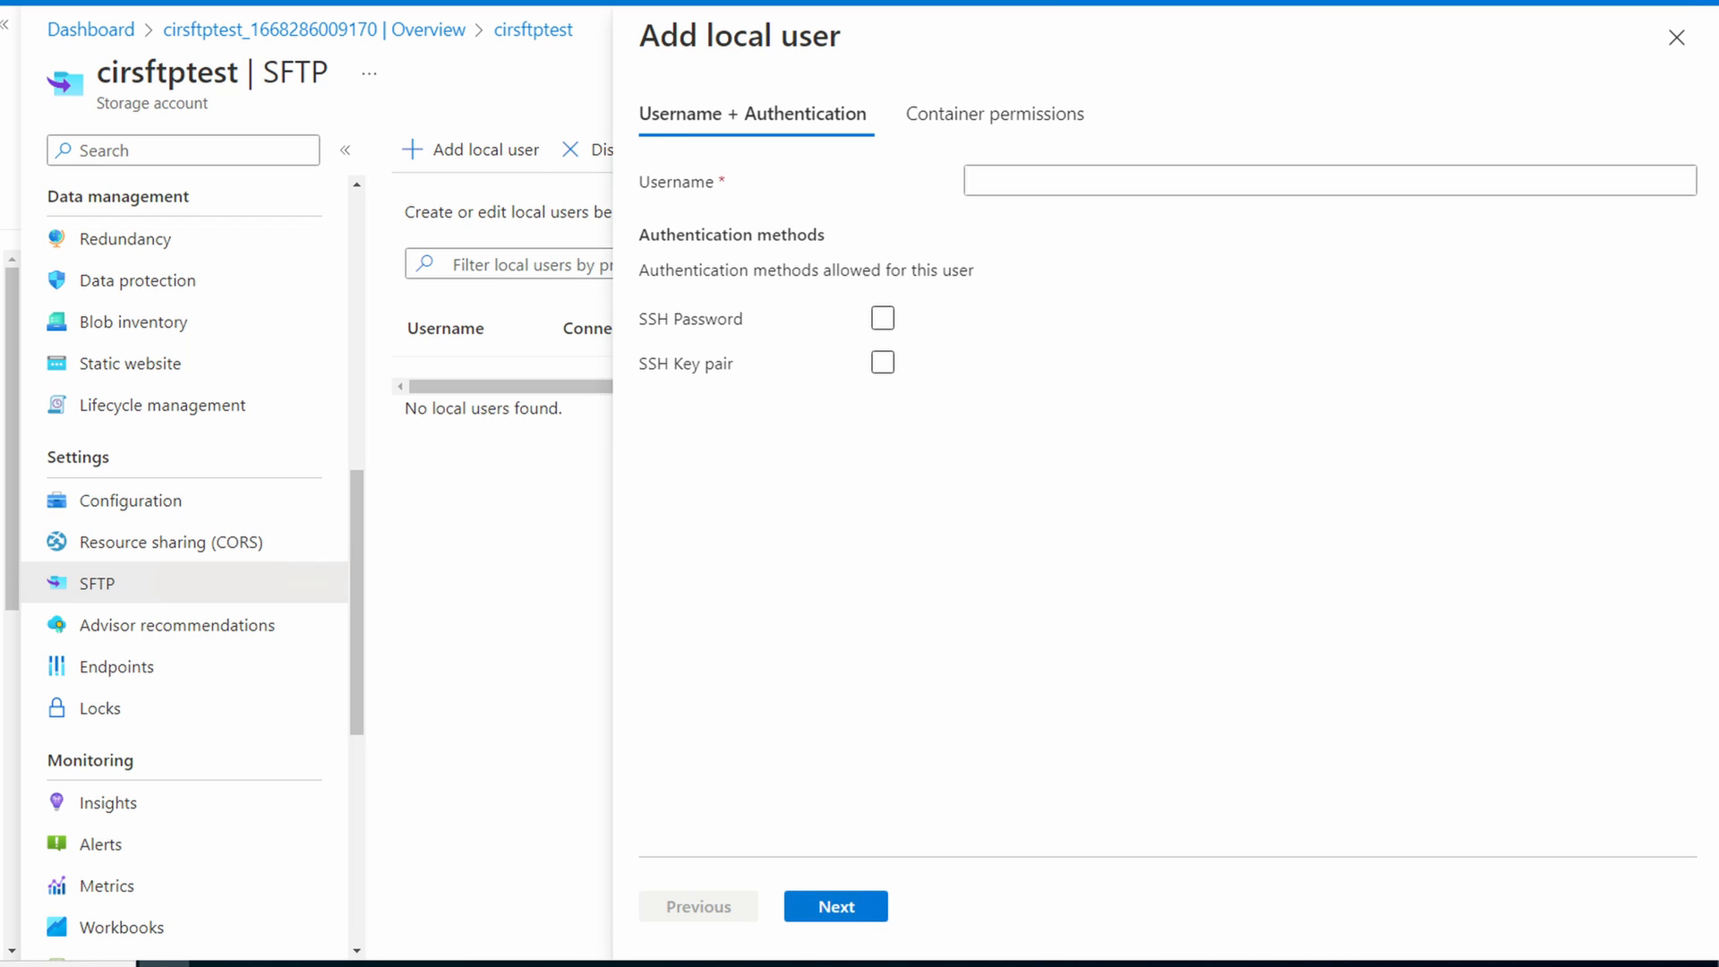
text(sftppassuser)
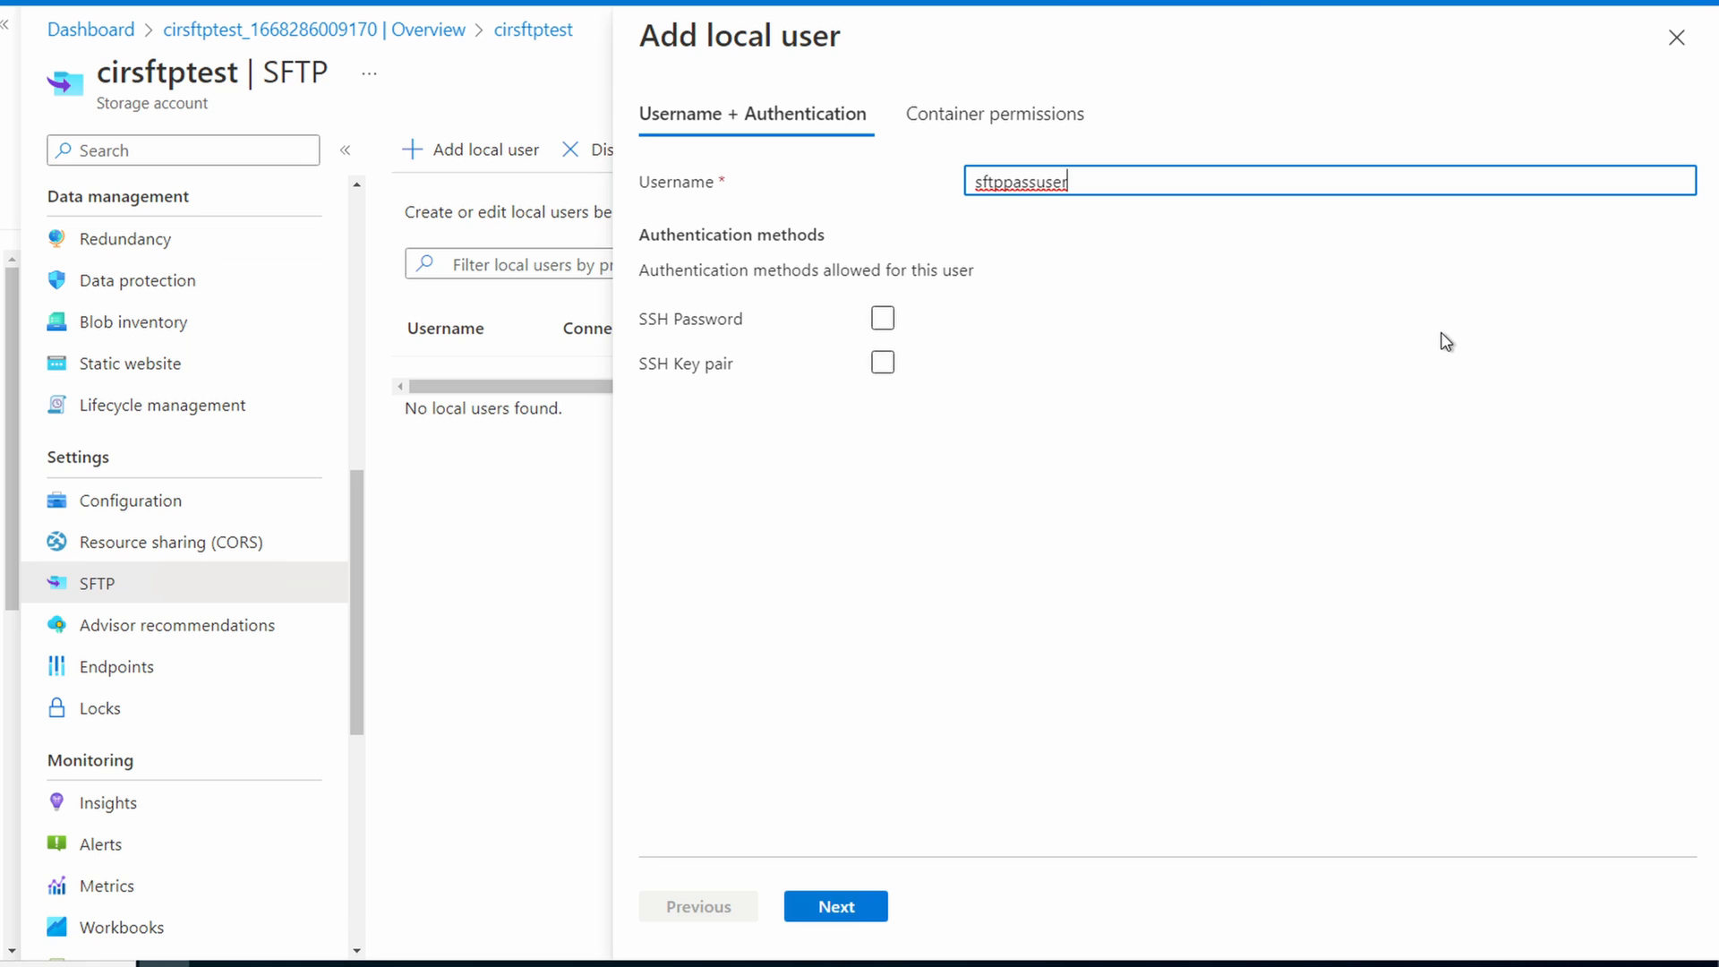
click(880, 318)
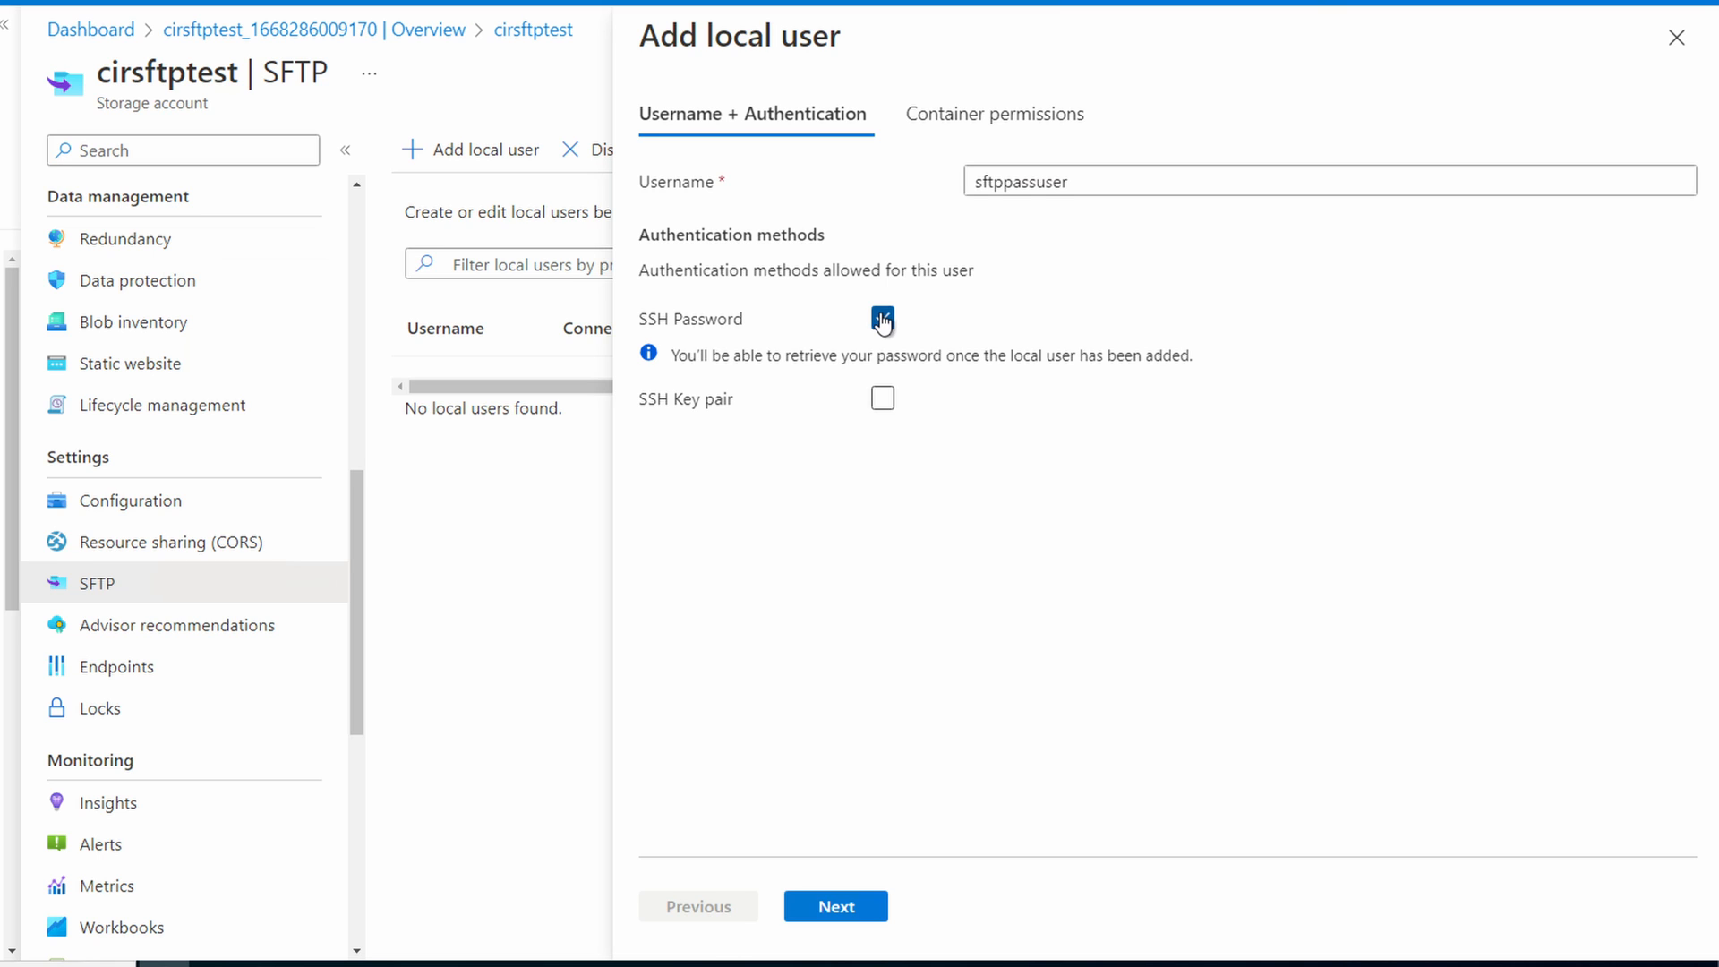
click(883, 318)
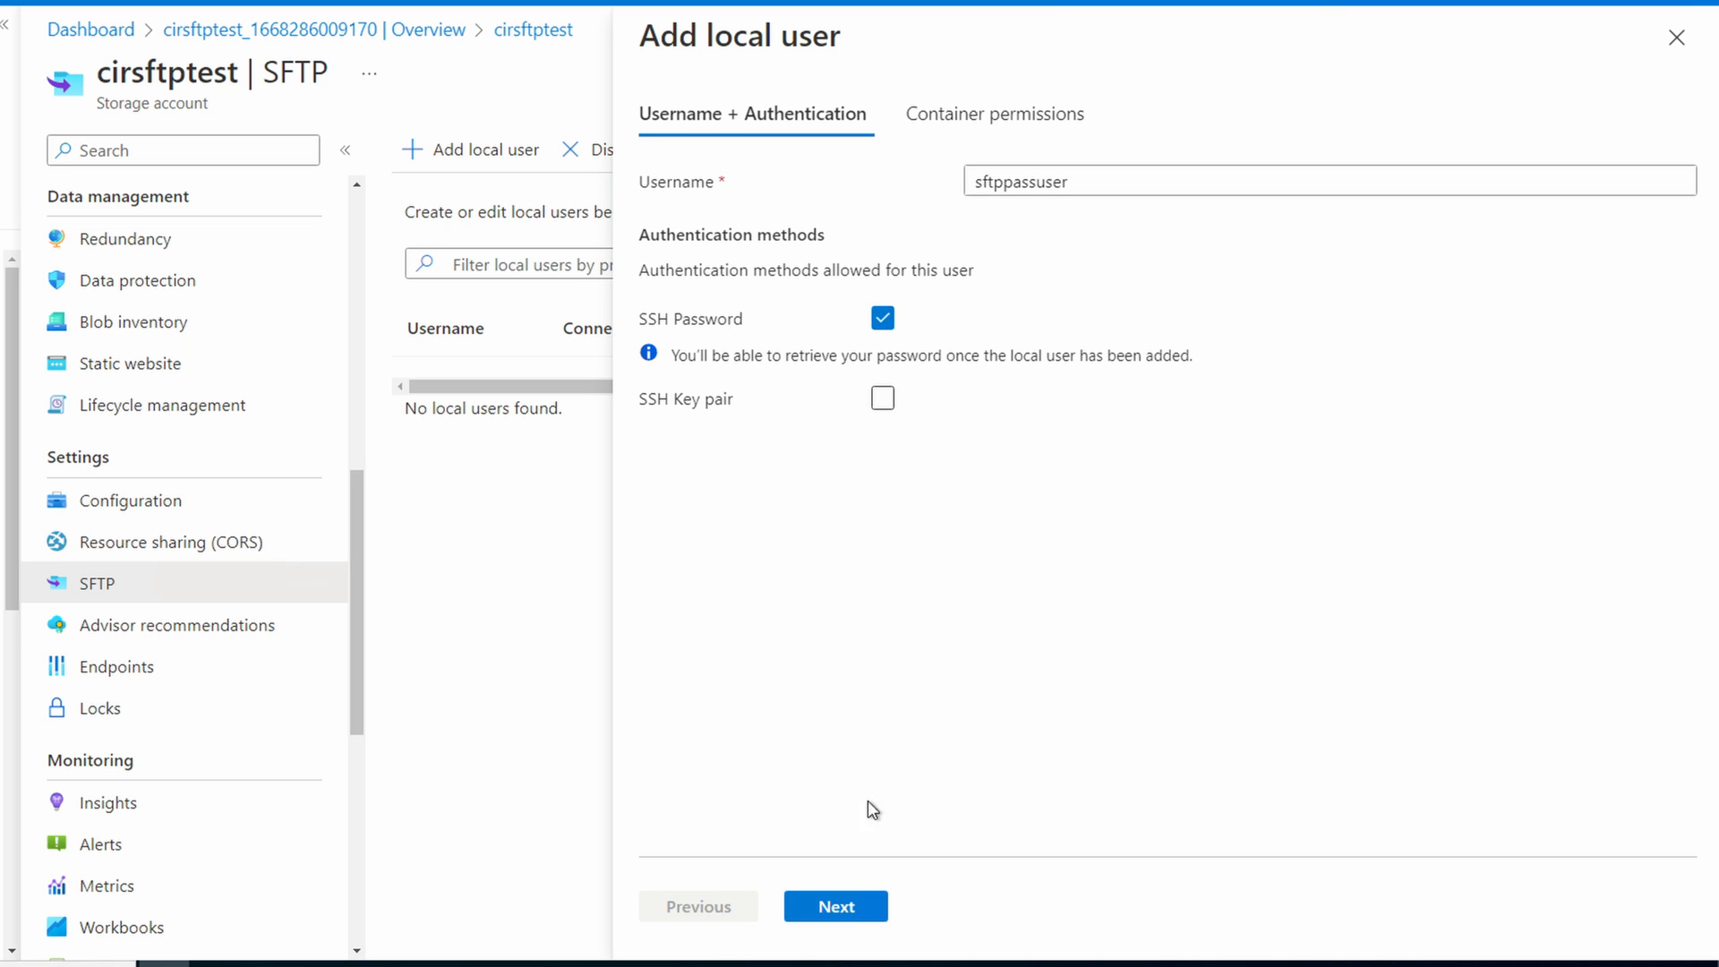
click(835, 906)
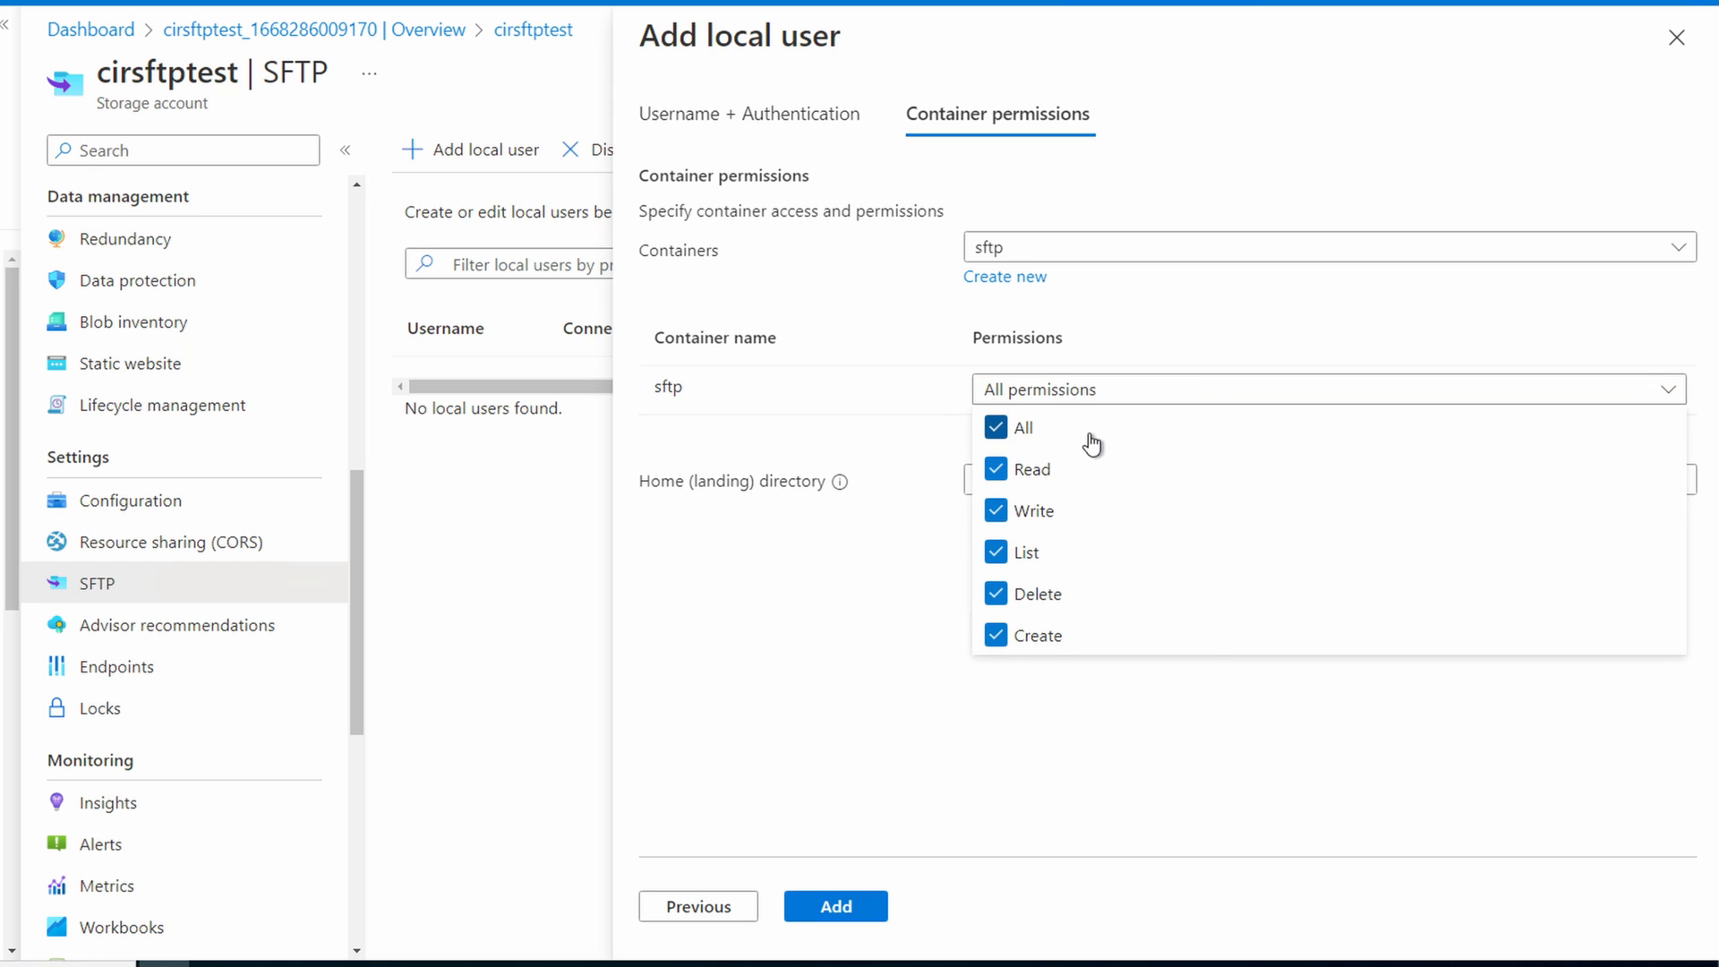
mouse_move(1089, 442)
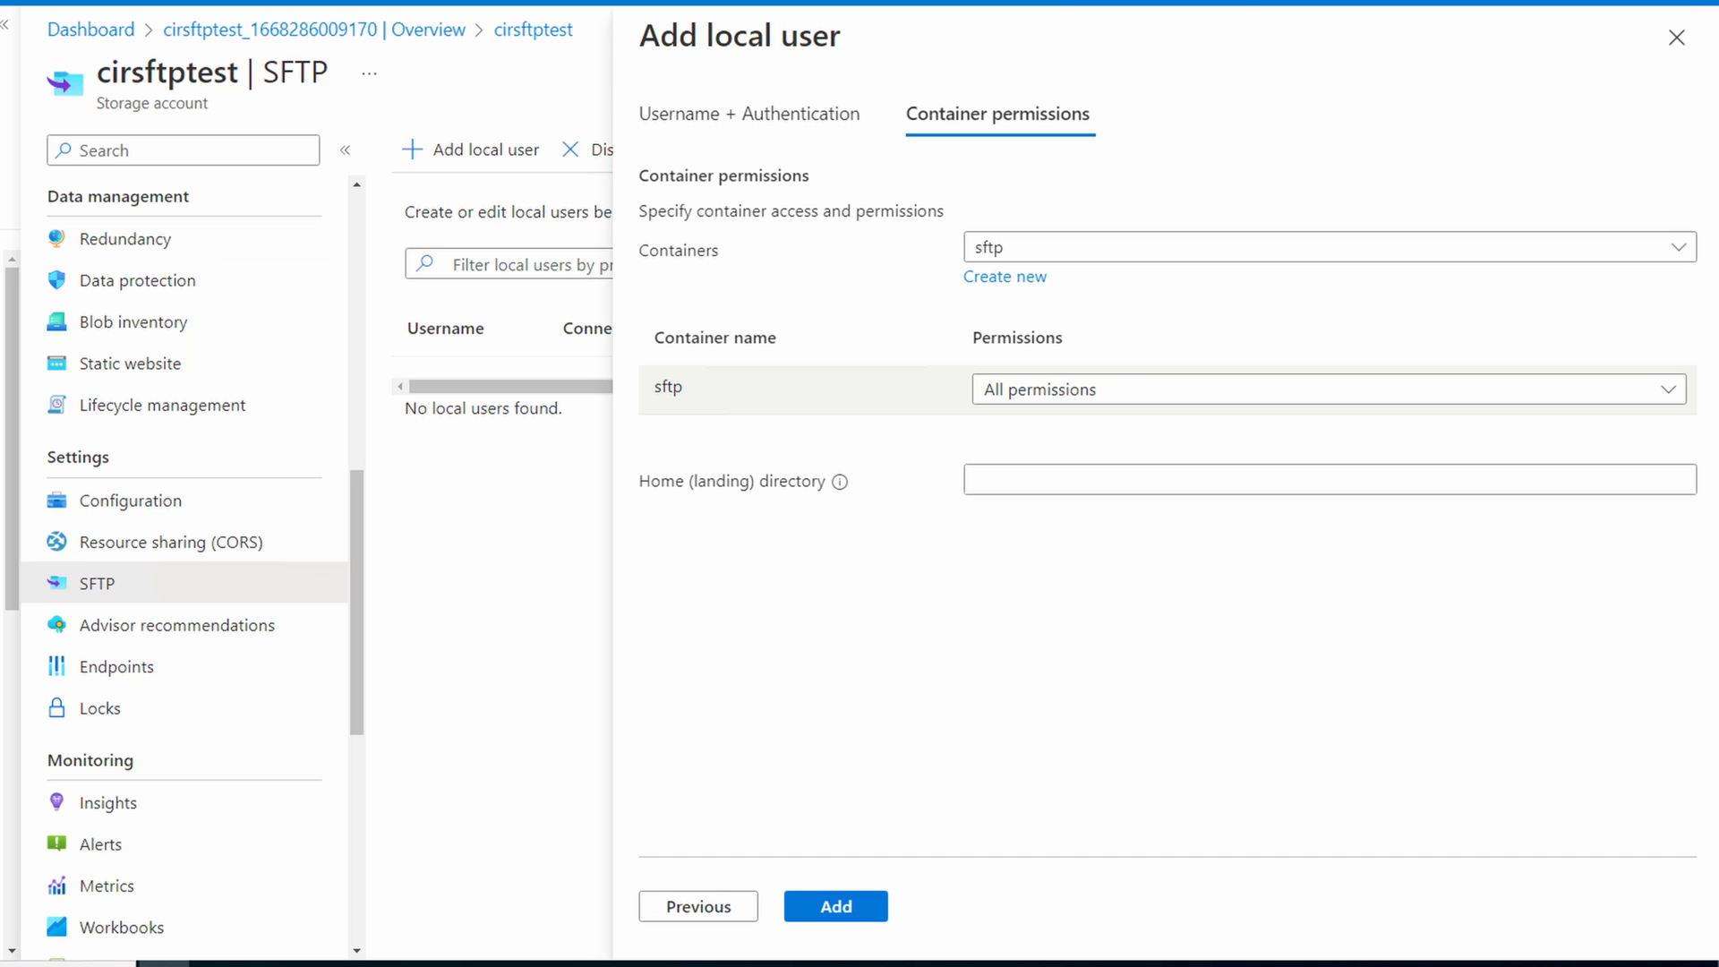
- Set the home directory to sftp/home and add the sftppassuser local user
text(sftp/home)
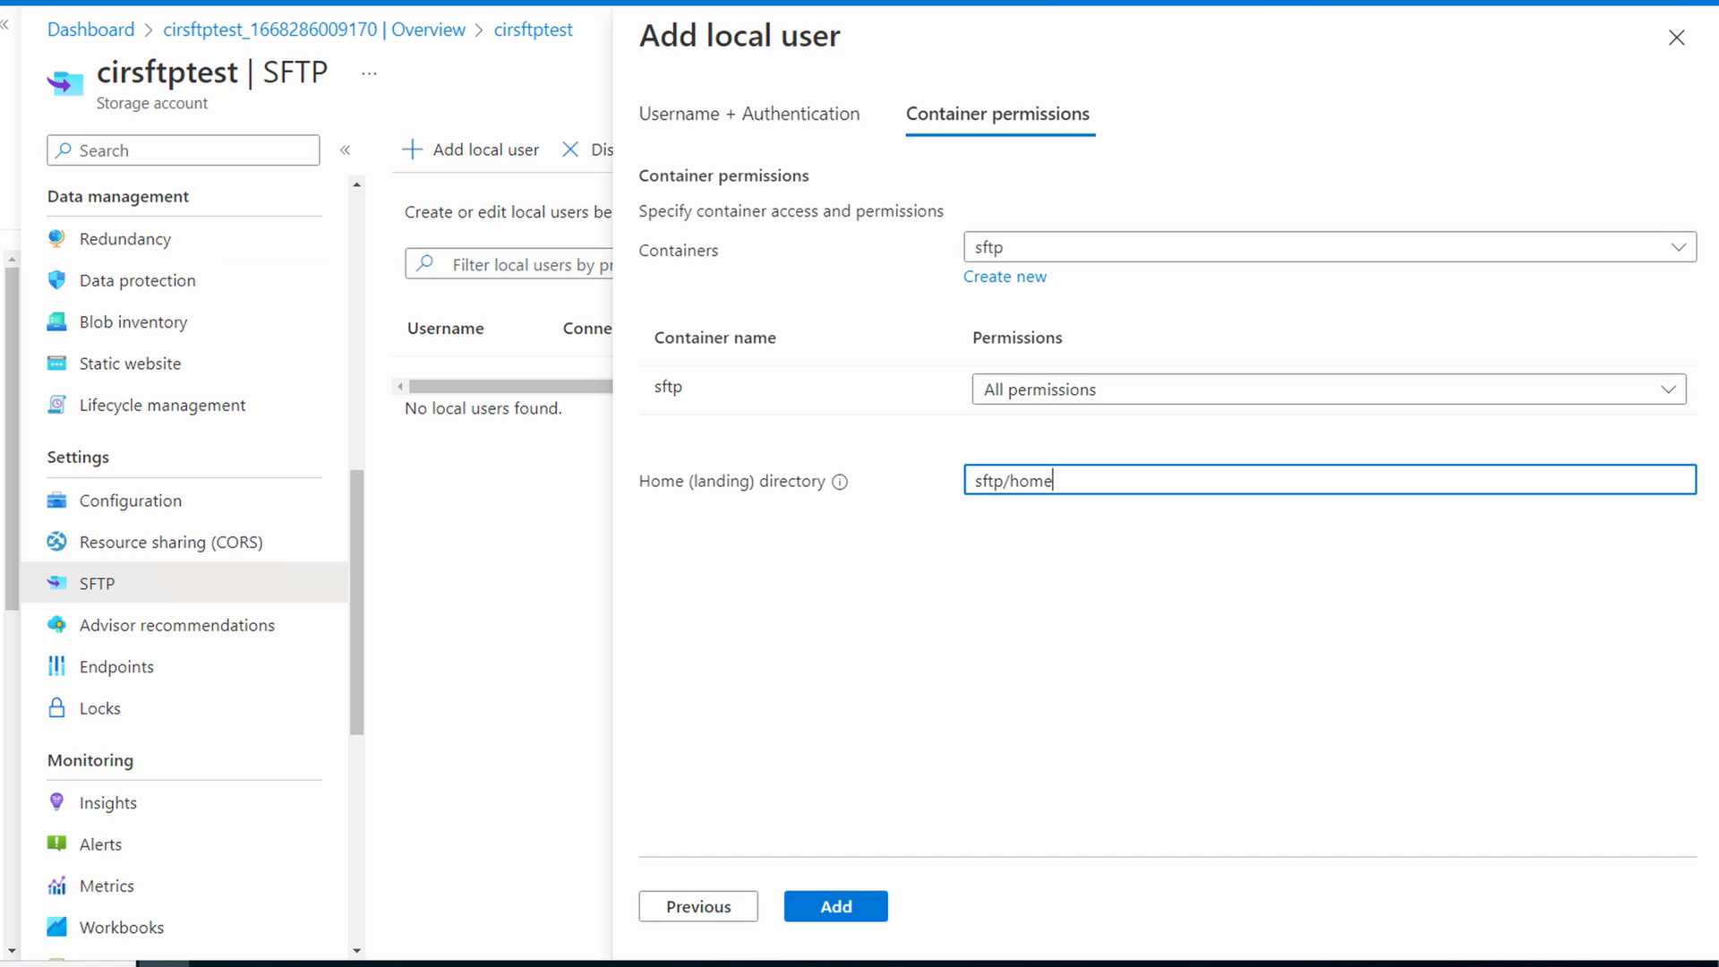
click(834, 906)
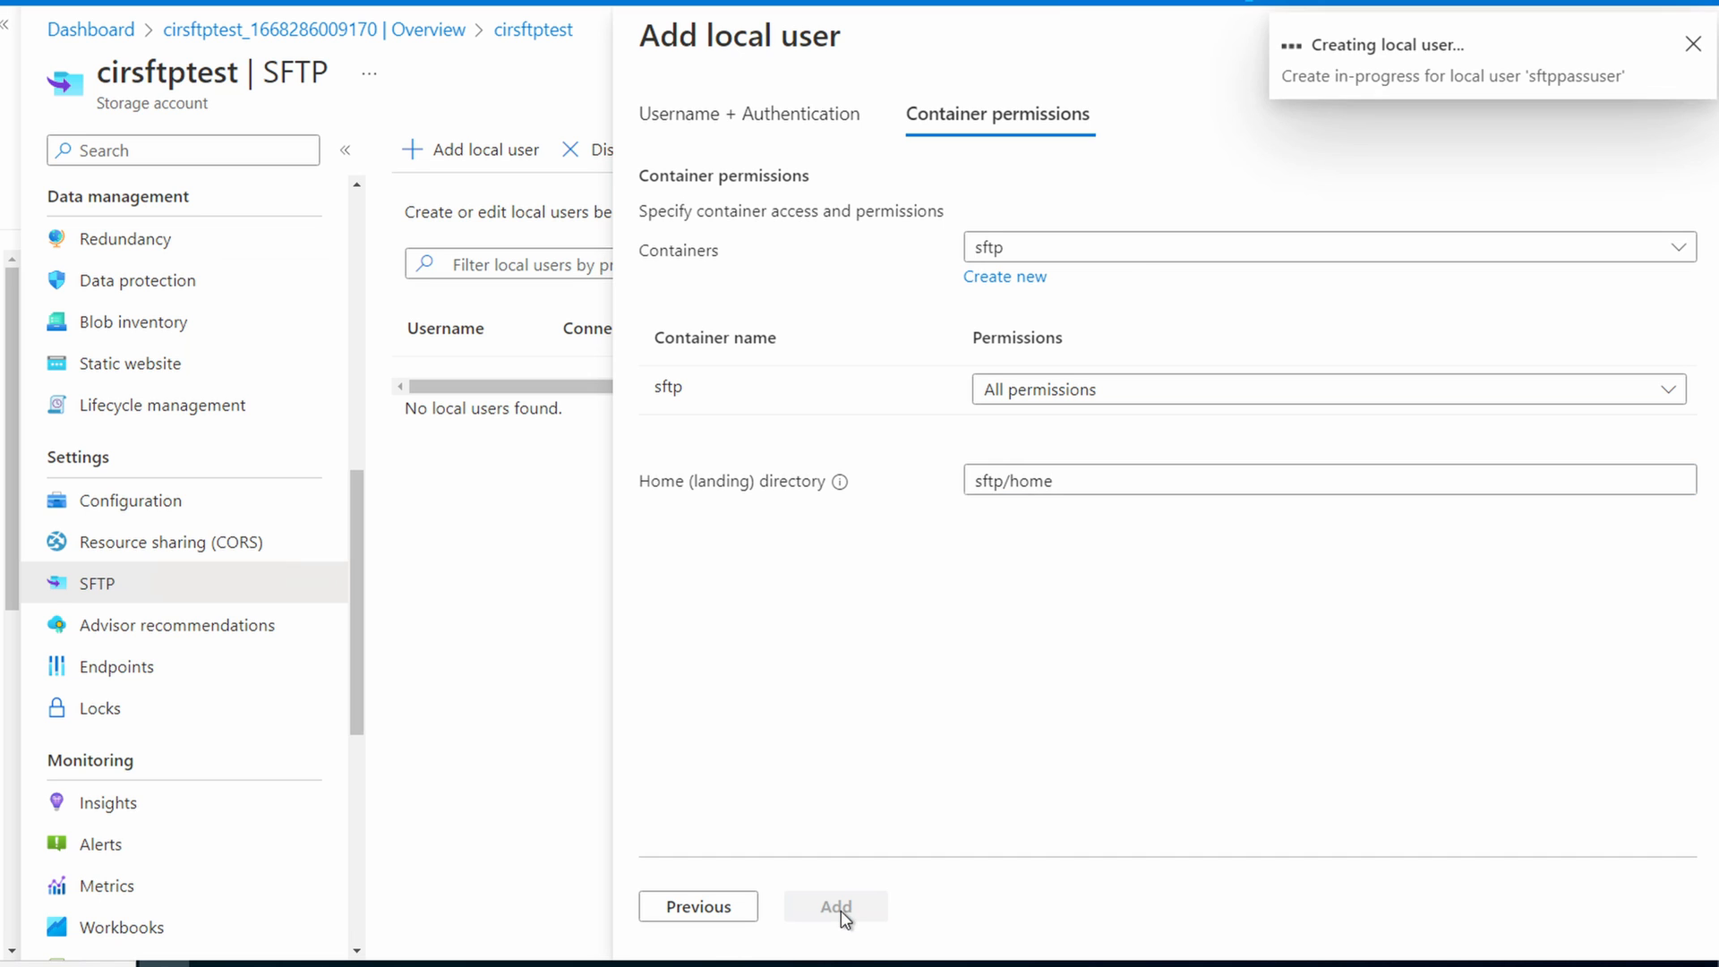
click(836, 905)
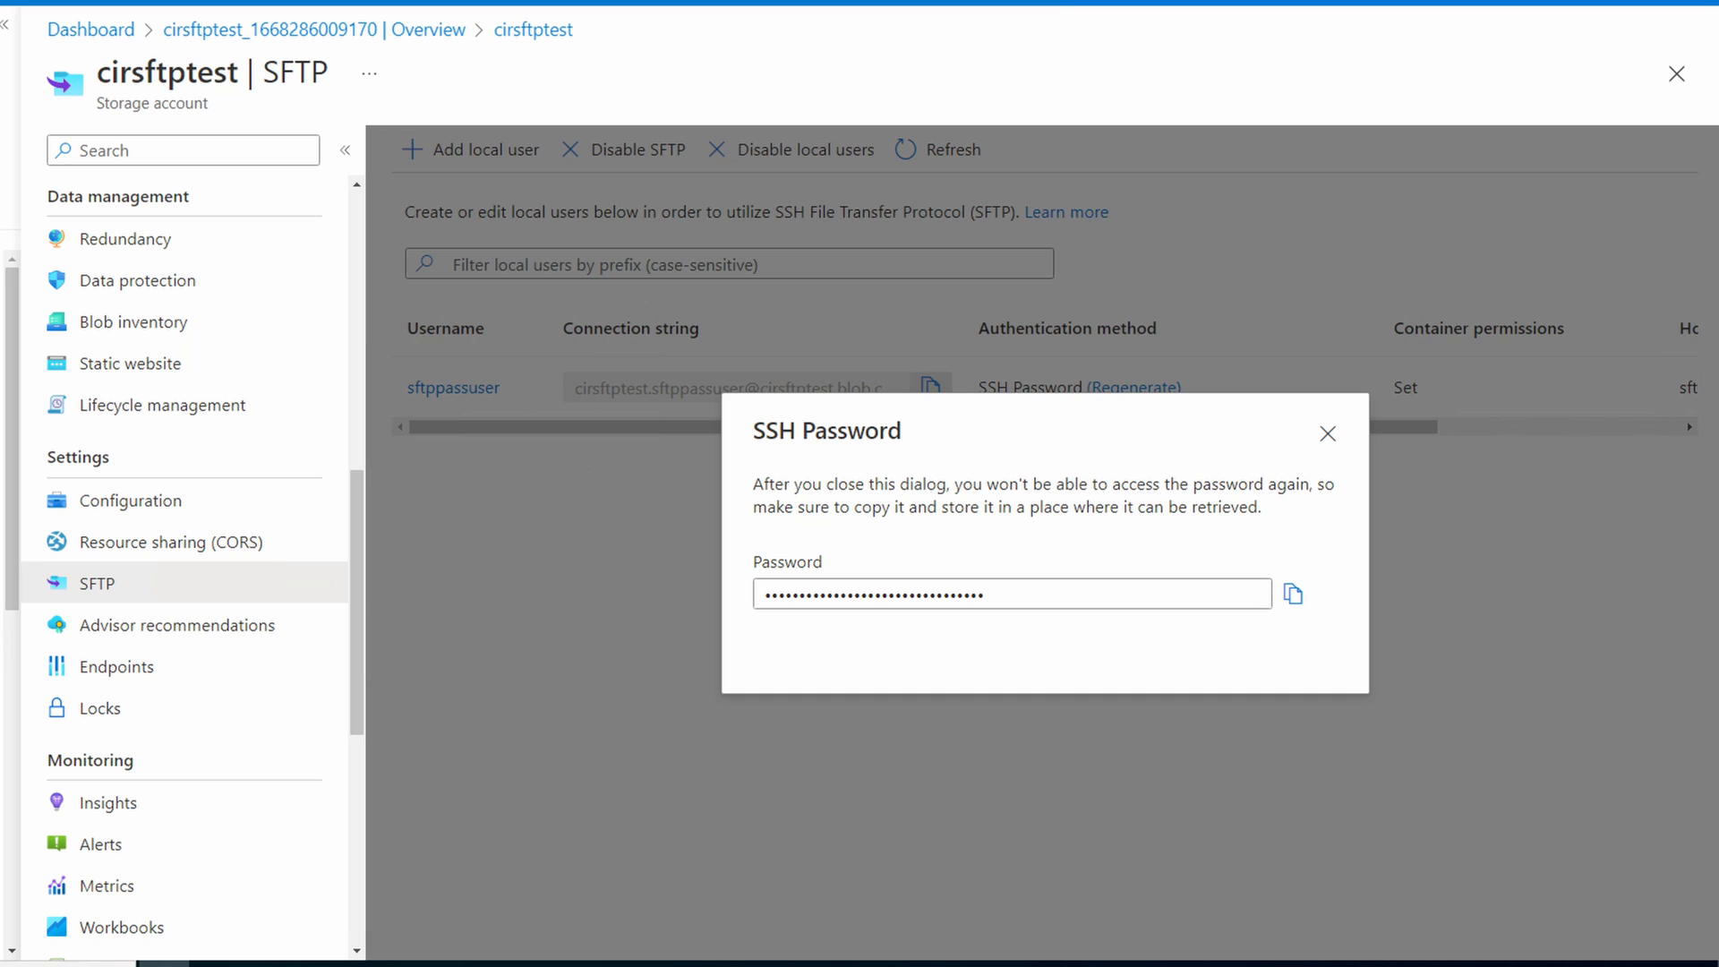
- Copy the generated SSH password and close the password dialog
click(1292, 595)
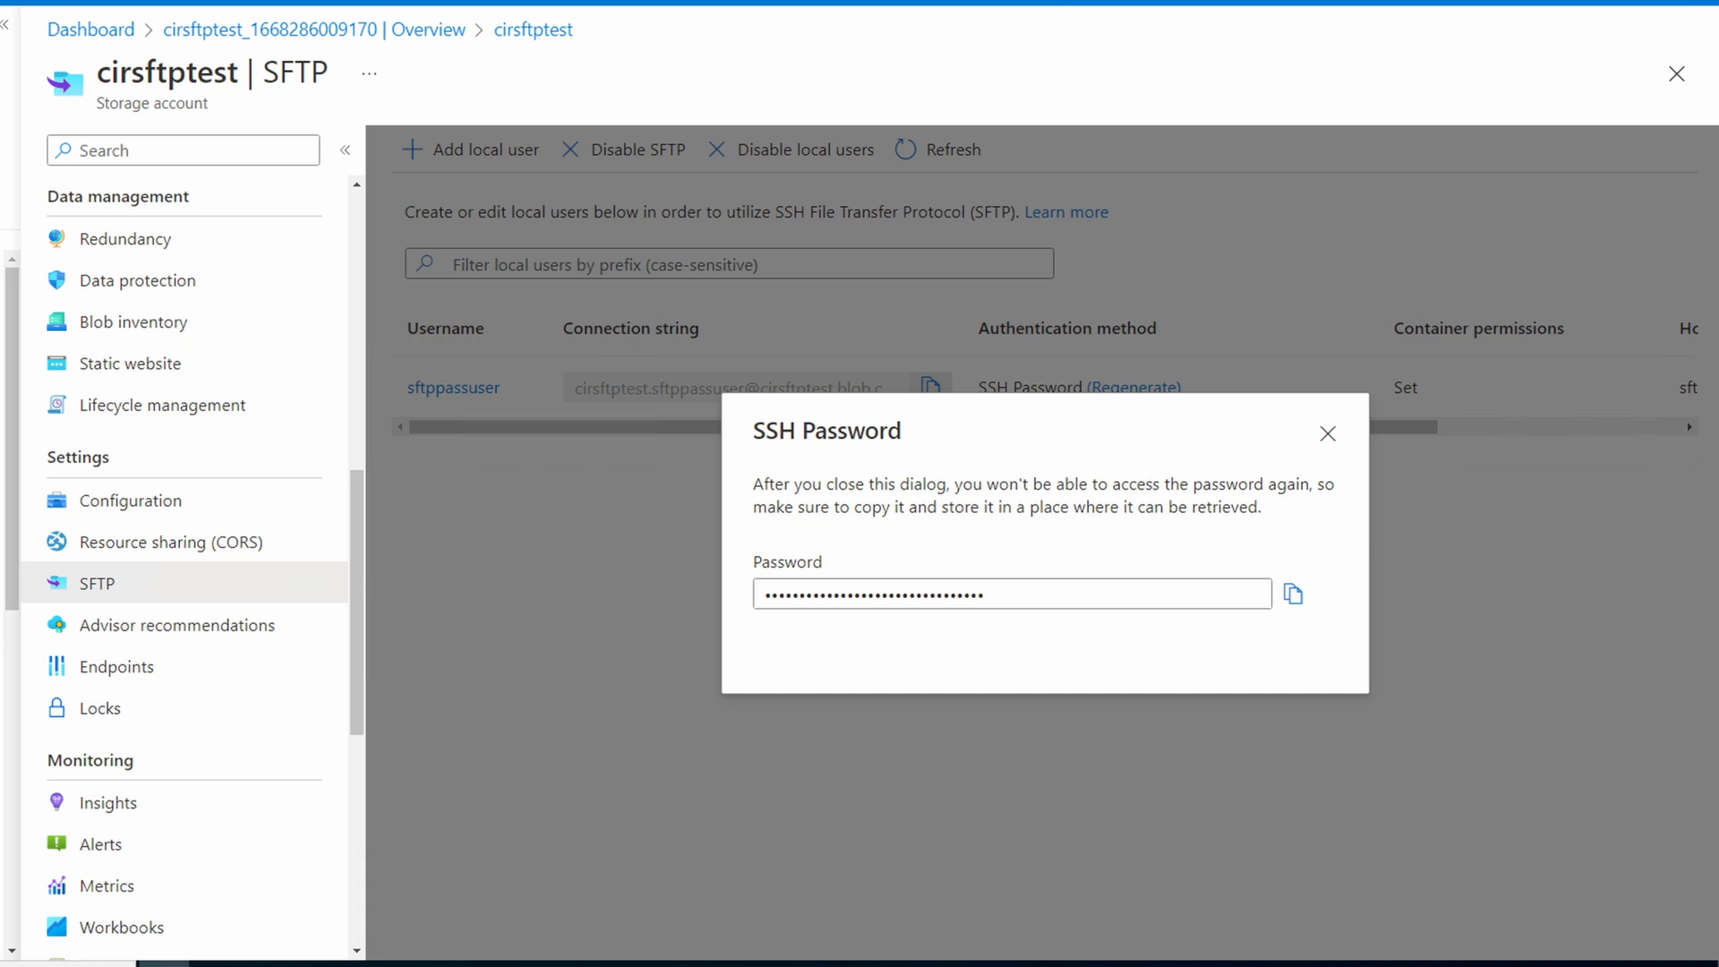
mouse_move(1326, 439)
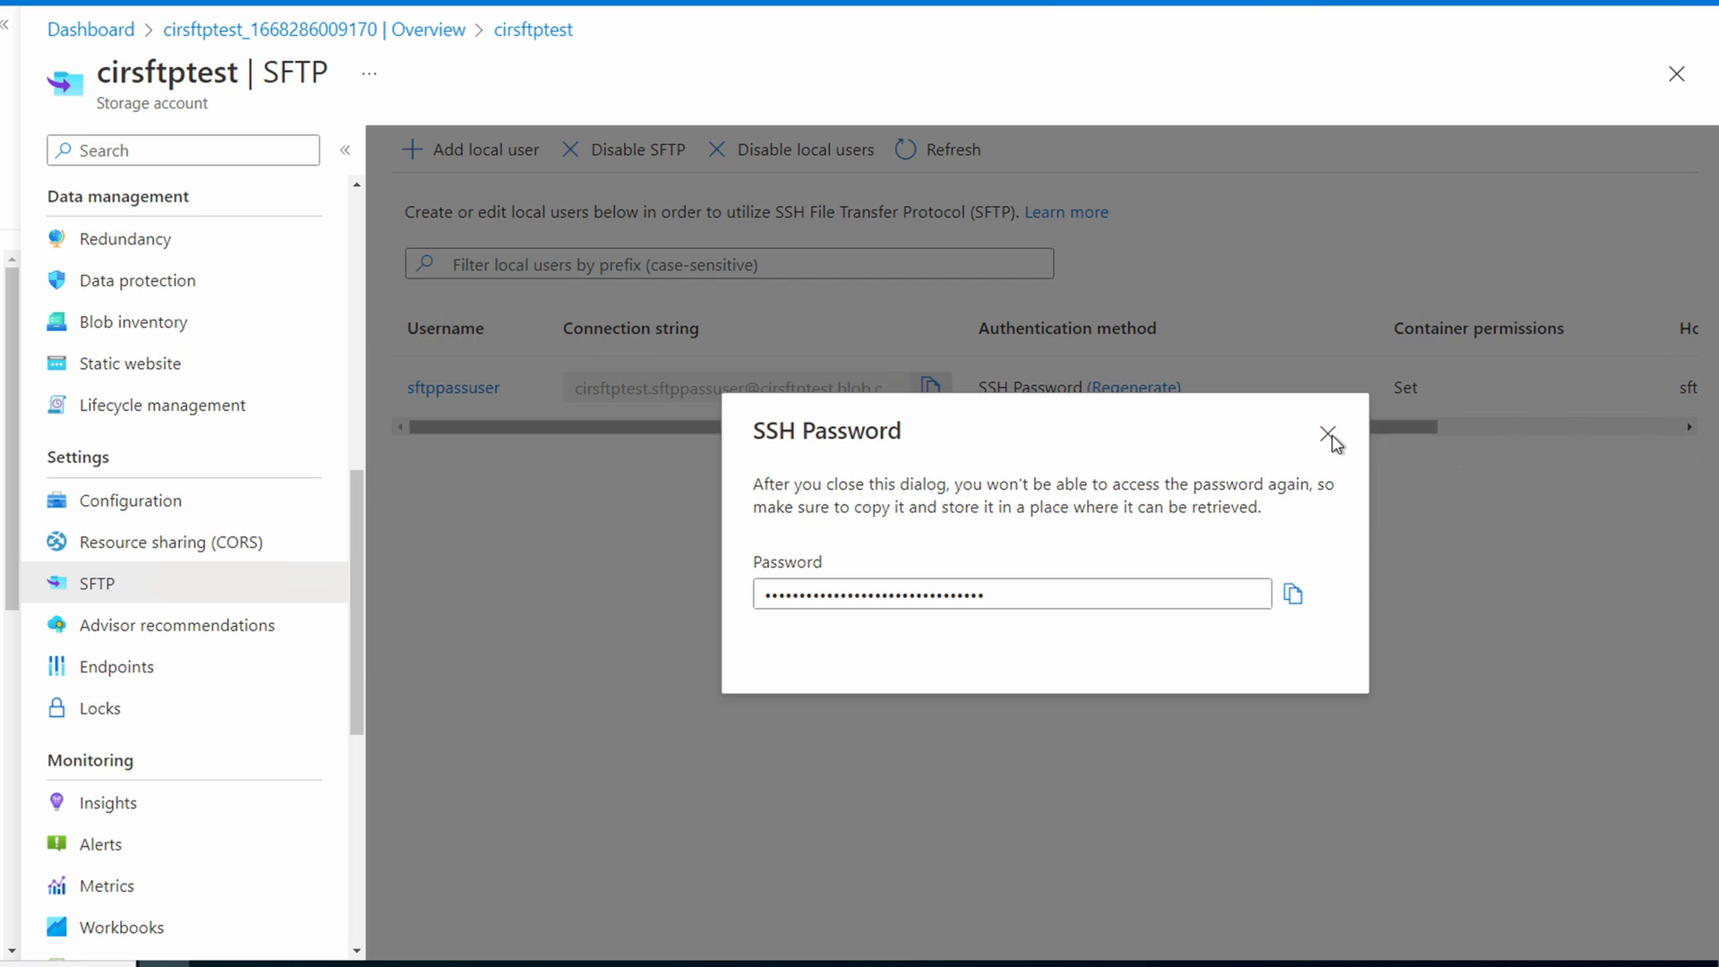
click(1327, 433)
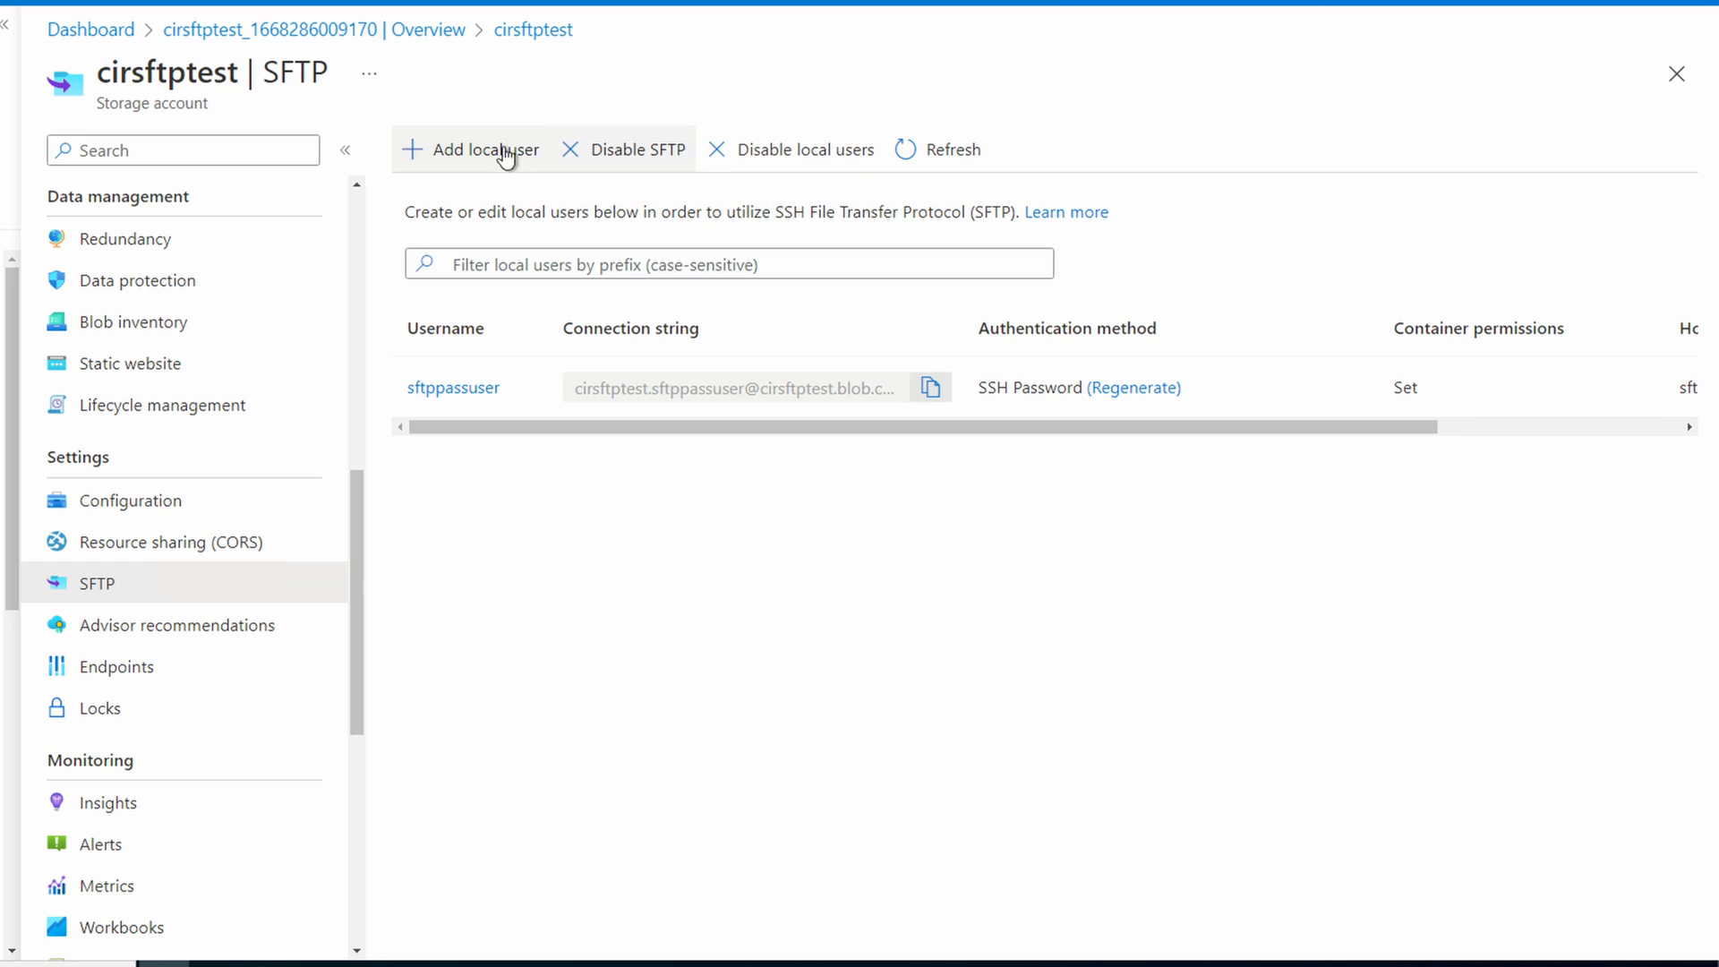
- Add local user sftpcertuser with SSH key pair authentication and a new key entry
click(485, 149)
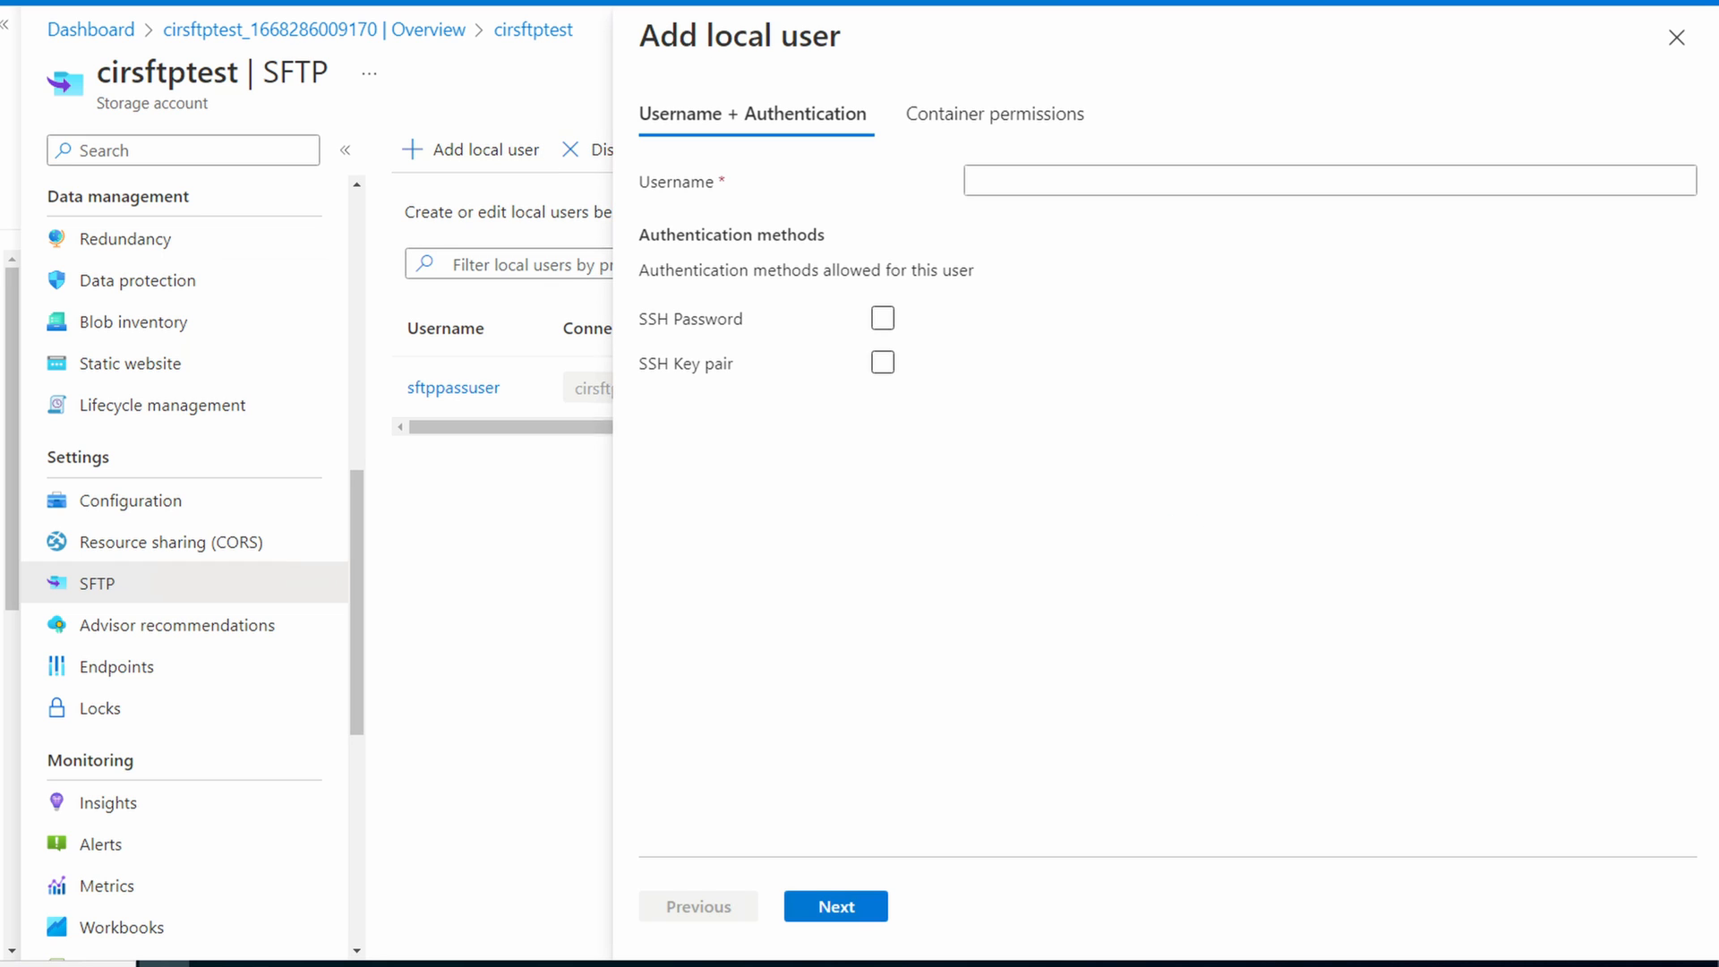
text(sftpcertuser)
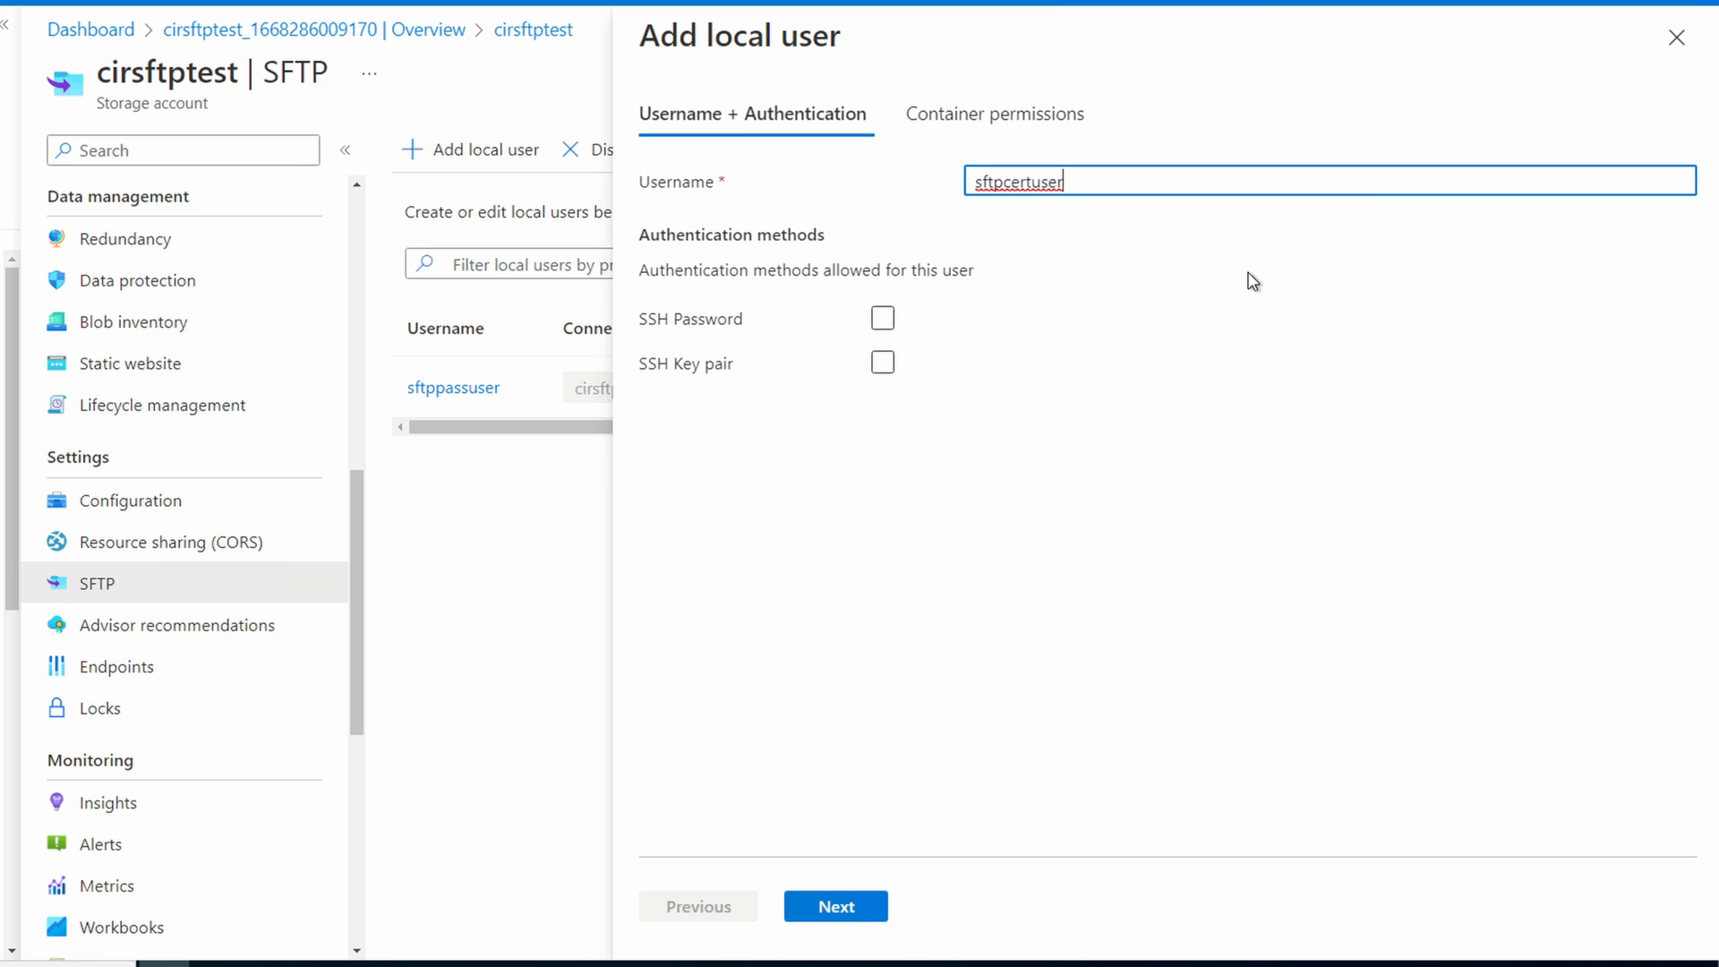
click(882, 363)
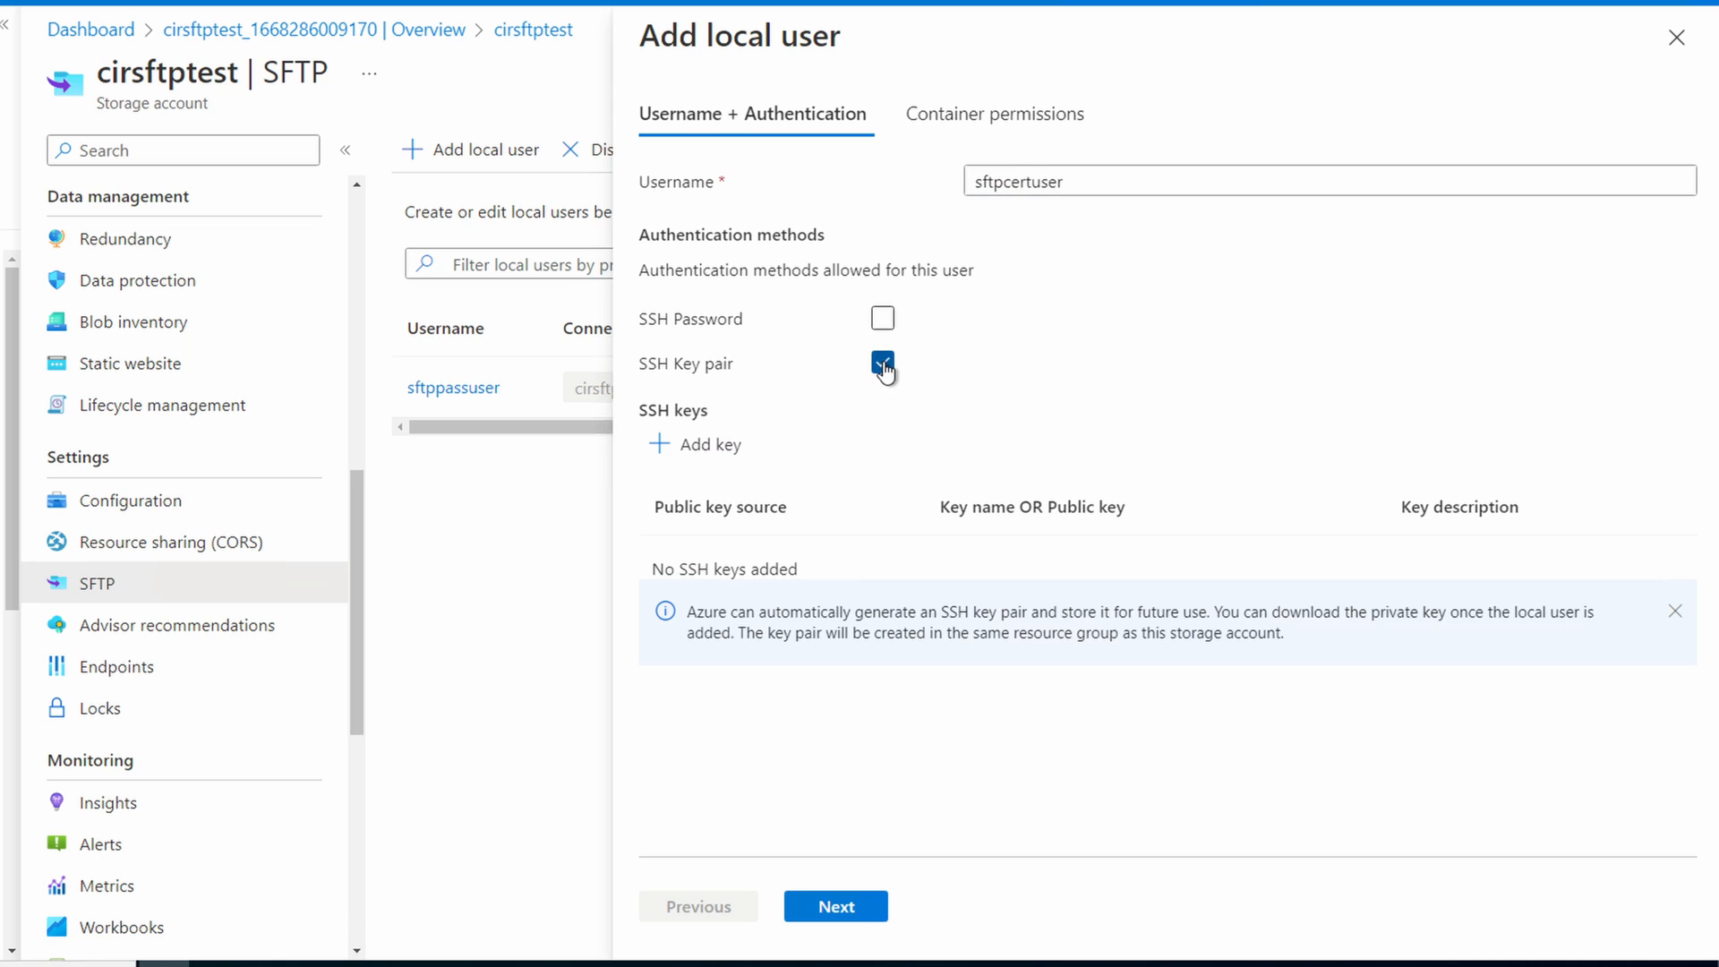
click(709, 444)
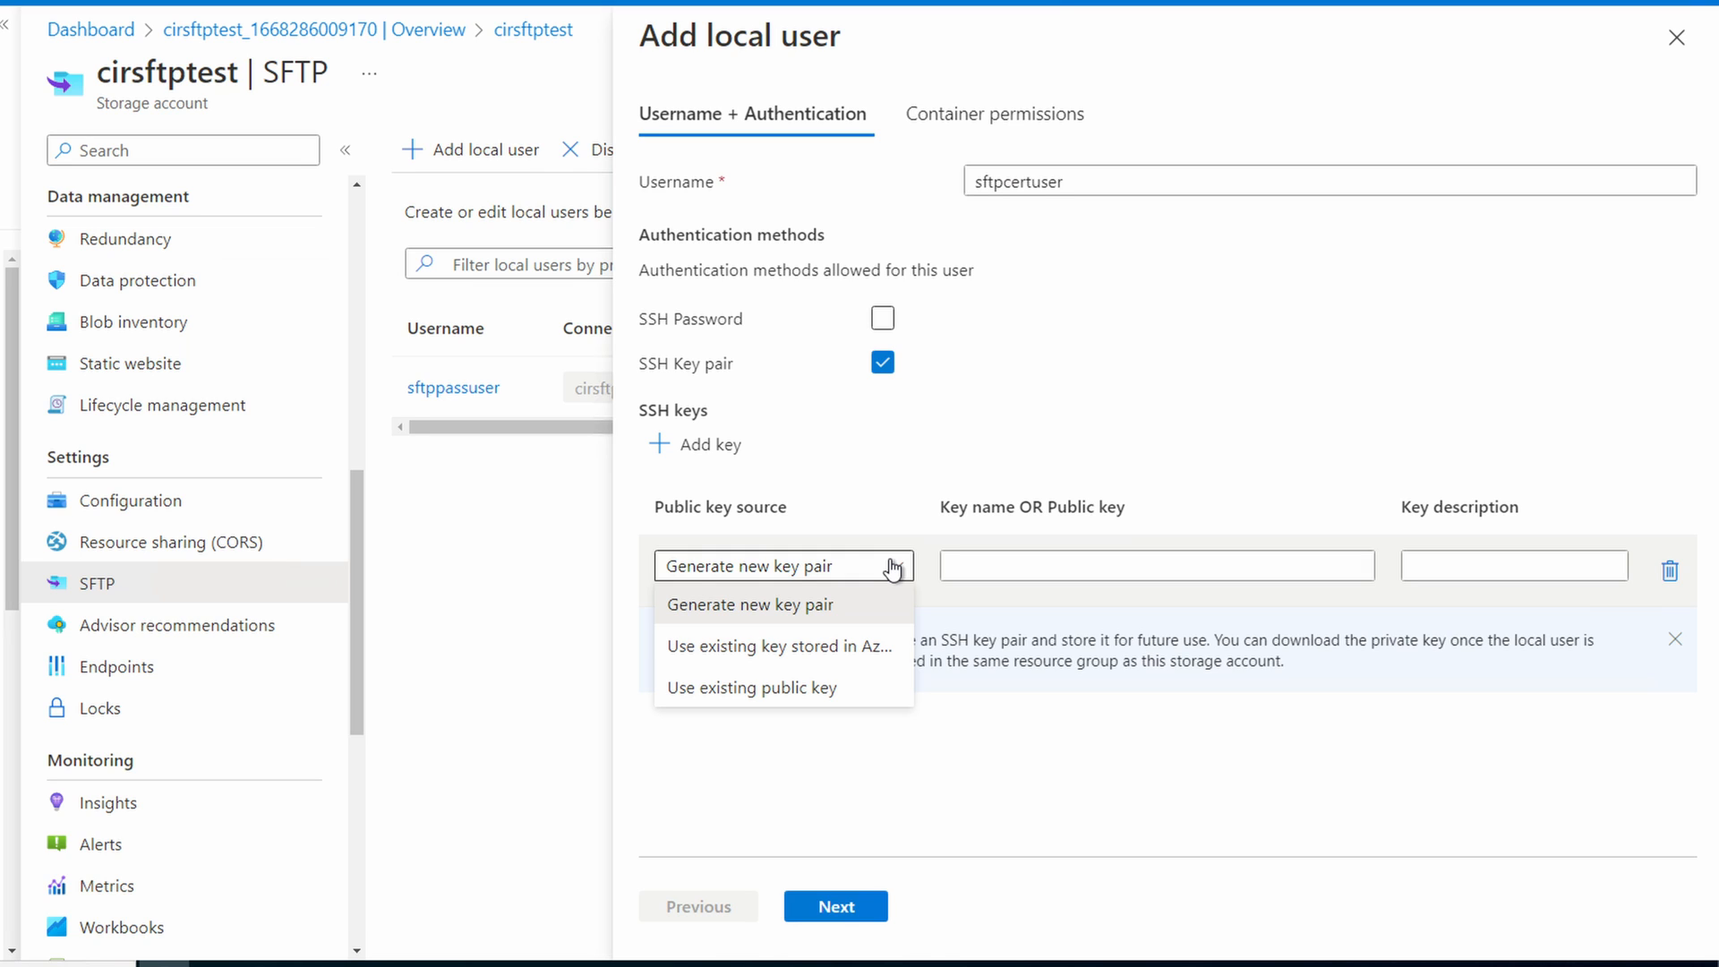
- Generate a new key pair named sftpaccess described 'Key for SFTP Access' and continue to permissions
click(750, 603)
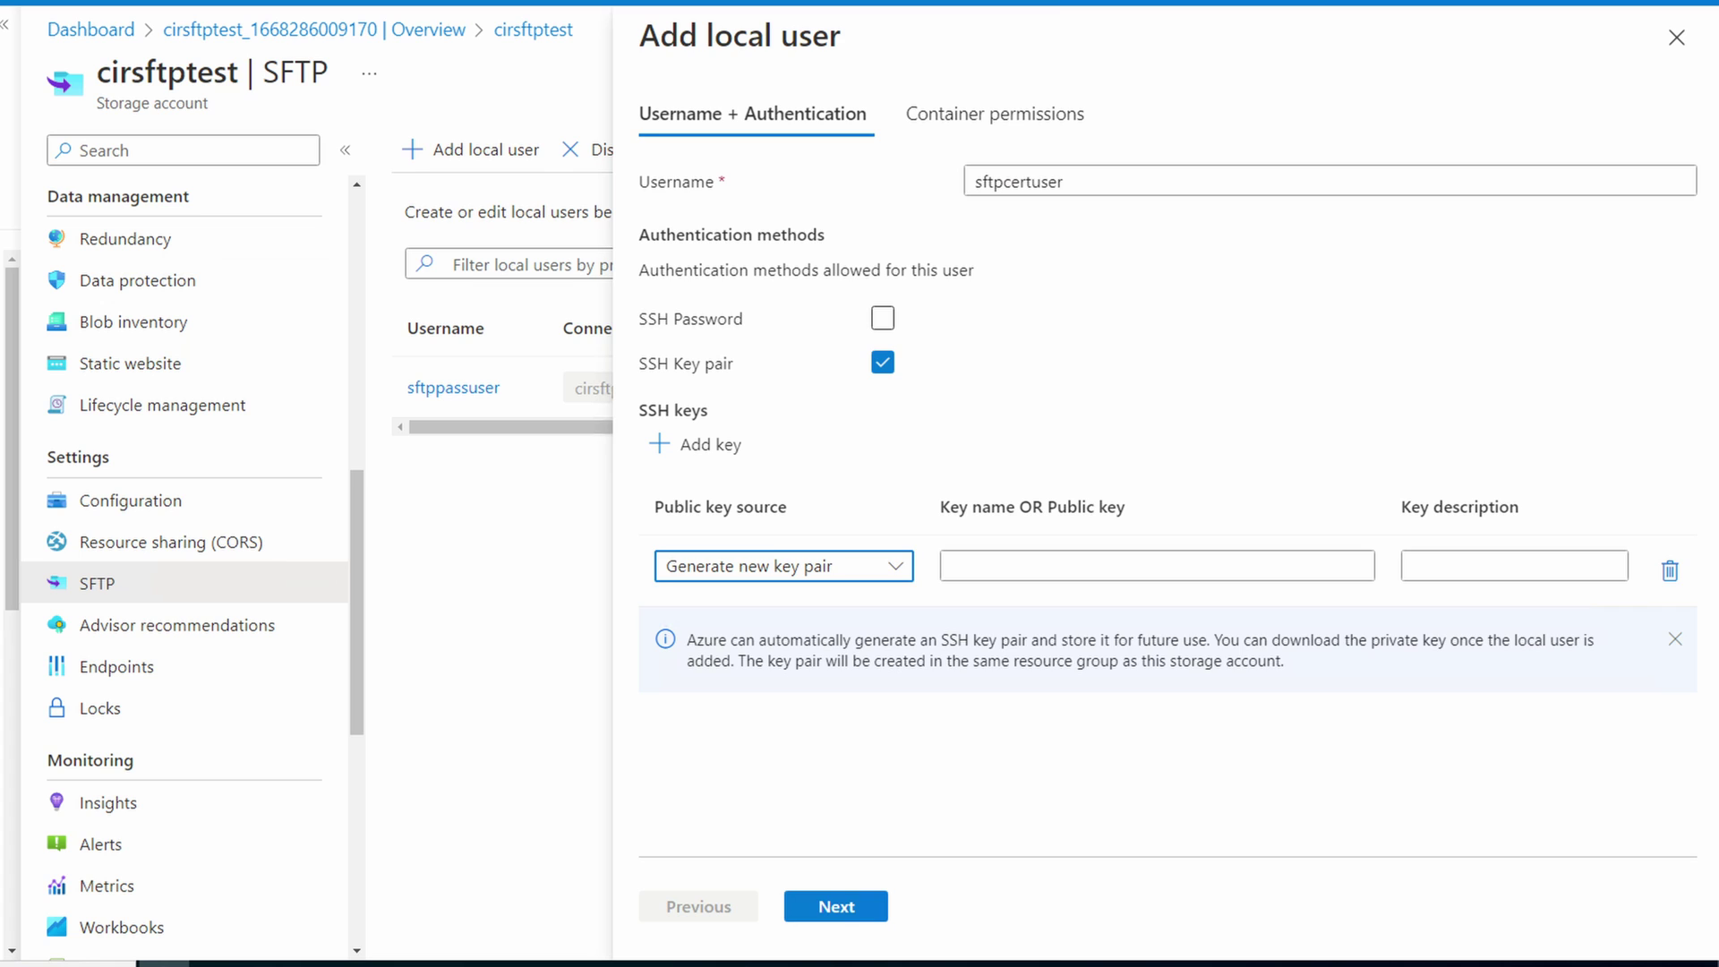
text(sftpaccess)
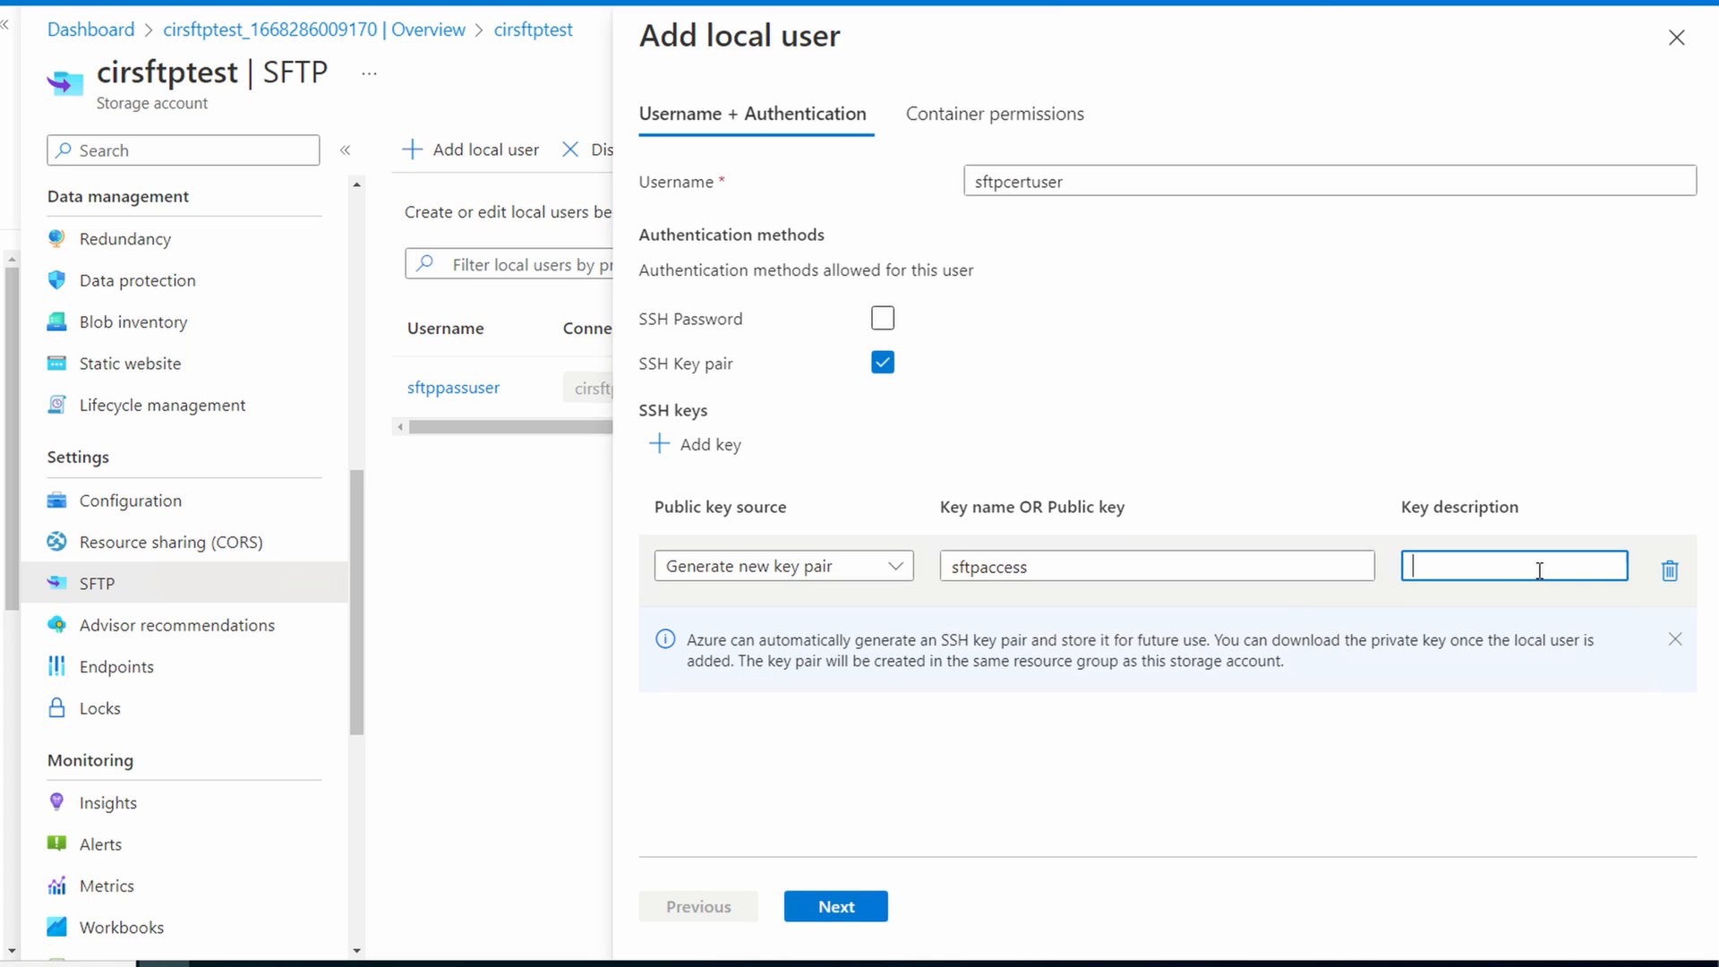
text(Key for SFTP Access)
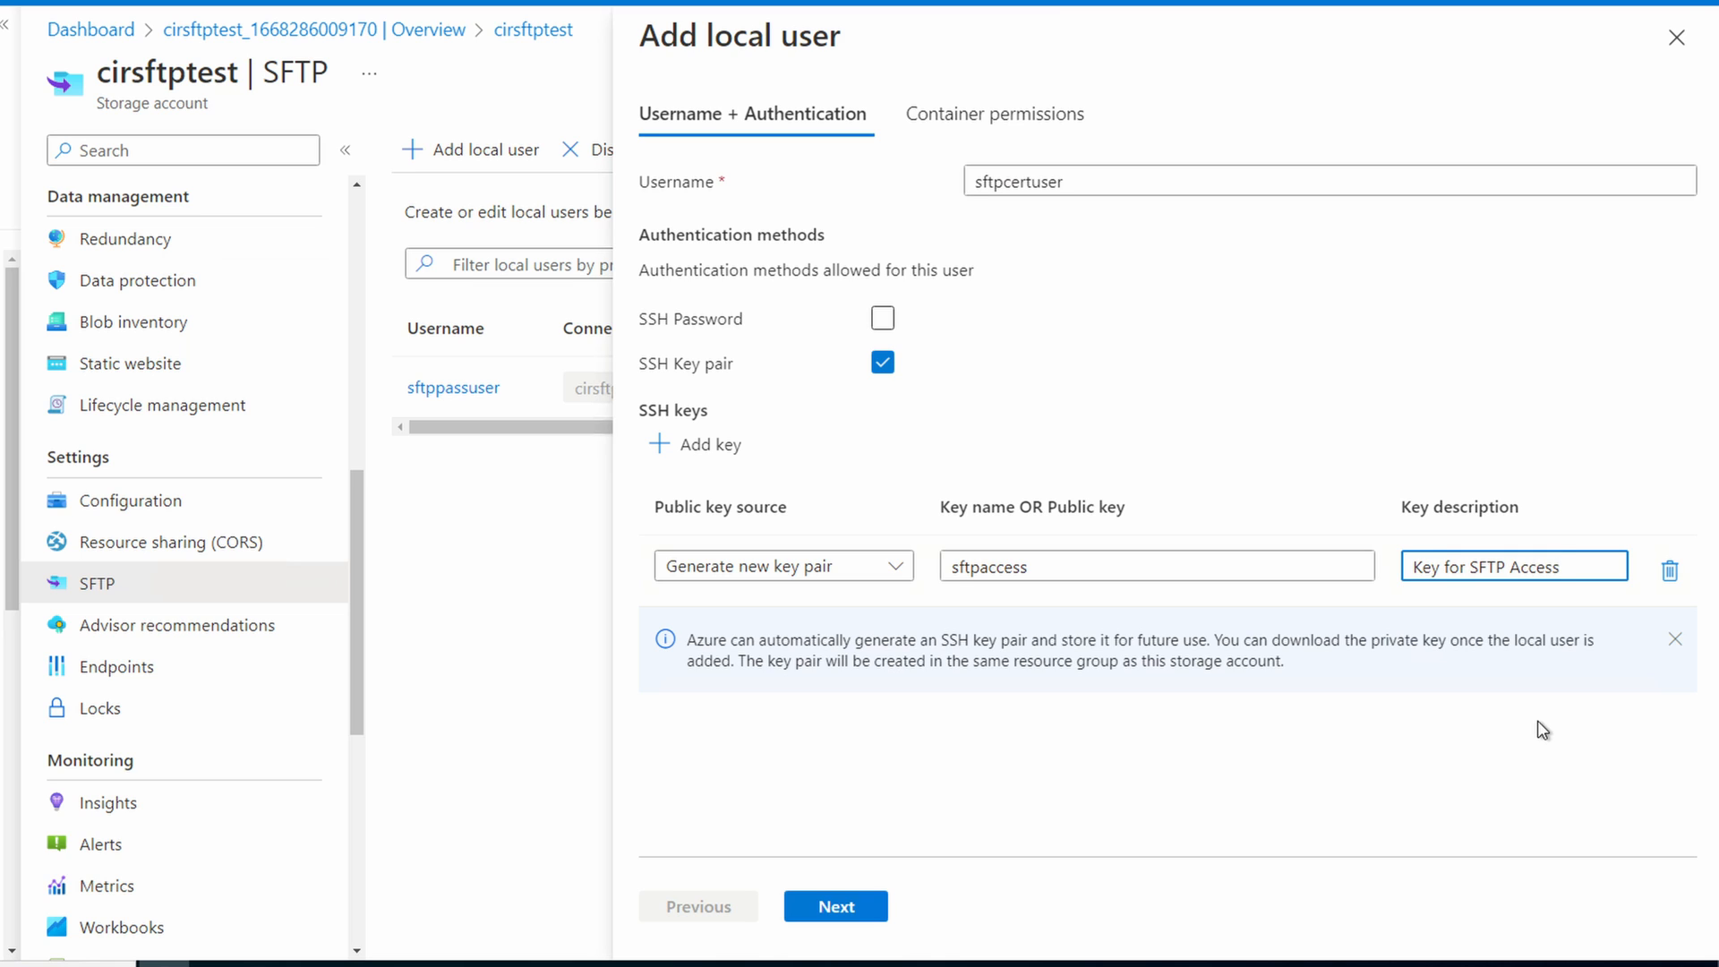
click(834, 906)
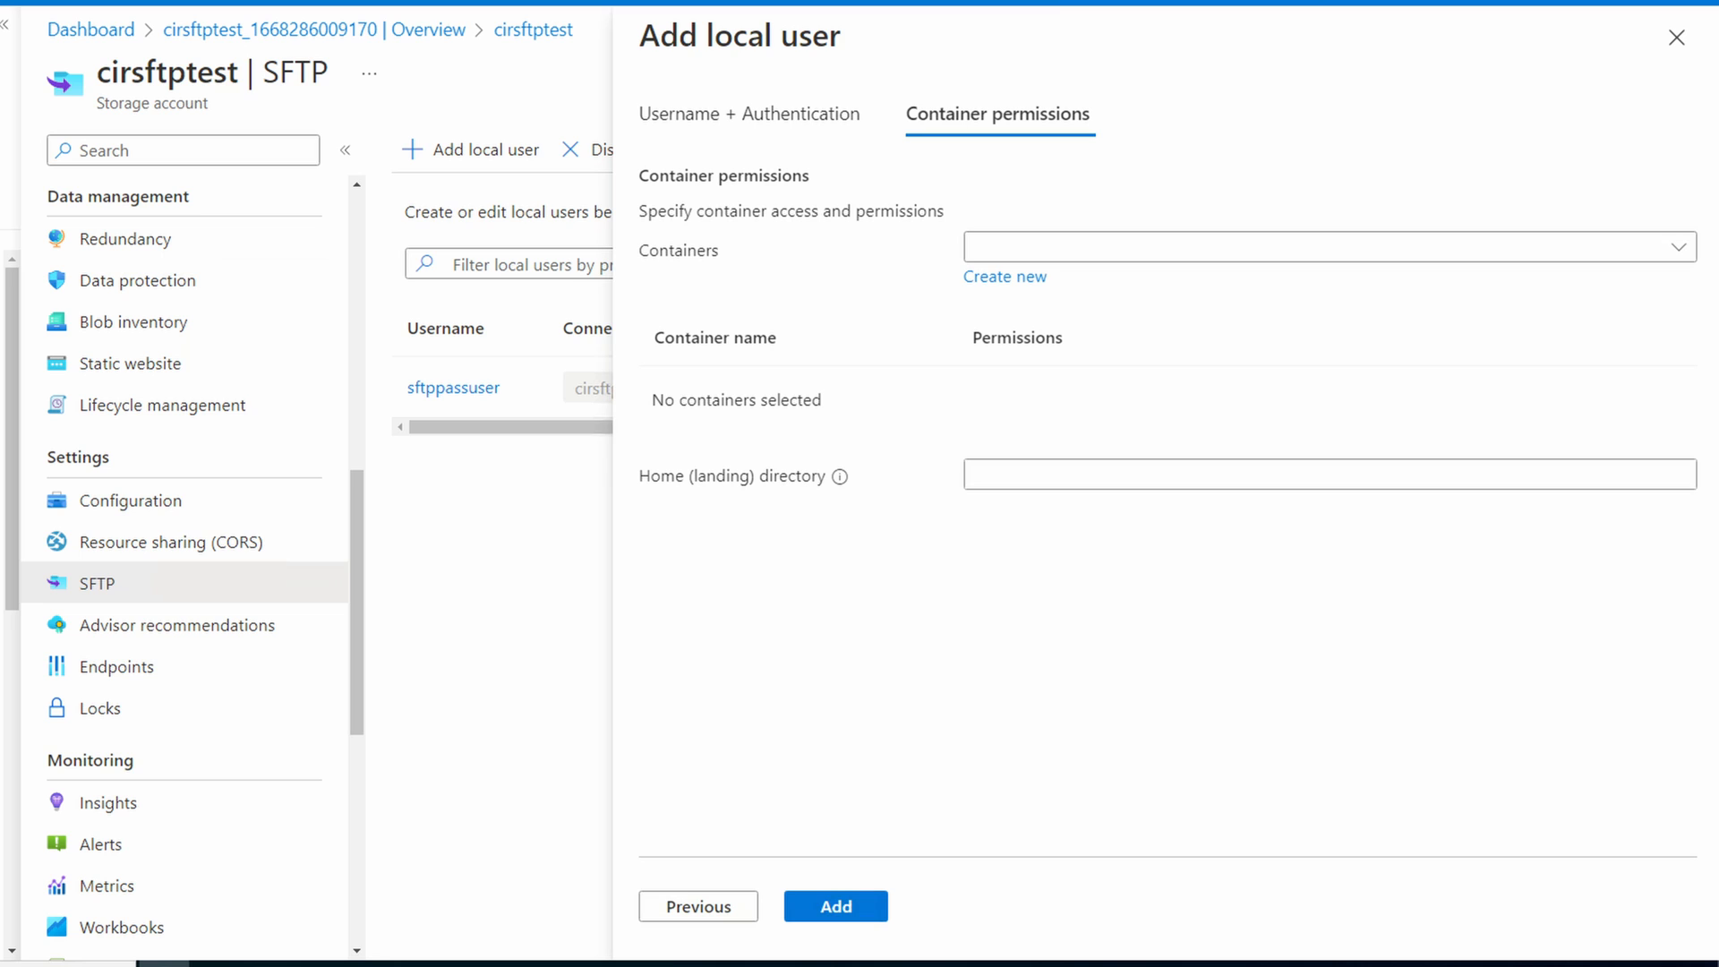
- Grant sftpcertuser all permissions on the sftp container with home directory sftp/ and add the user
click(1676, 247)
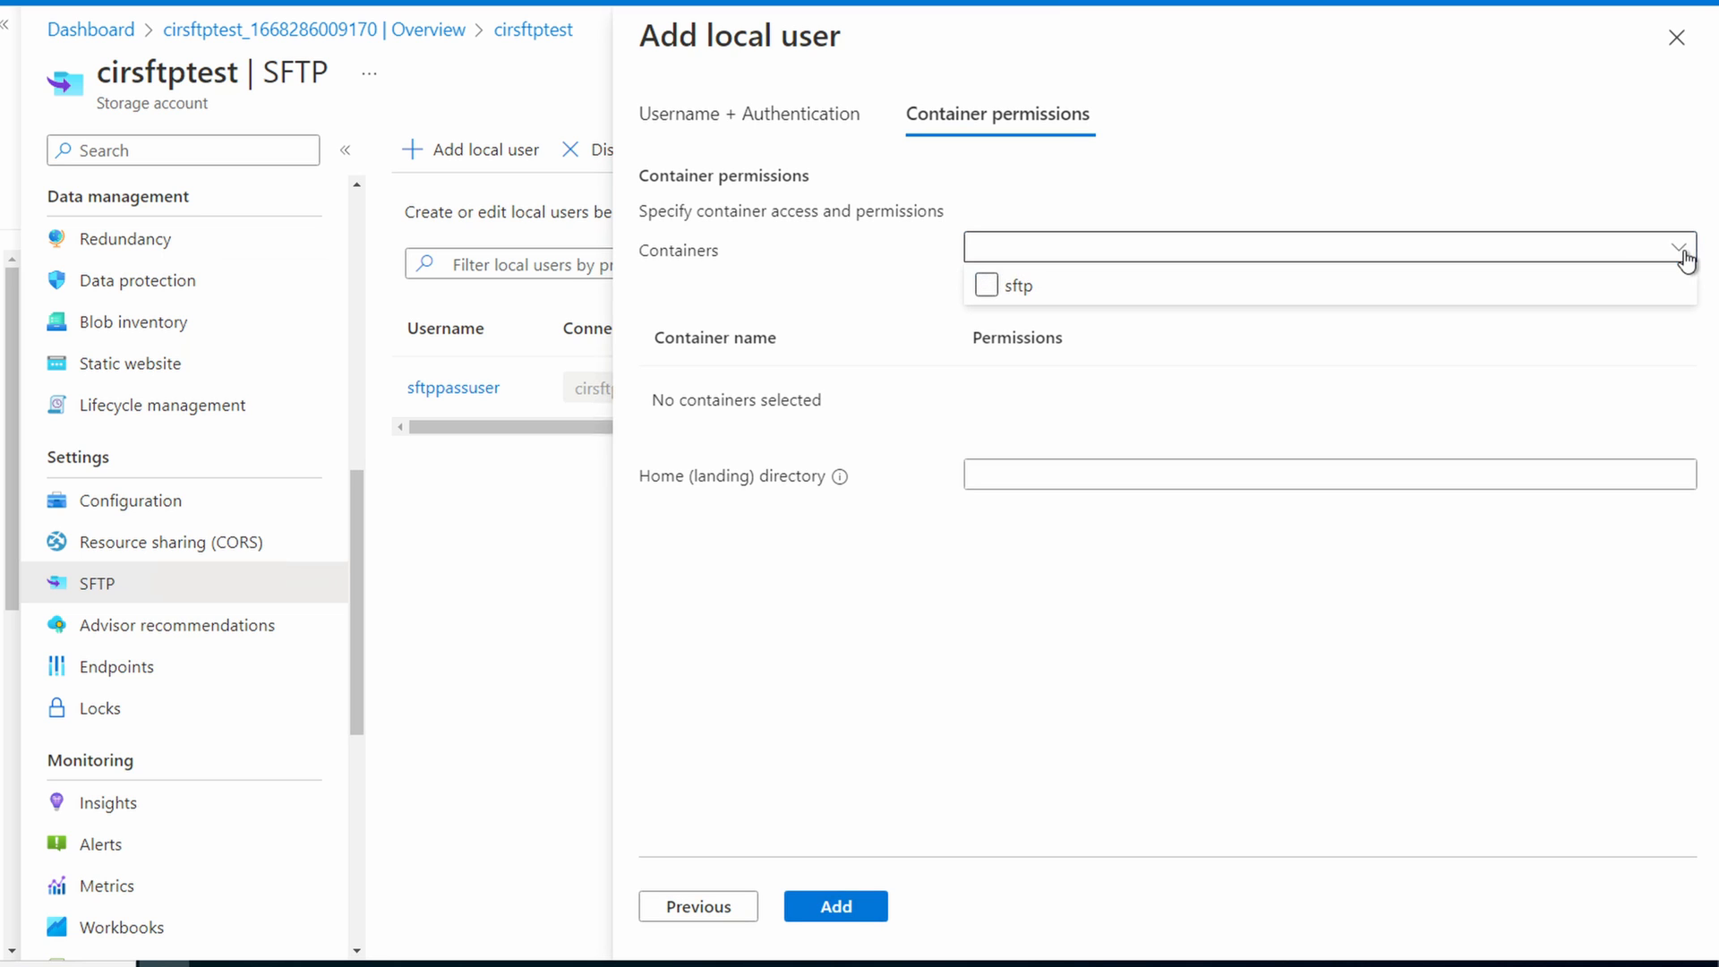
click(985, 285)
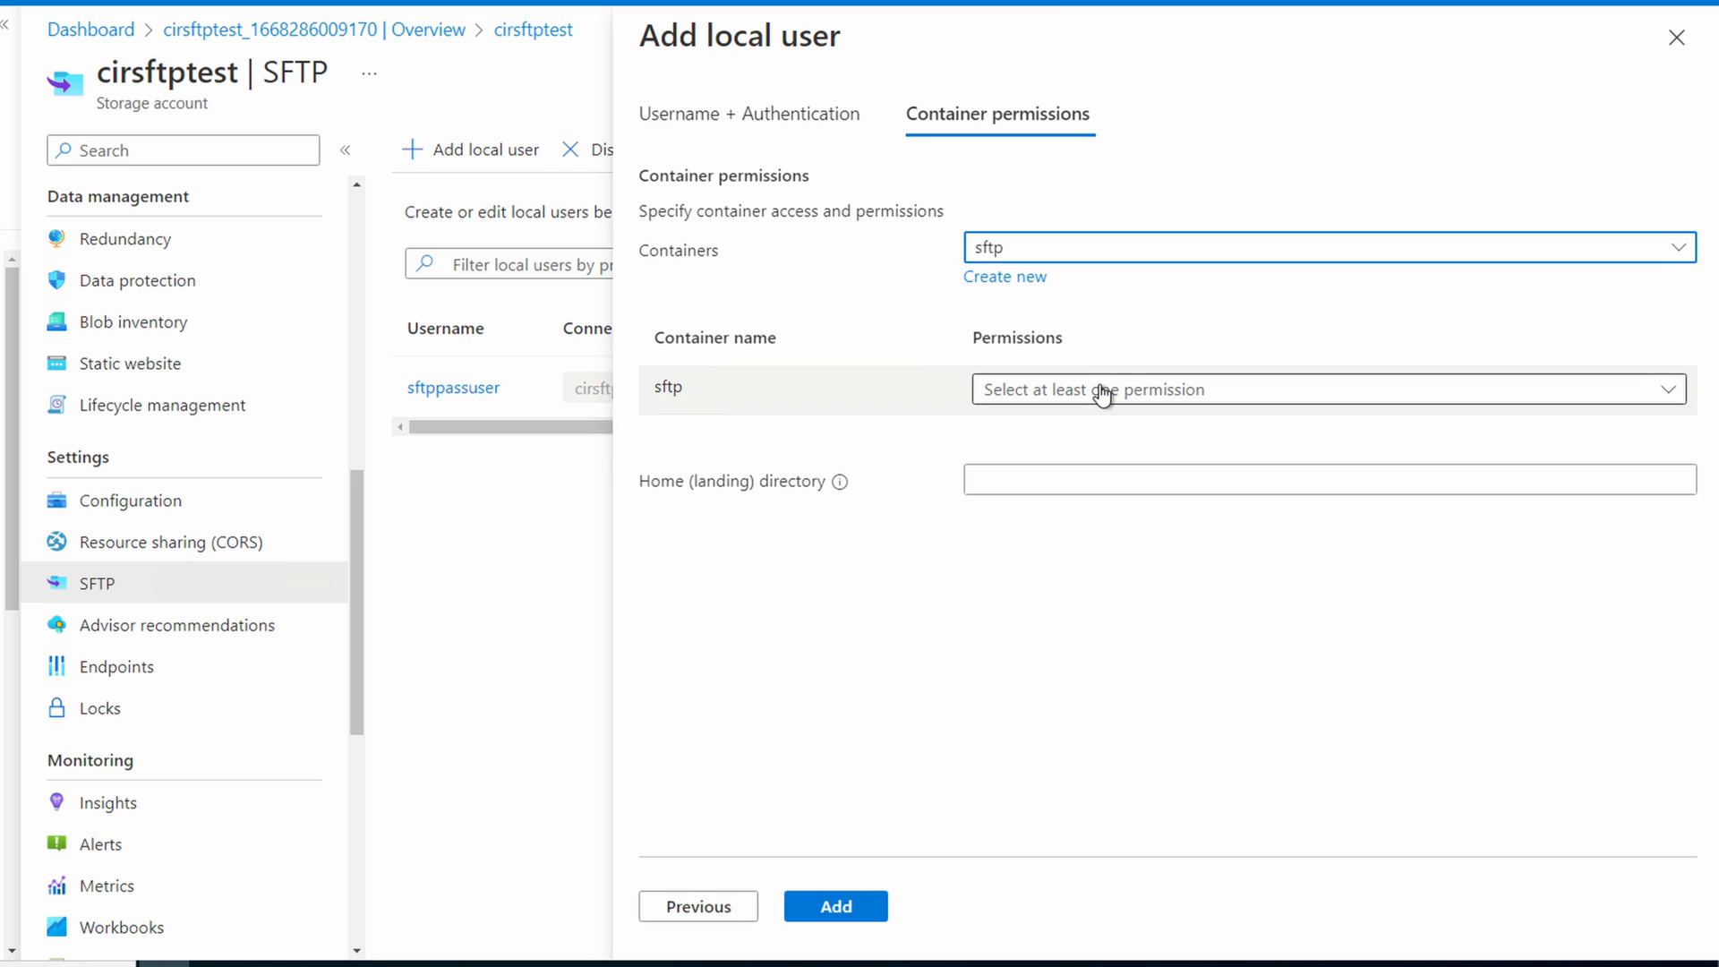
click(997, 428)
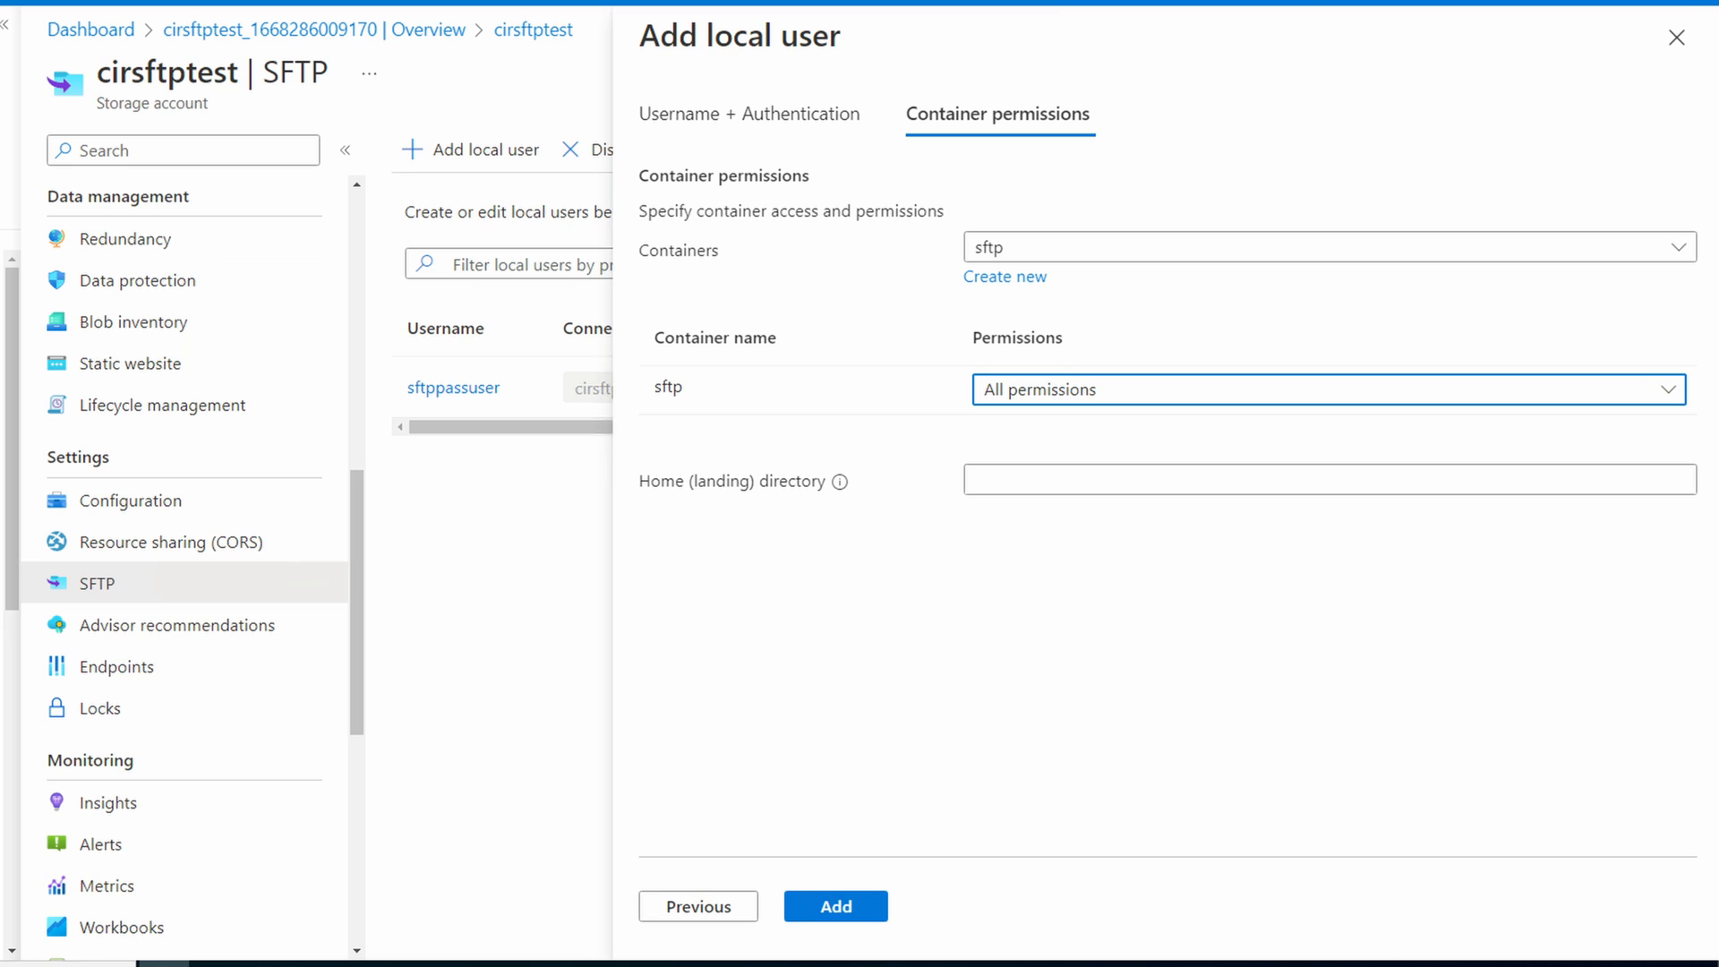
text(sftp/)
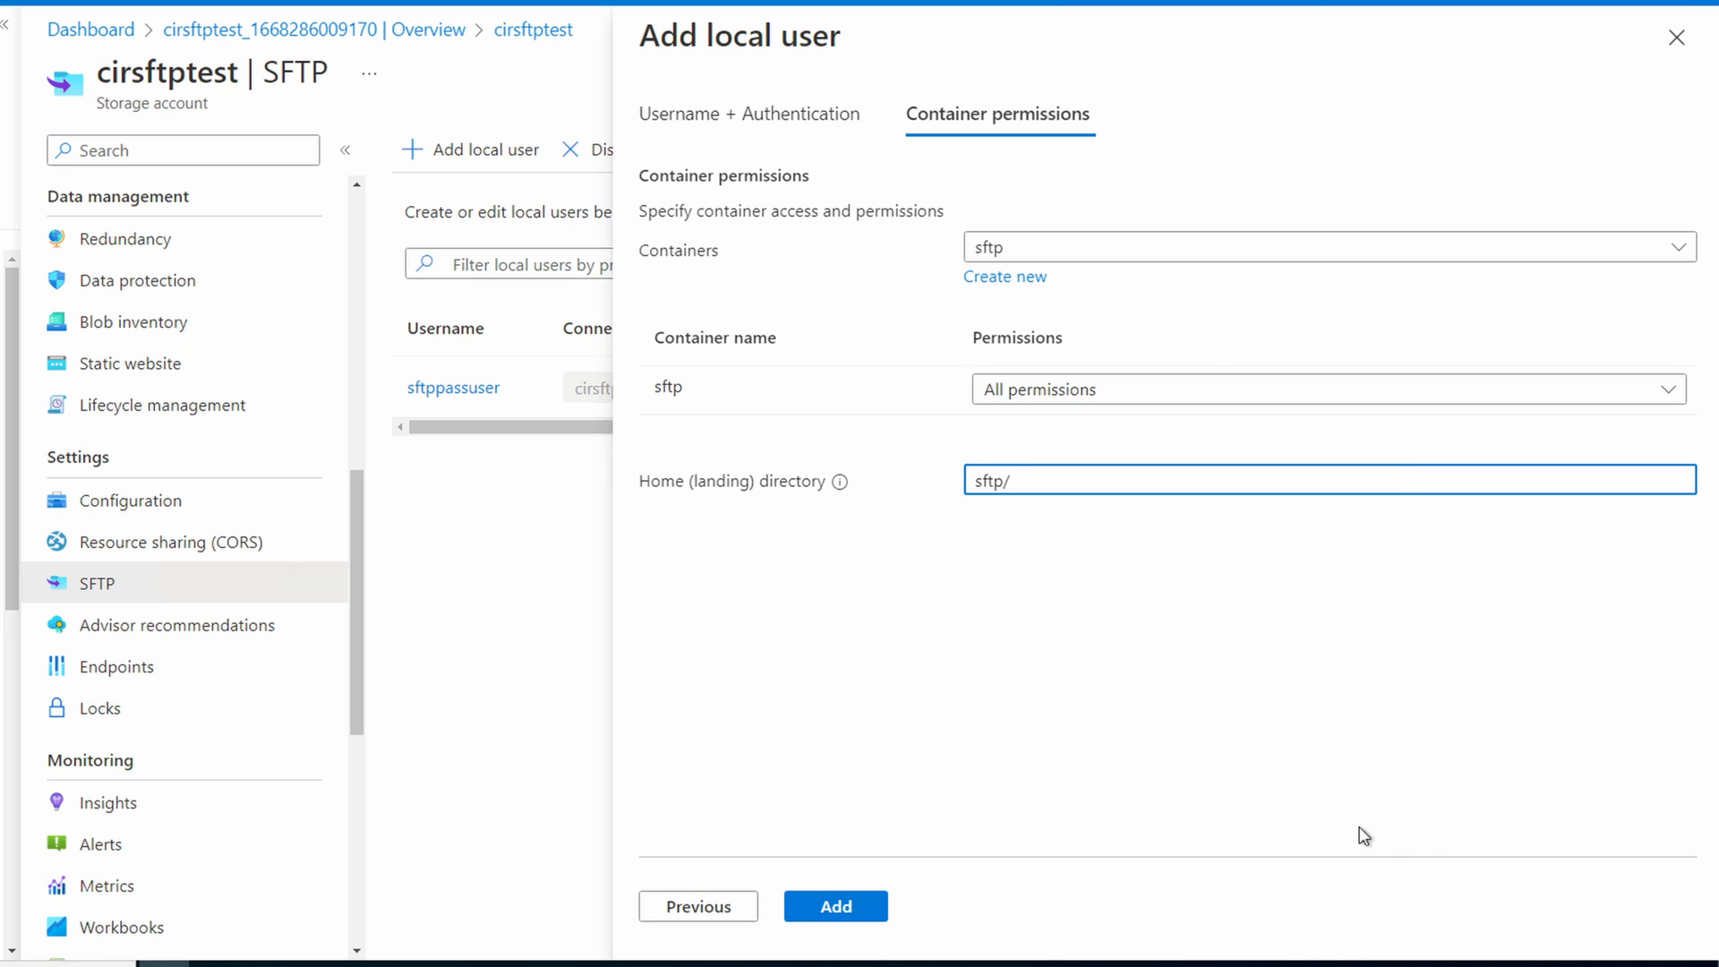
click(835, 906)
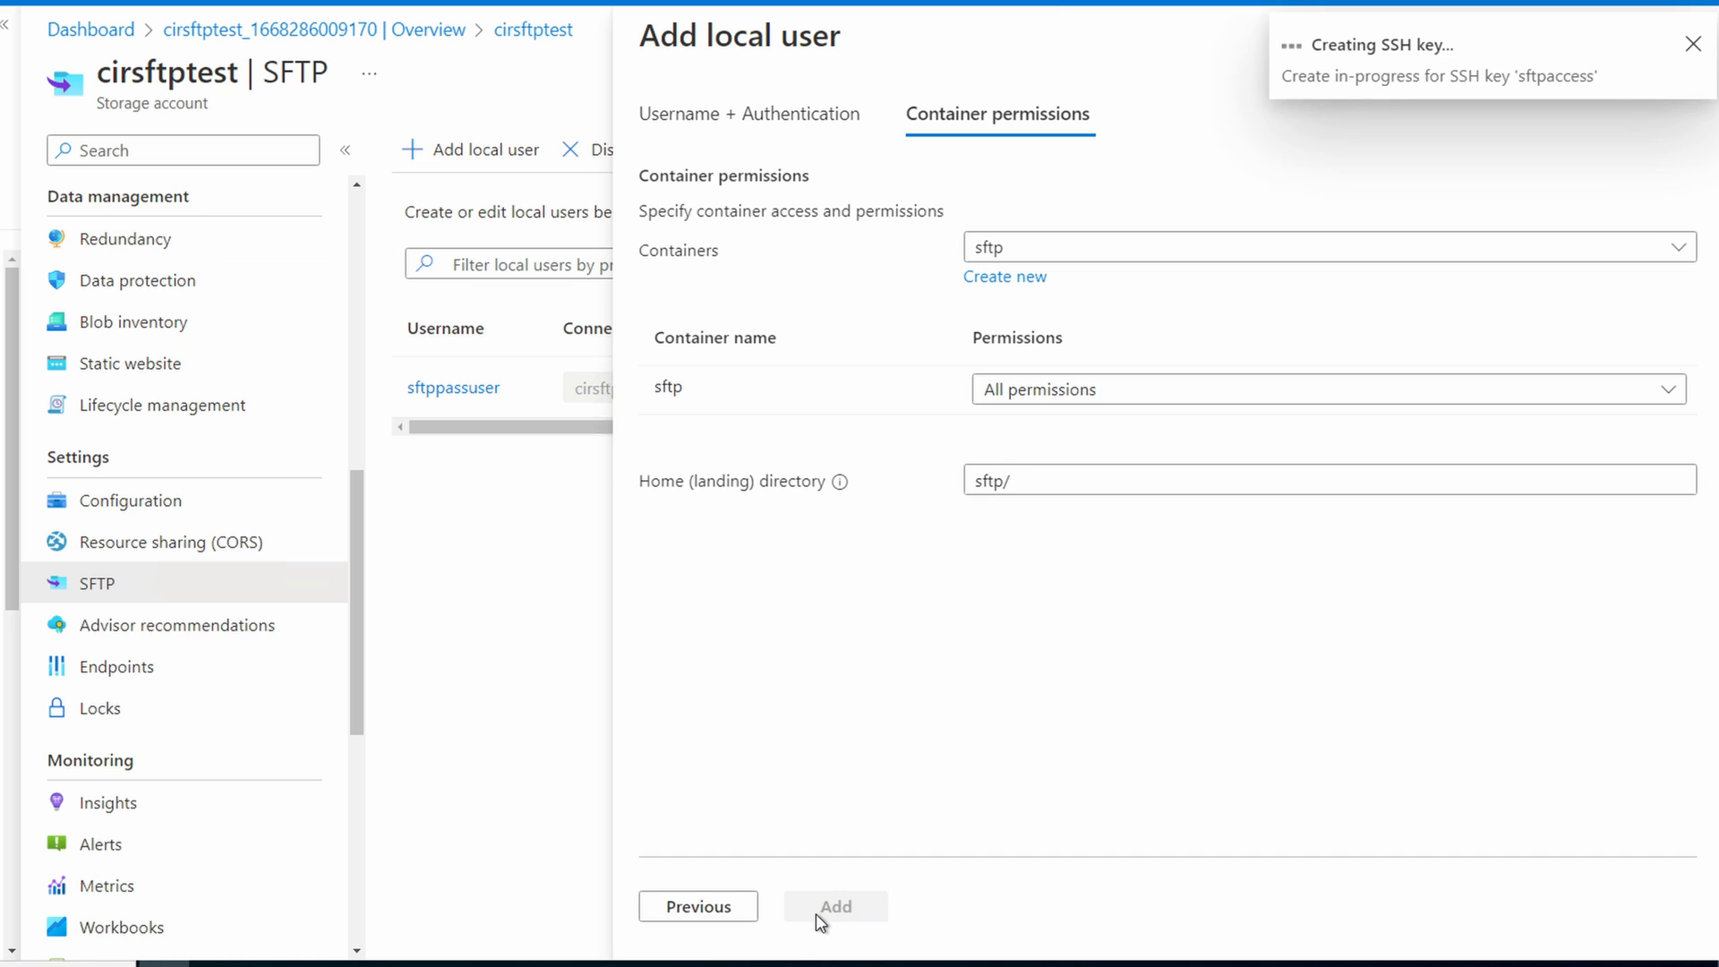
- Download the sftpaccess private key and dismiss the SSH private key dialog
click(832, 906)
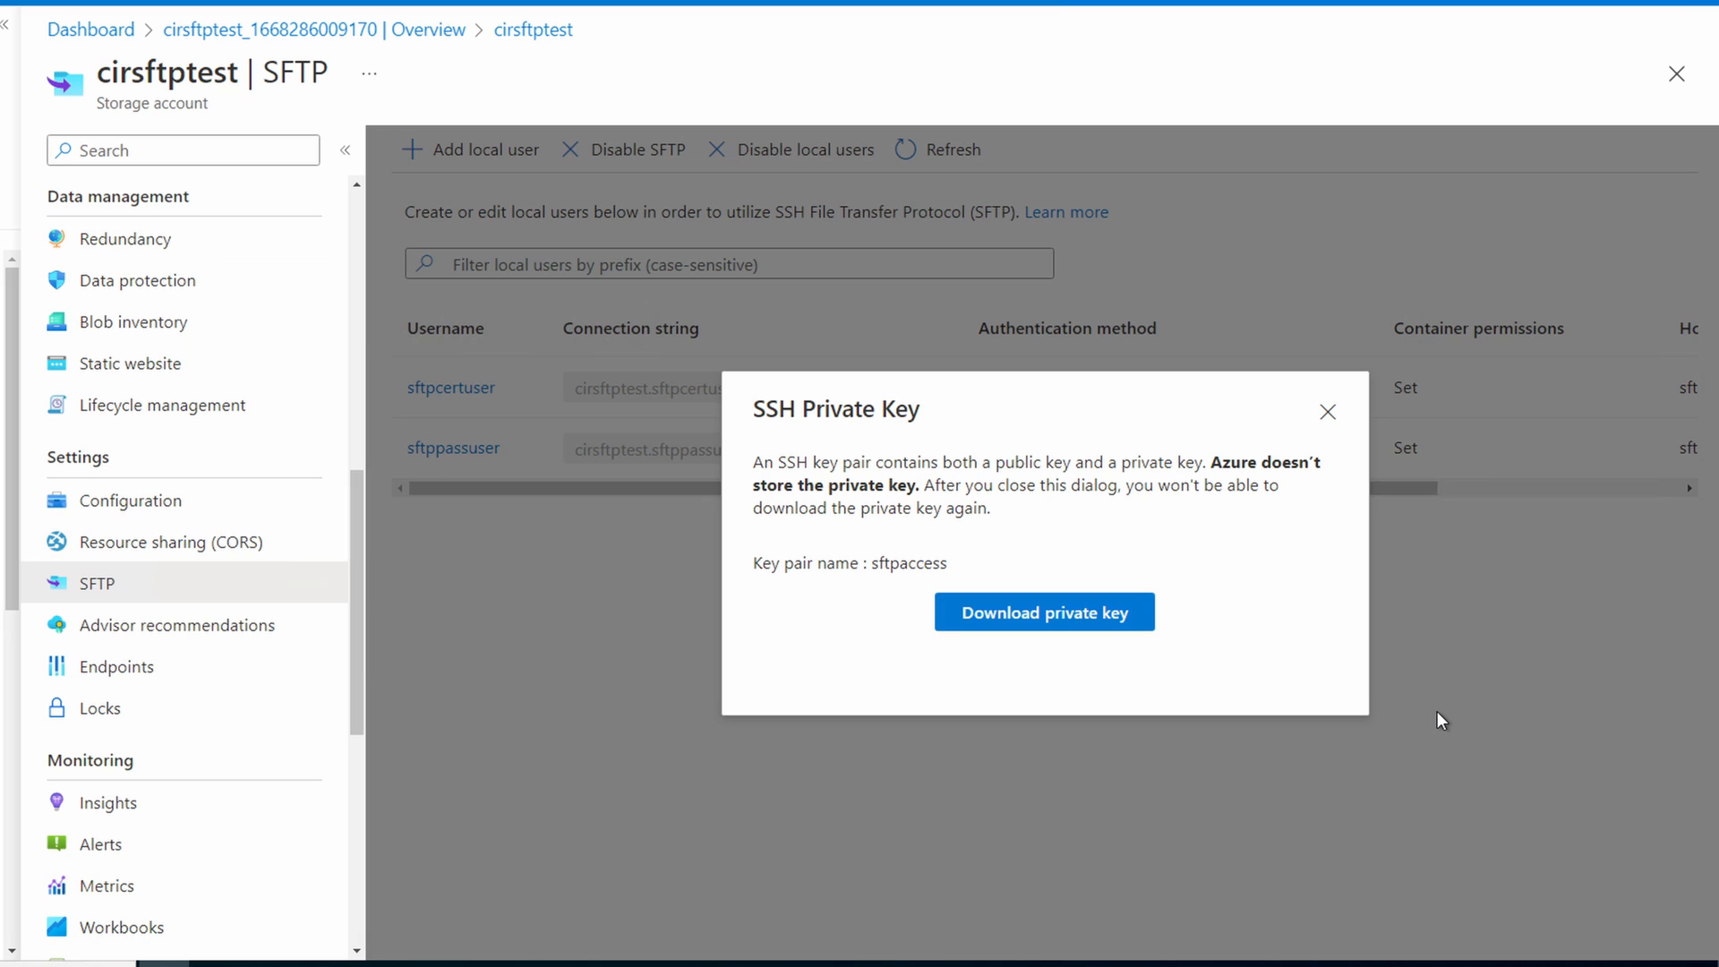
click(1042, 613)
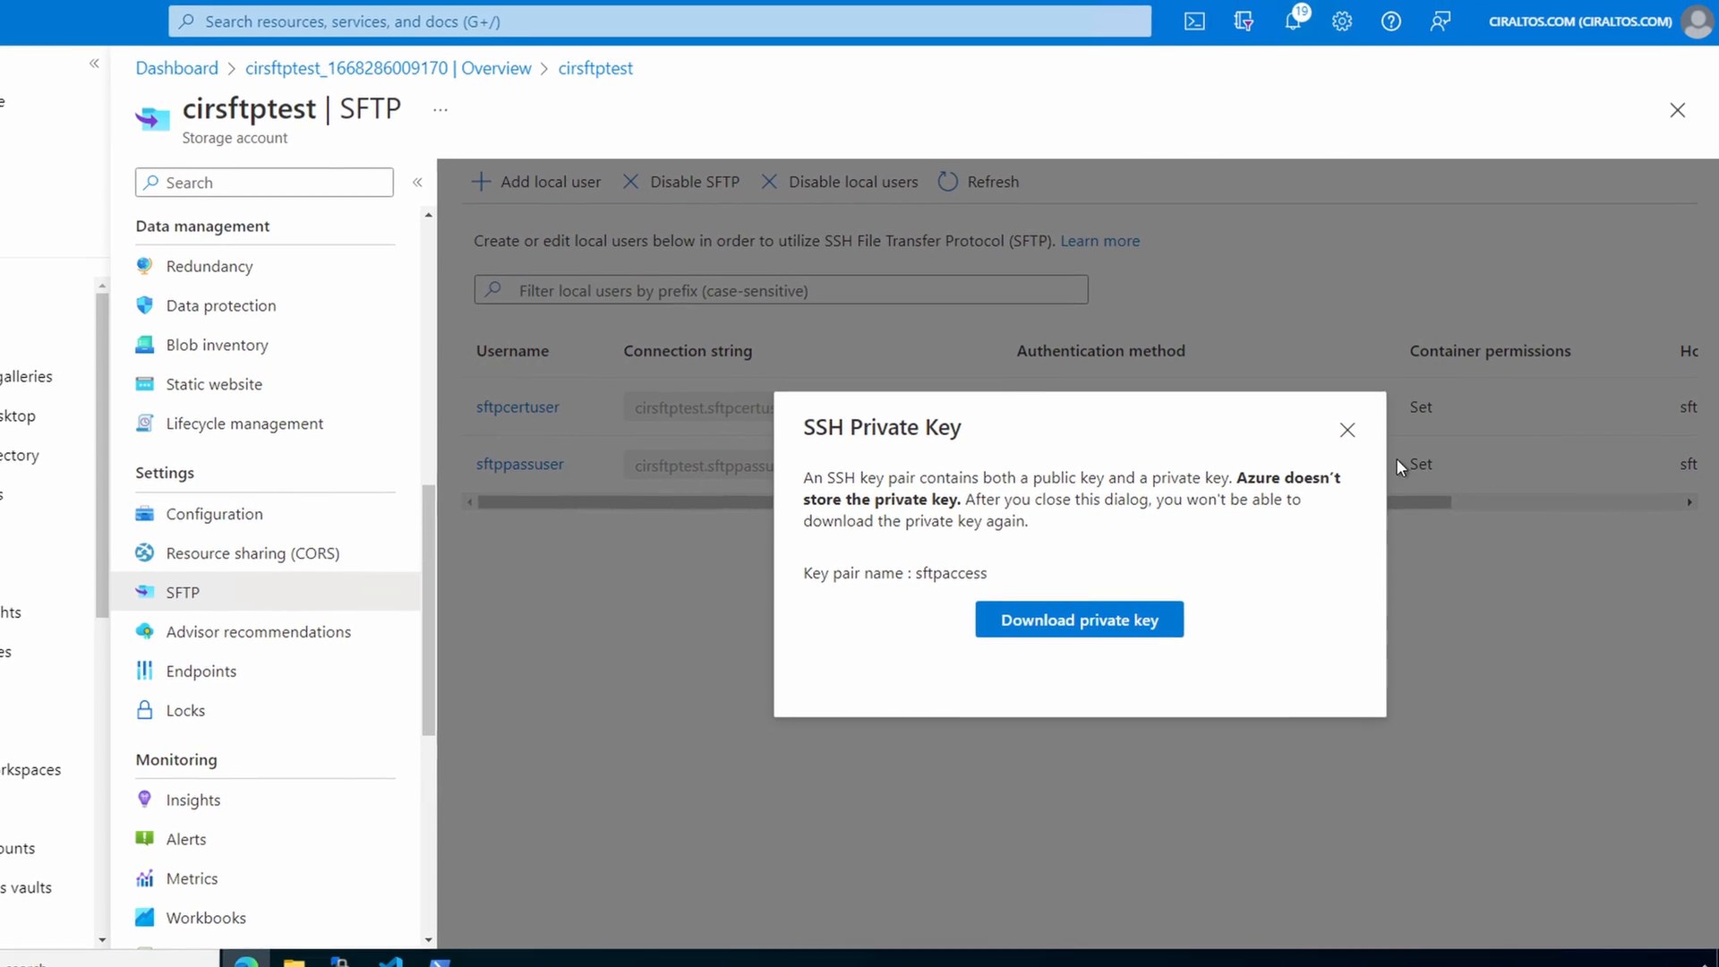
click(1347, 430)
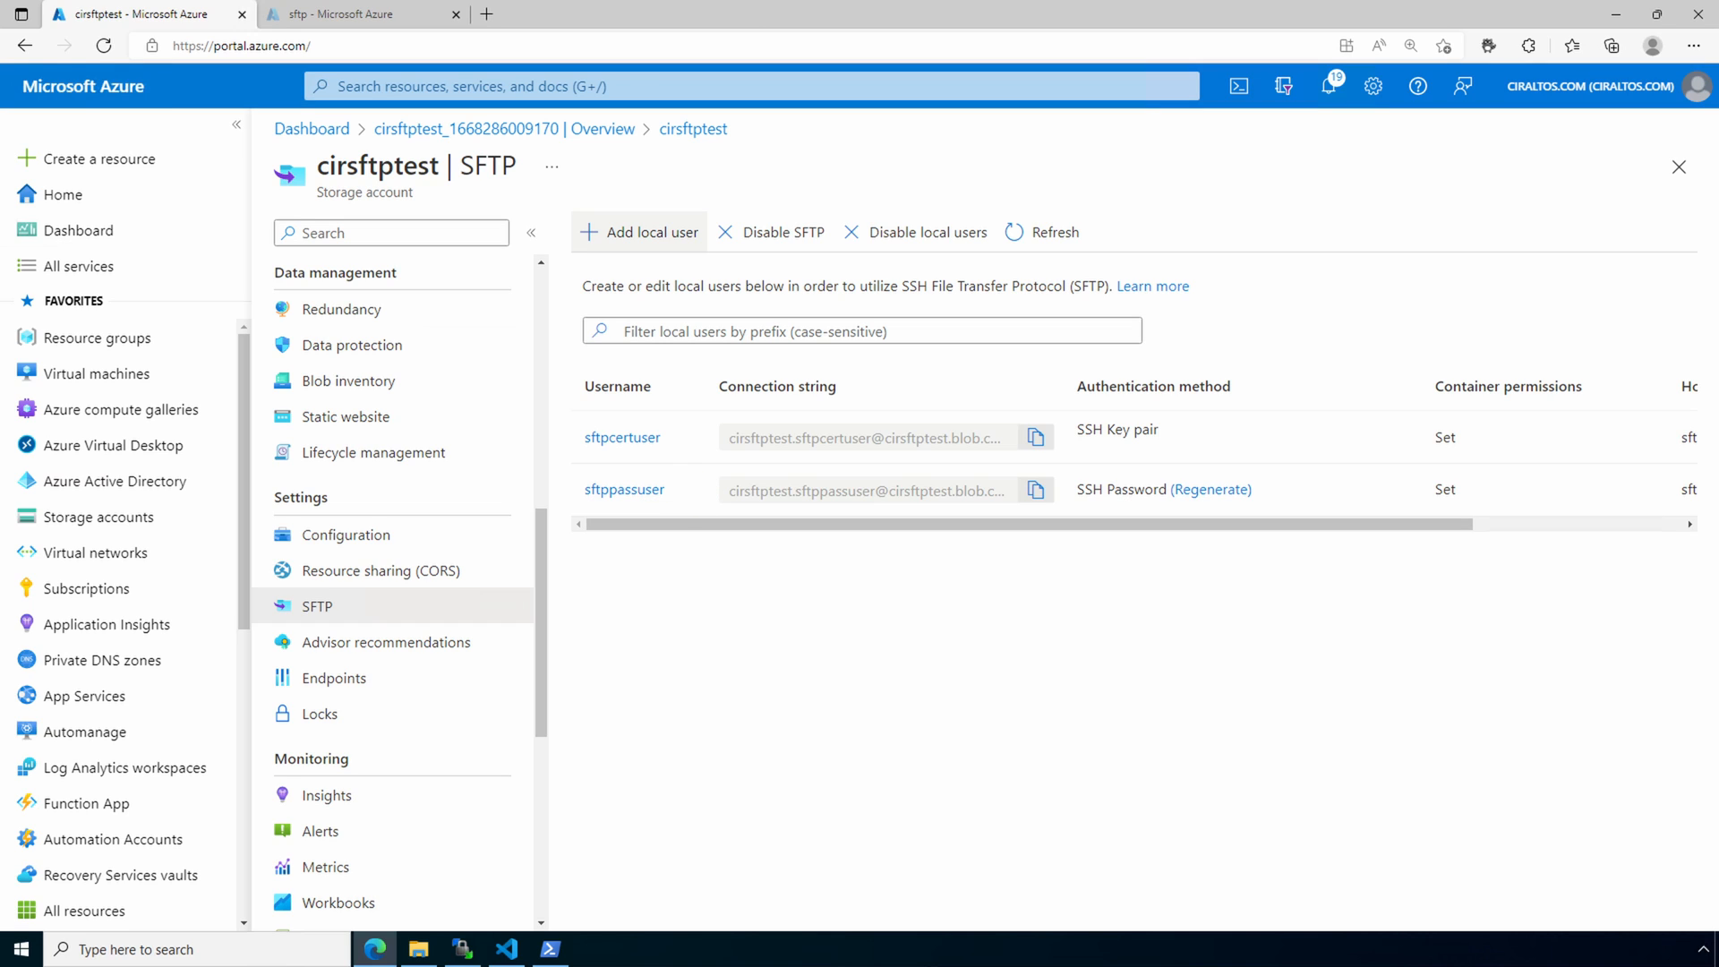
- Copy sftppassuser's connection string and switch to WinSCP
click(1035, 490)
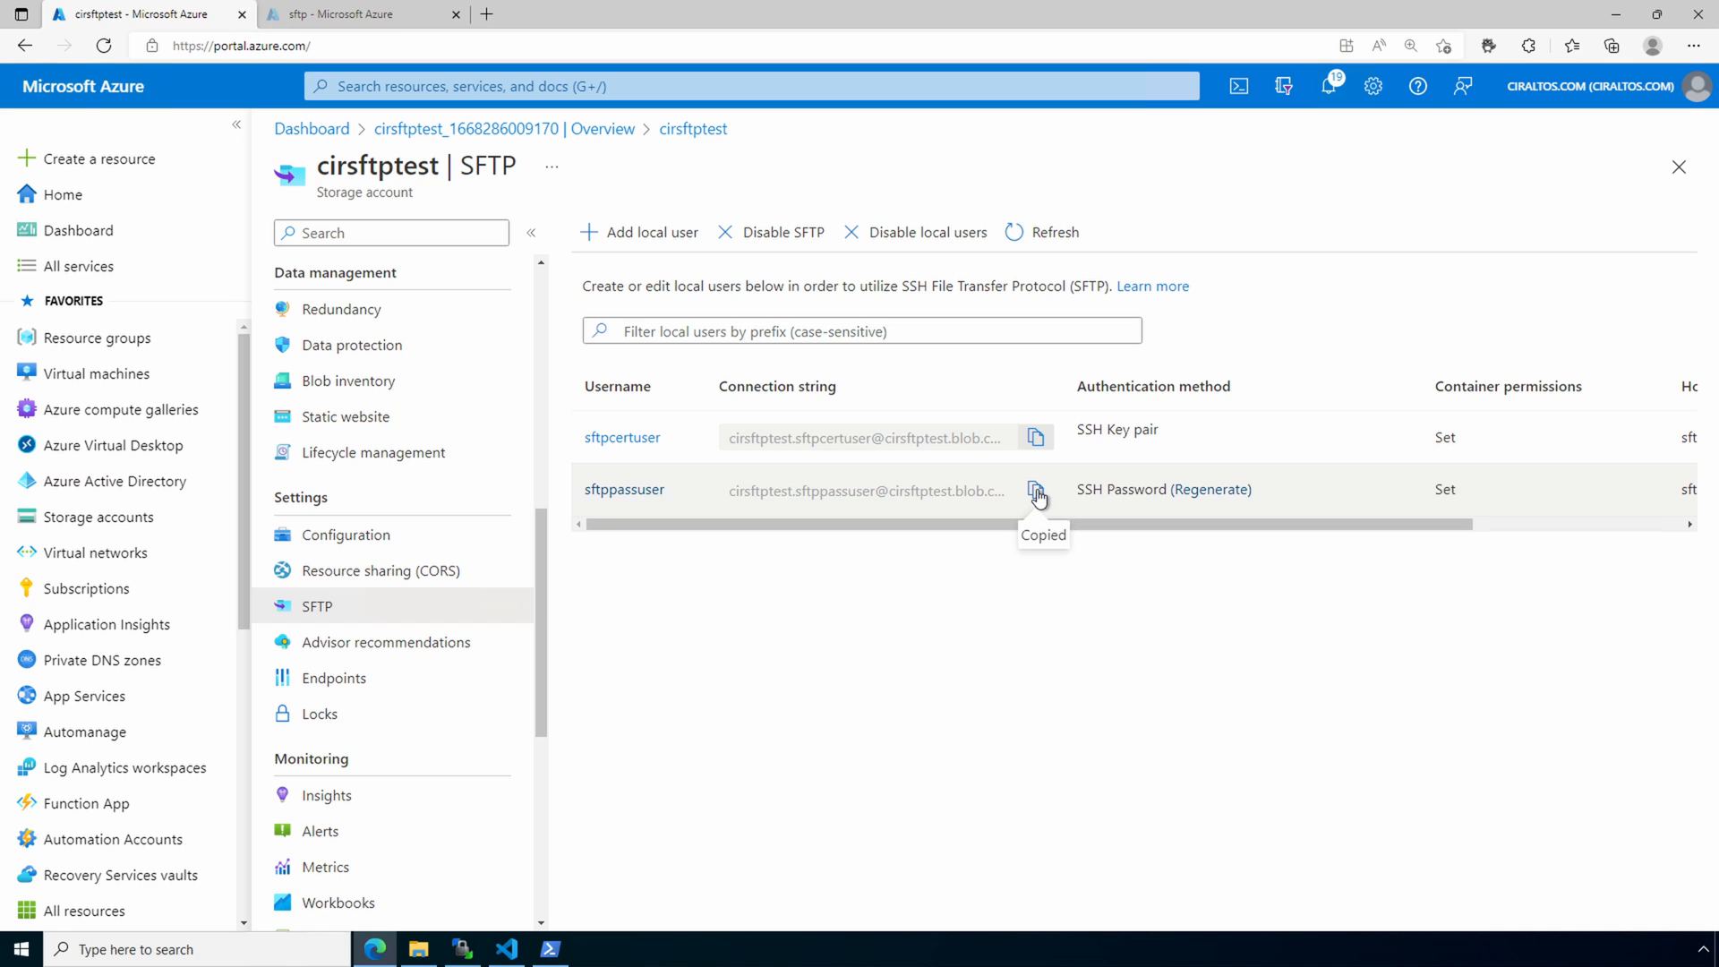
mouse_move(1076, 668)
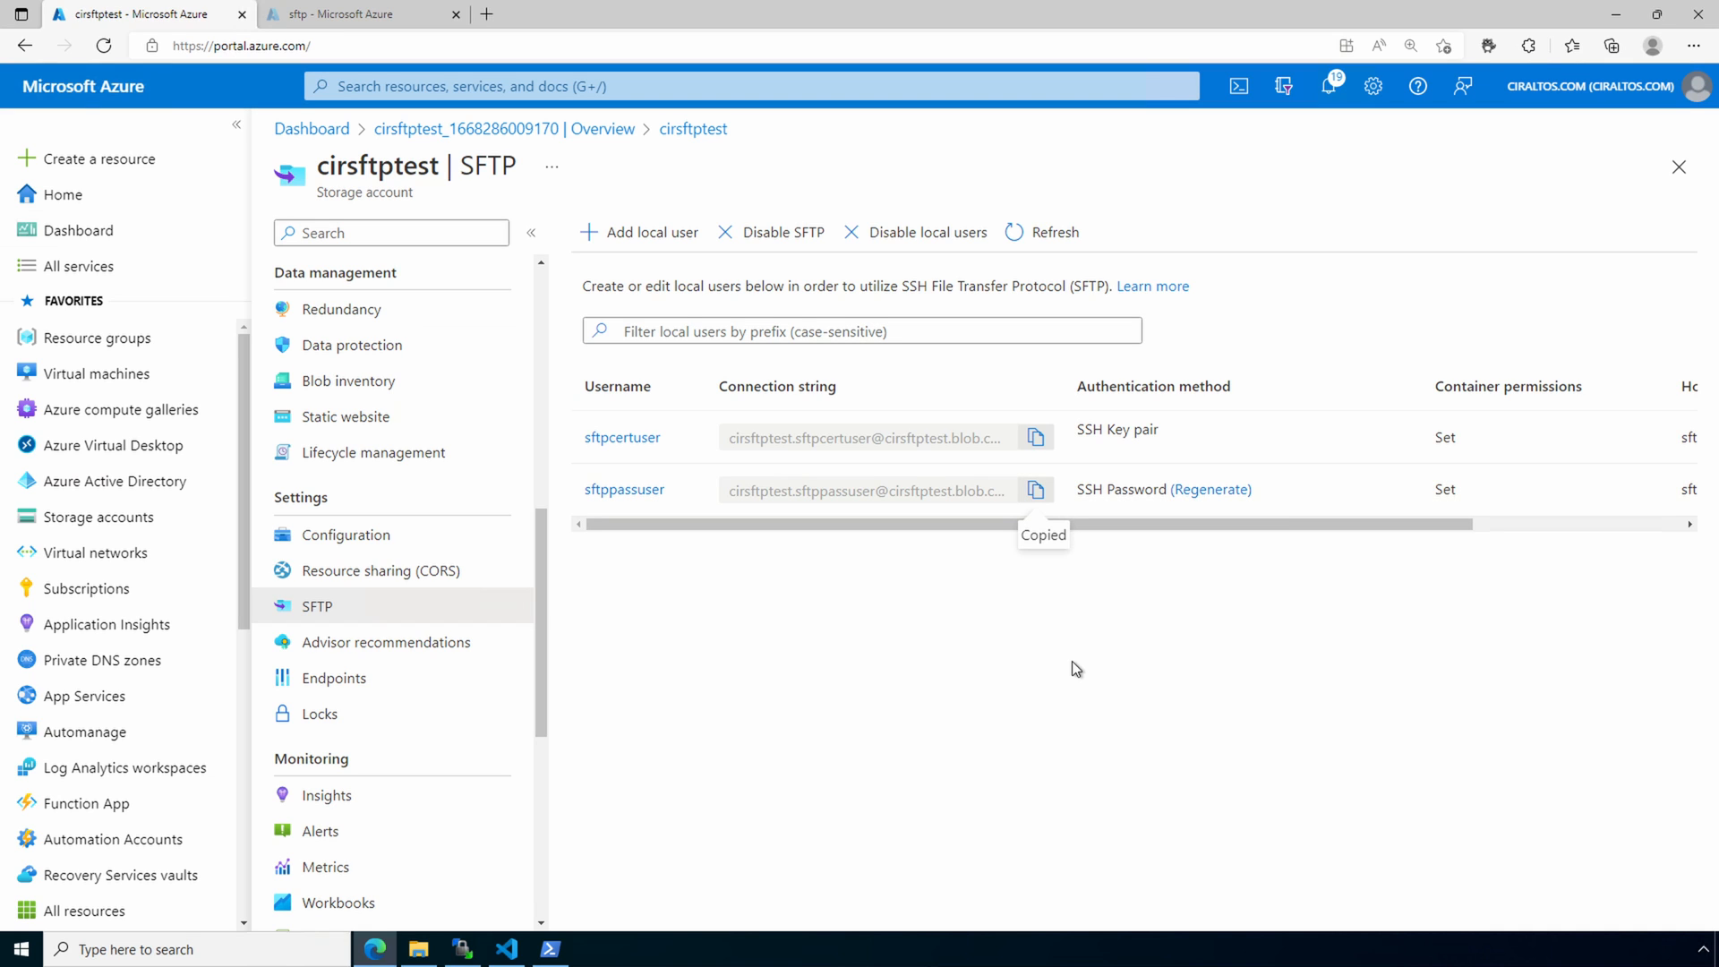
click(462, 949)
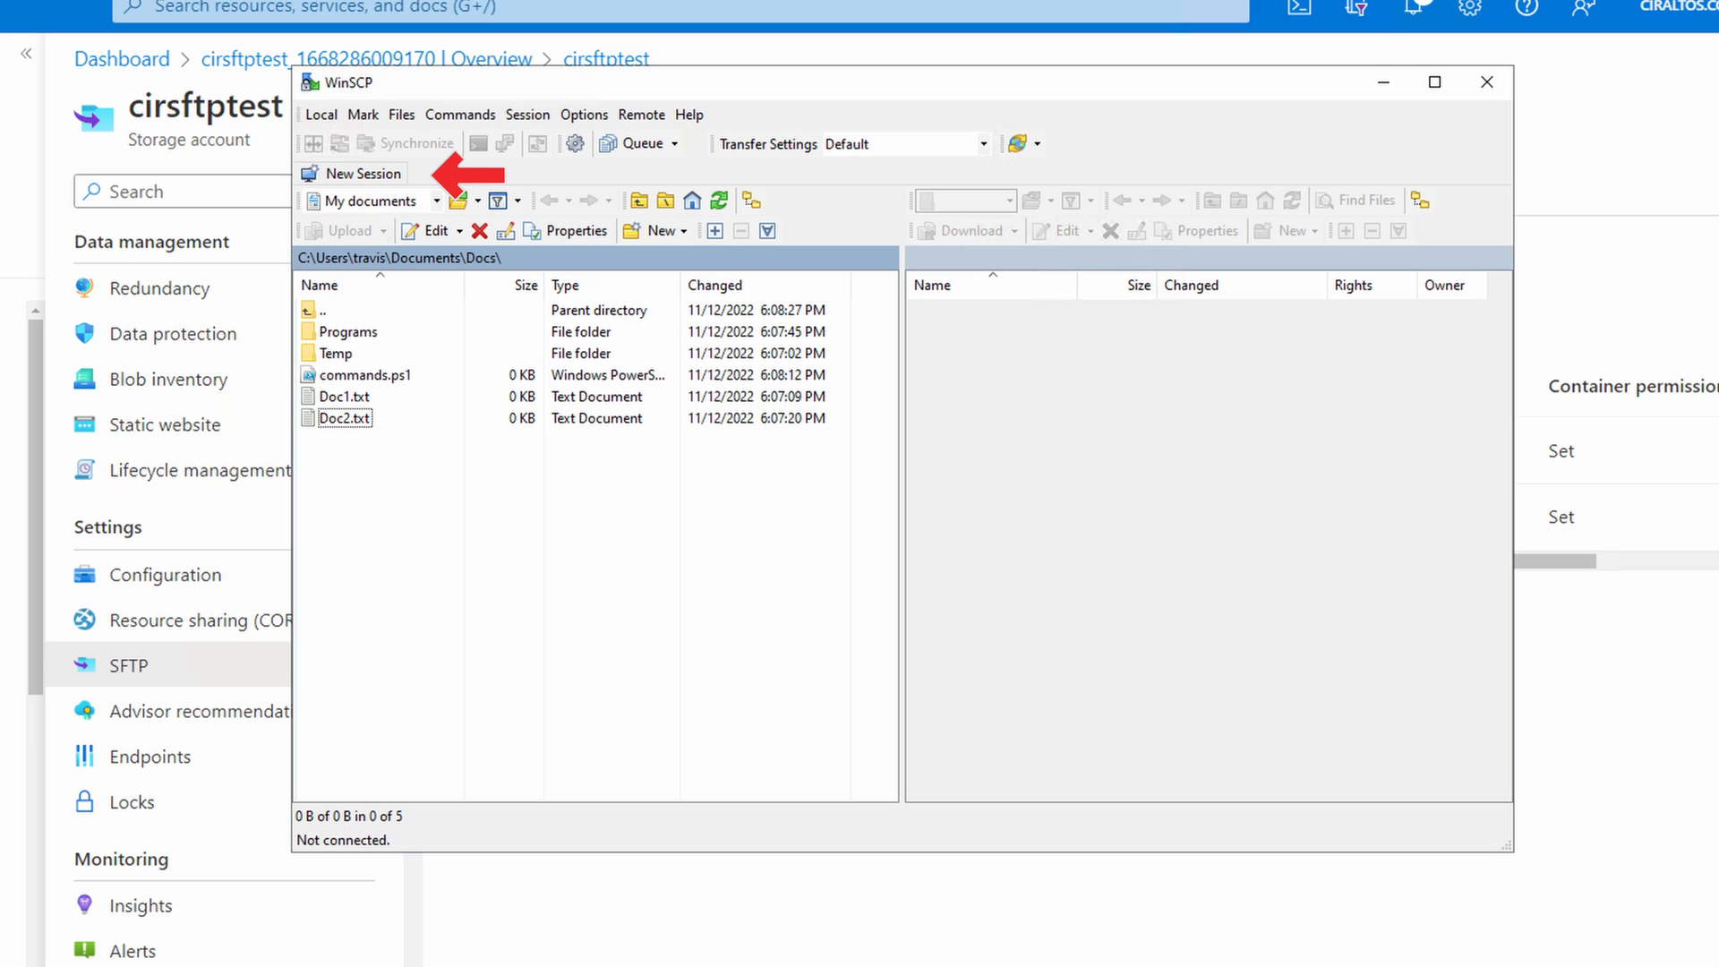
- Log in to cirsftptest.blob.core.windows.net as cirsftptest.sftppassuser with its password in a new session
click(360, 173)
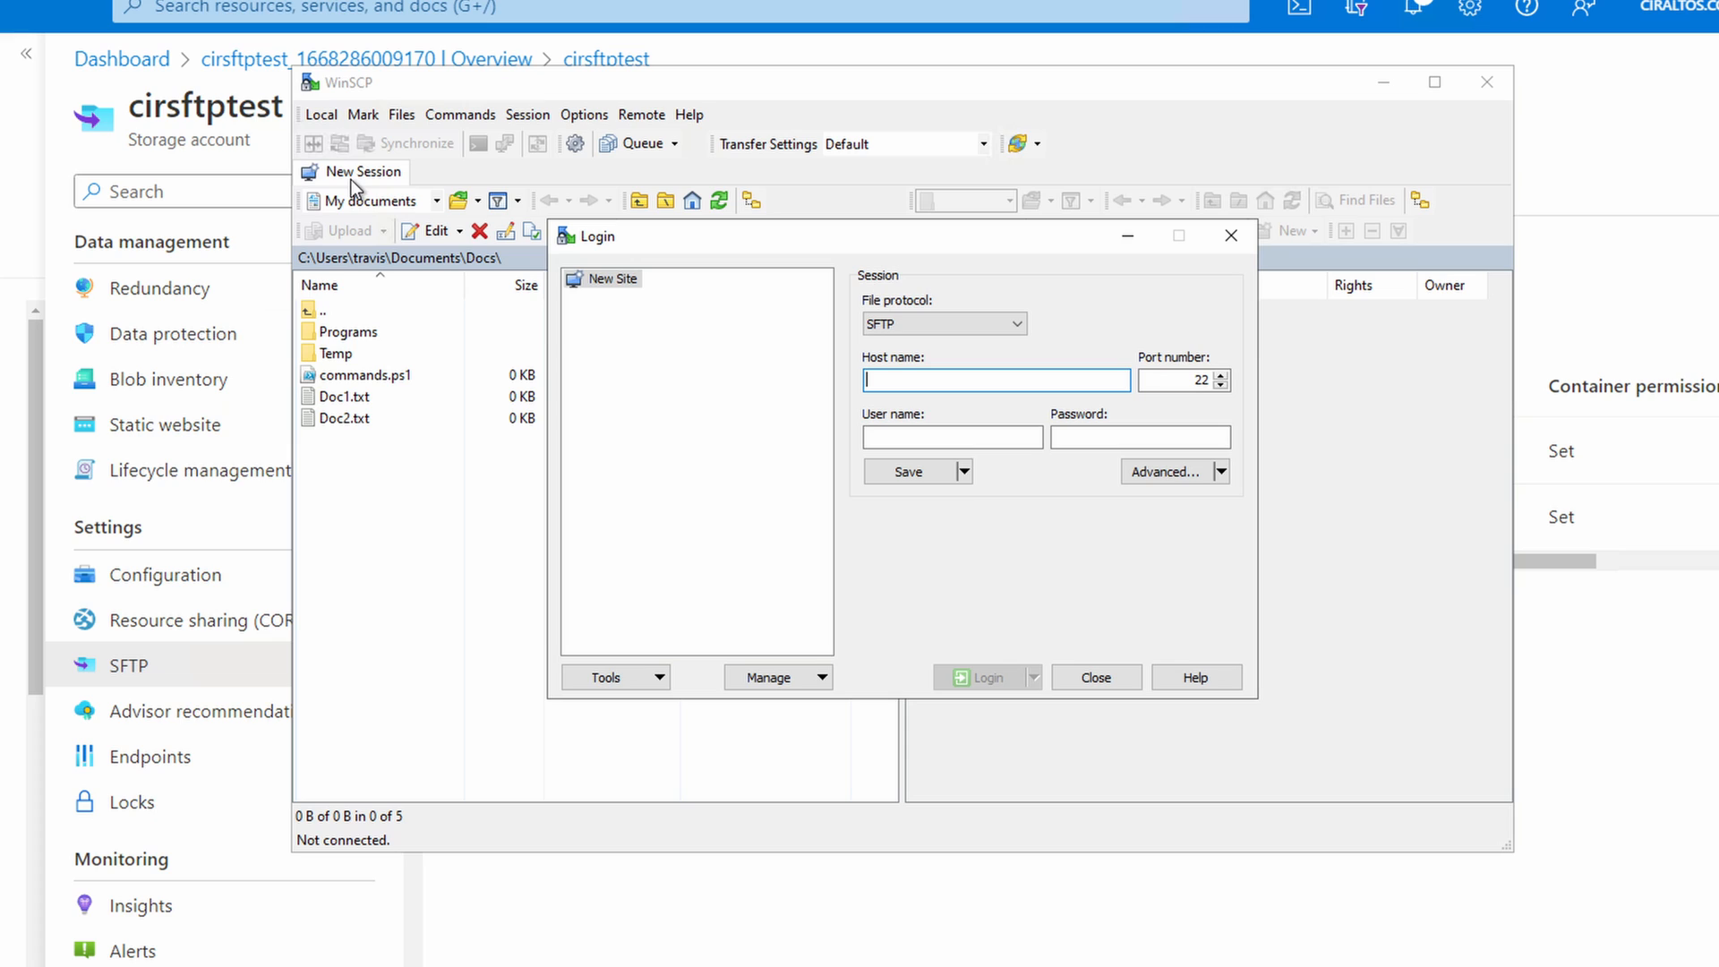
text(ftppassuser@cirsftptest.blob.core.windows.net)
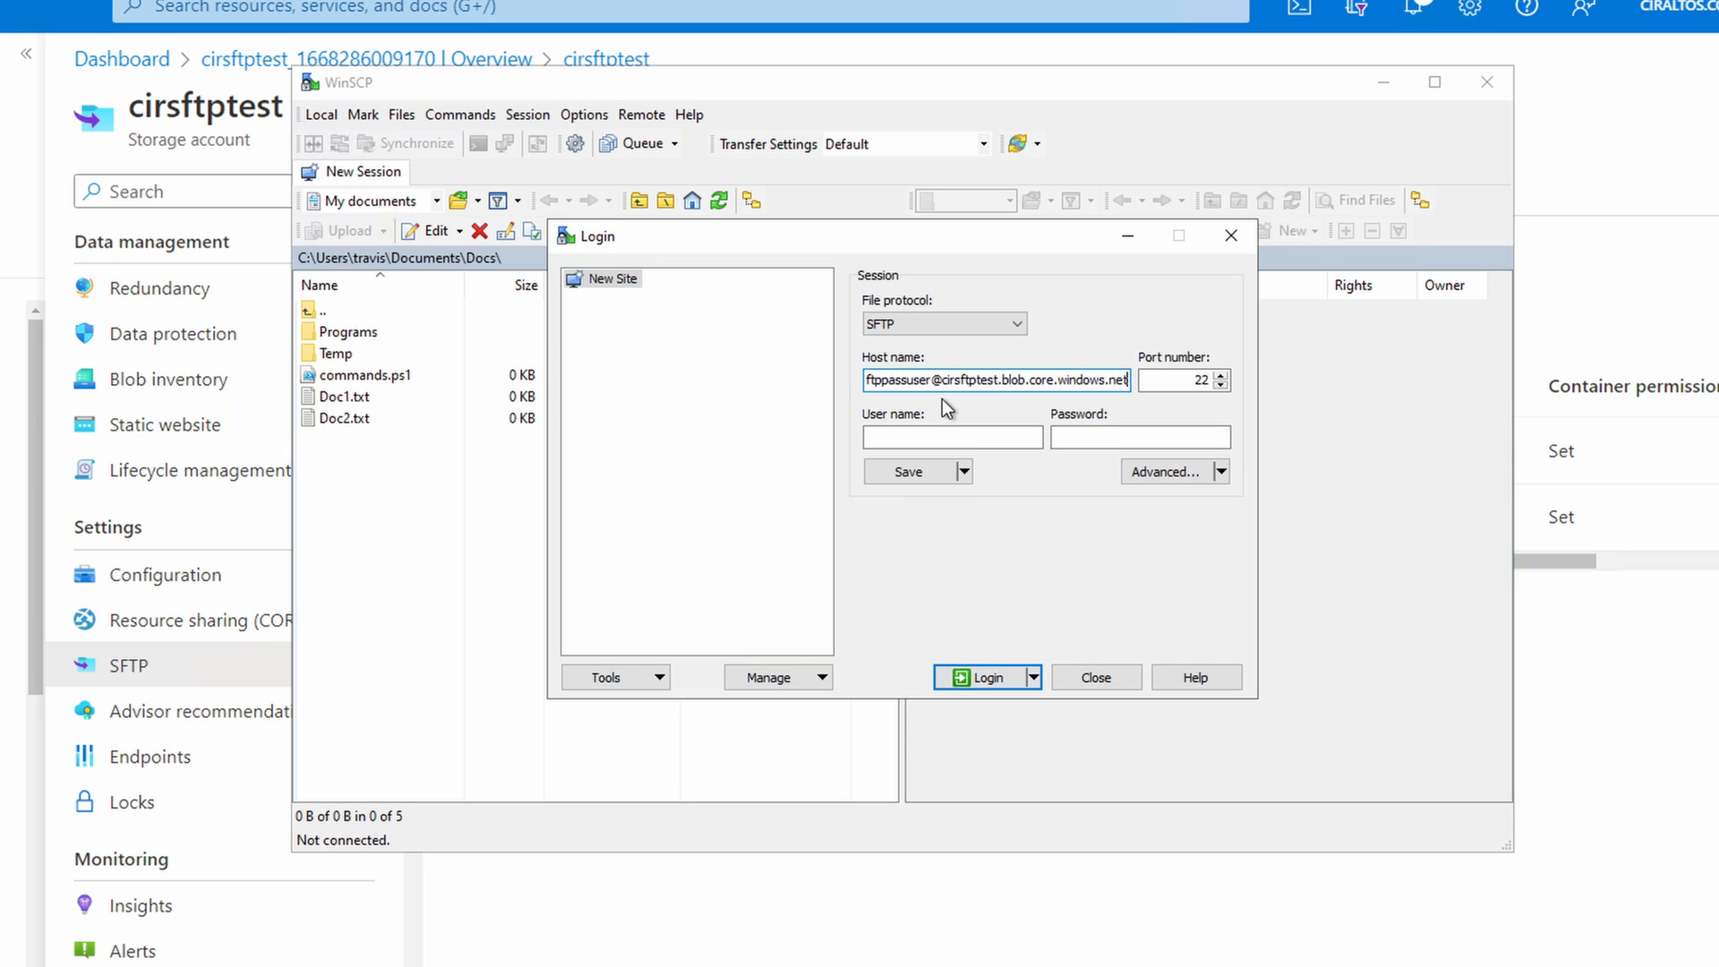
mouse_move(945, 406)
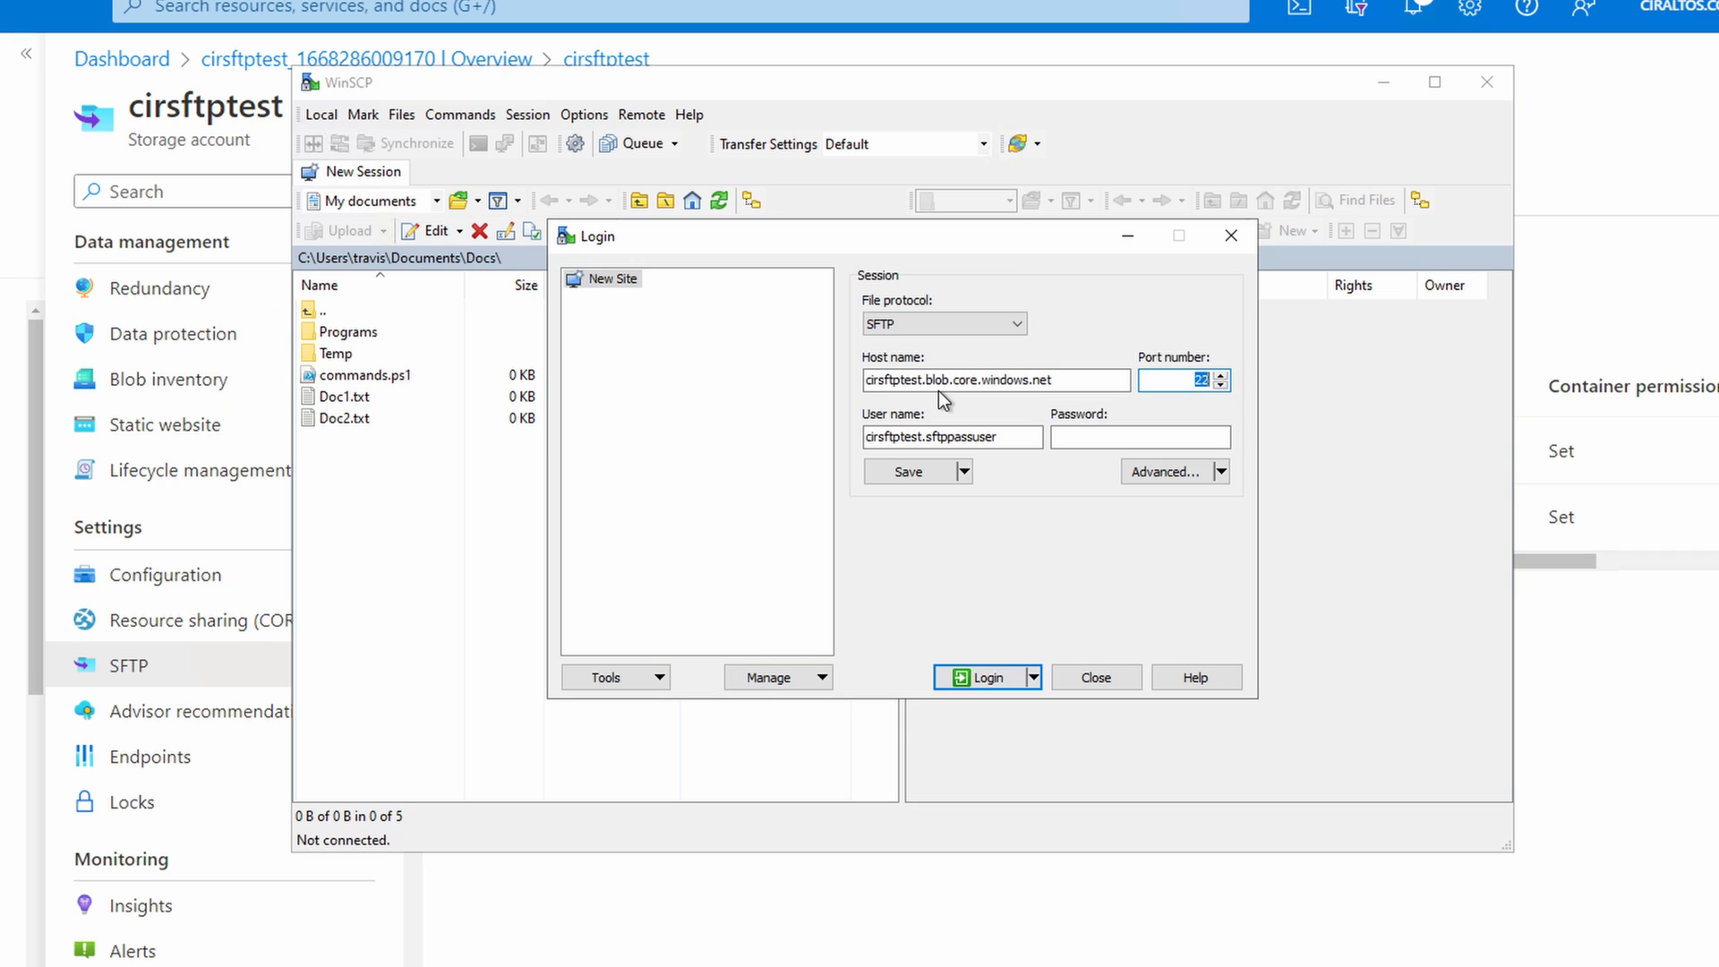
click(1141, 437)
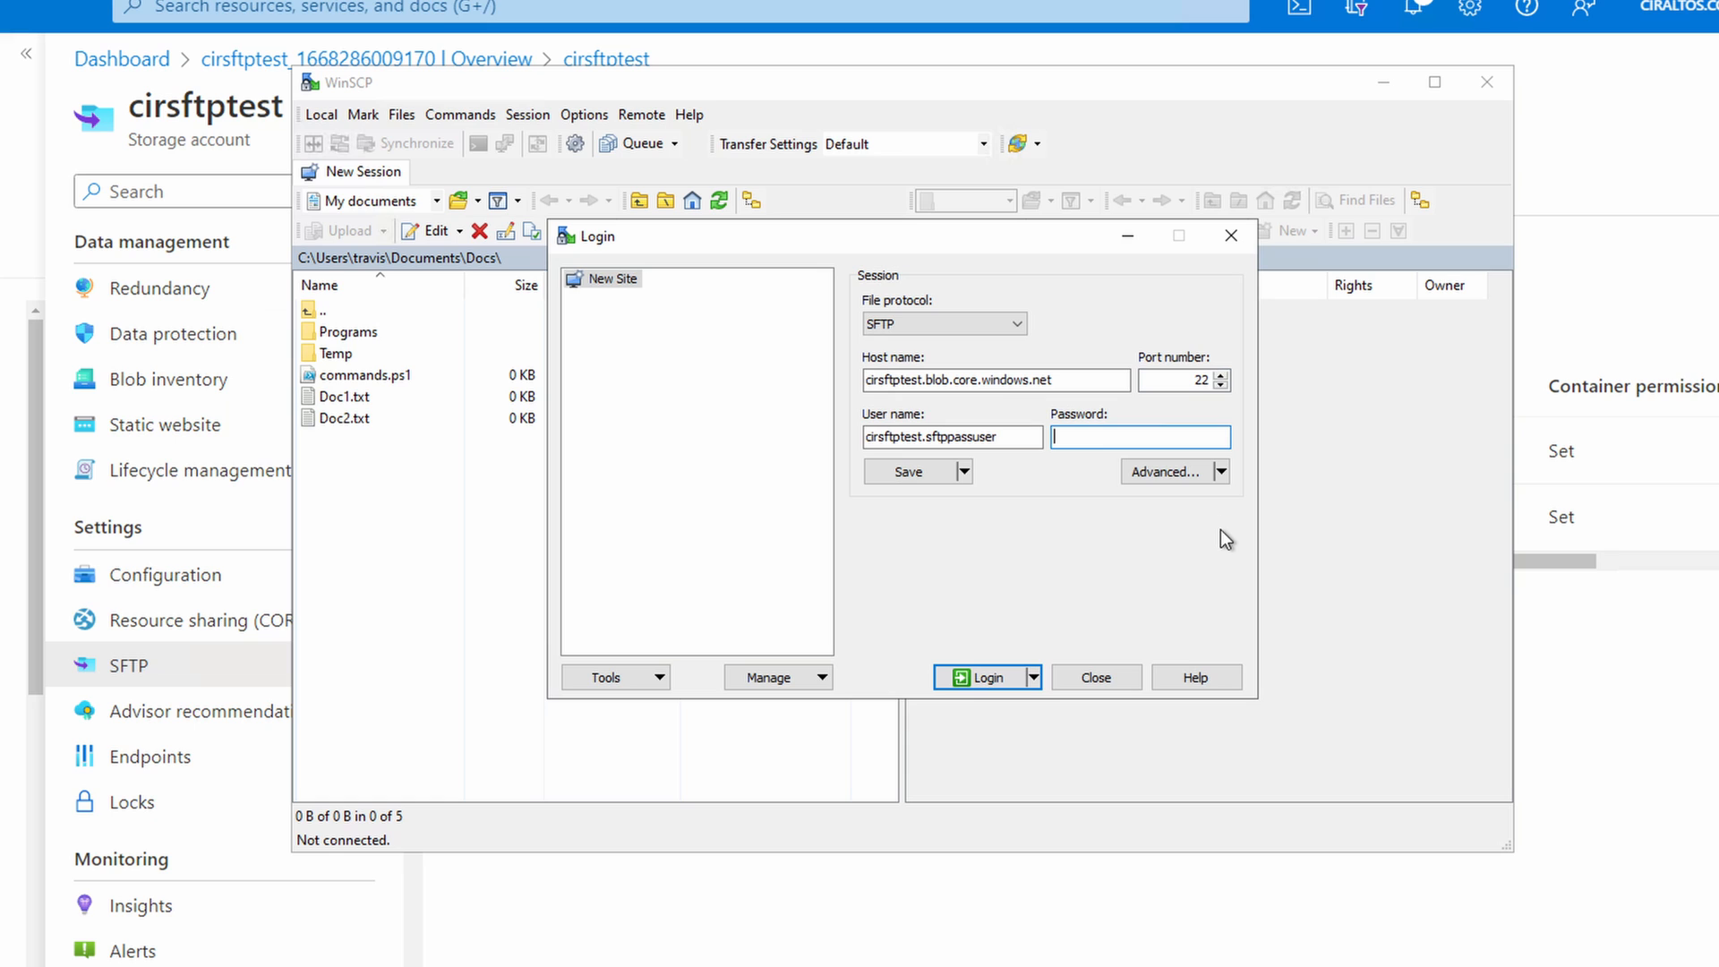
text(password)
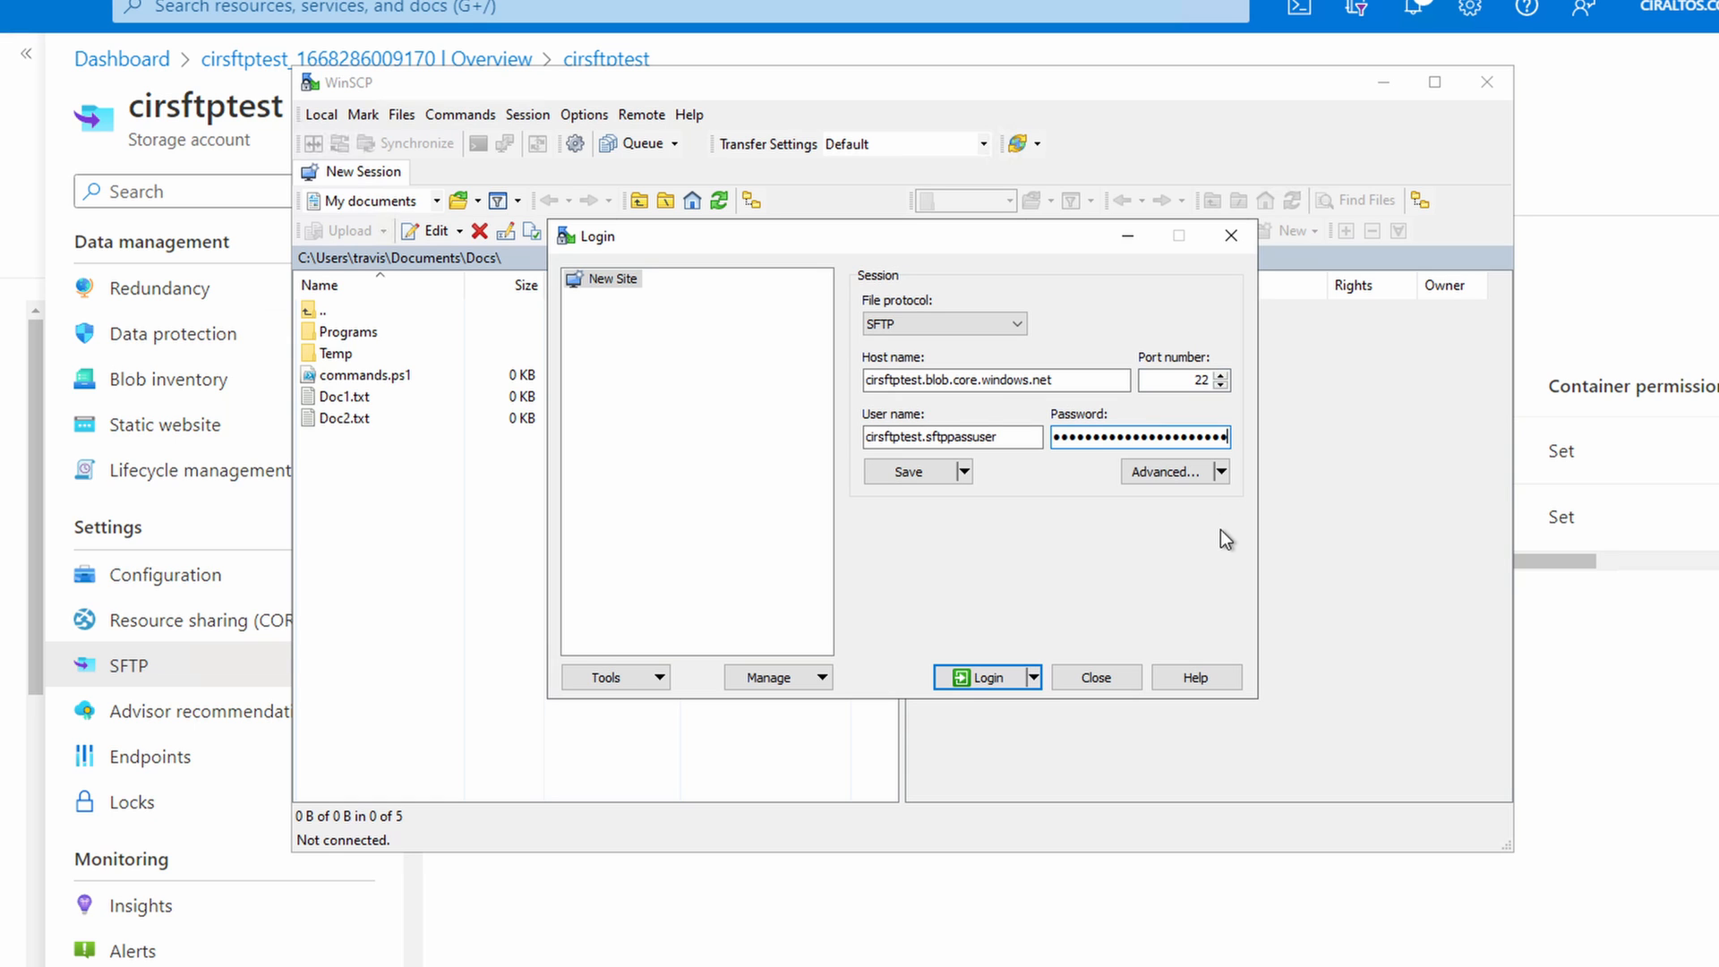
click(985, 677)
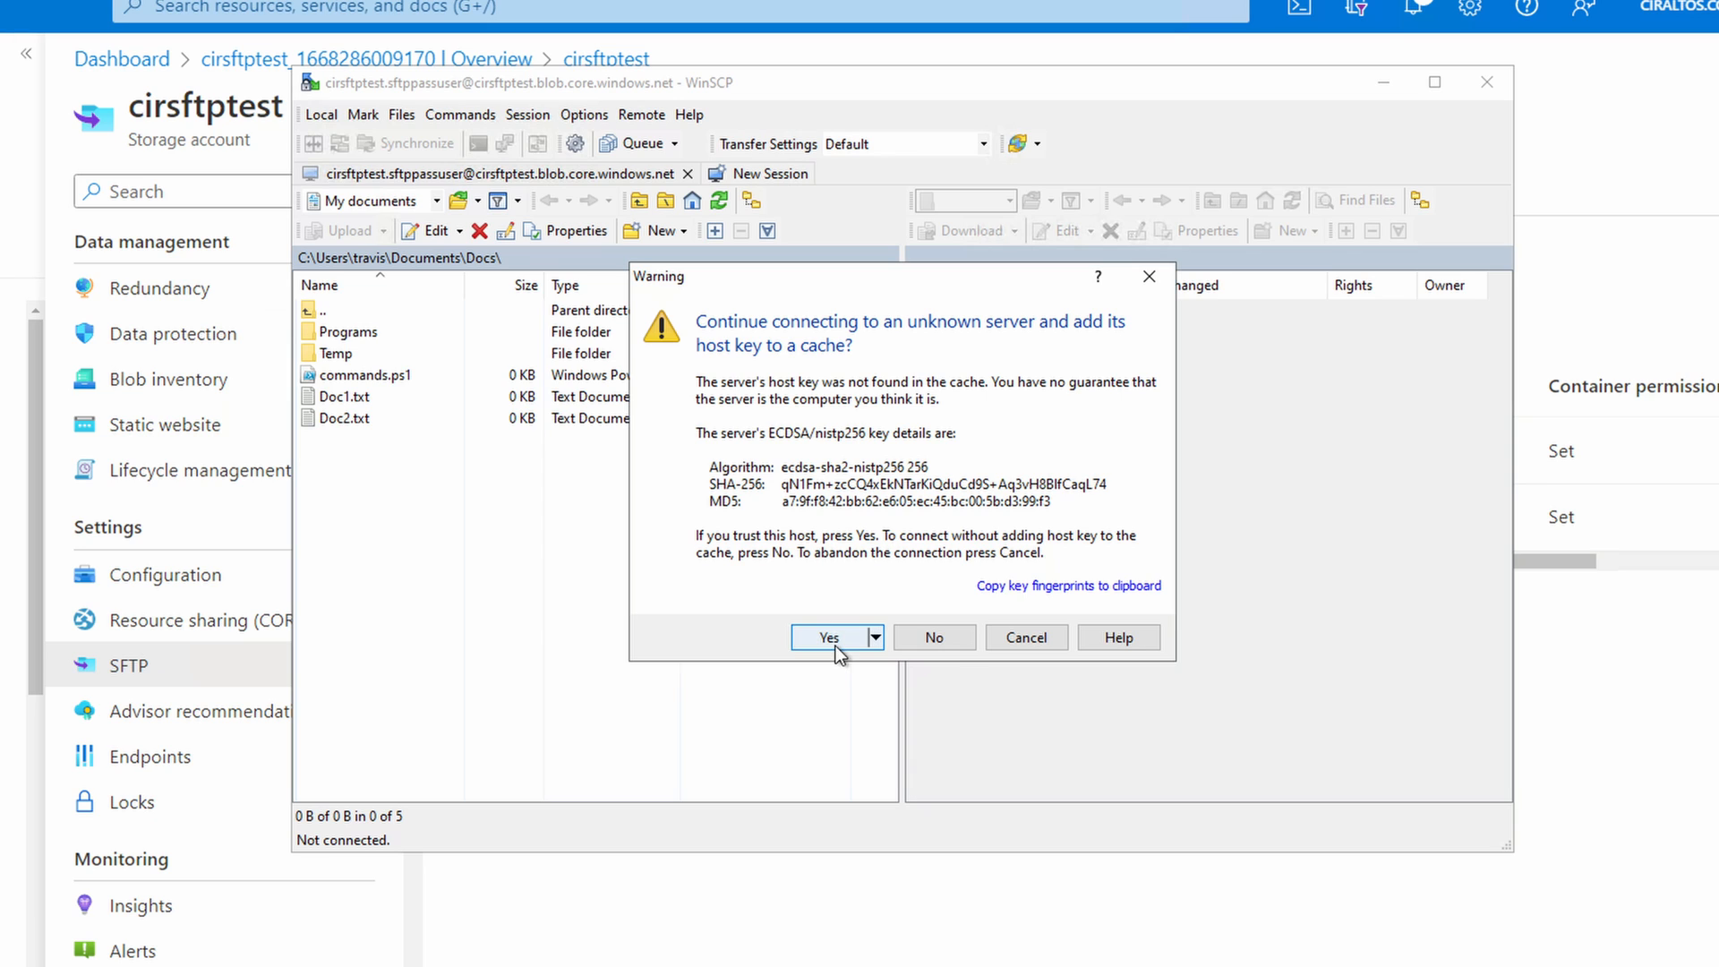
- Trust the unknown server's host key so the session connects
click(827, 638)
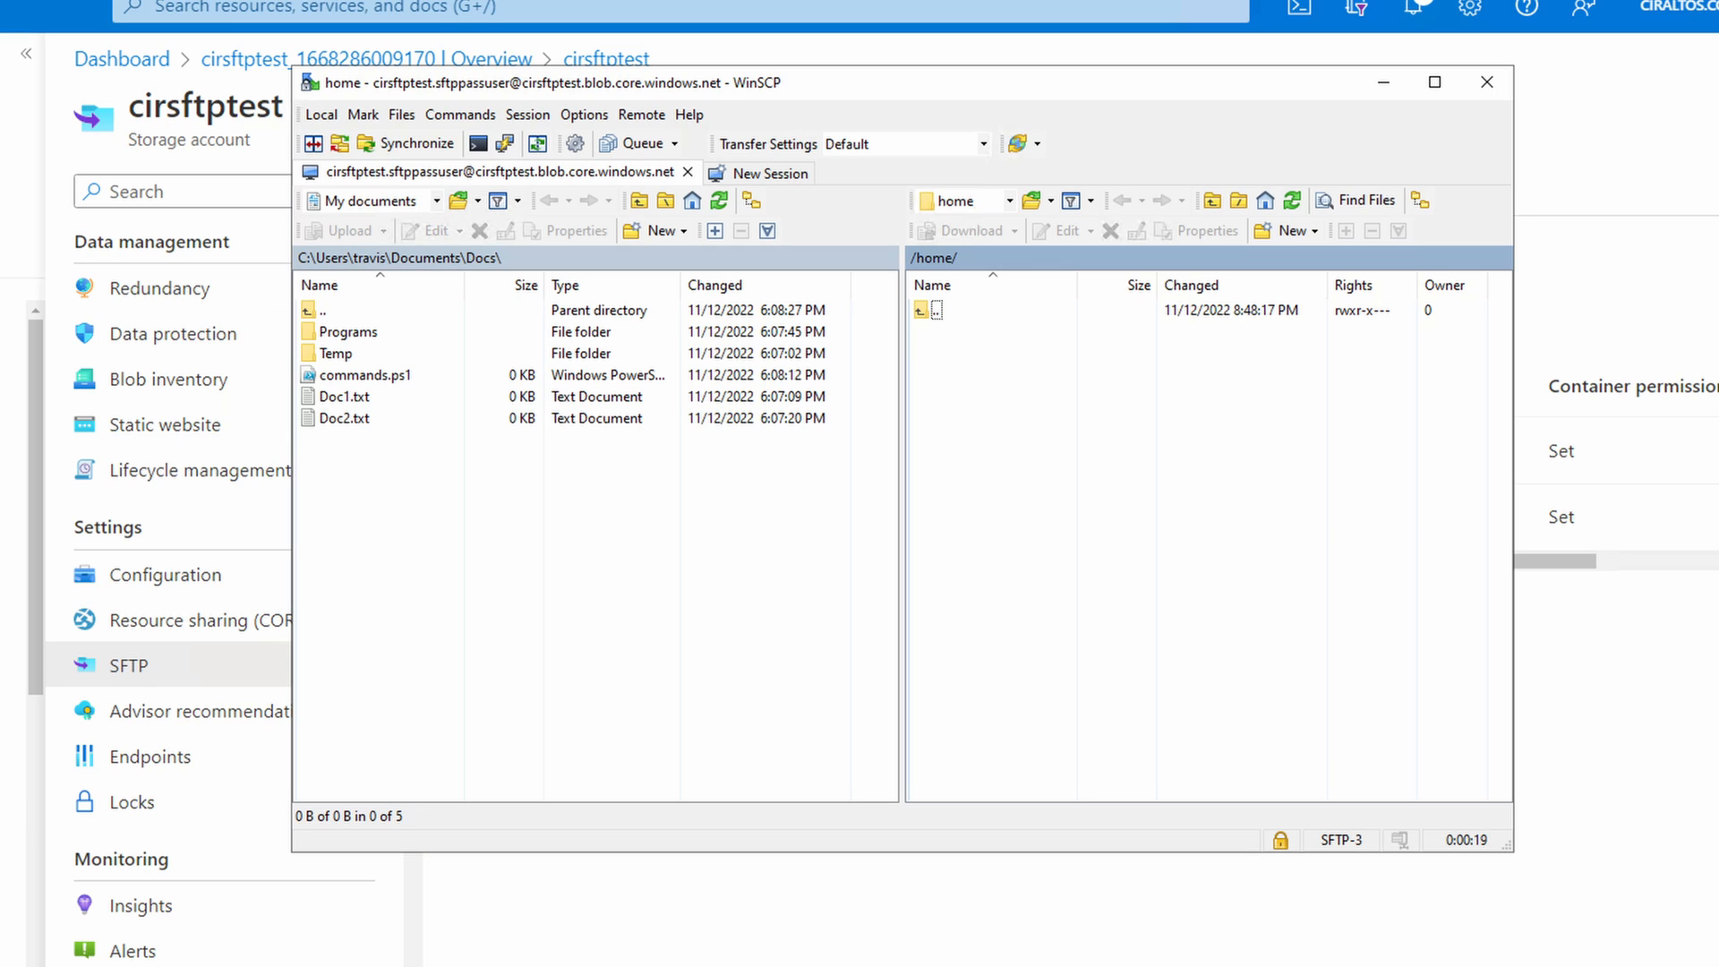
mouse_move(926, 331)
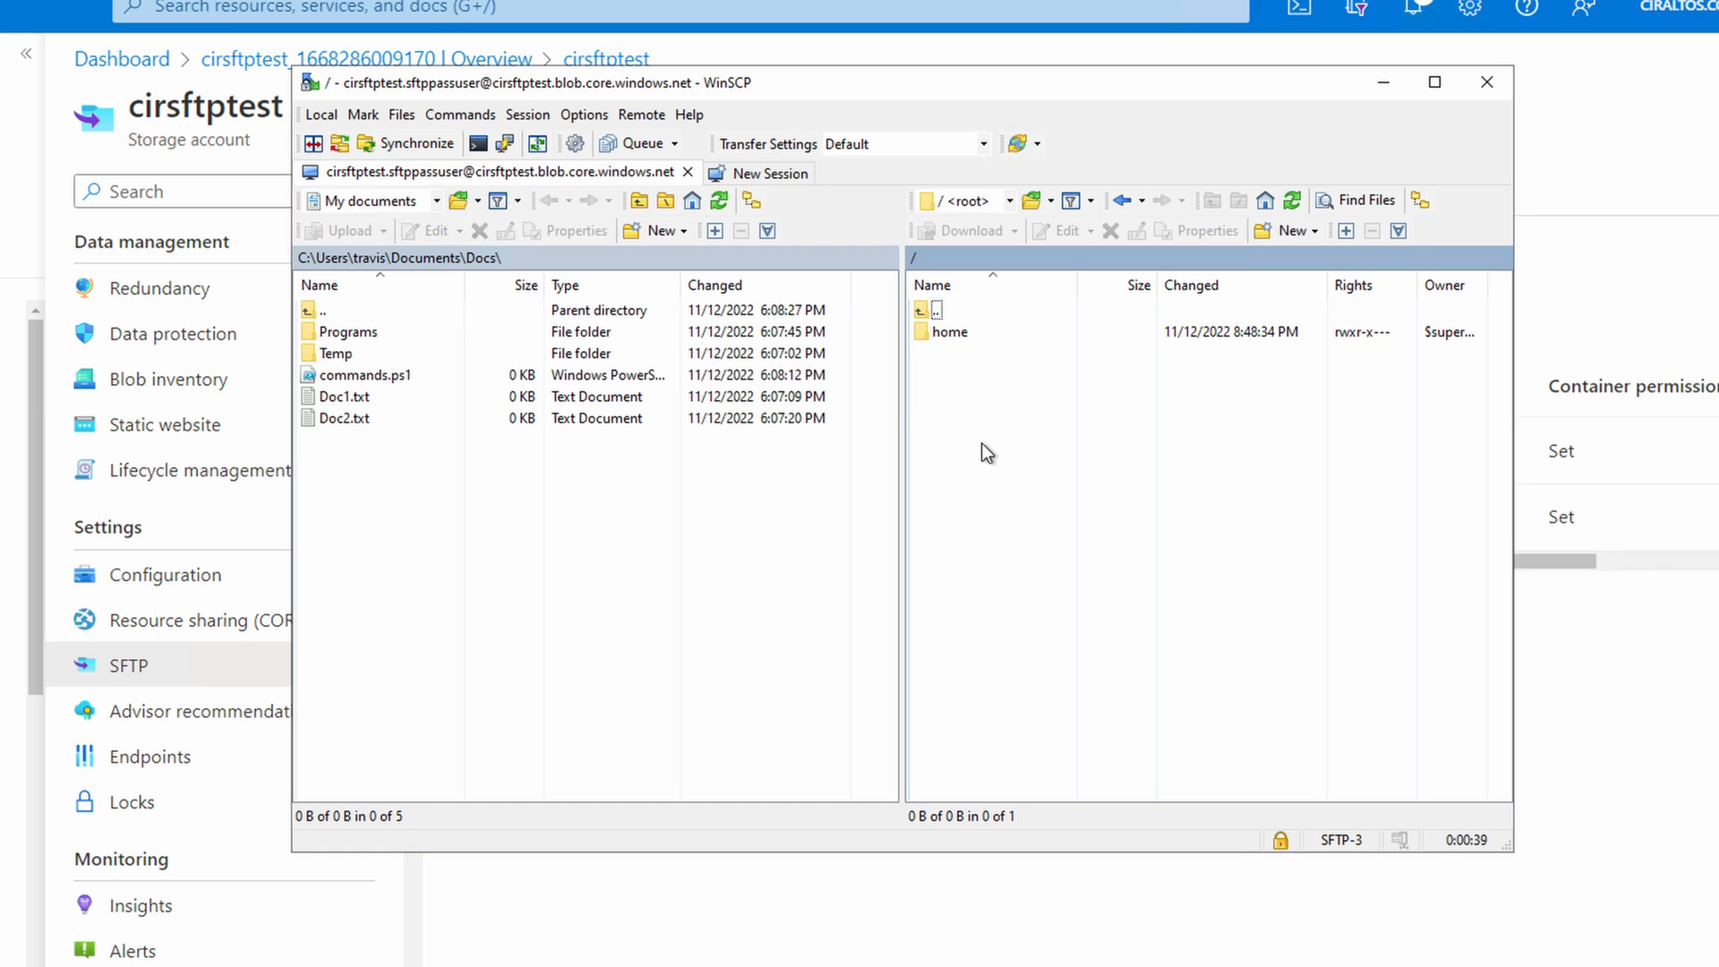
mouse_move(889, 473)
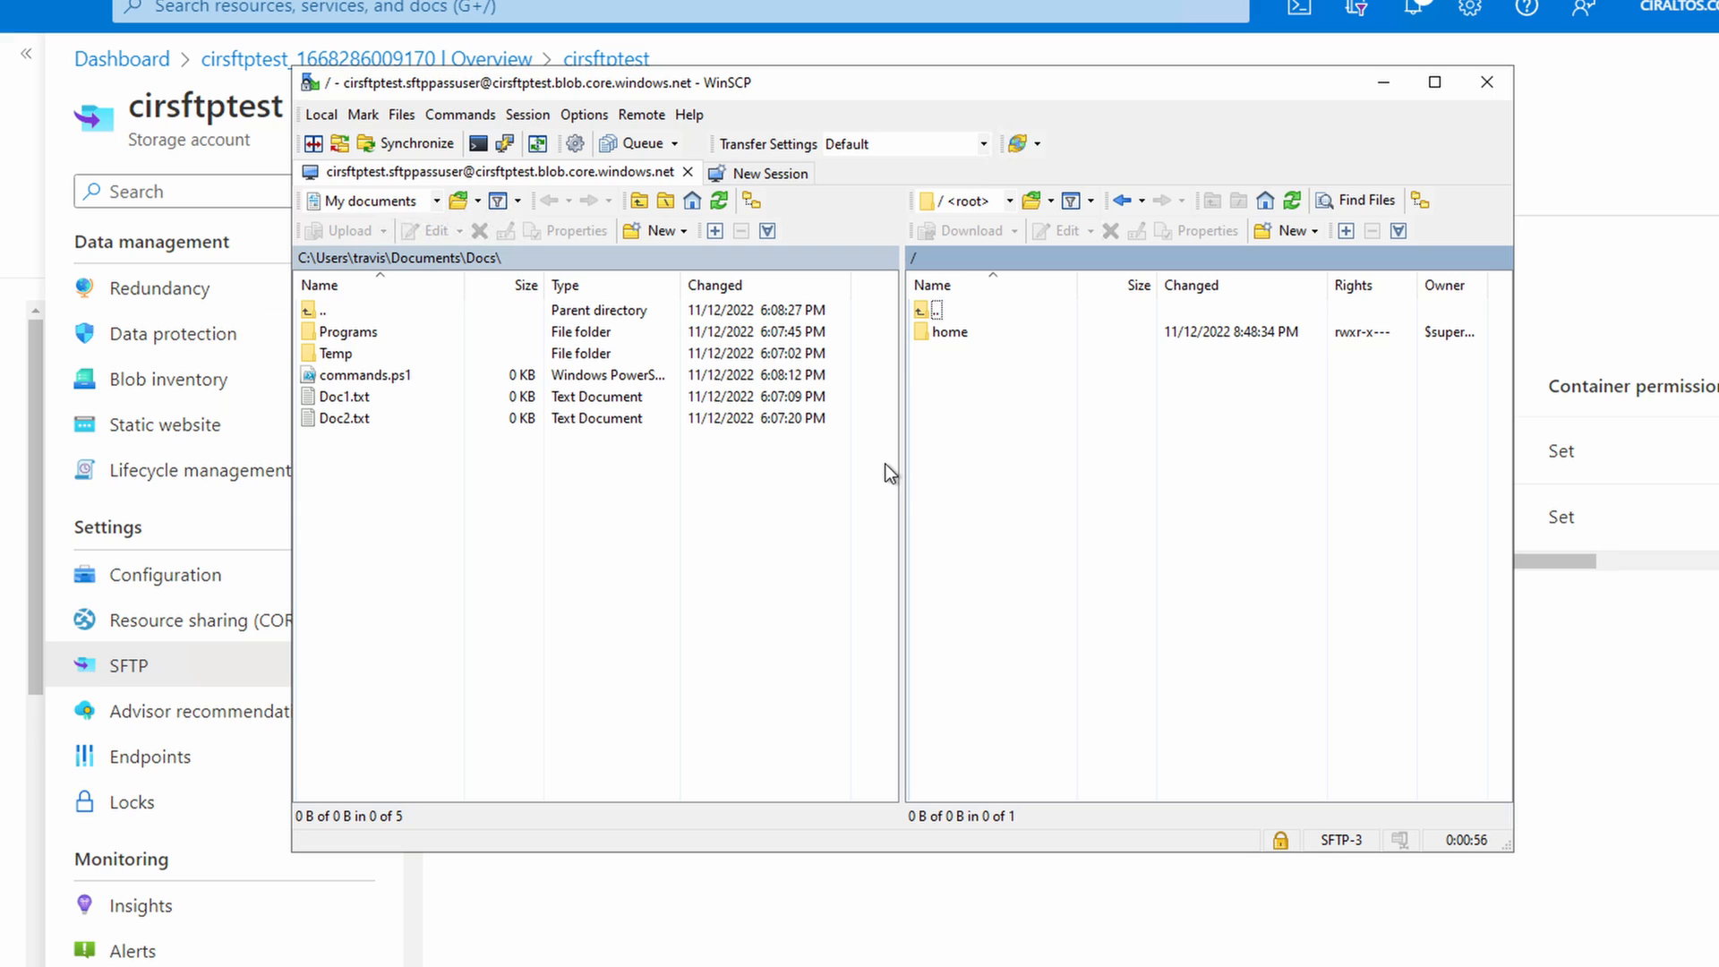
- Upload Programs, Temp, commands.ps1, Doc1.txt and Doc2.txt from Docs to the remote root
click(345, 331)
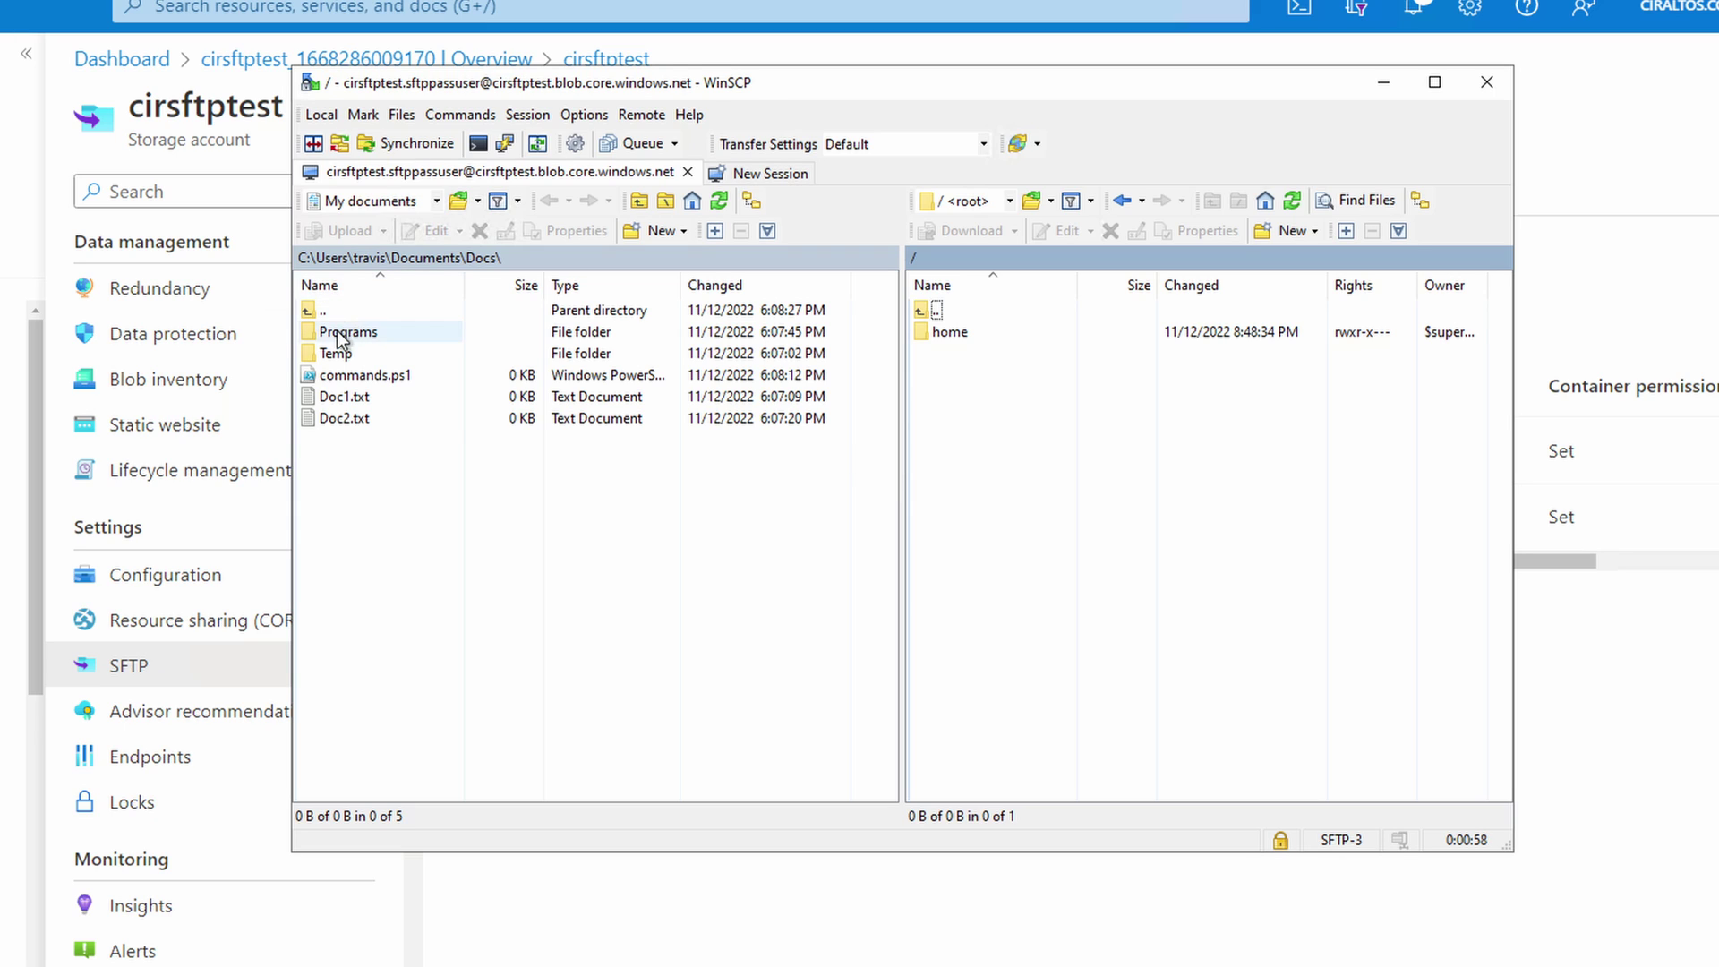
right_click(346, 417)
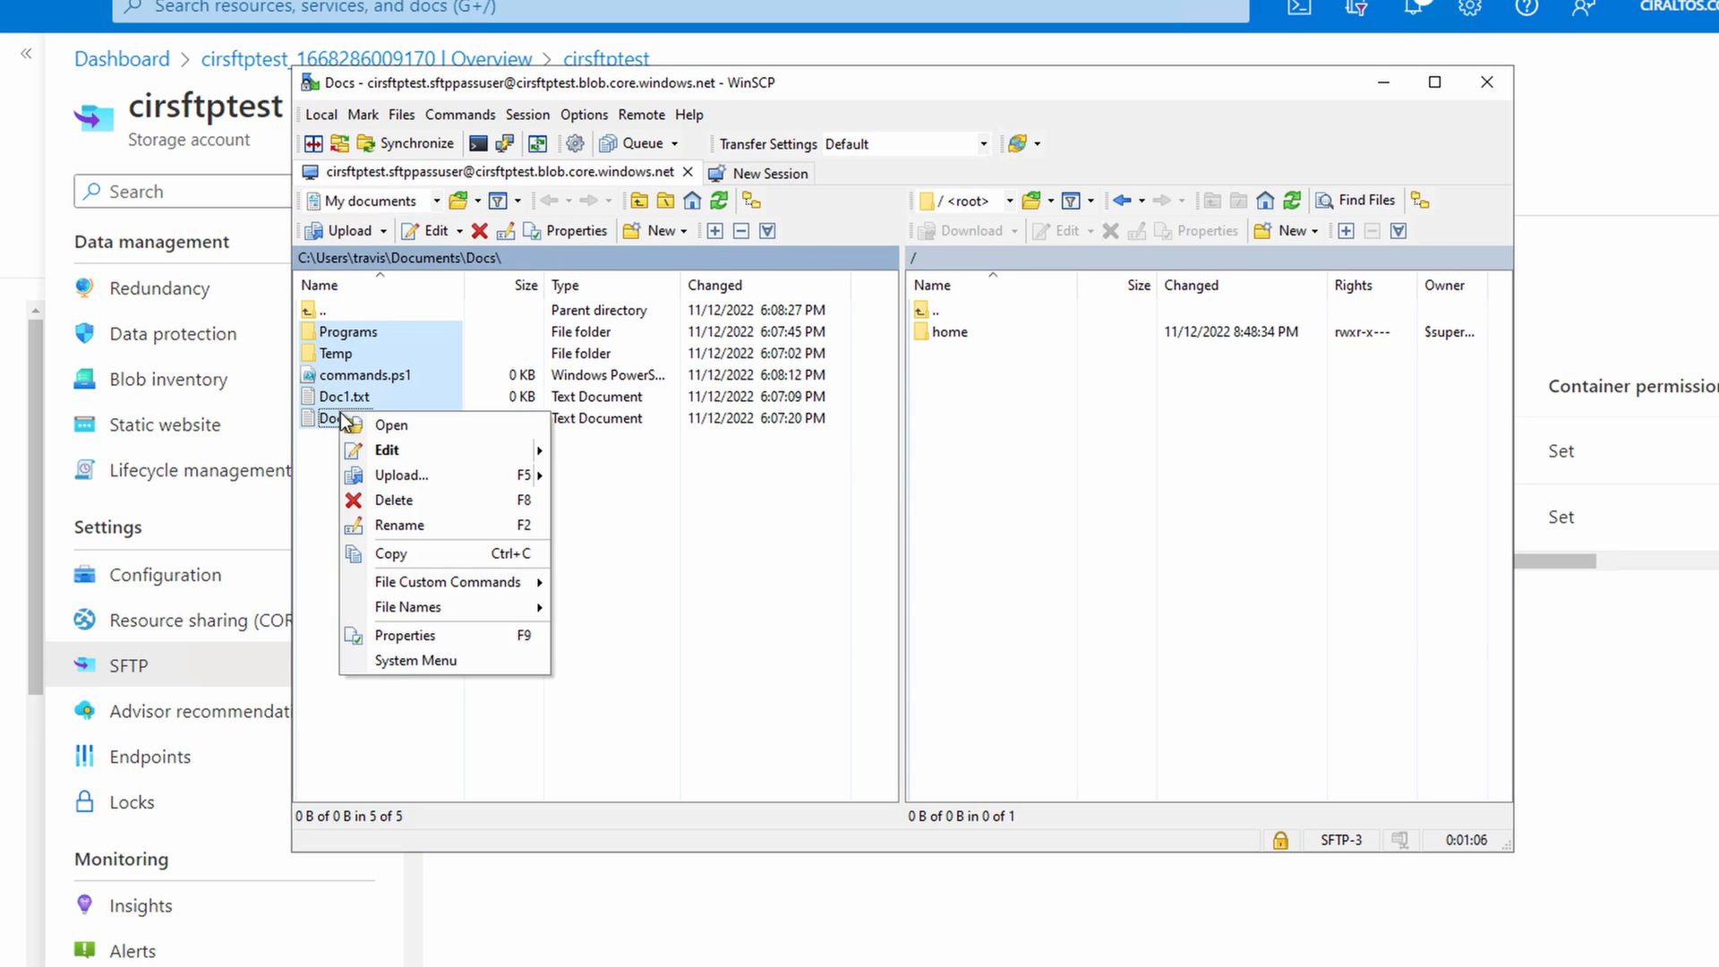
mouse_move(399, 475)
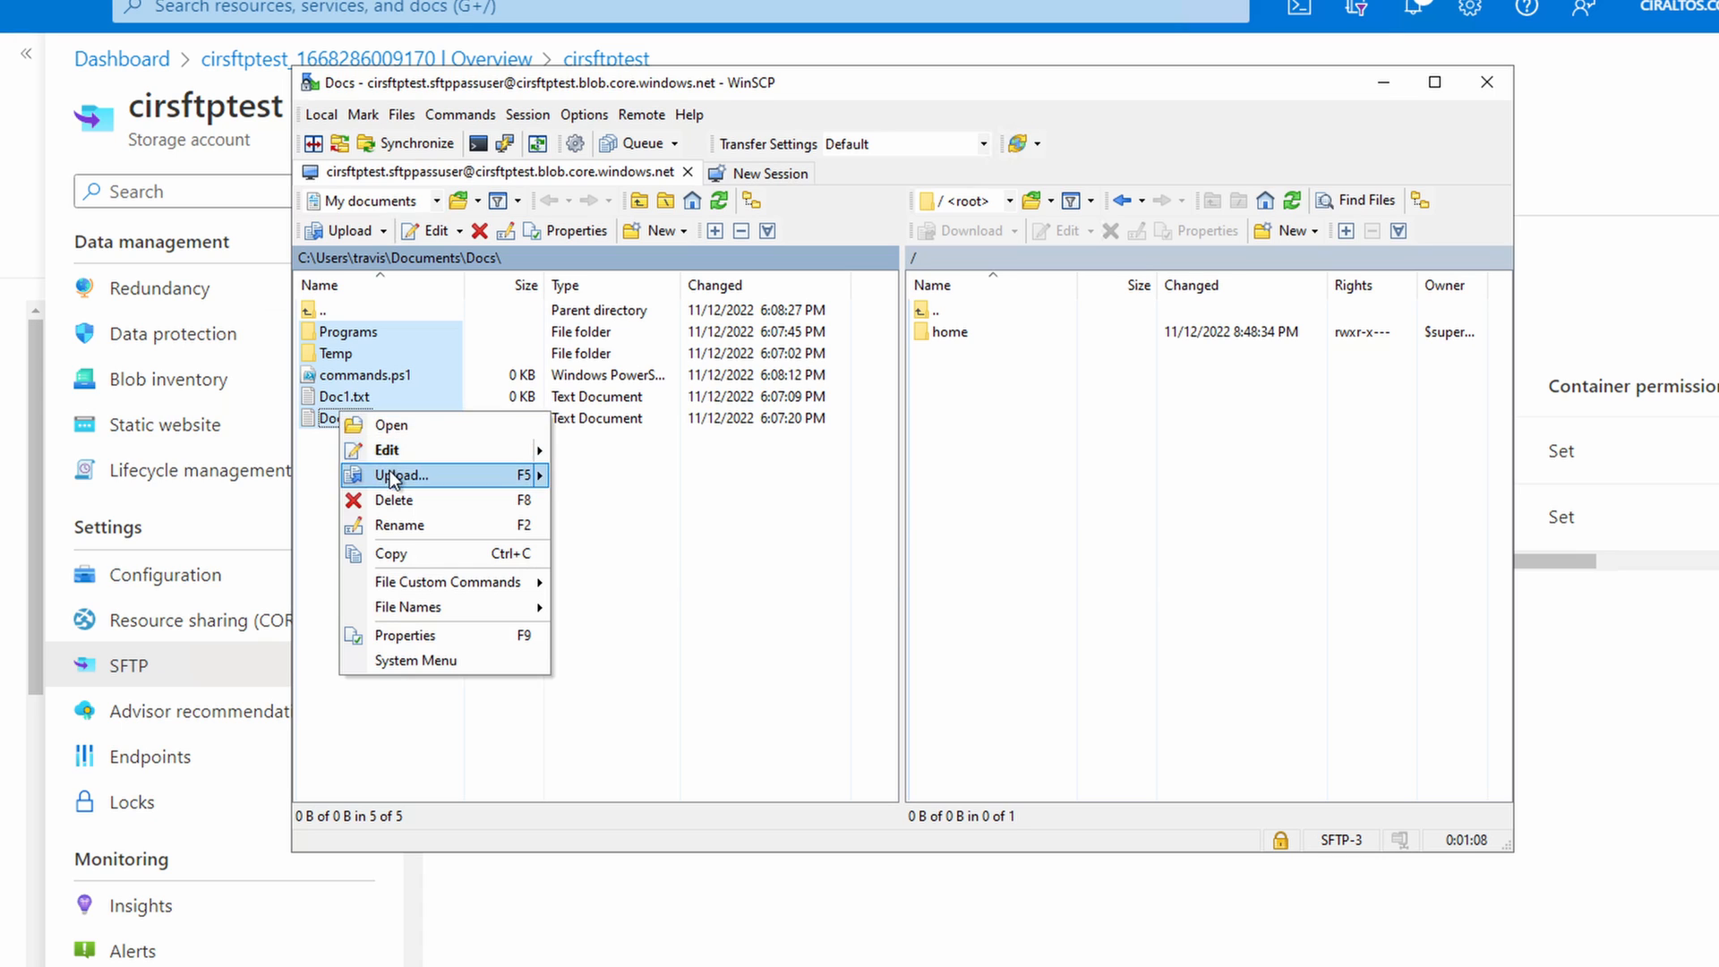
click(399, 475)
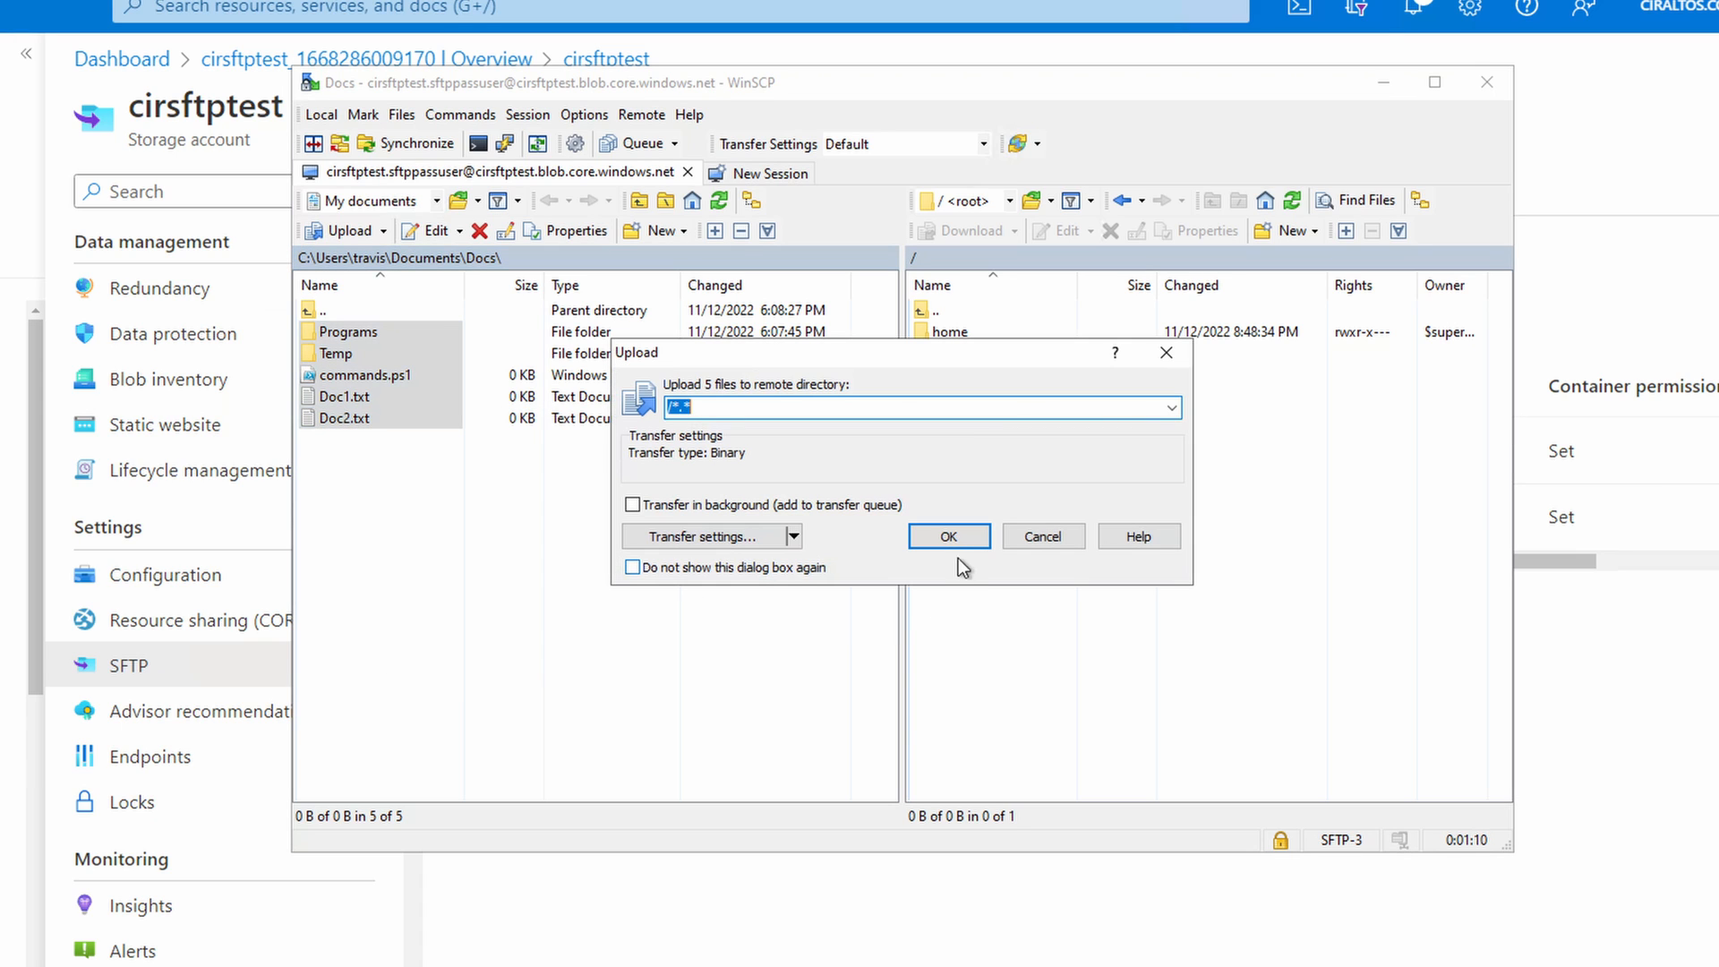
click(948, 535)
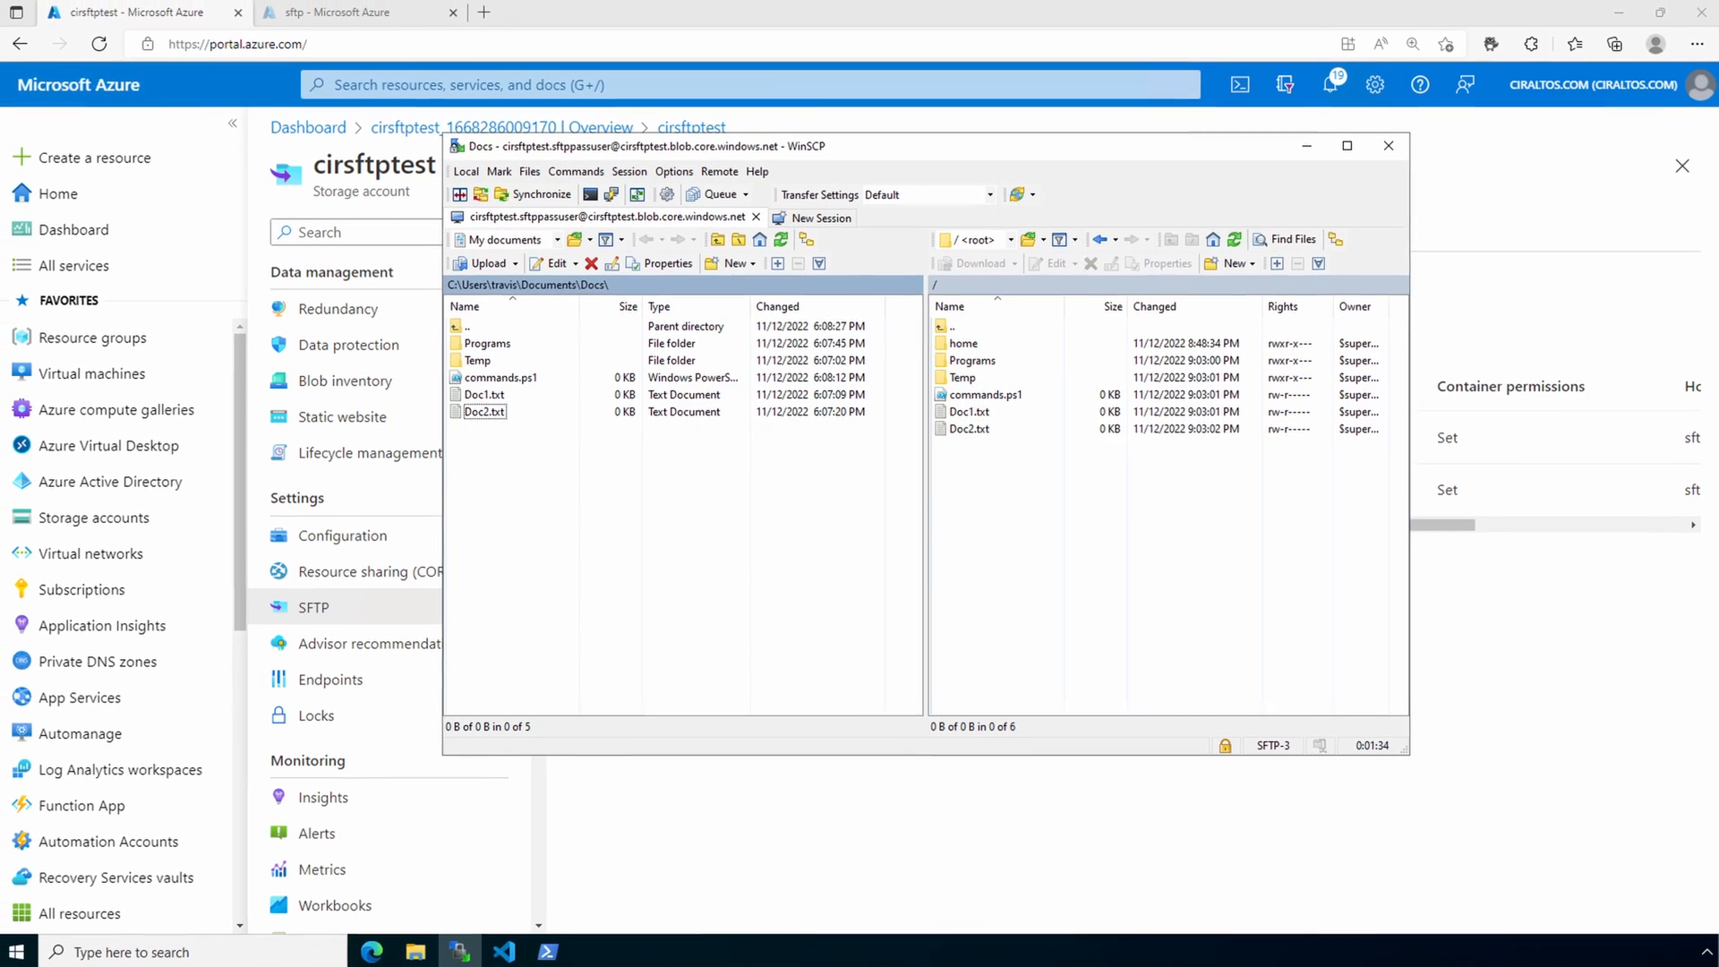
- Back in the Azure portal, show the cirsftptest containers list with $logs and sftp
click(1390, 145)
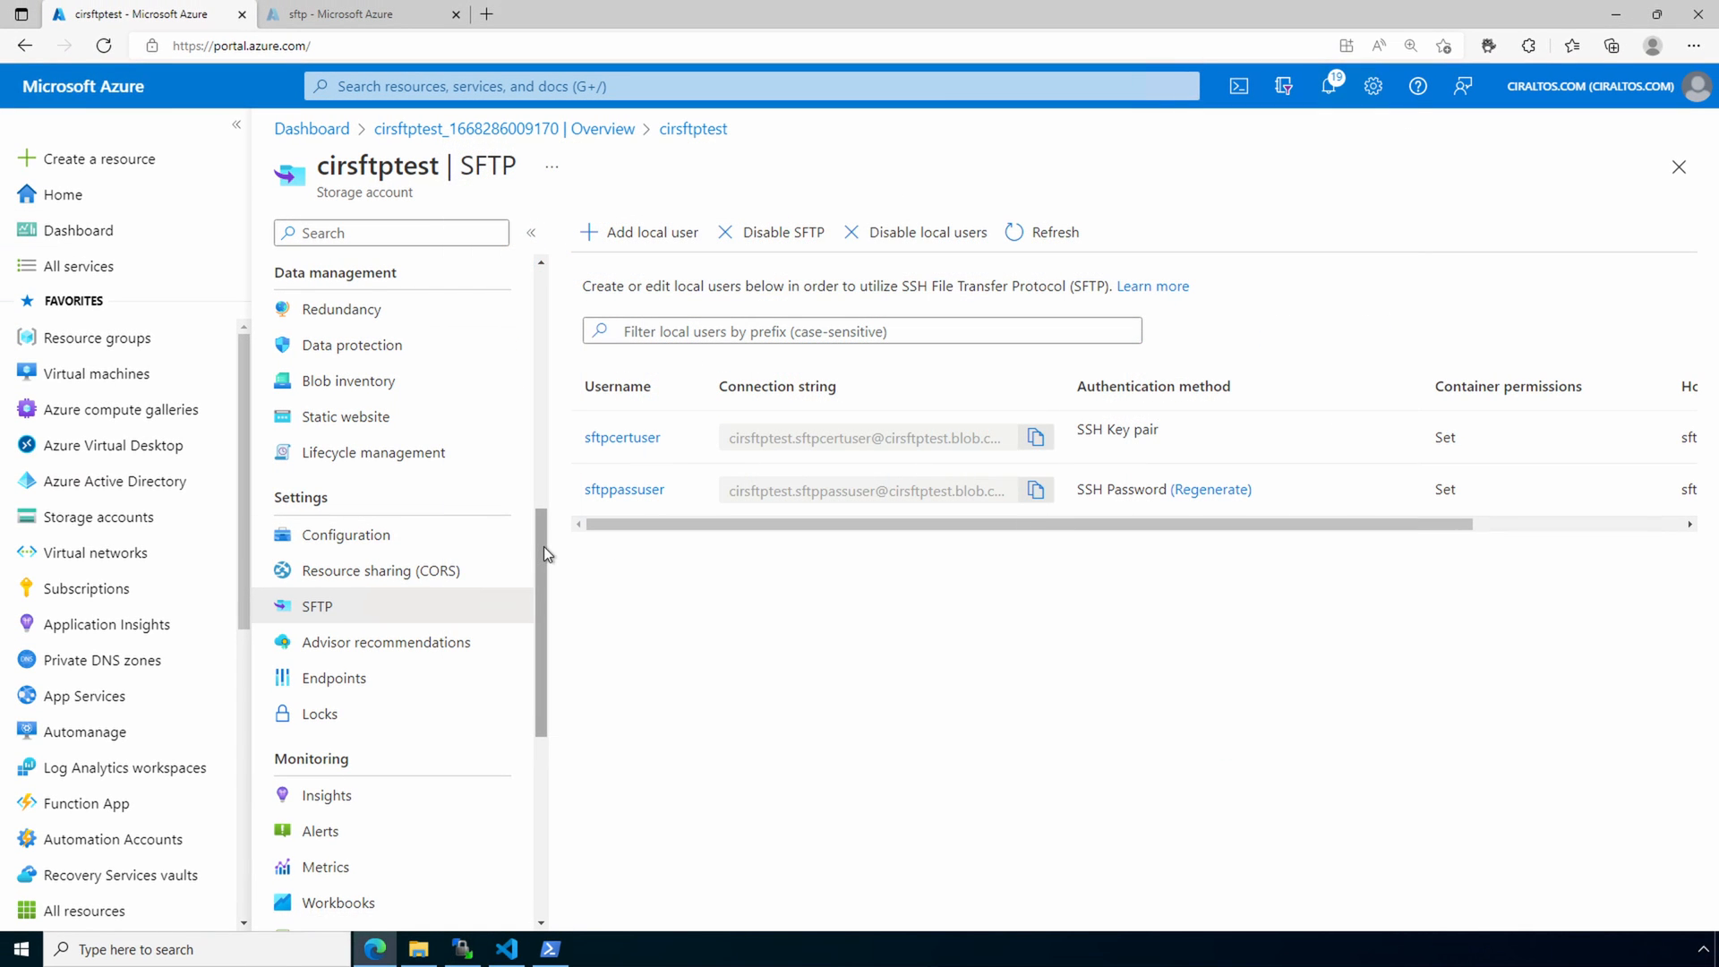
scroll(up, 3)
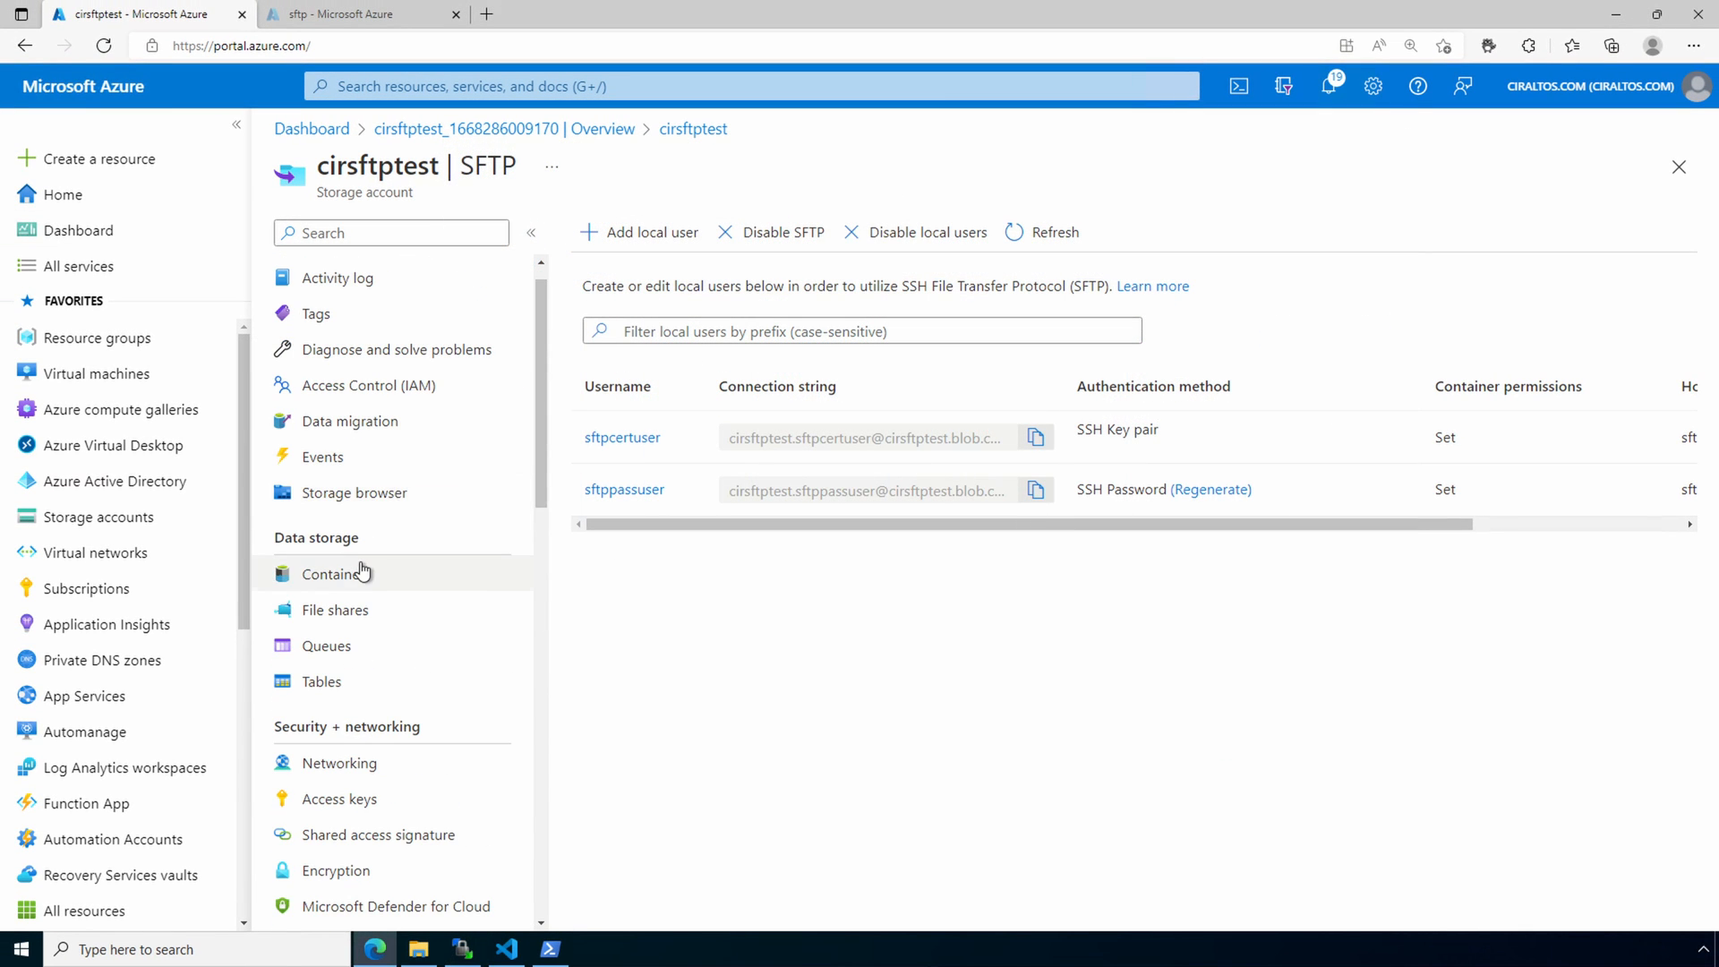
click(323, 572)
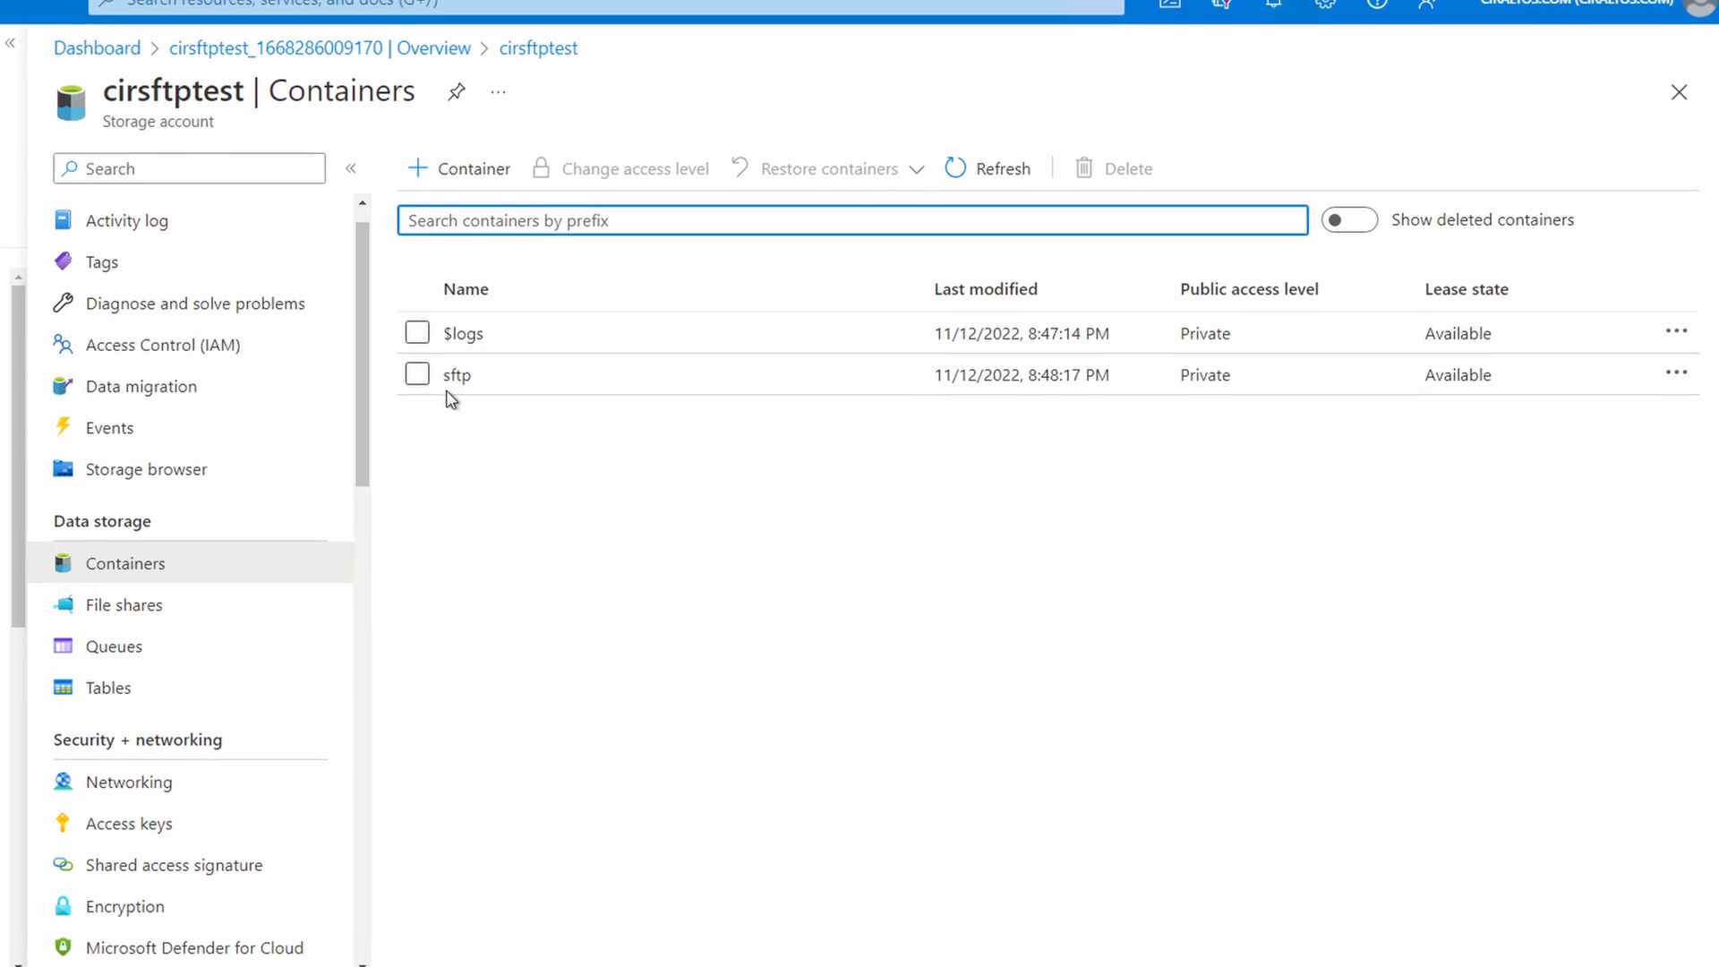
click(456, 374)
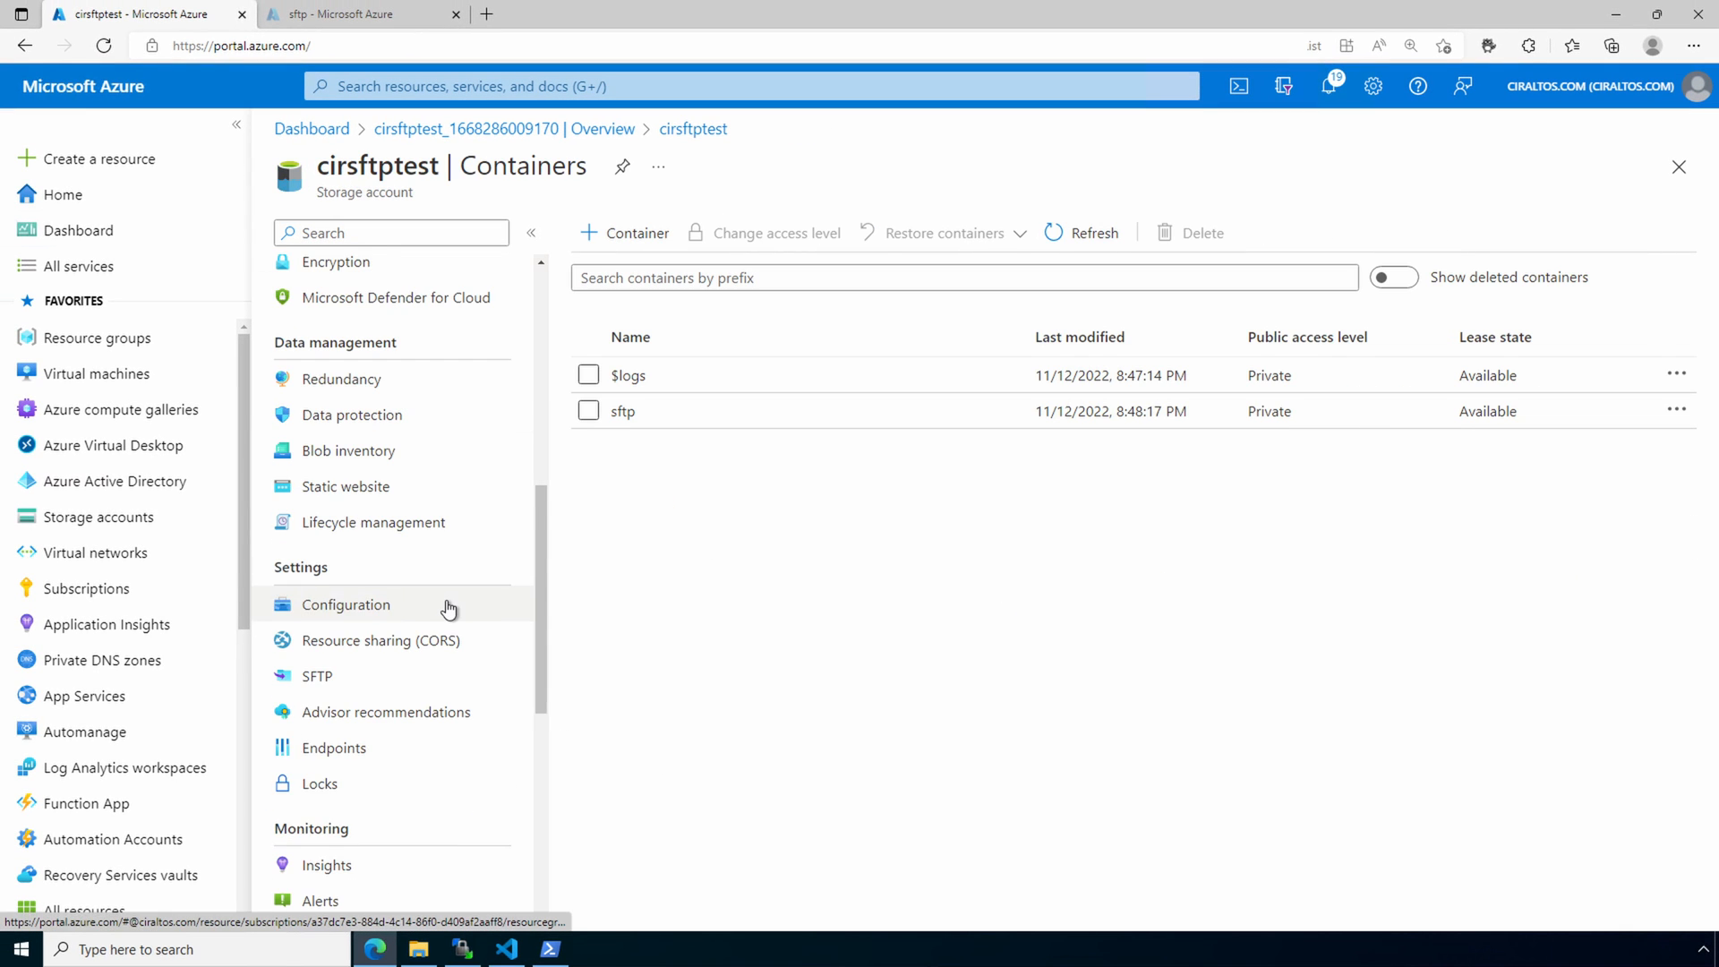
- Return to the SFTP local users page, then switch back to WinSCP
click(317, 675)
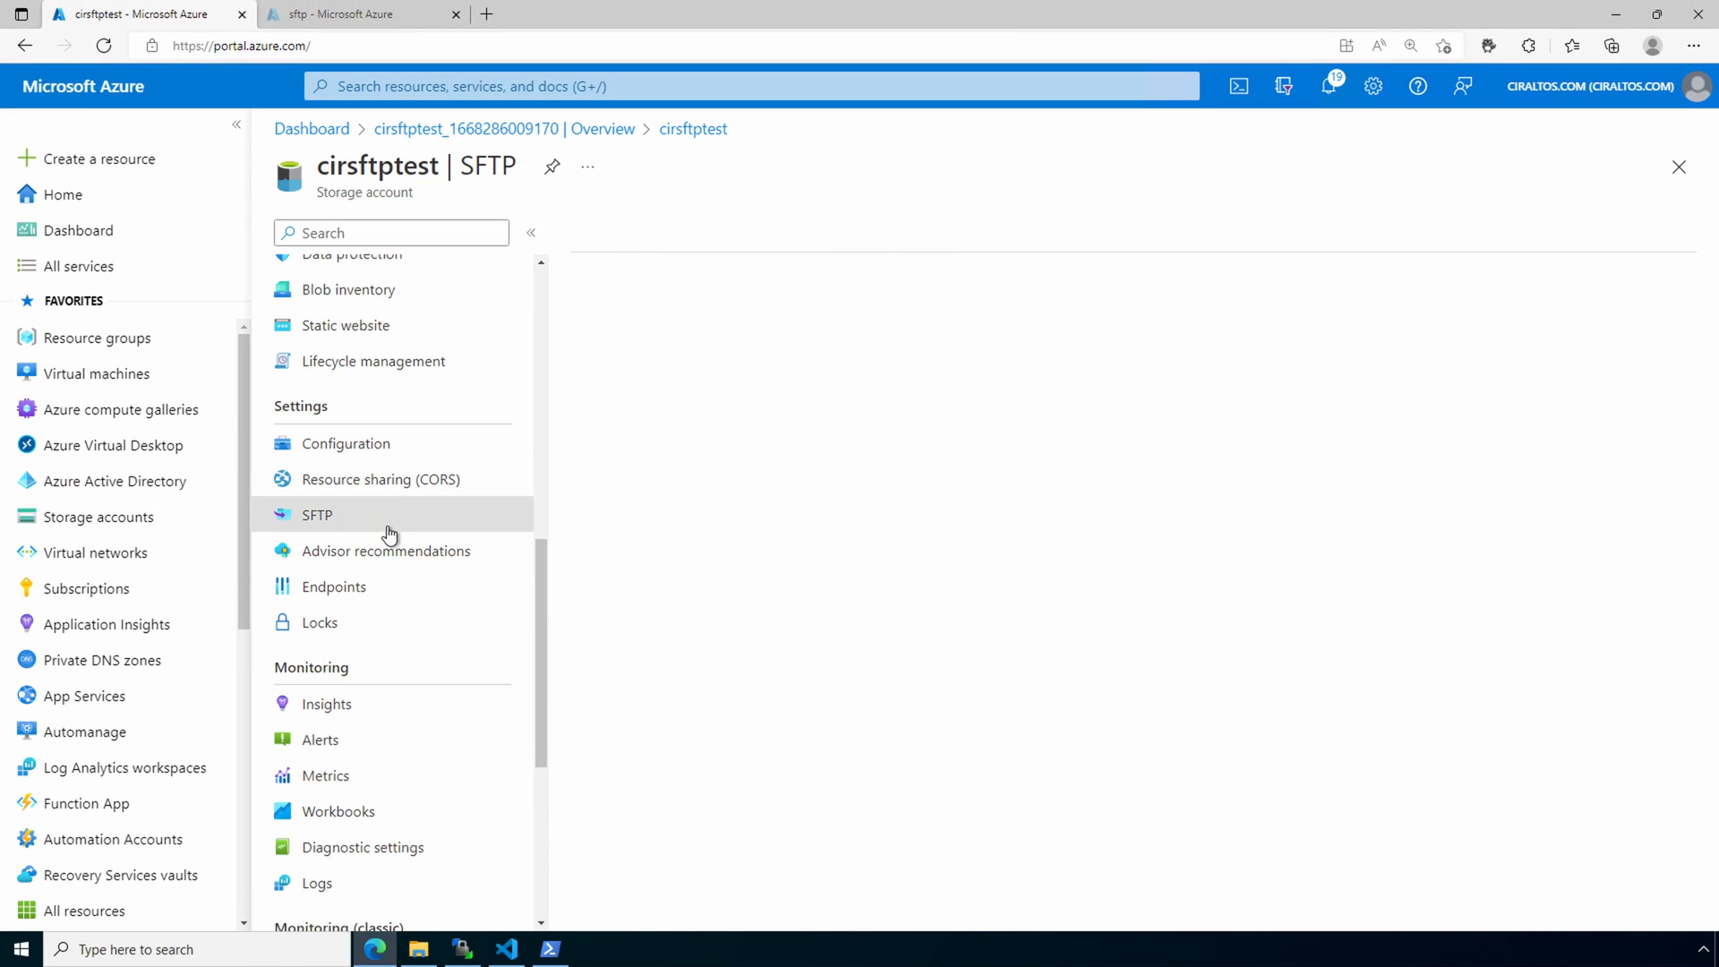
click(317, 514)
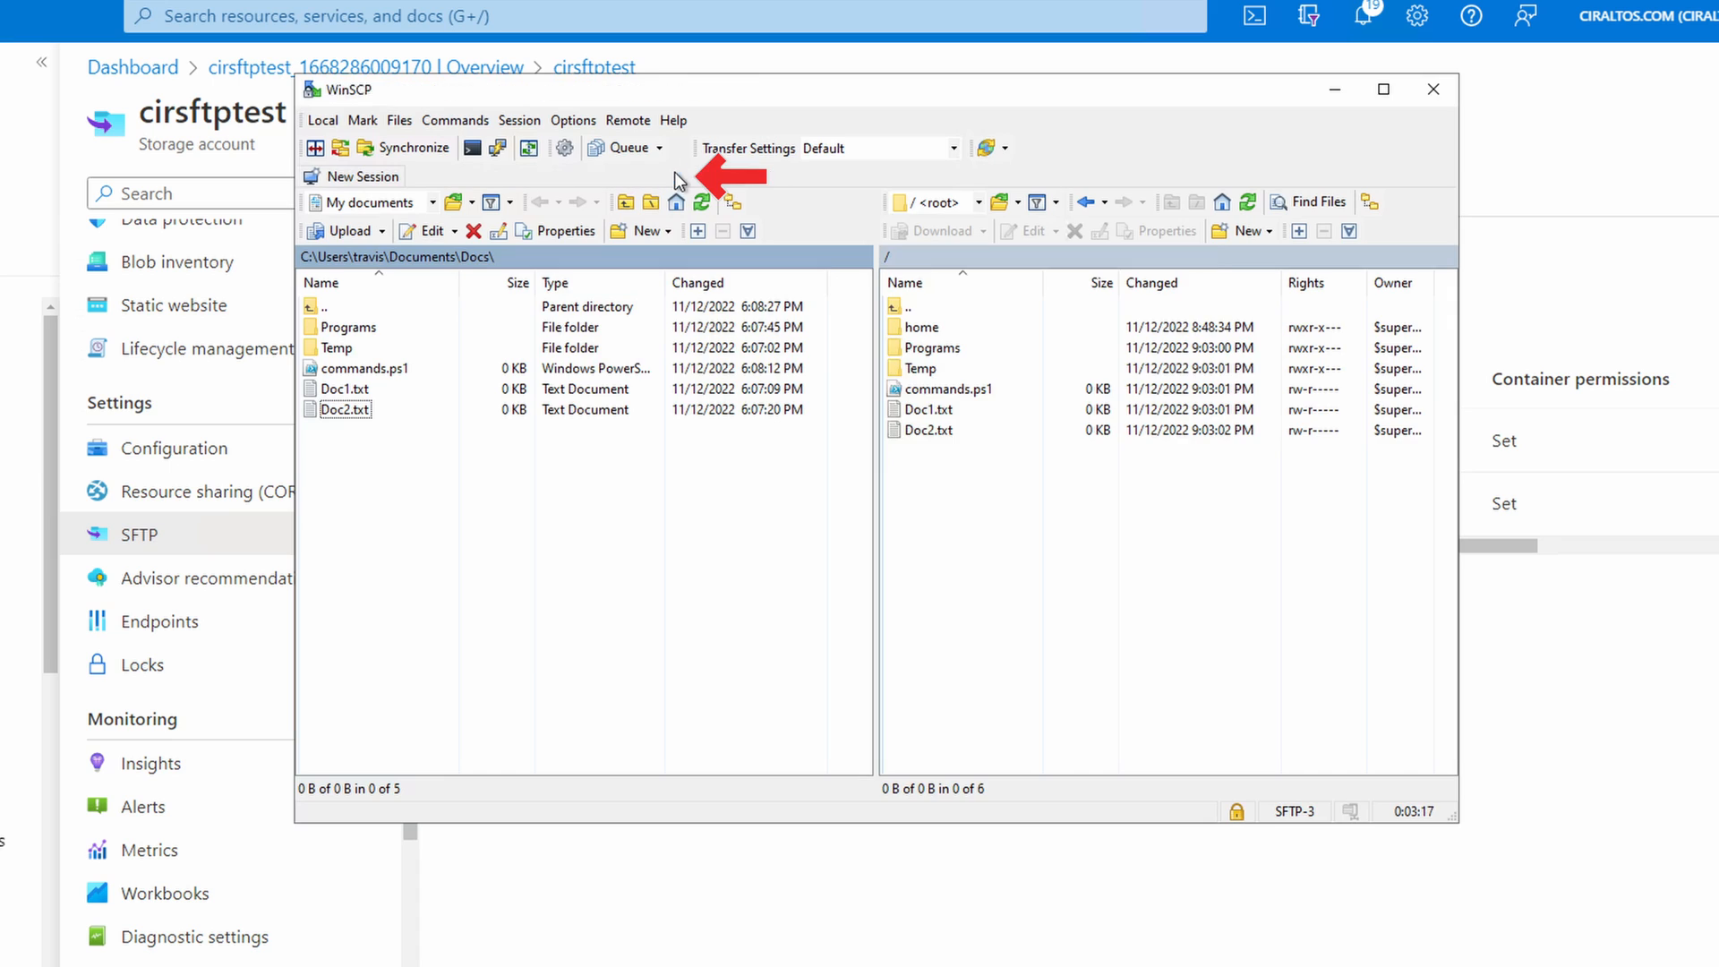
- Start a new login for cirsftptest.sftpcertuser and bring up its Advanced site settings
click(353, 175)
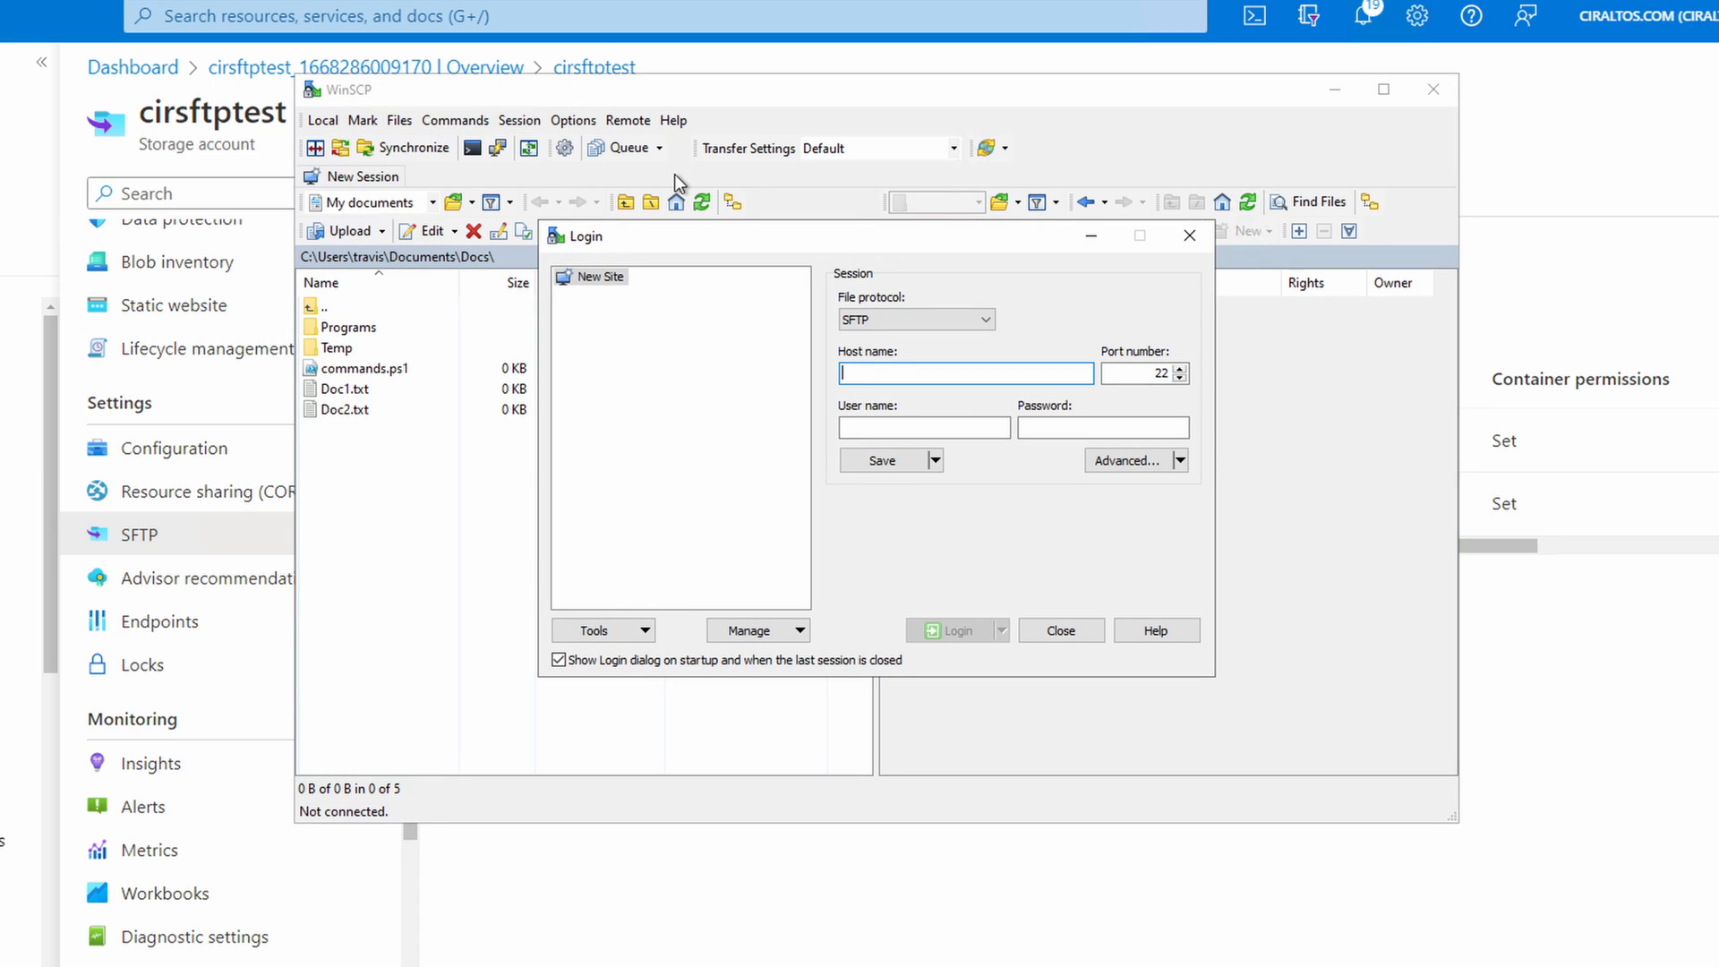
mouse_move(931, 366)
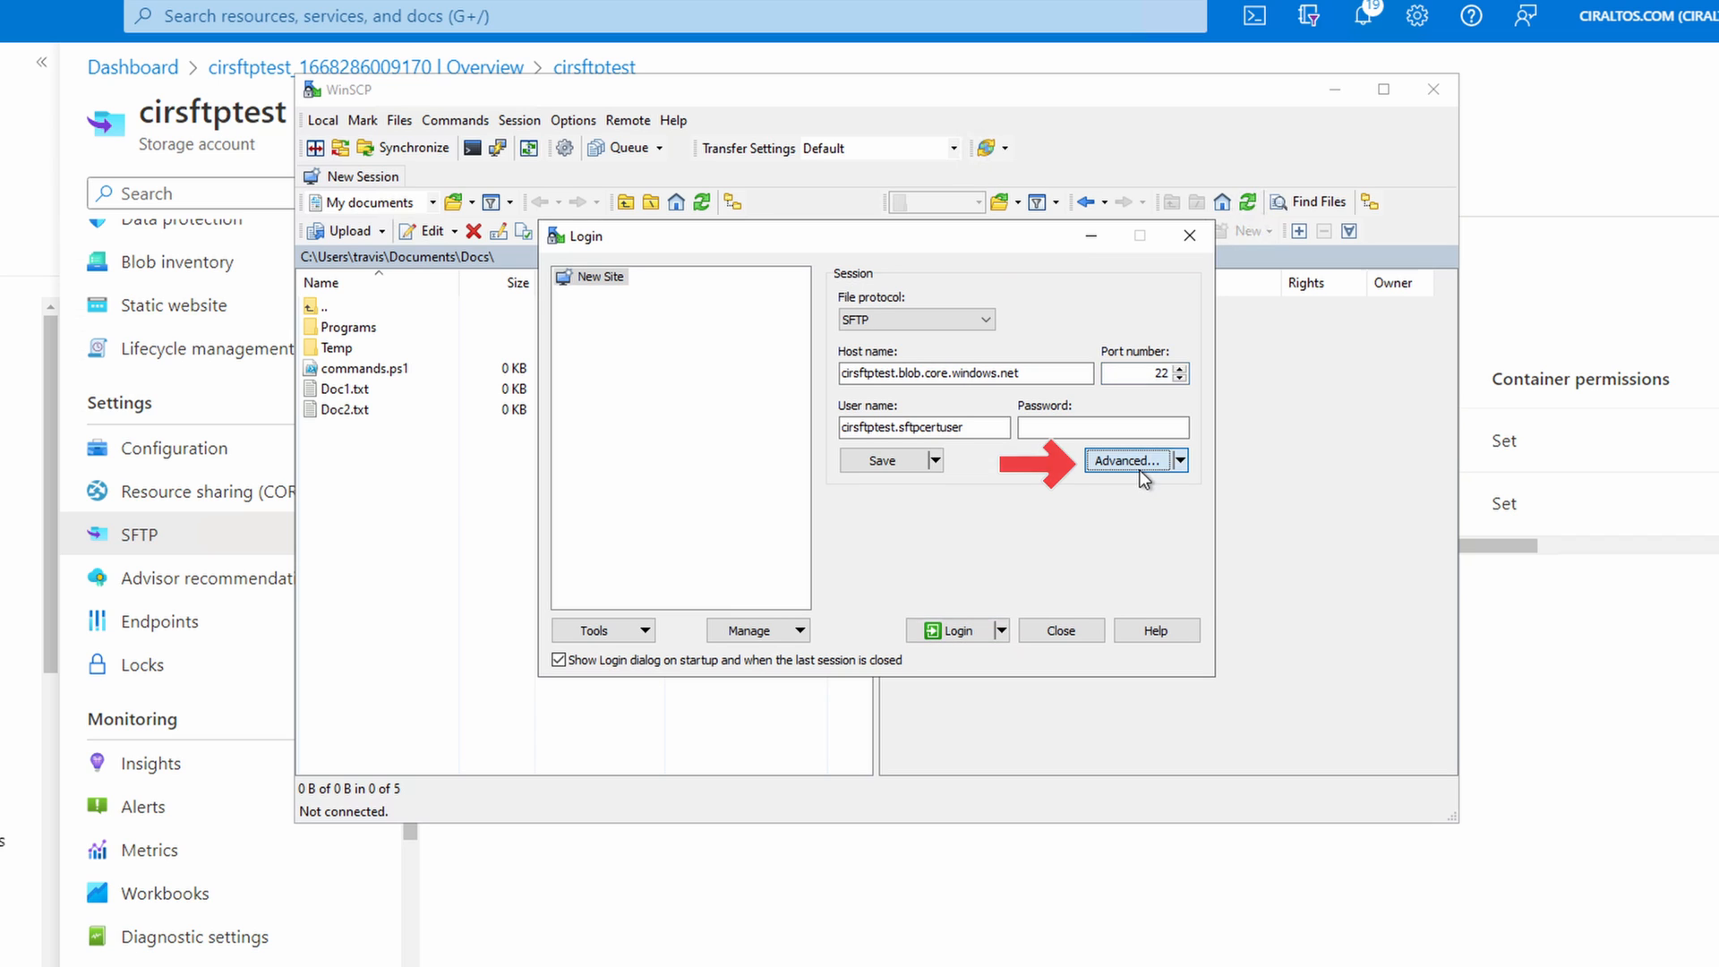
click(1130, 460)
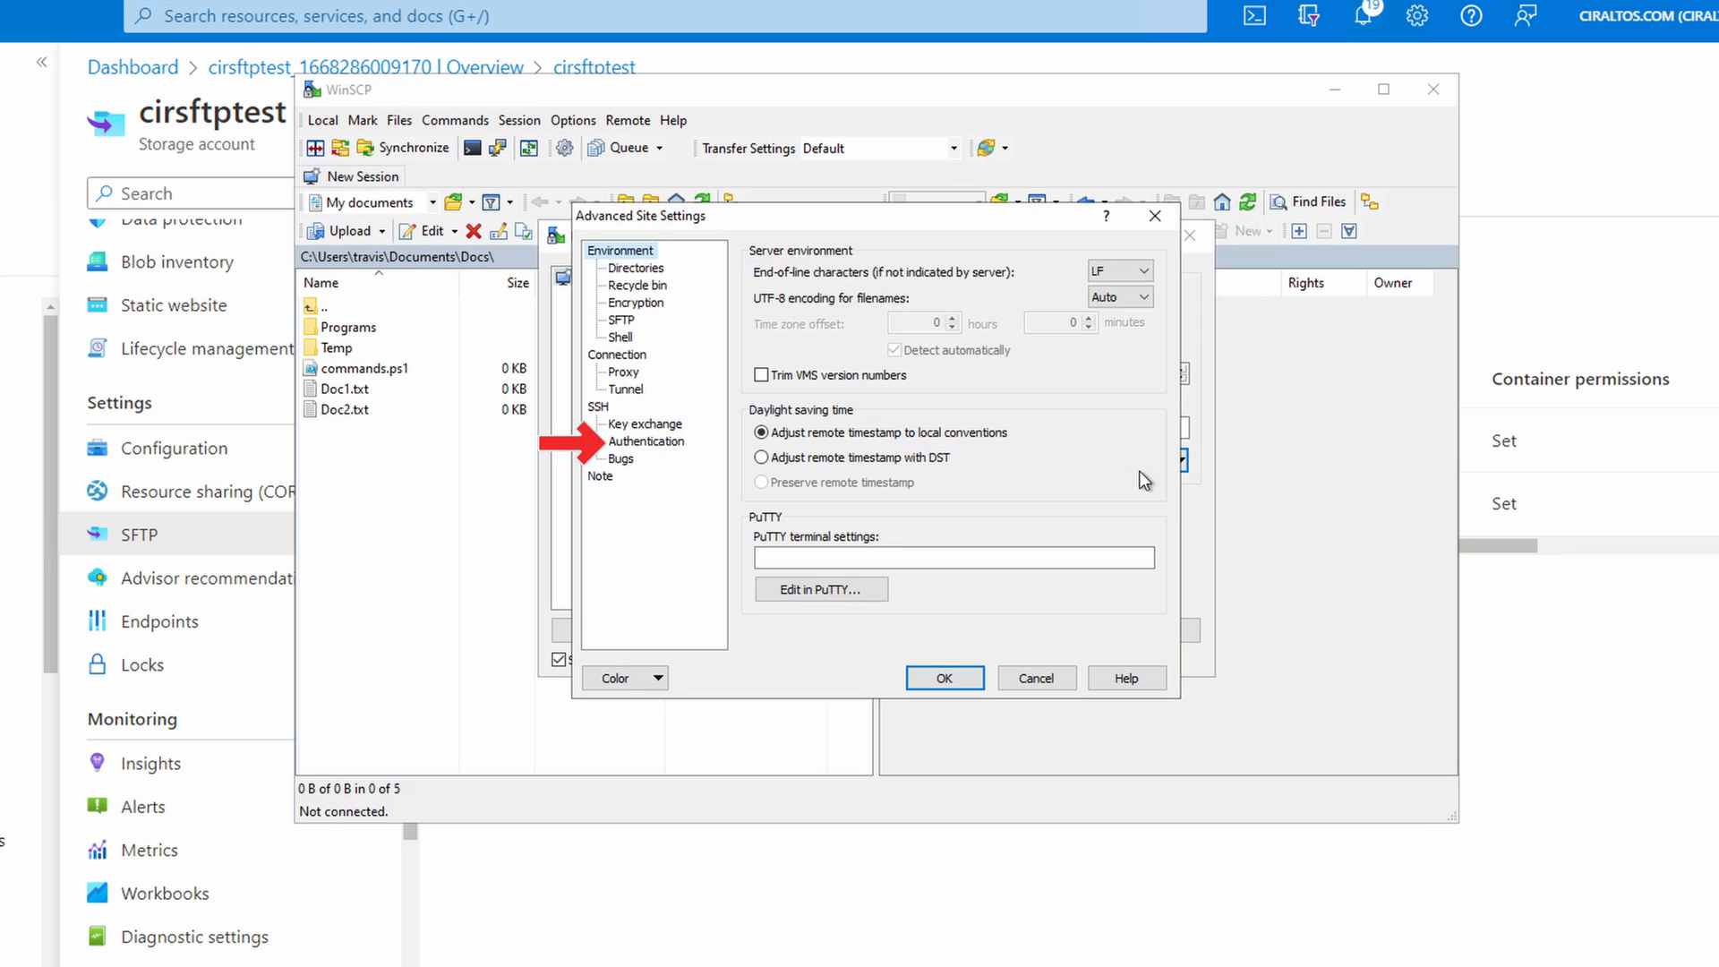
- Go to SSH Authentication settings and browse for a private key file
click(647, 441)
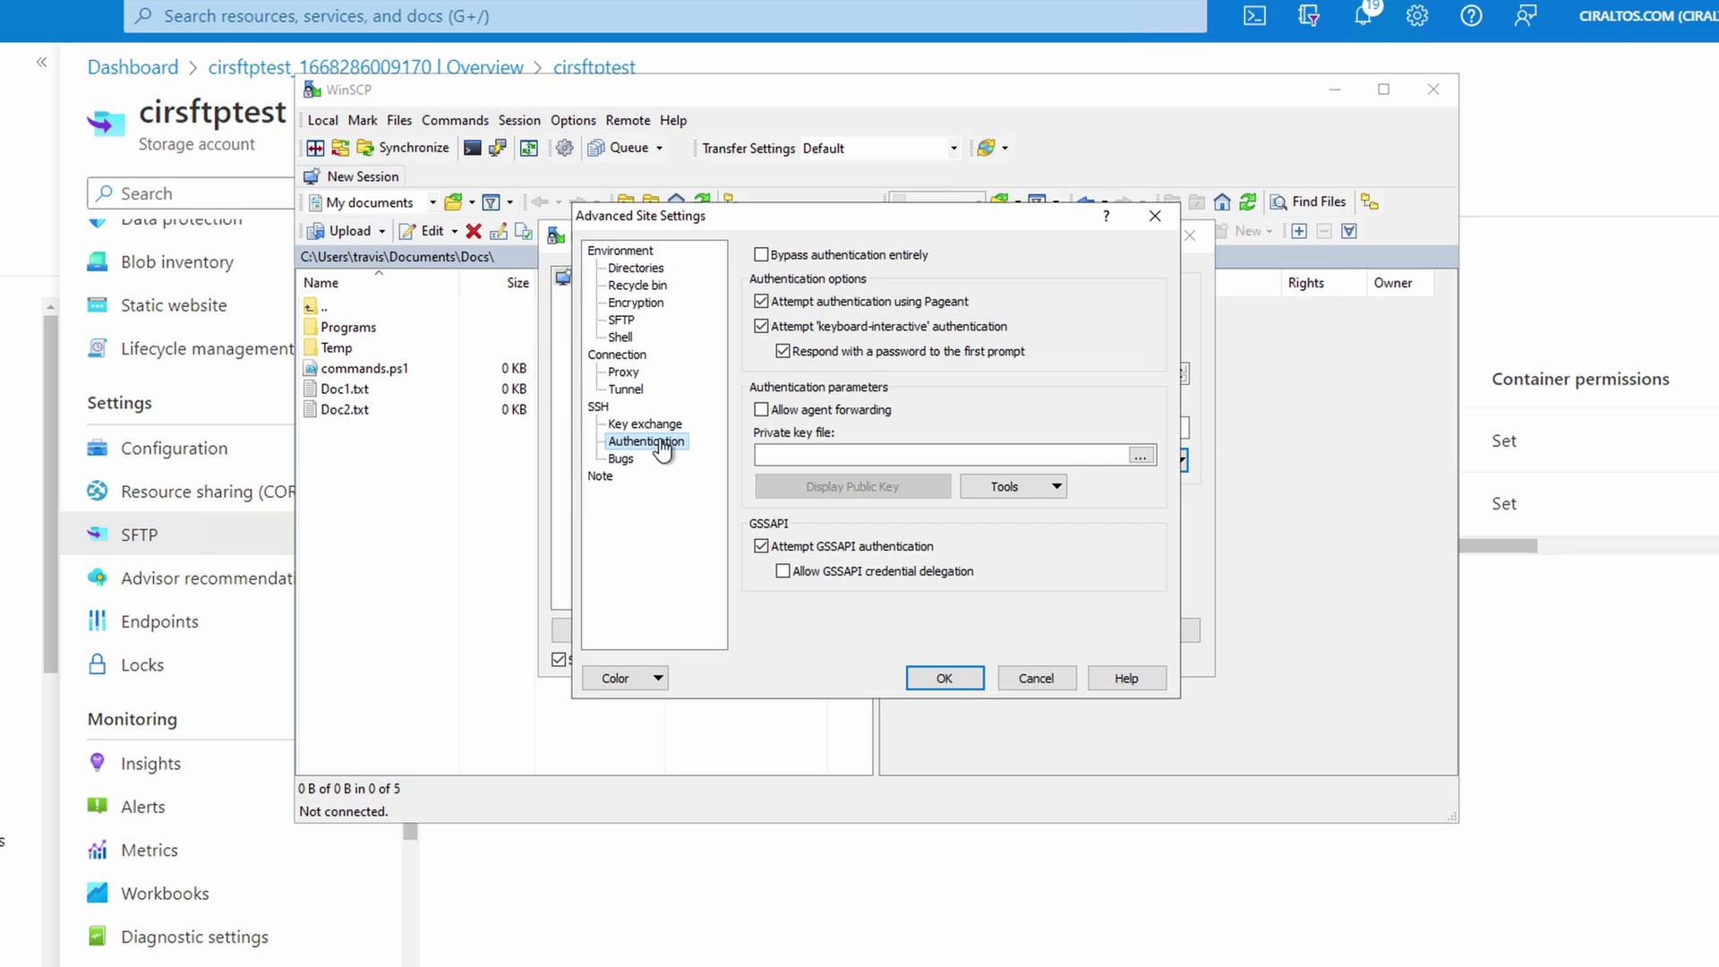
mouse_move(1129, 451)
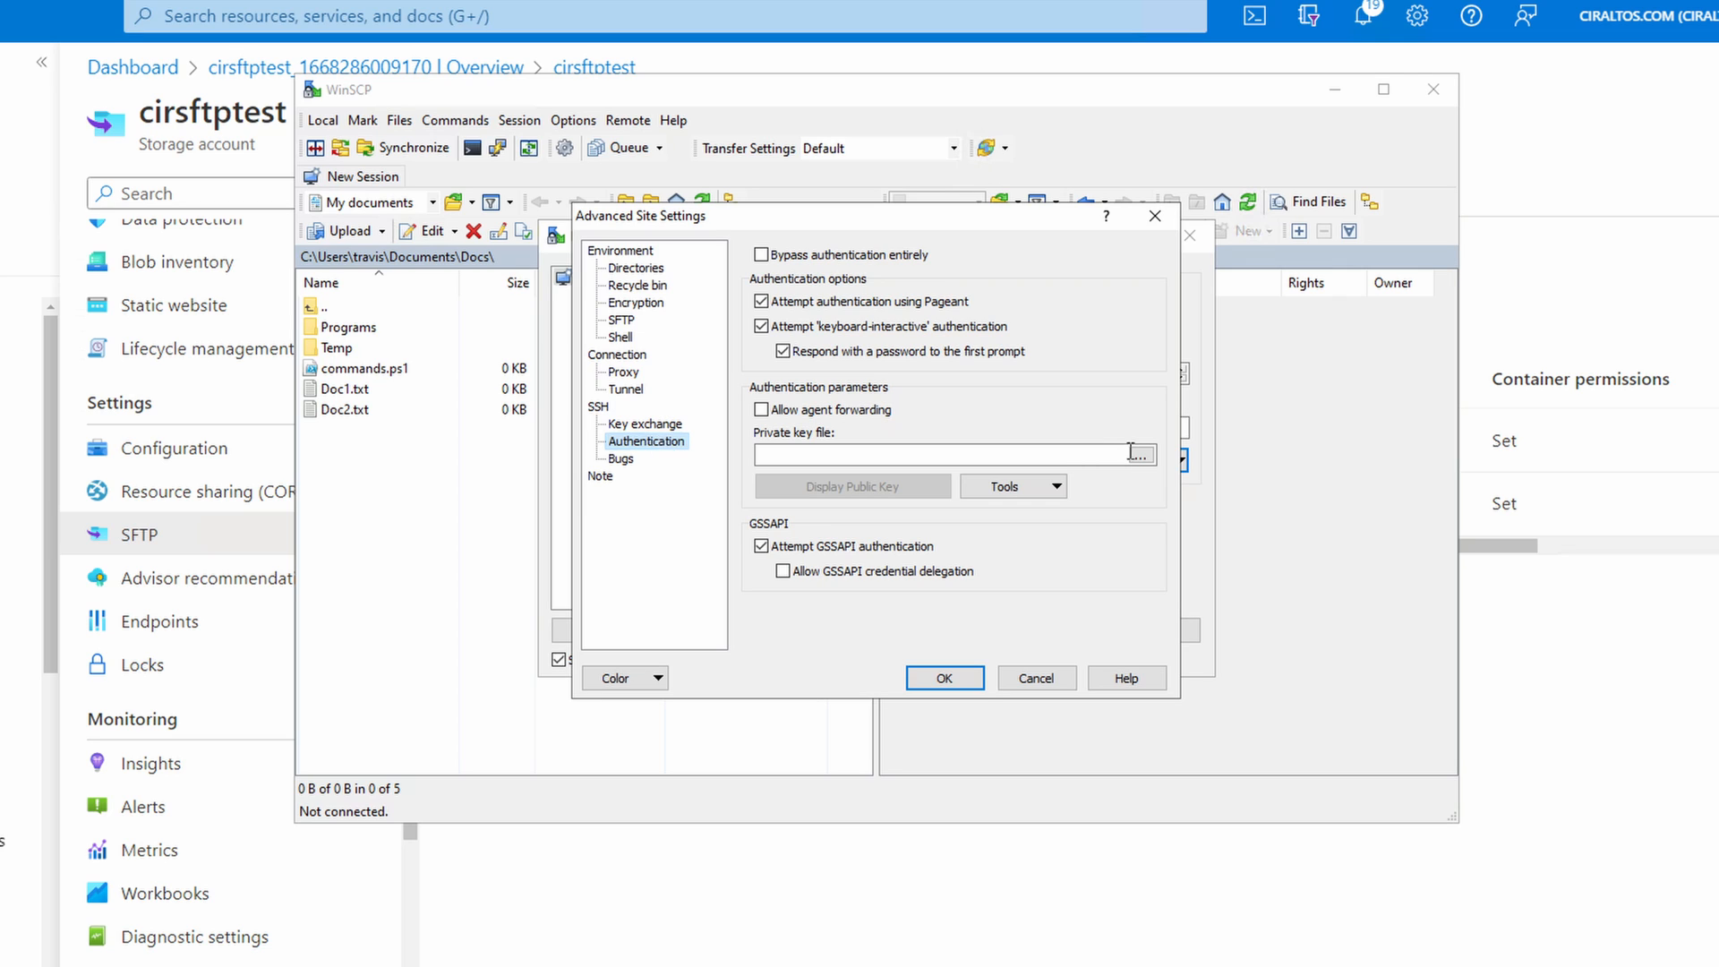
click(1139, 453)
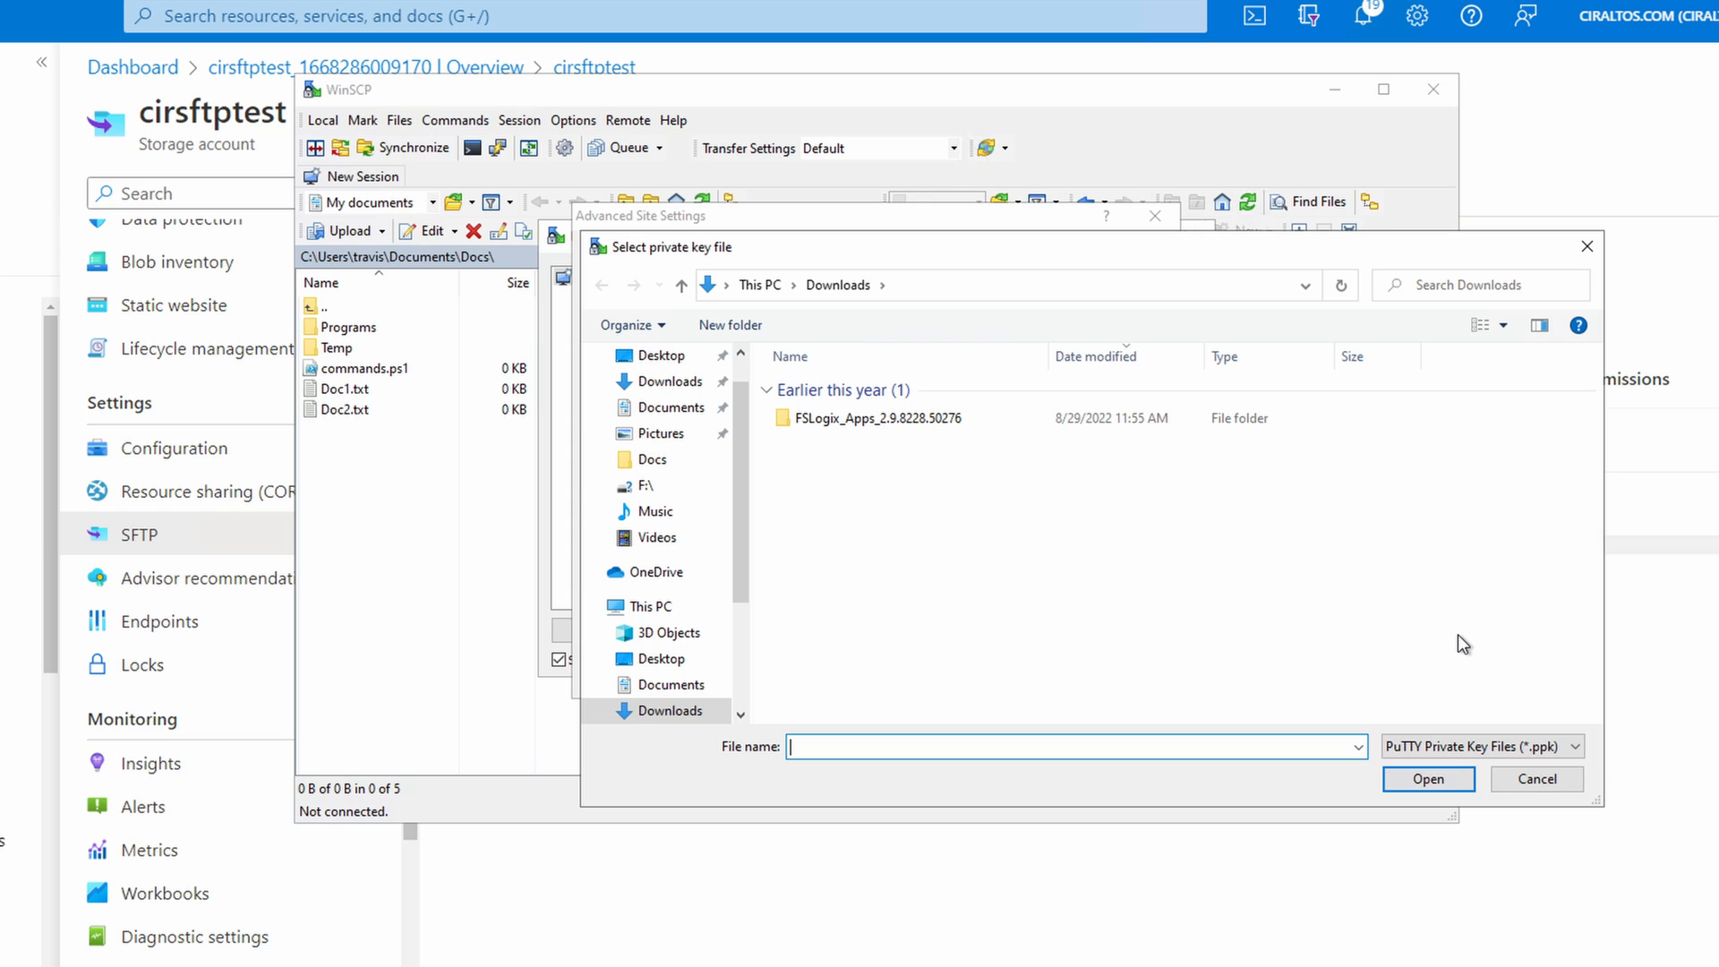
mouse_move(1610, 755)
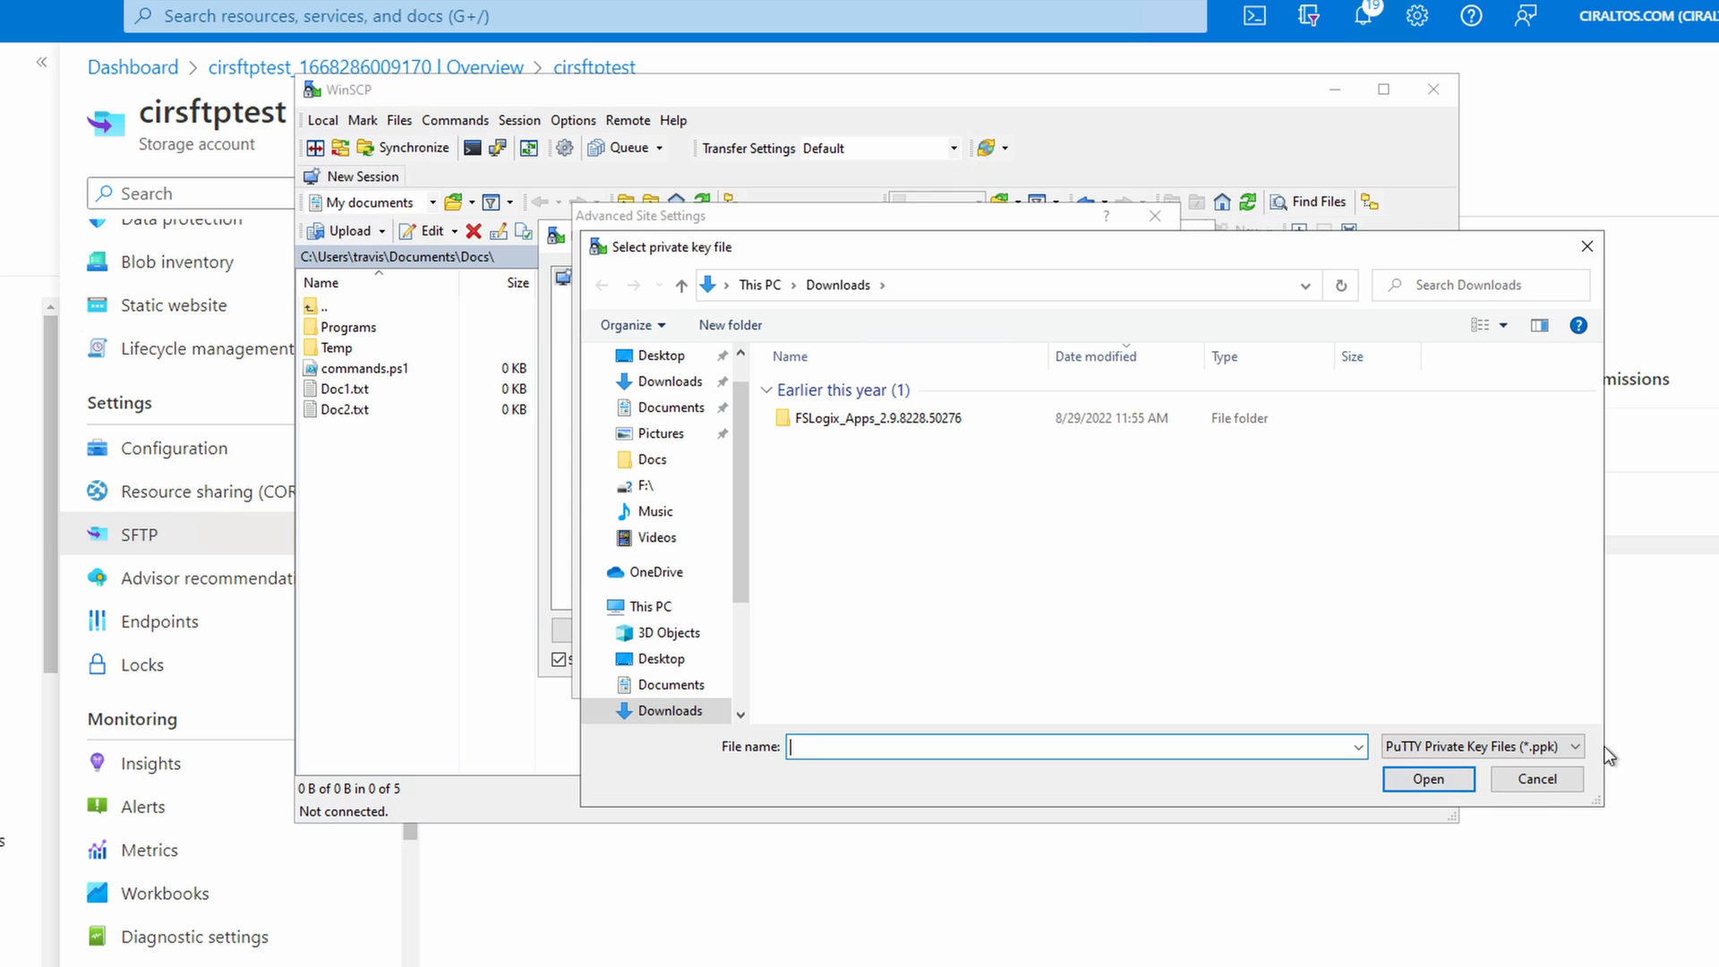
- Select the sftpaccess key from all file types and save it converted to sftpaccess.ppk
click(1480, 745)
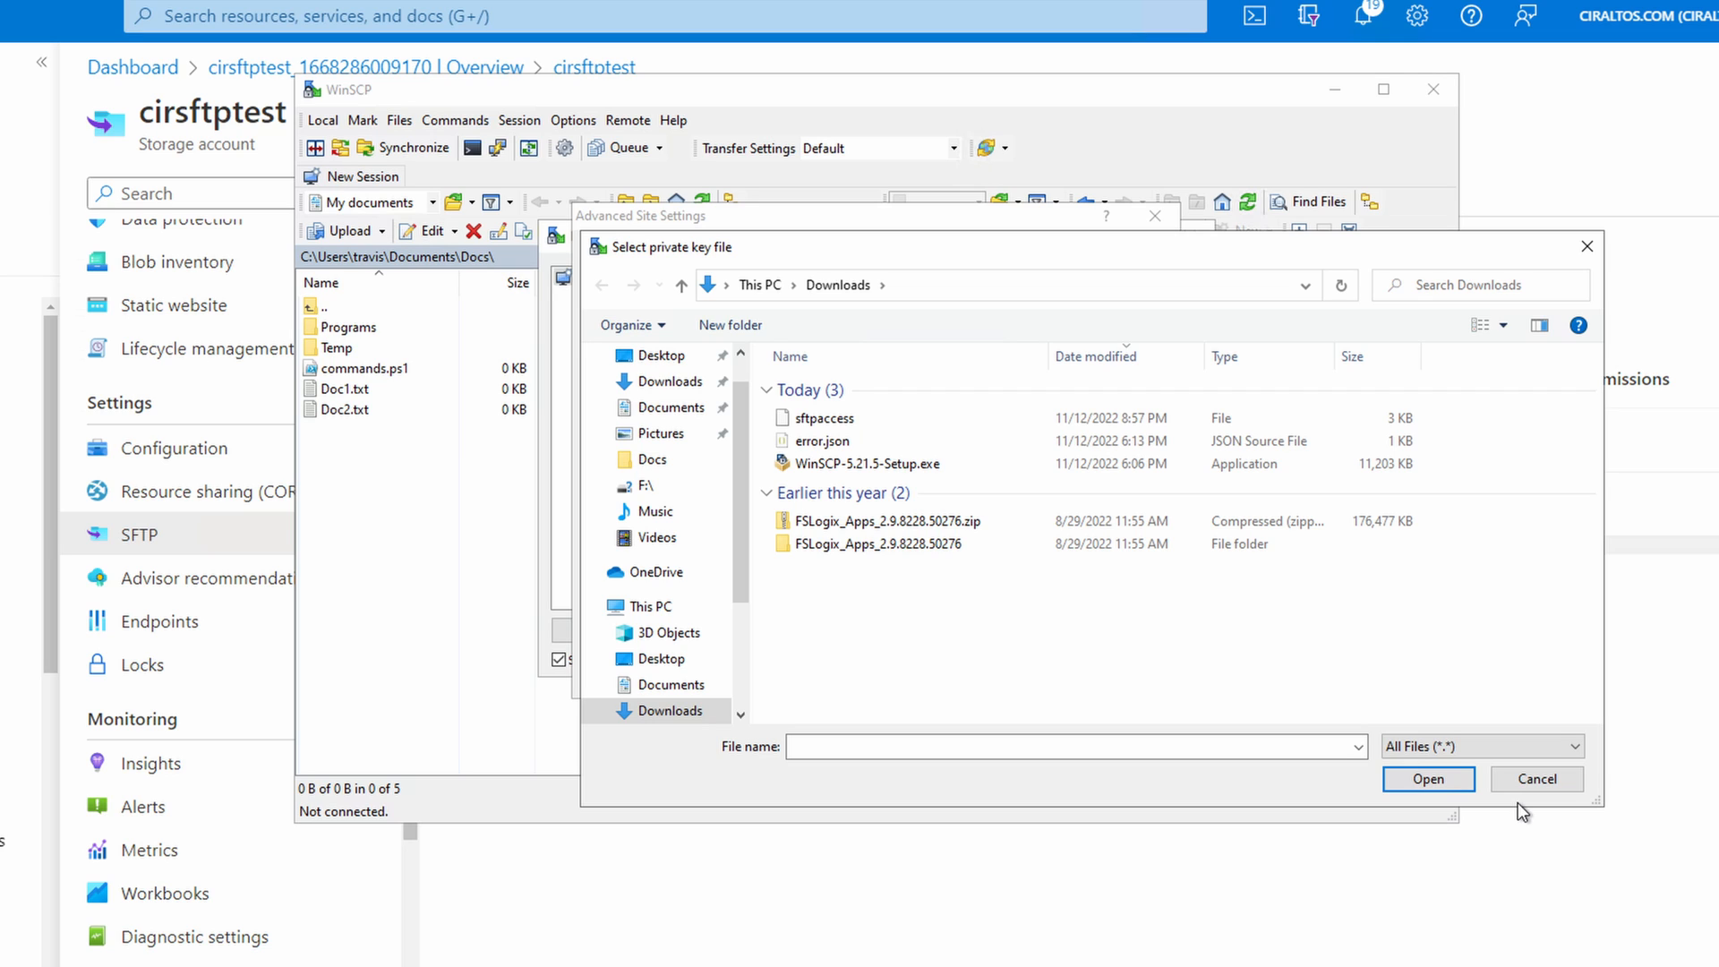
click(823, 418)
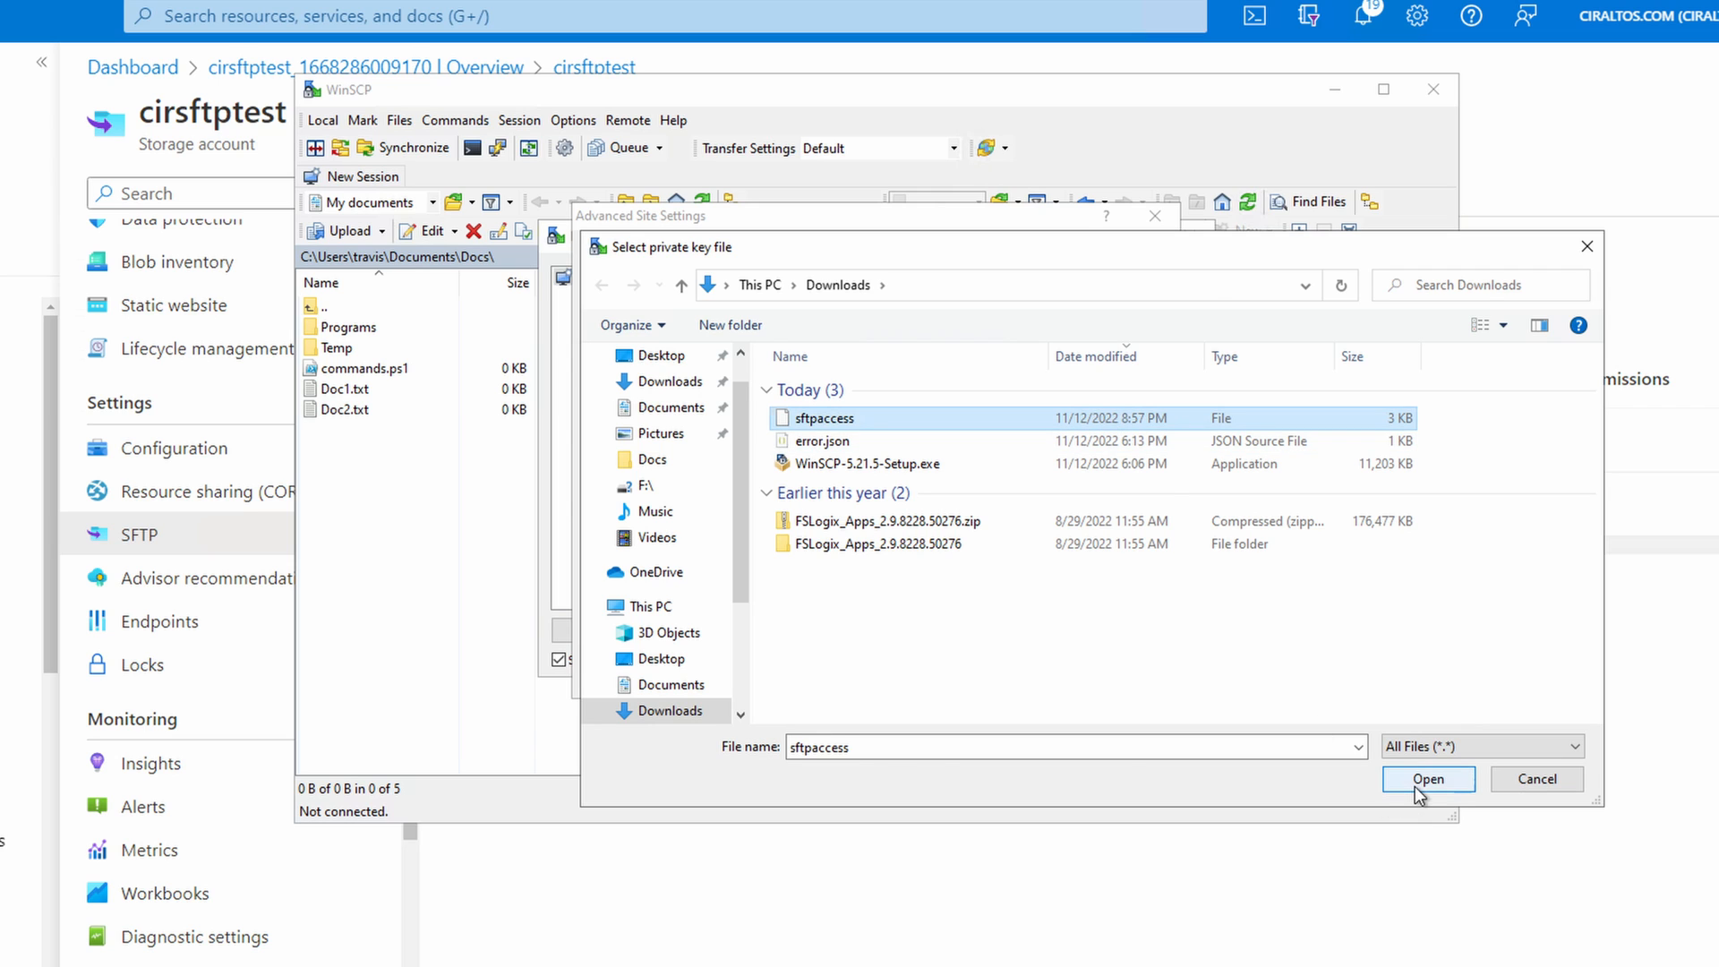
click(1427, 779)
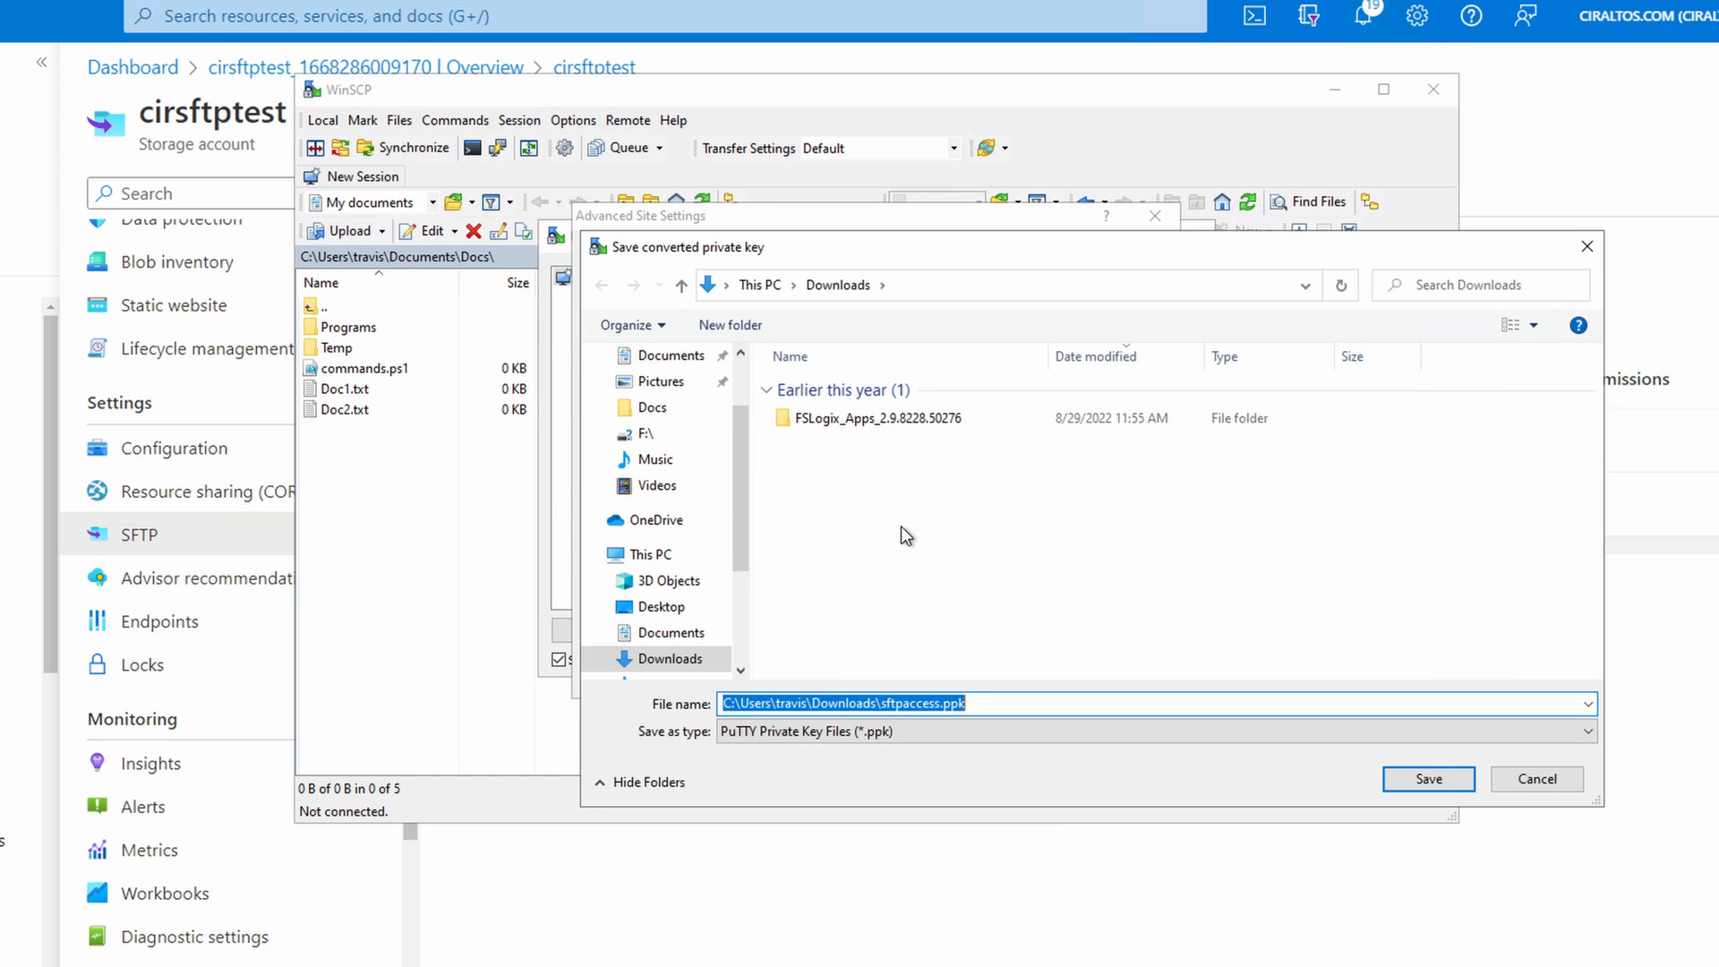
click(1427, 778)
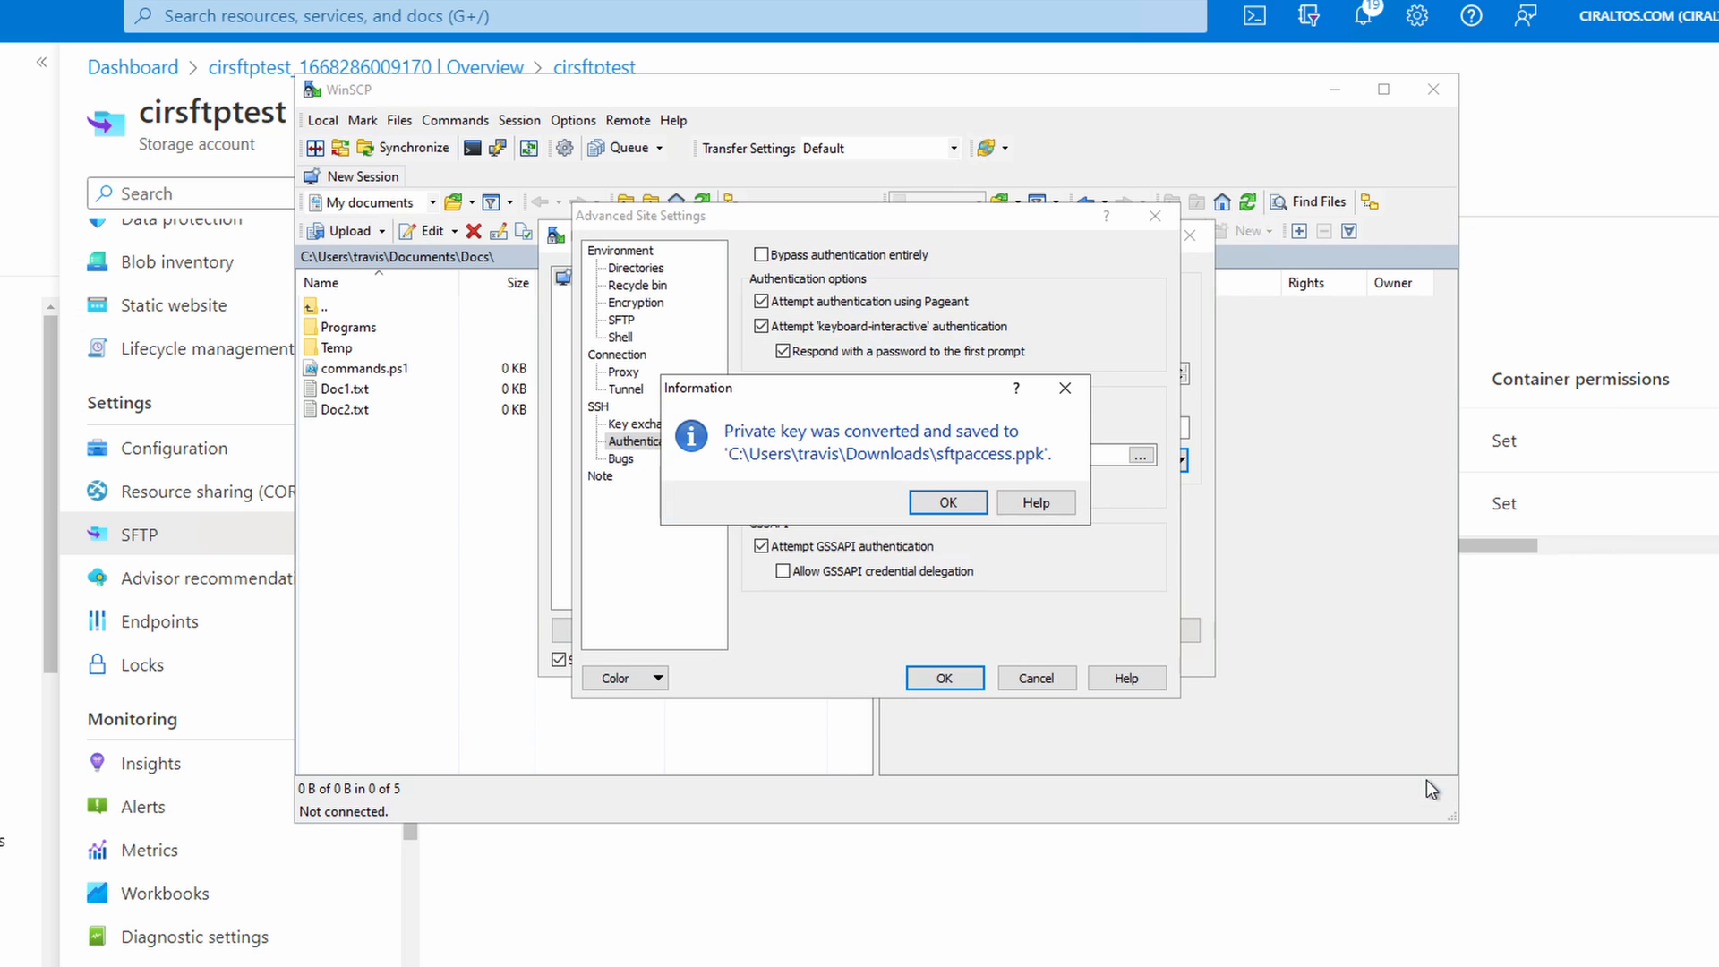
click(946, 501)
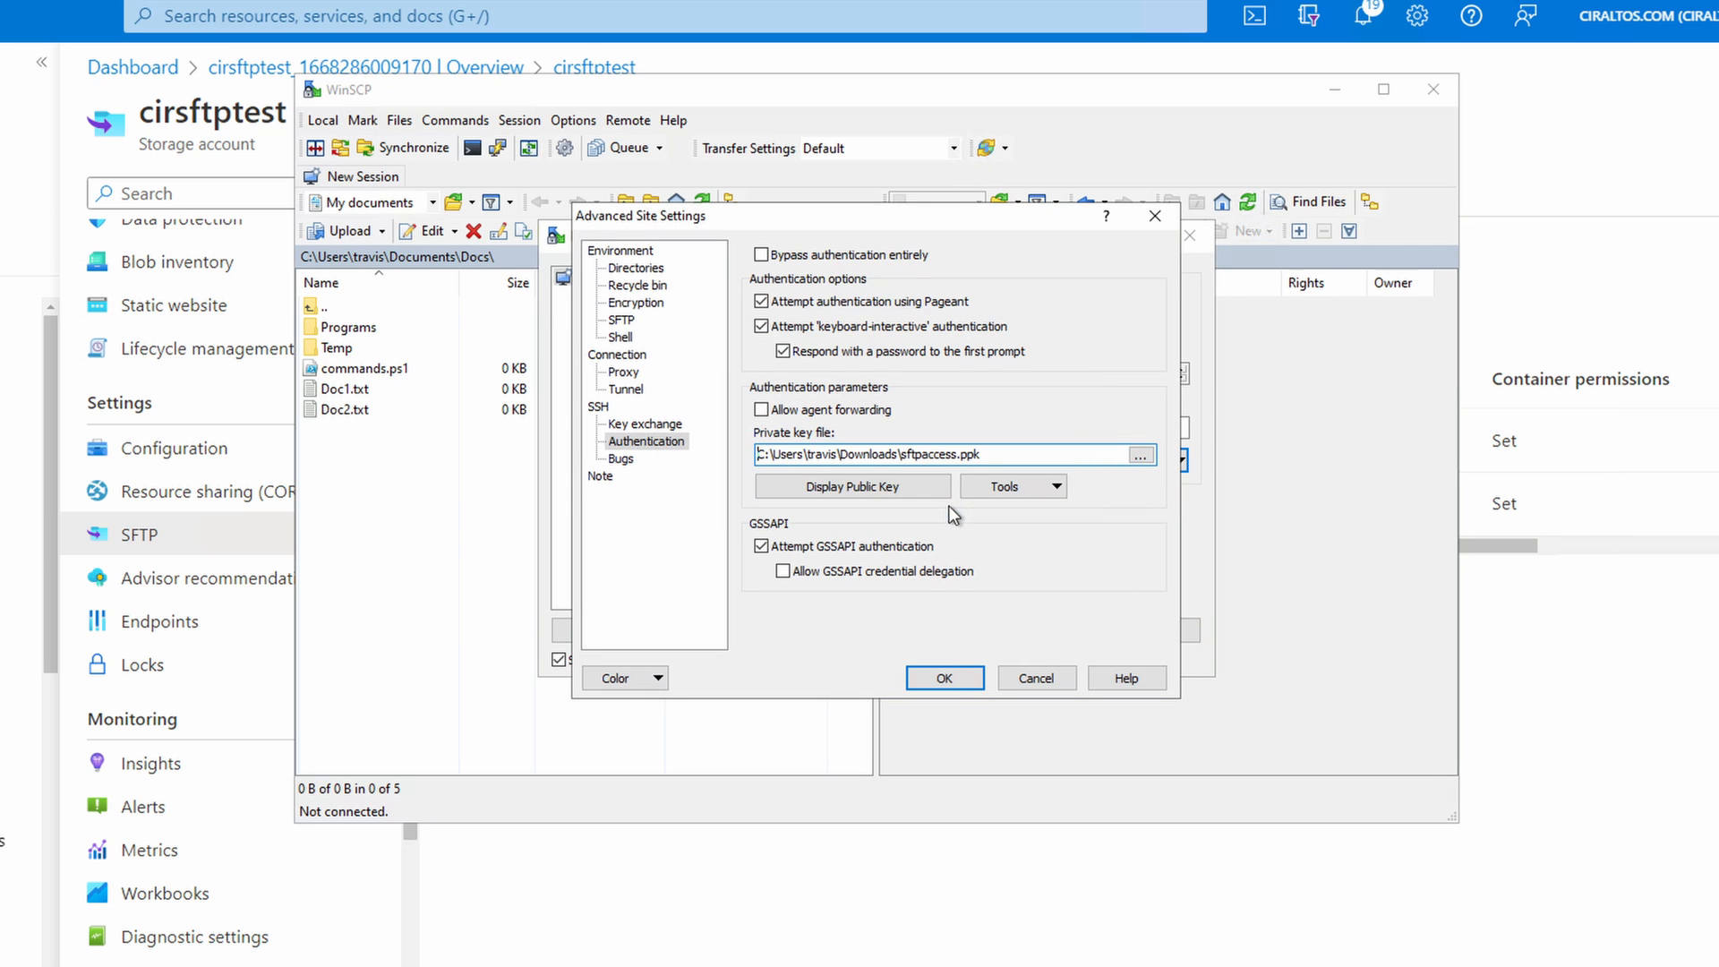
- Accept the authentication settings and log in as cirsftptest.sftpcertuser with the key
click(941, 676)
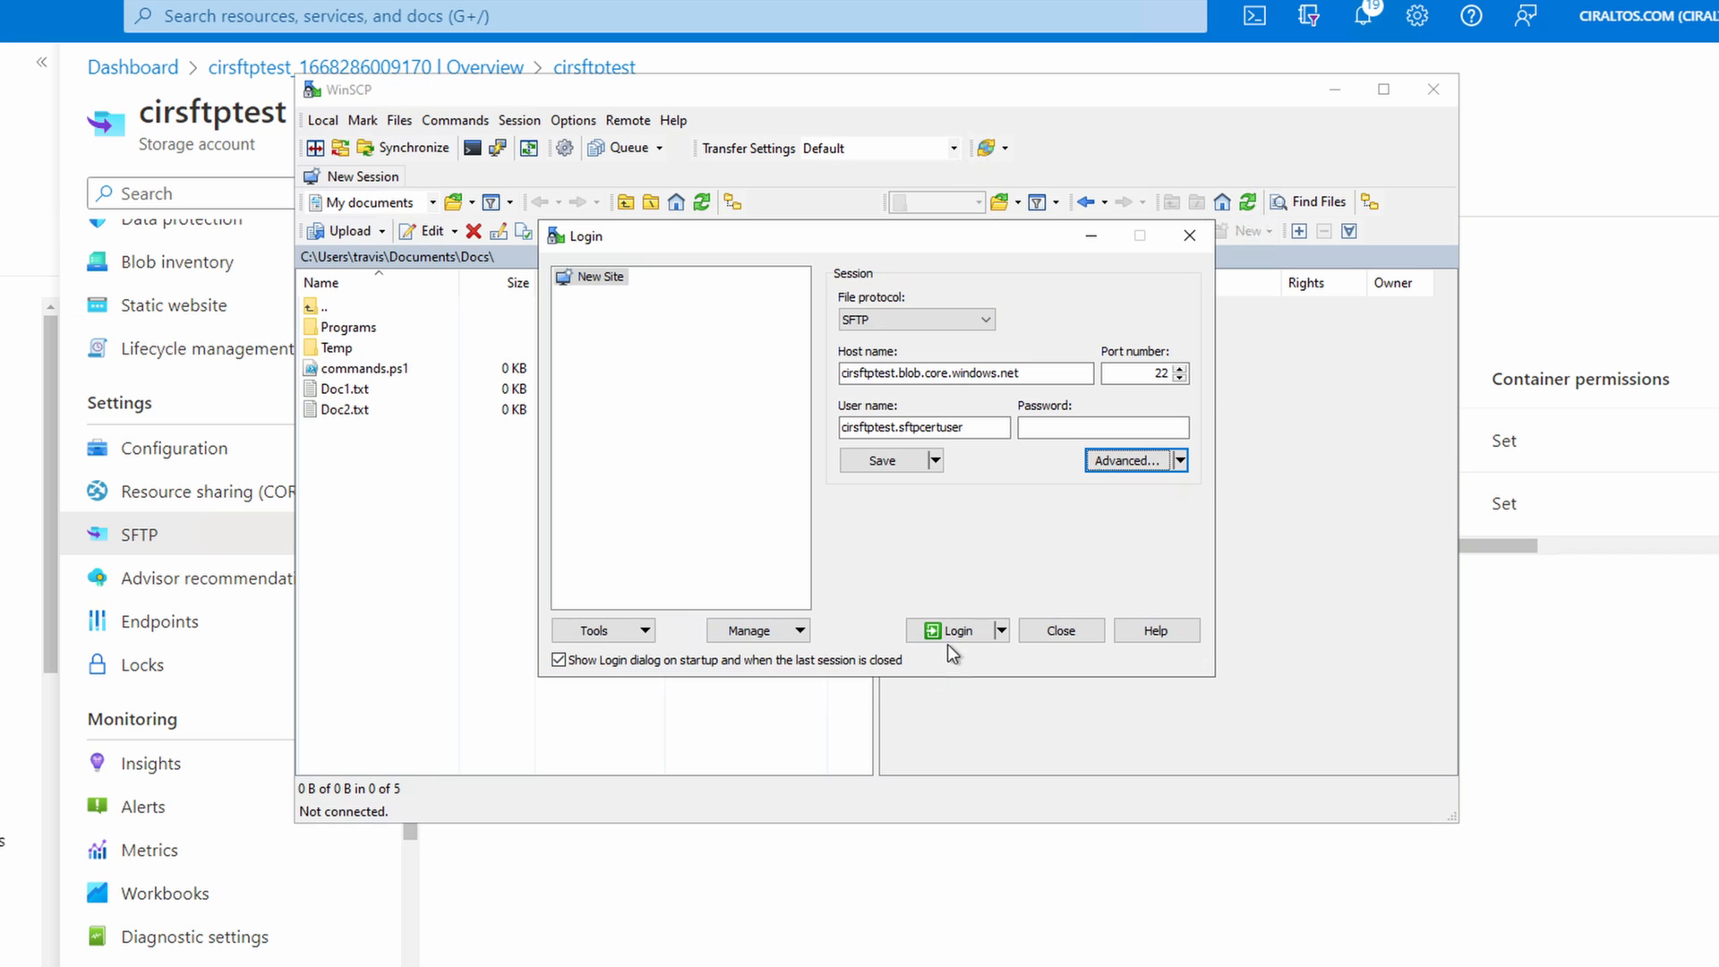
click(951, 630)
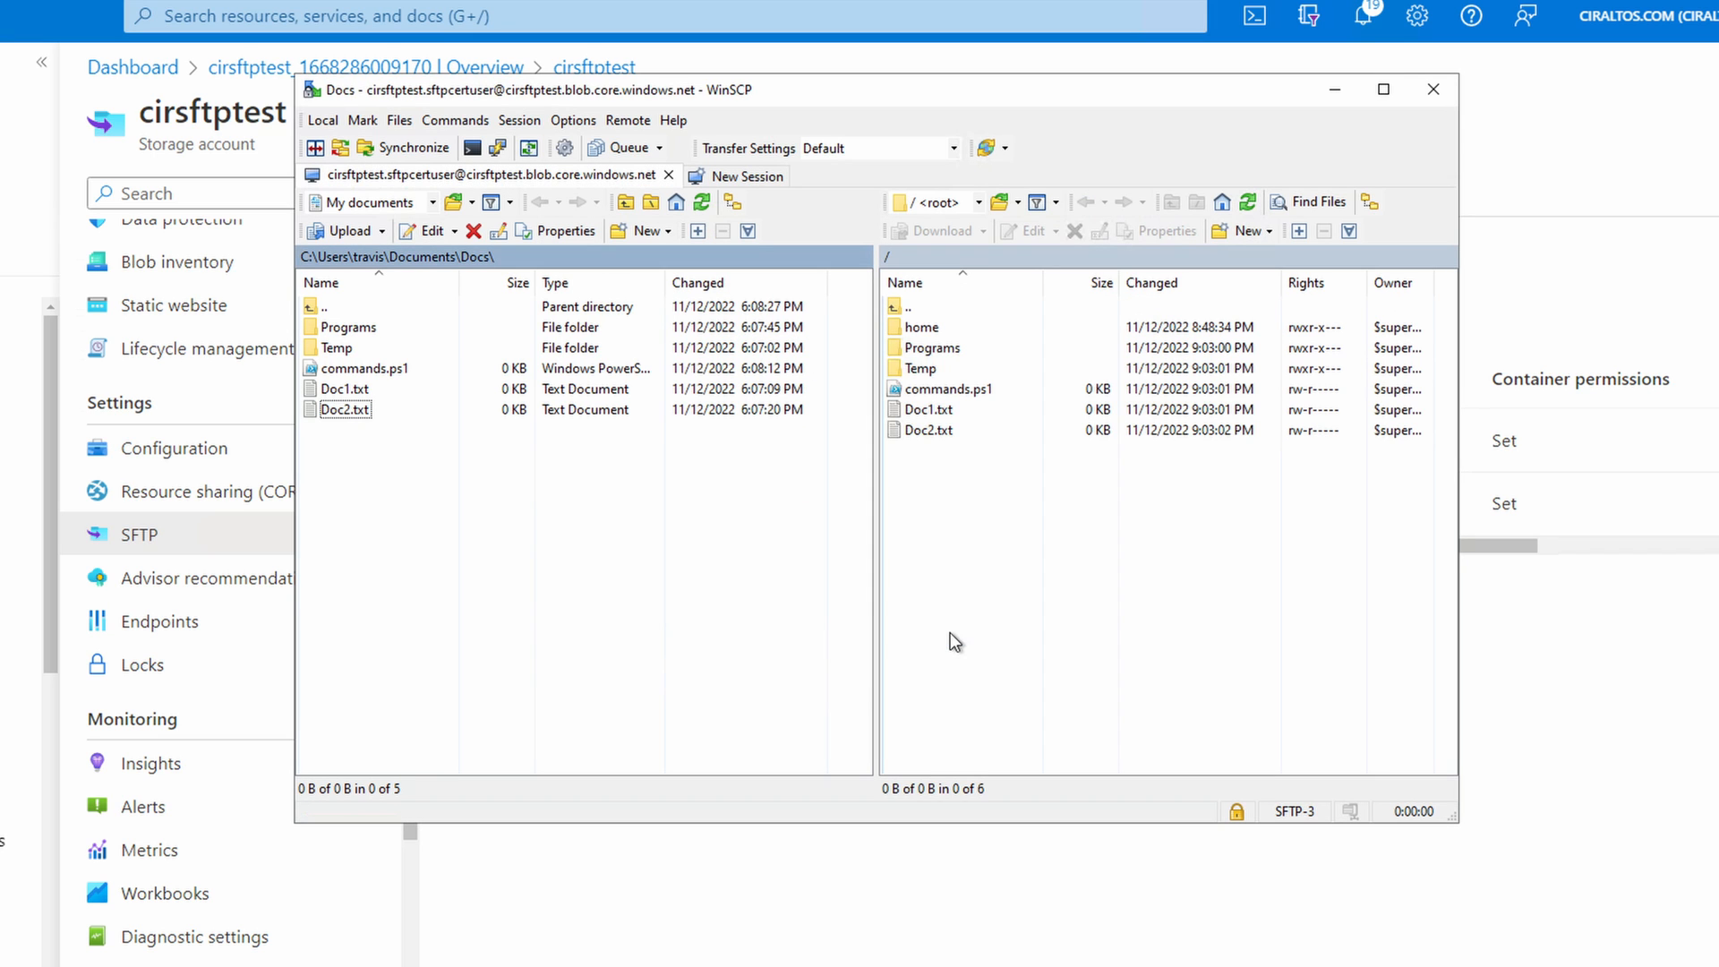